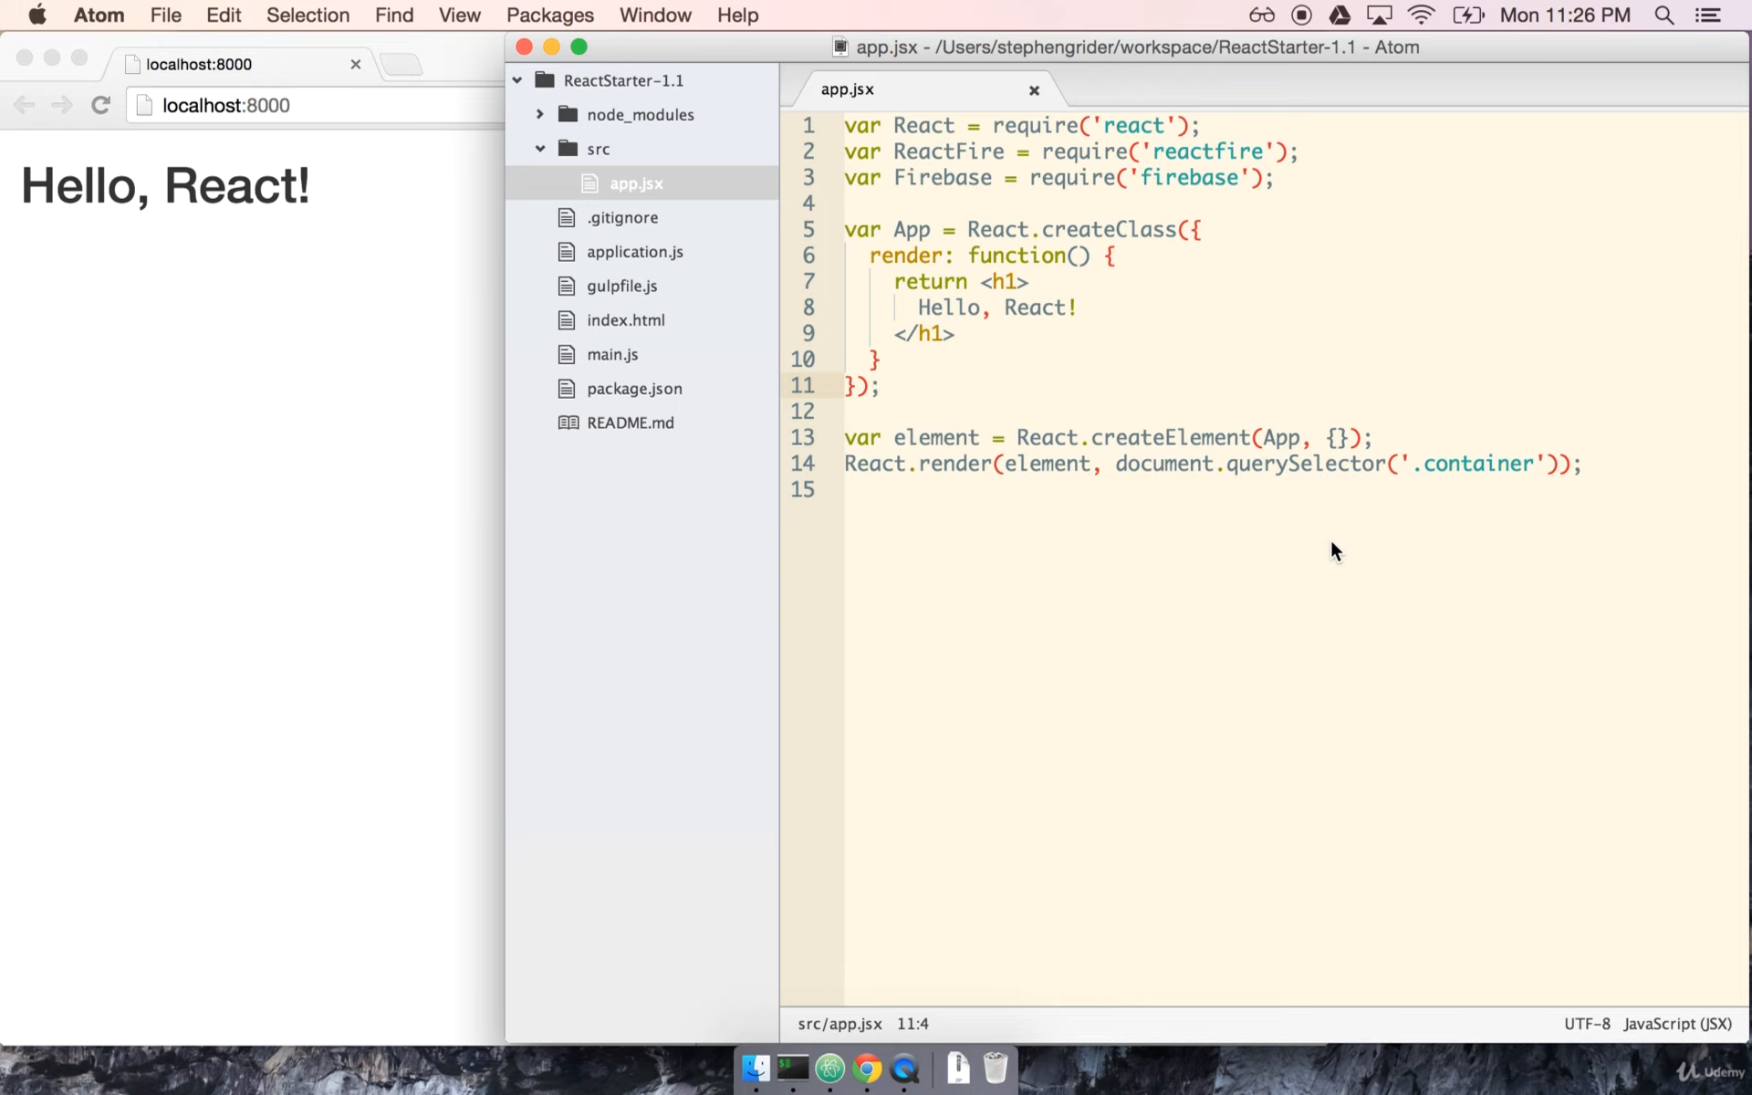
# - Highlight the line in app.jsx that requires Firebase
pyautogui.click(883, 386)
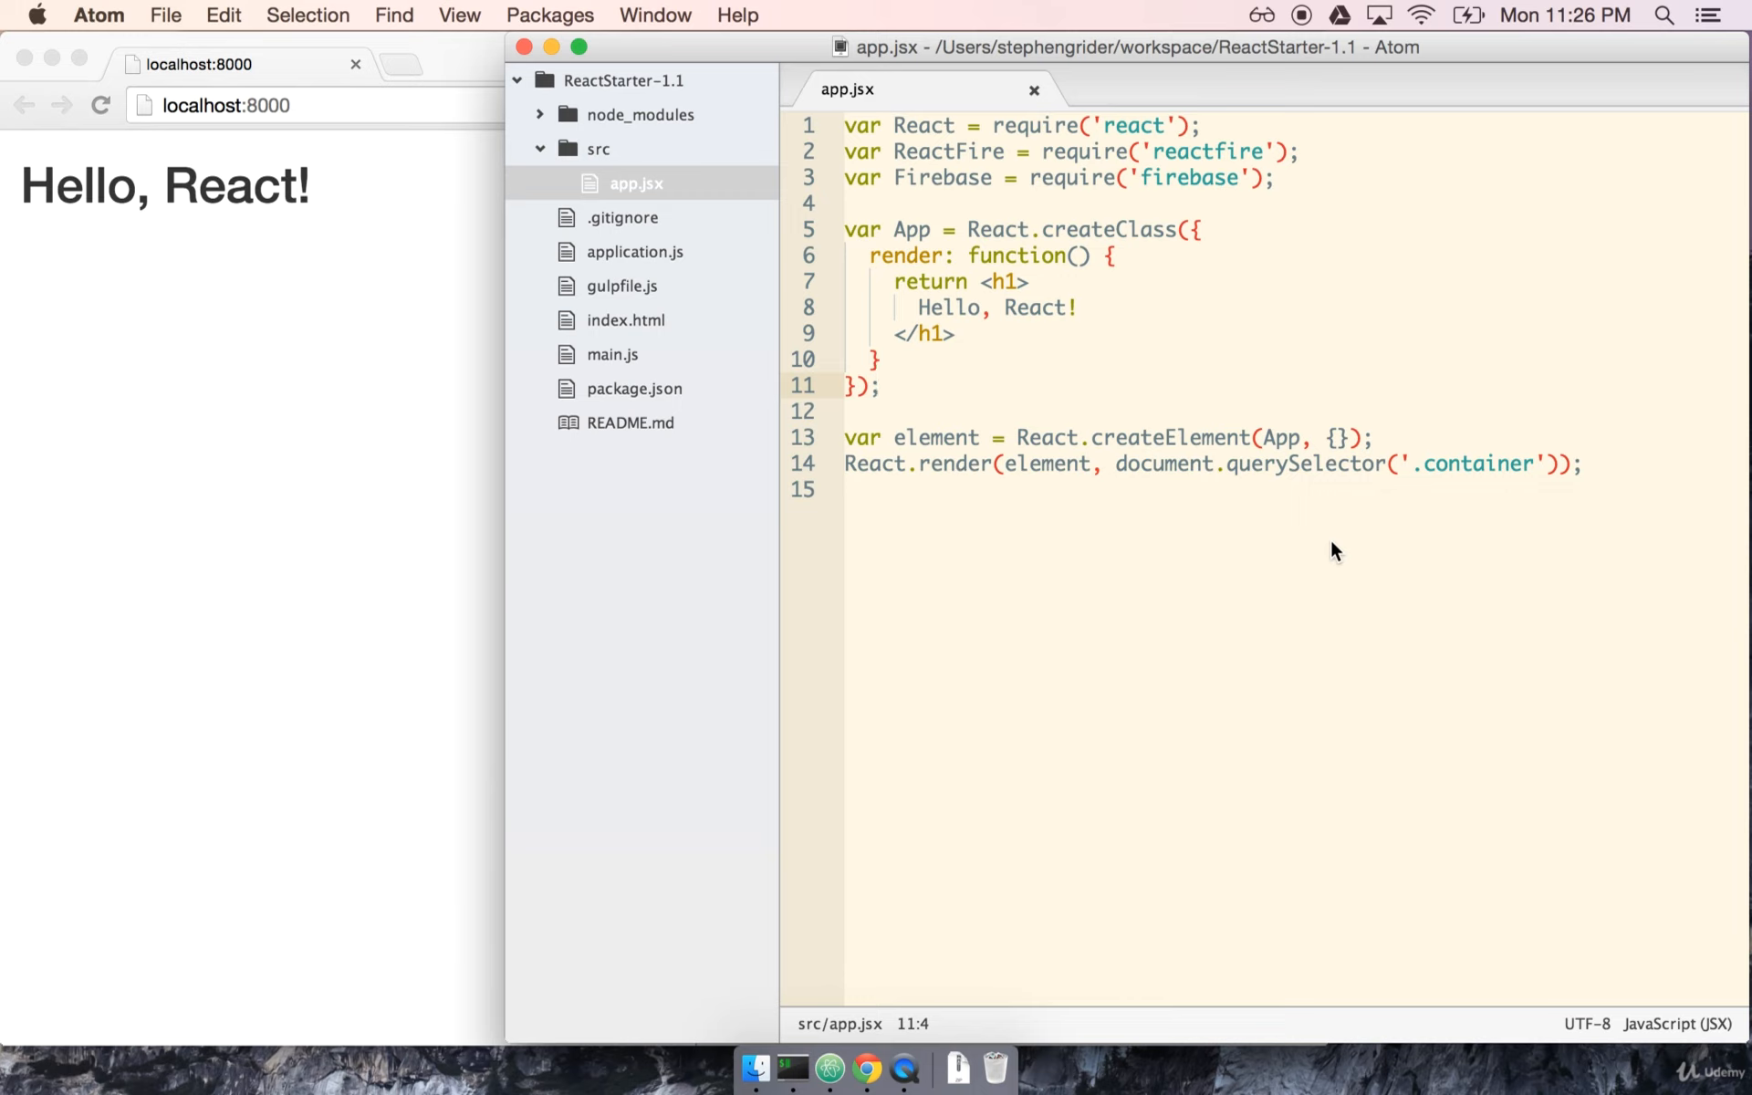
pyautogui.click(881, 385)
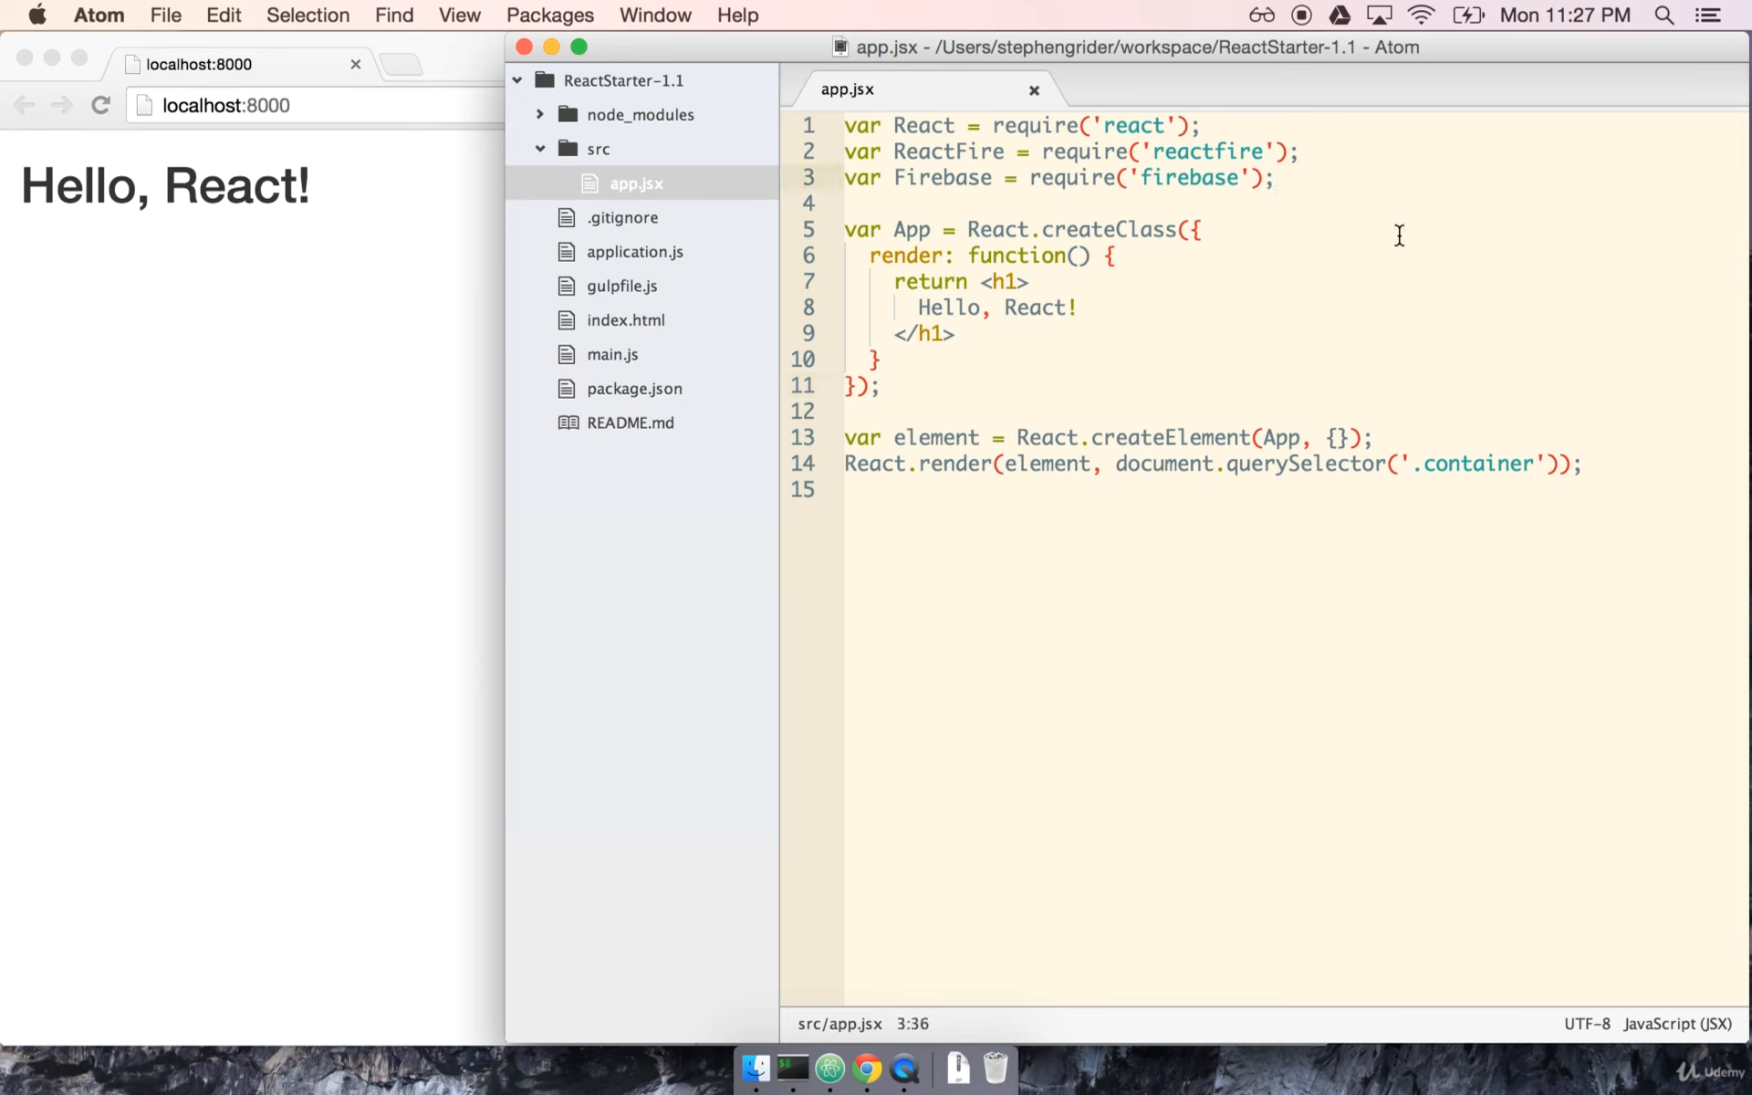
pyautogui.click(900, 150)
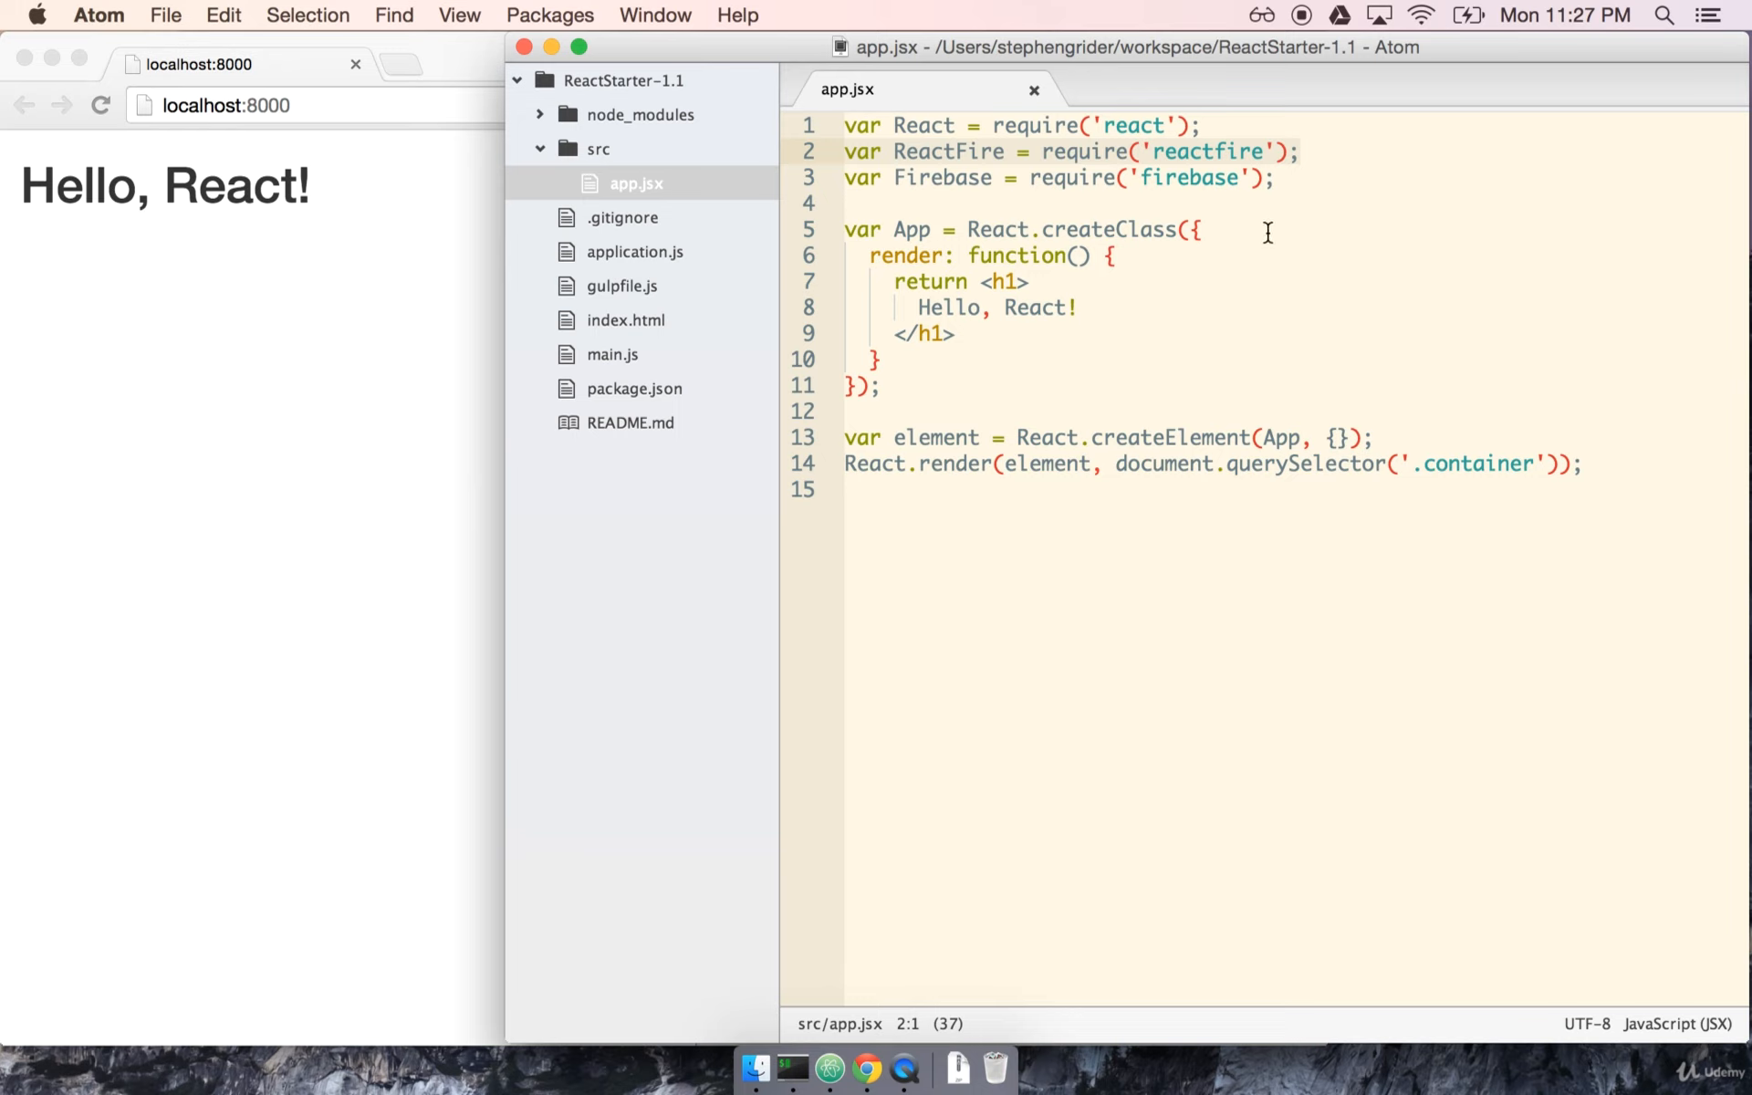
pyautogui.click(1274, 178)
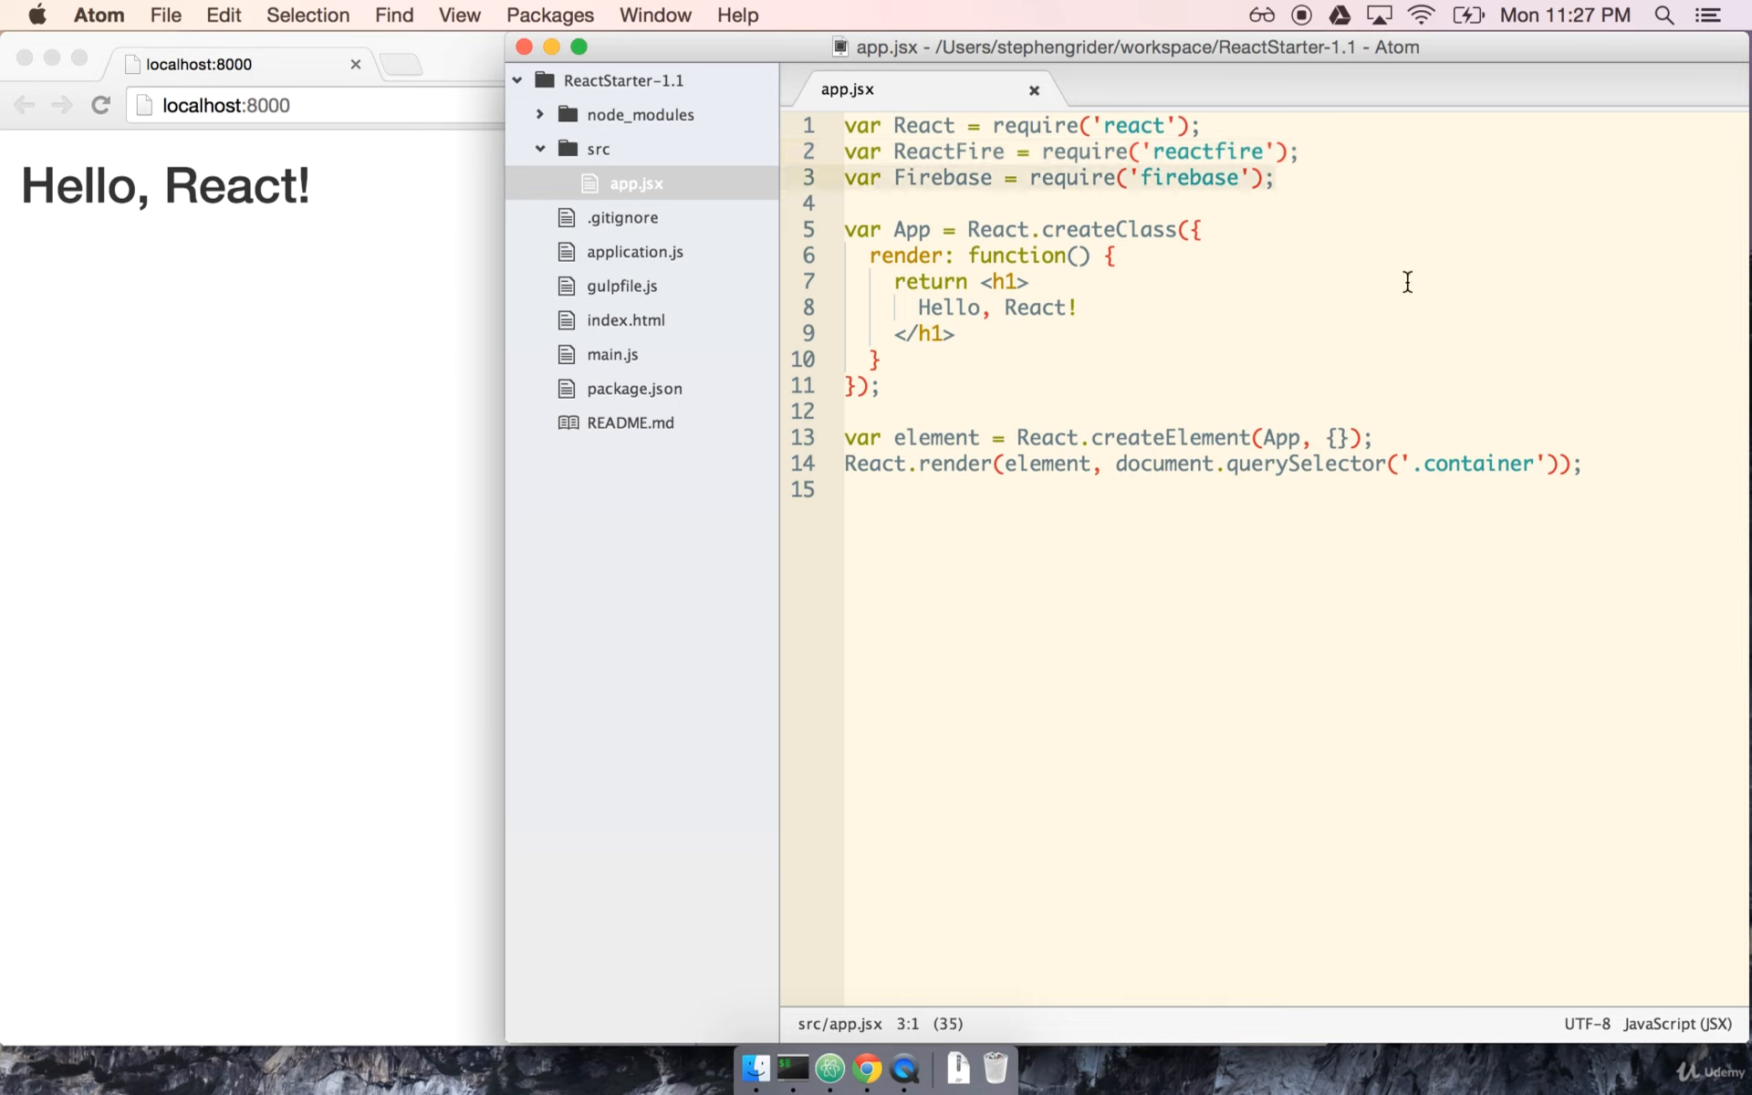
pyautogui.moveTo(1181, 279)
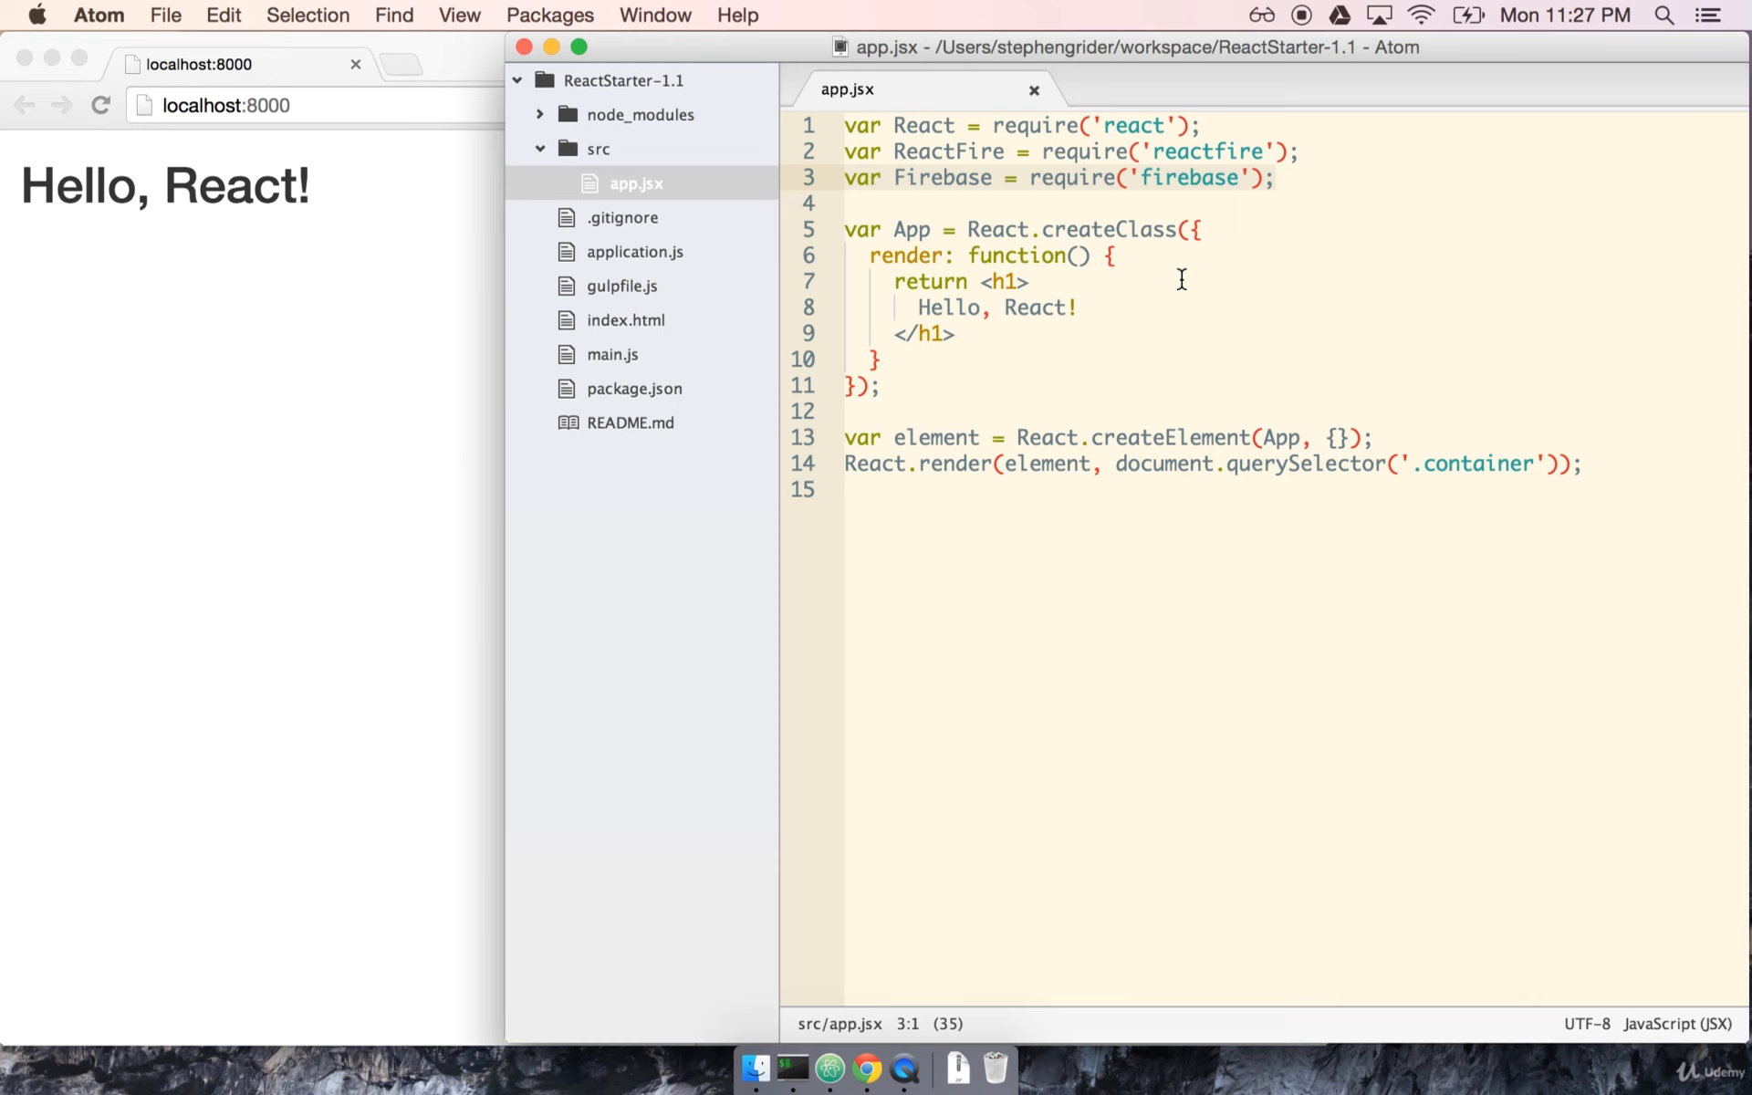
# - Go to firebase.com in a new Chrome tab and open the account dashboard
pyautogui.click(866, 1071)
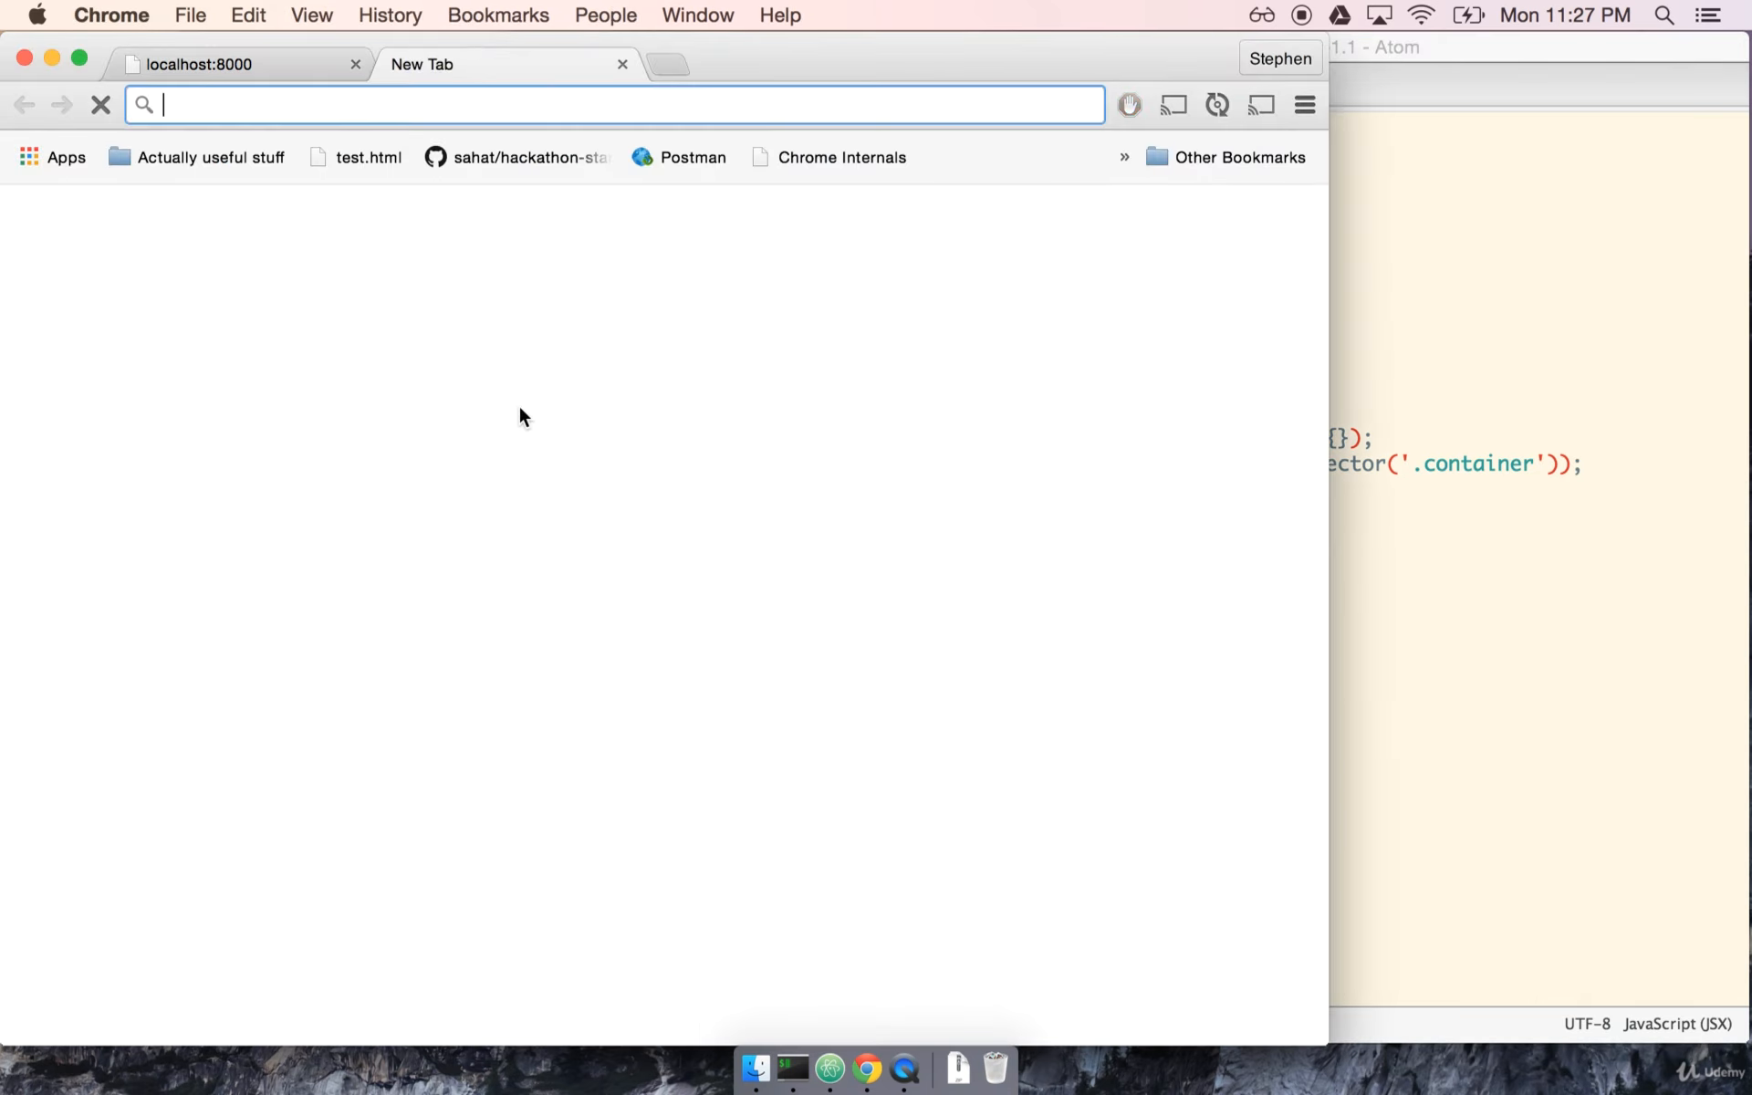
pyautogui.write('firebase.com')
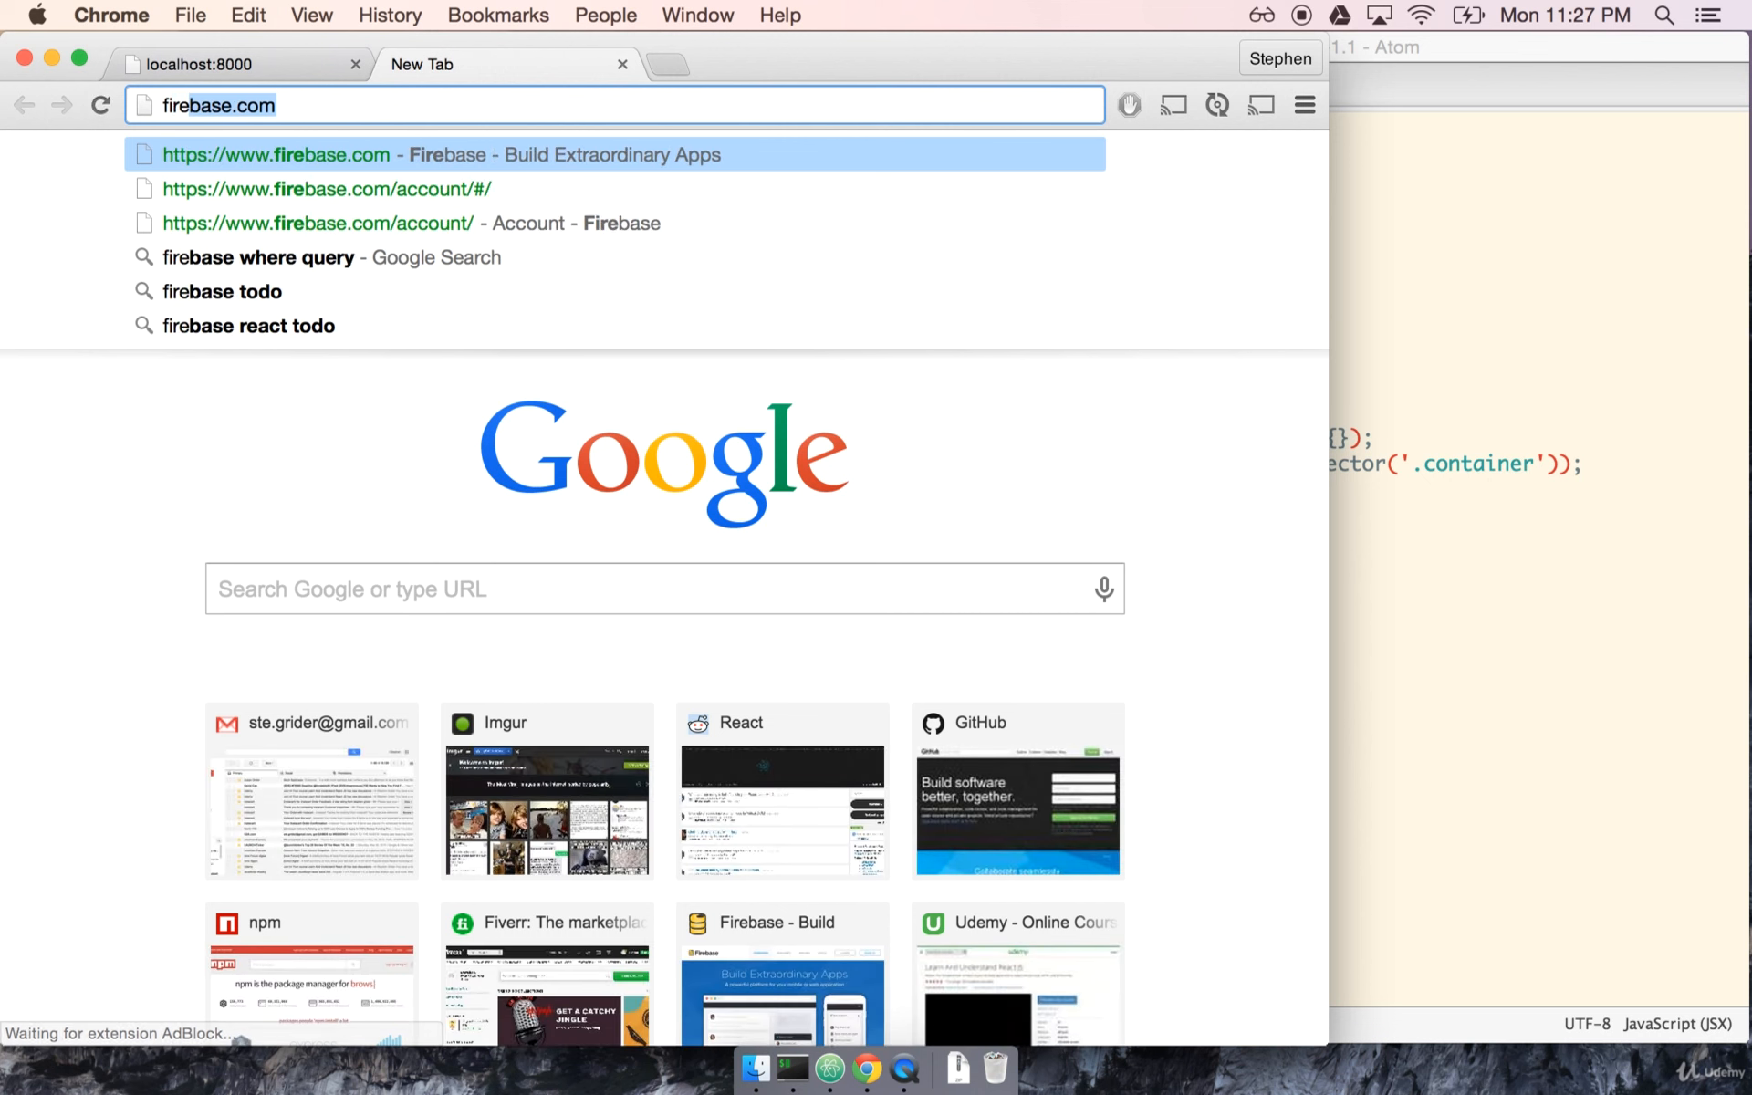
pyautogui.click(439, 154)
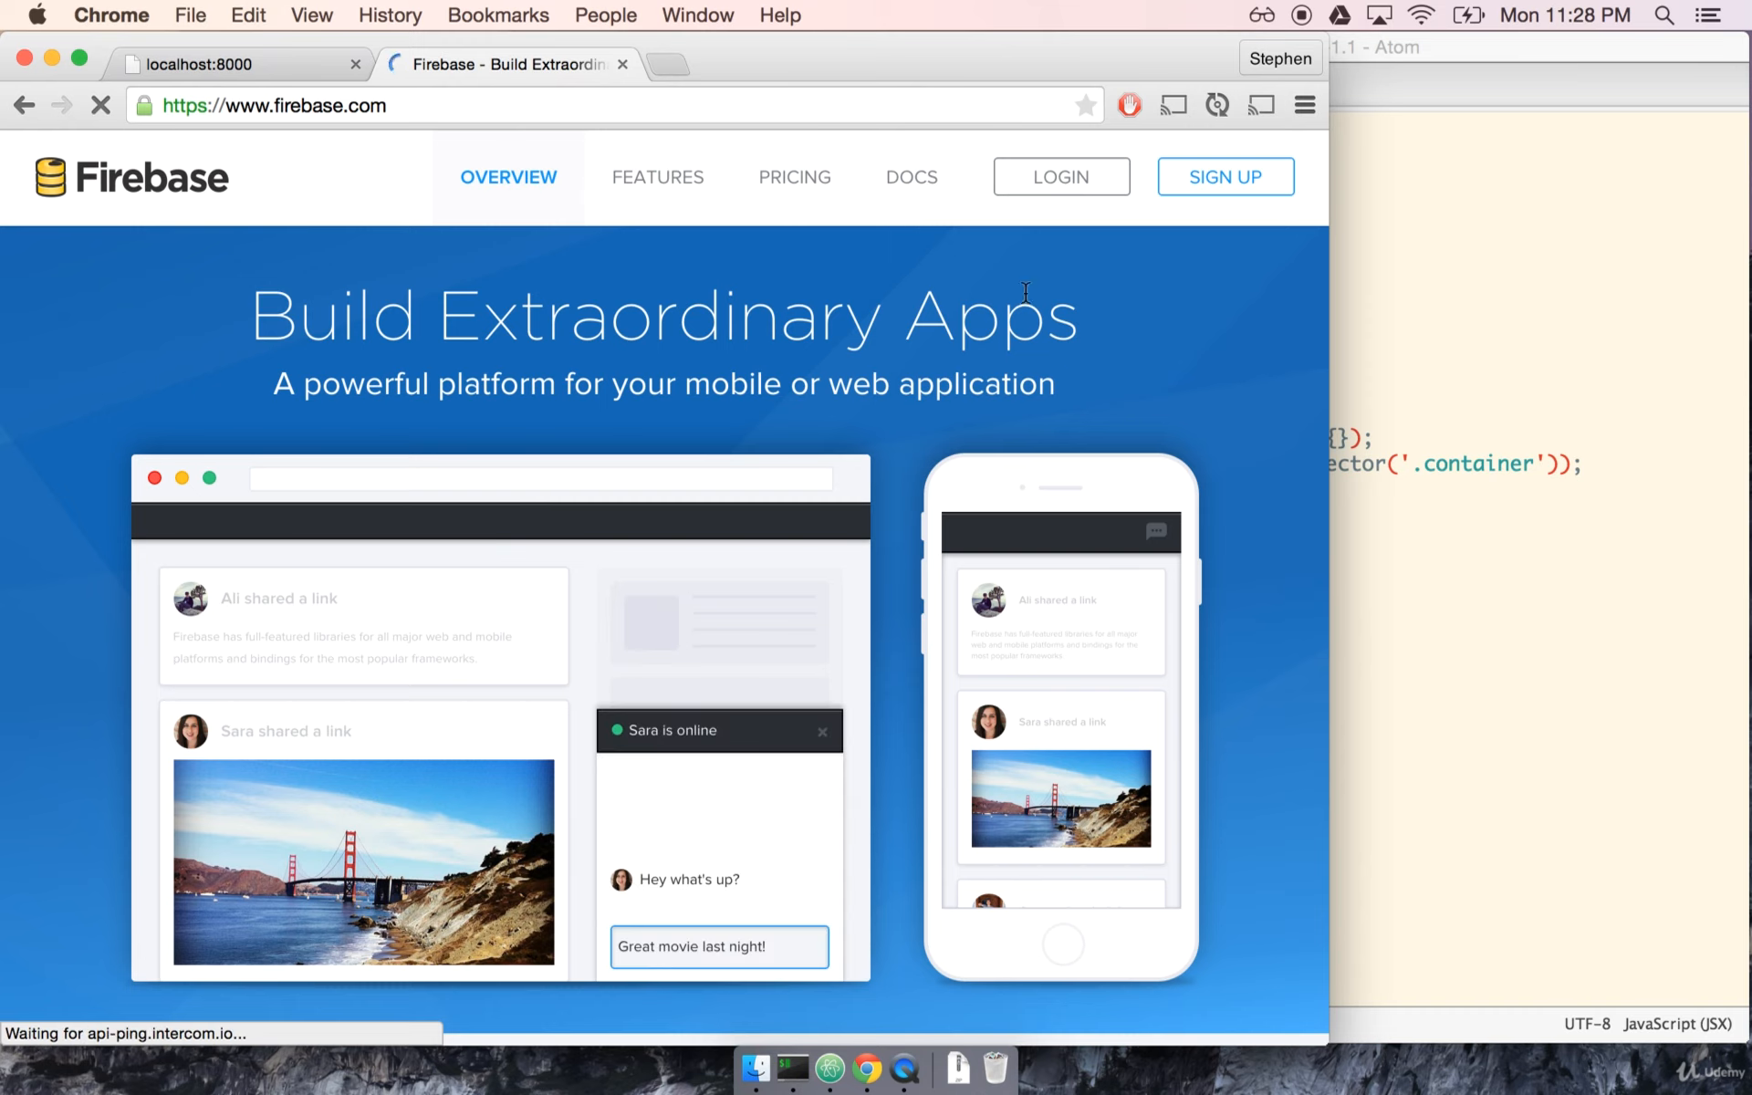
pyautogui.click(1060, 176)
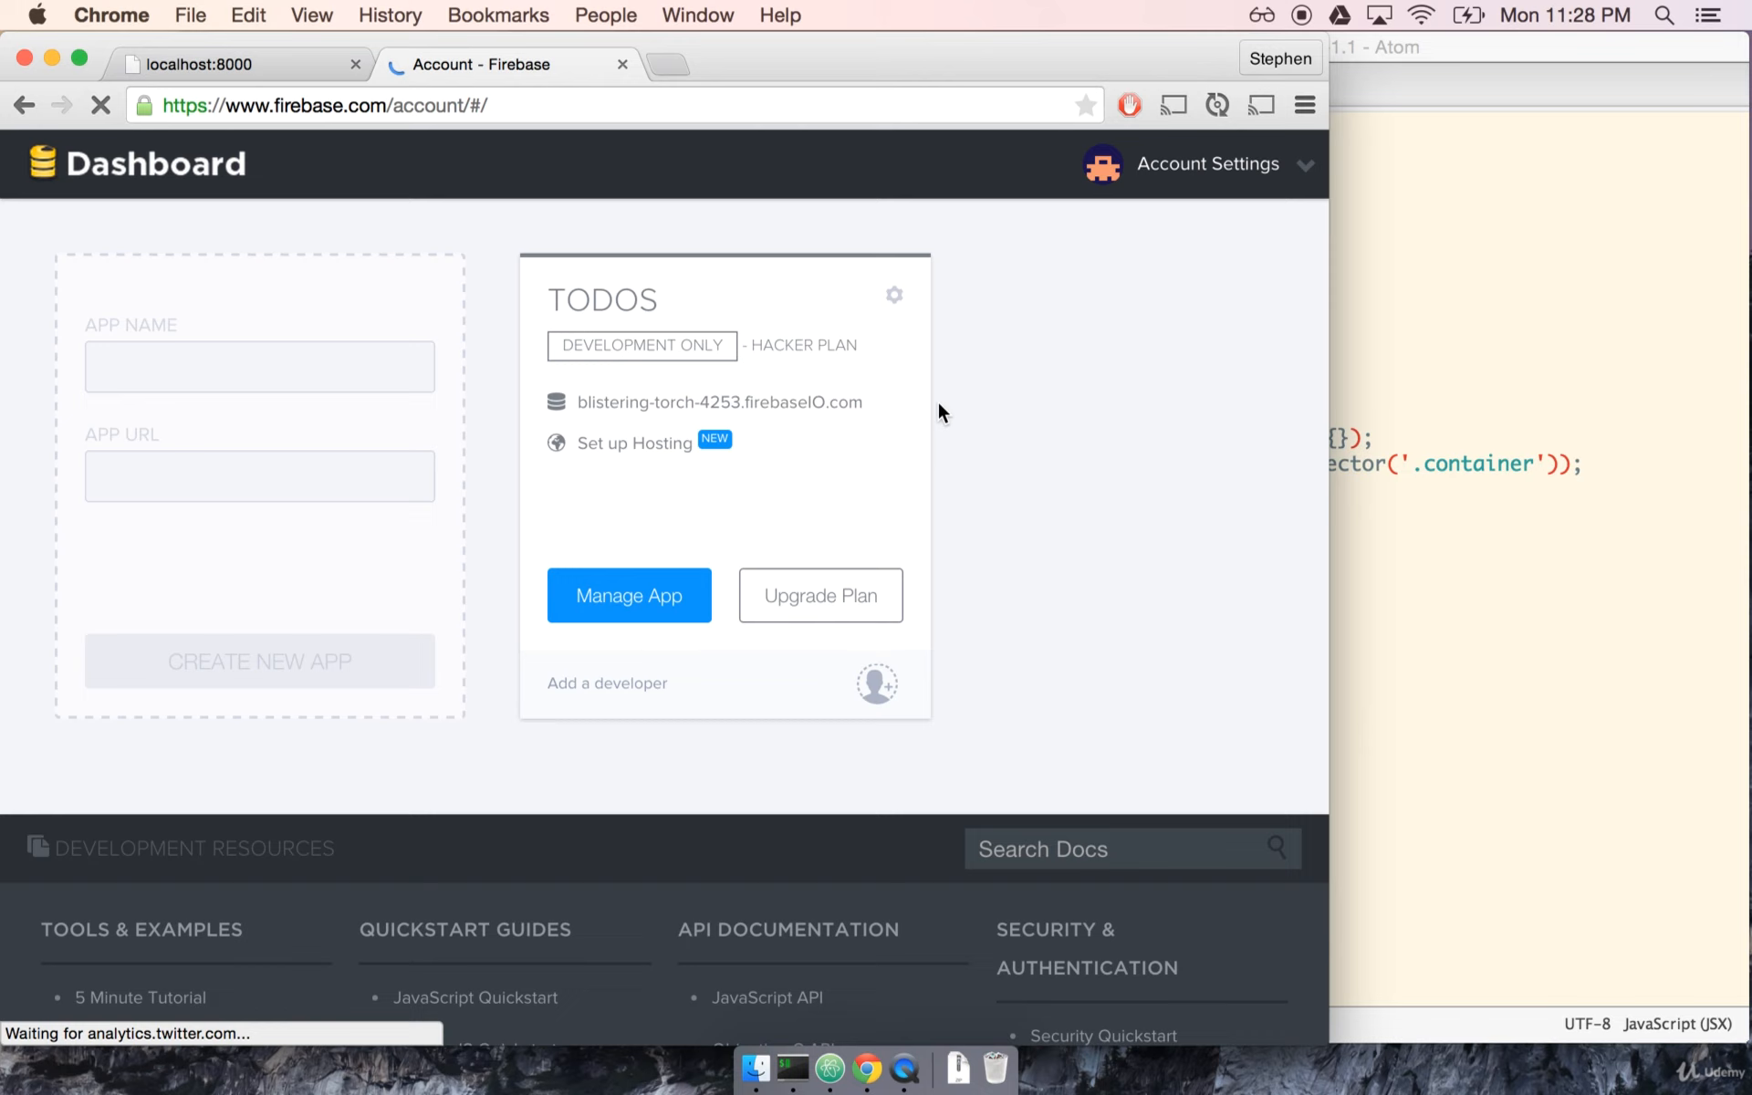
pyautogui.moveTo(1093, 503)
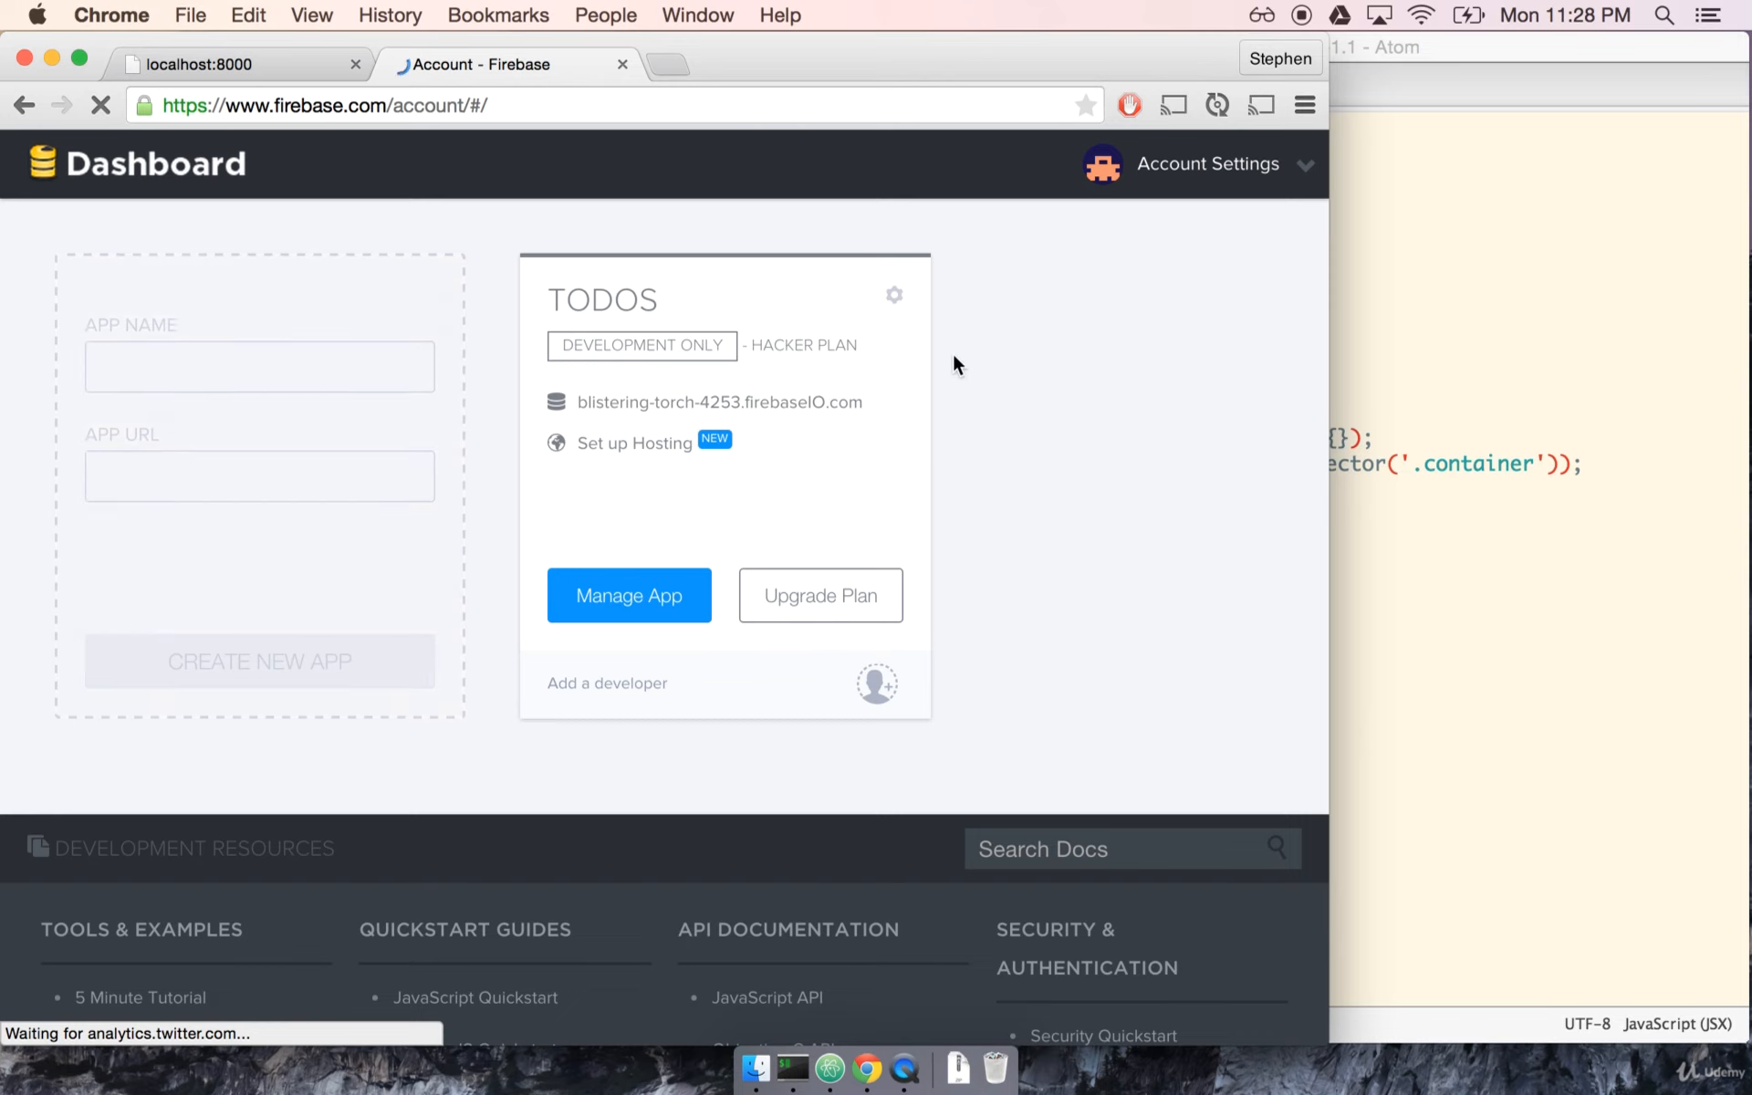
pyautogui.moveTo(913, 328)
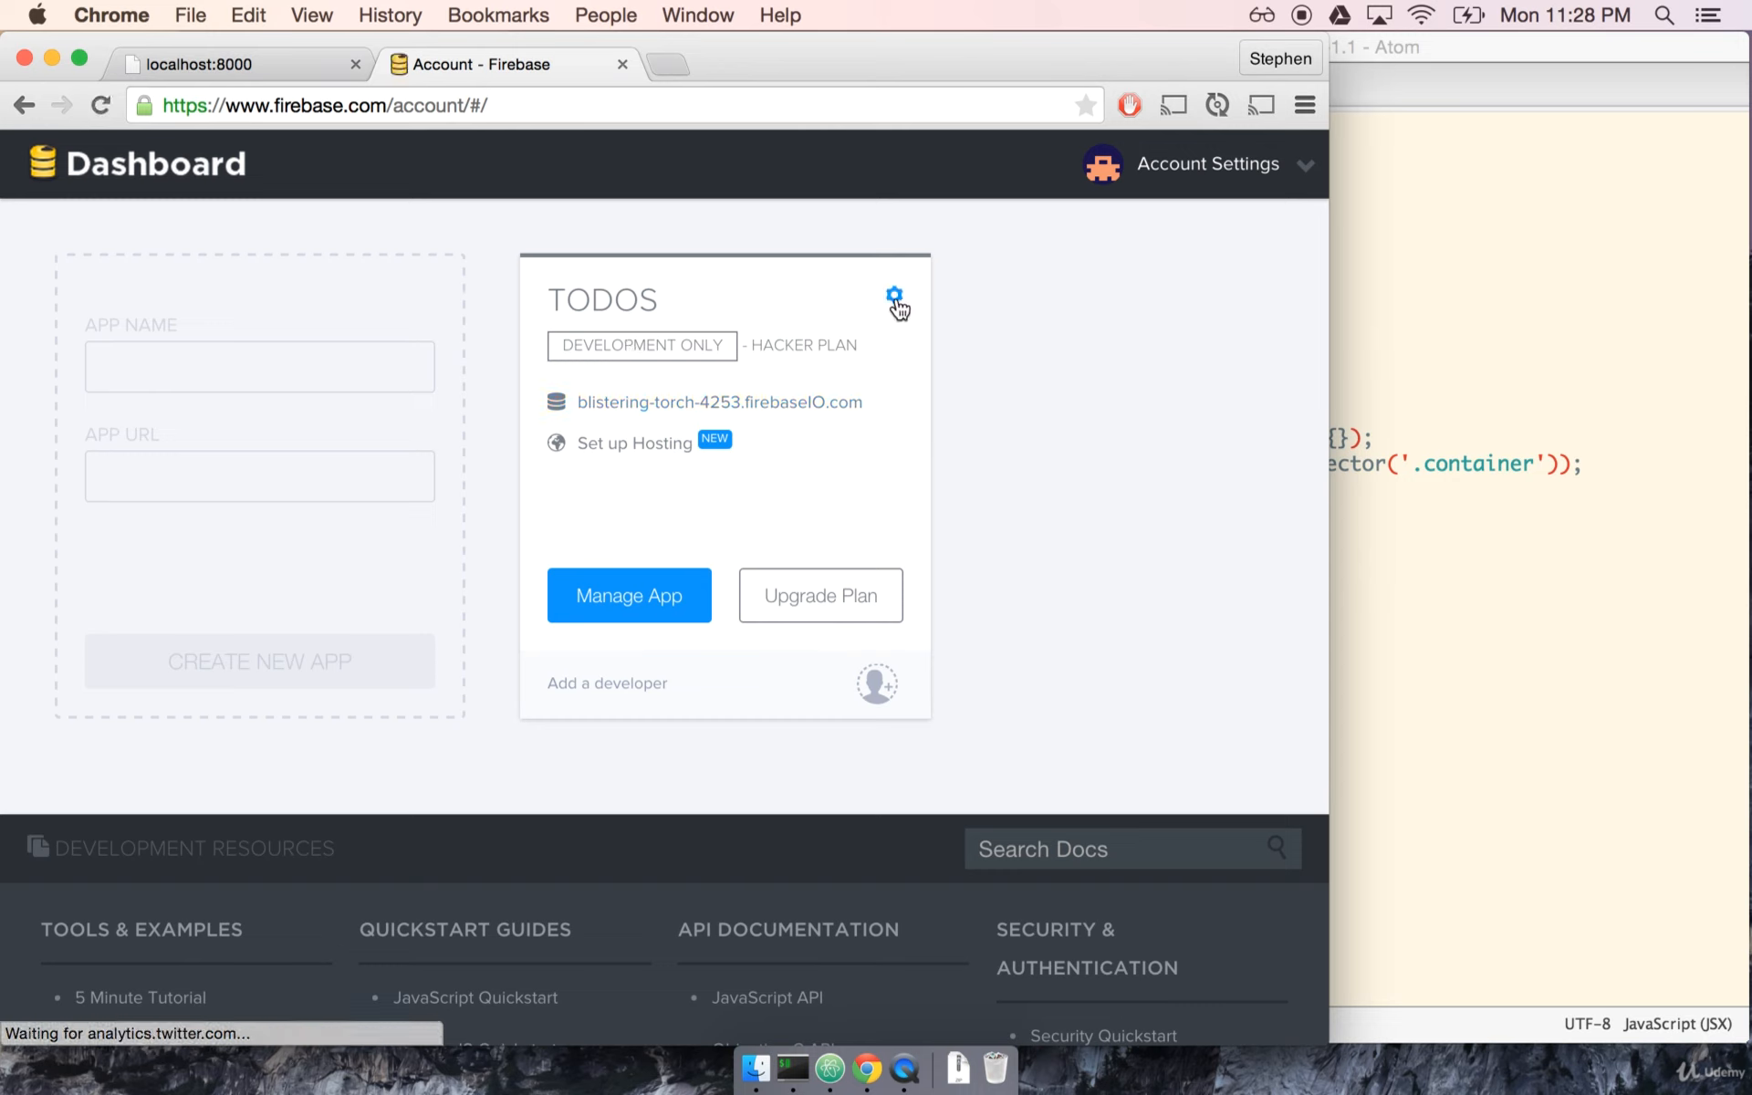
pyautogui.moveTo(603, 310)
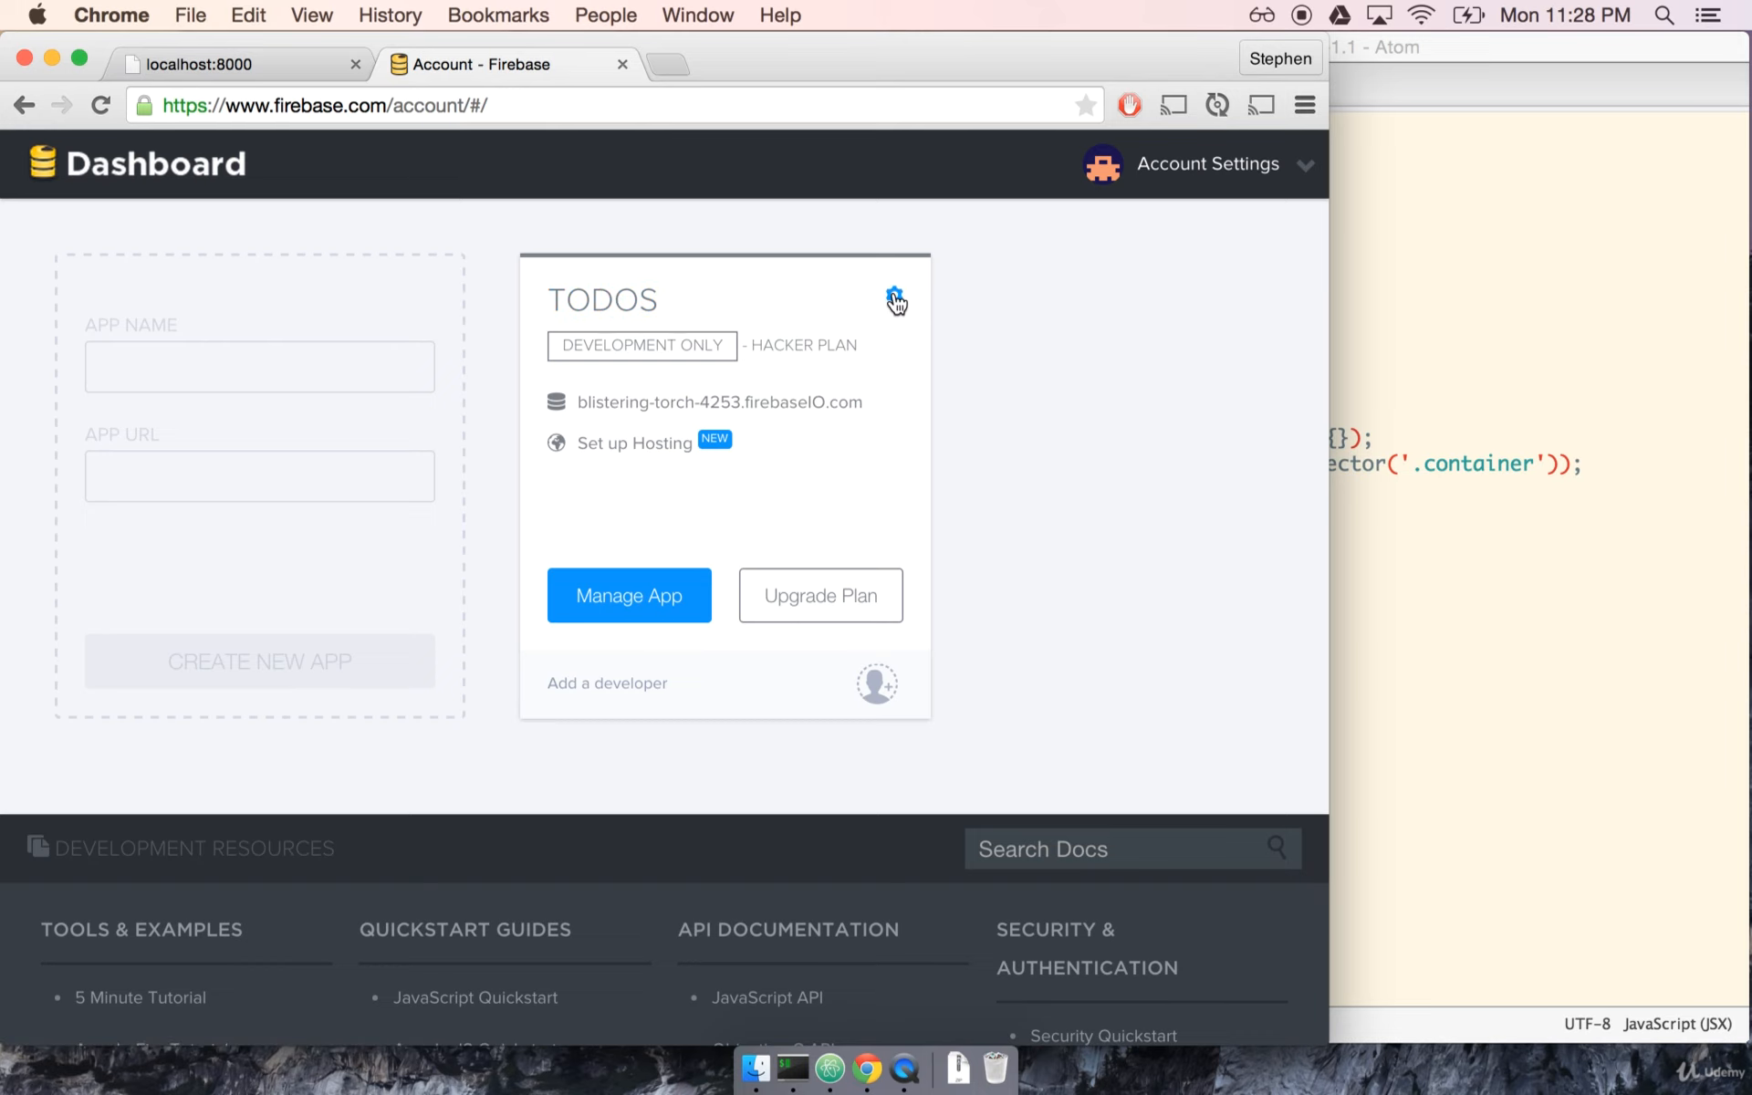
# - Rename the existing app to Todos through its gear menu's Change Name
pyautogui.click(894, 295)
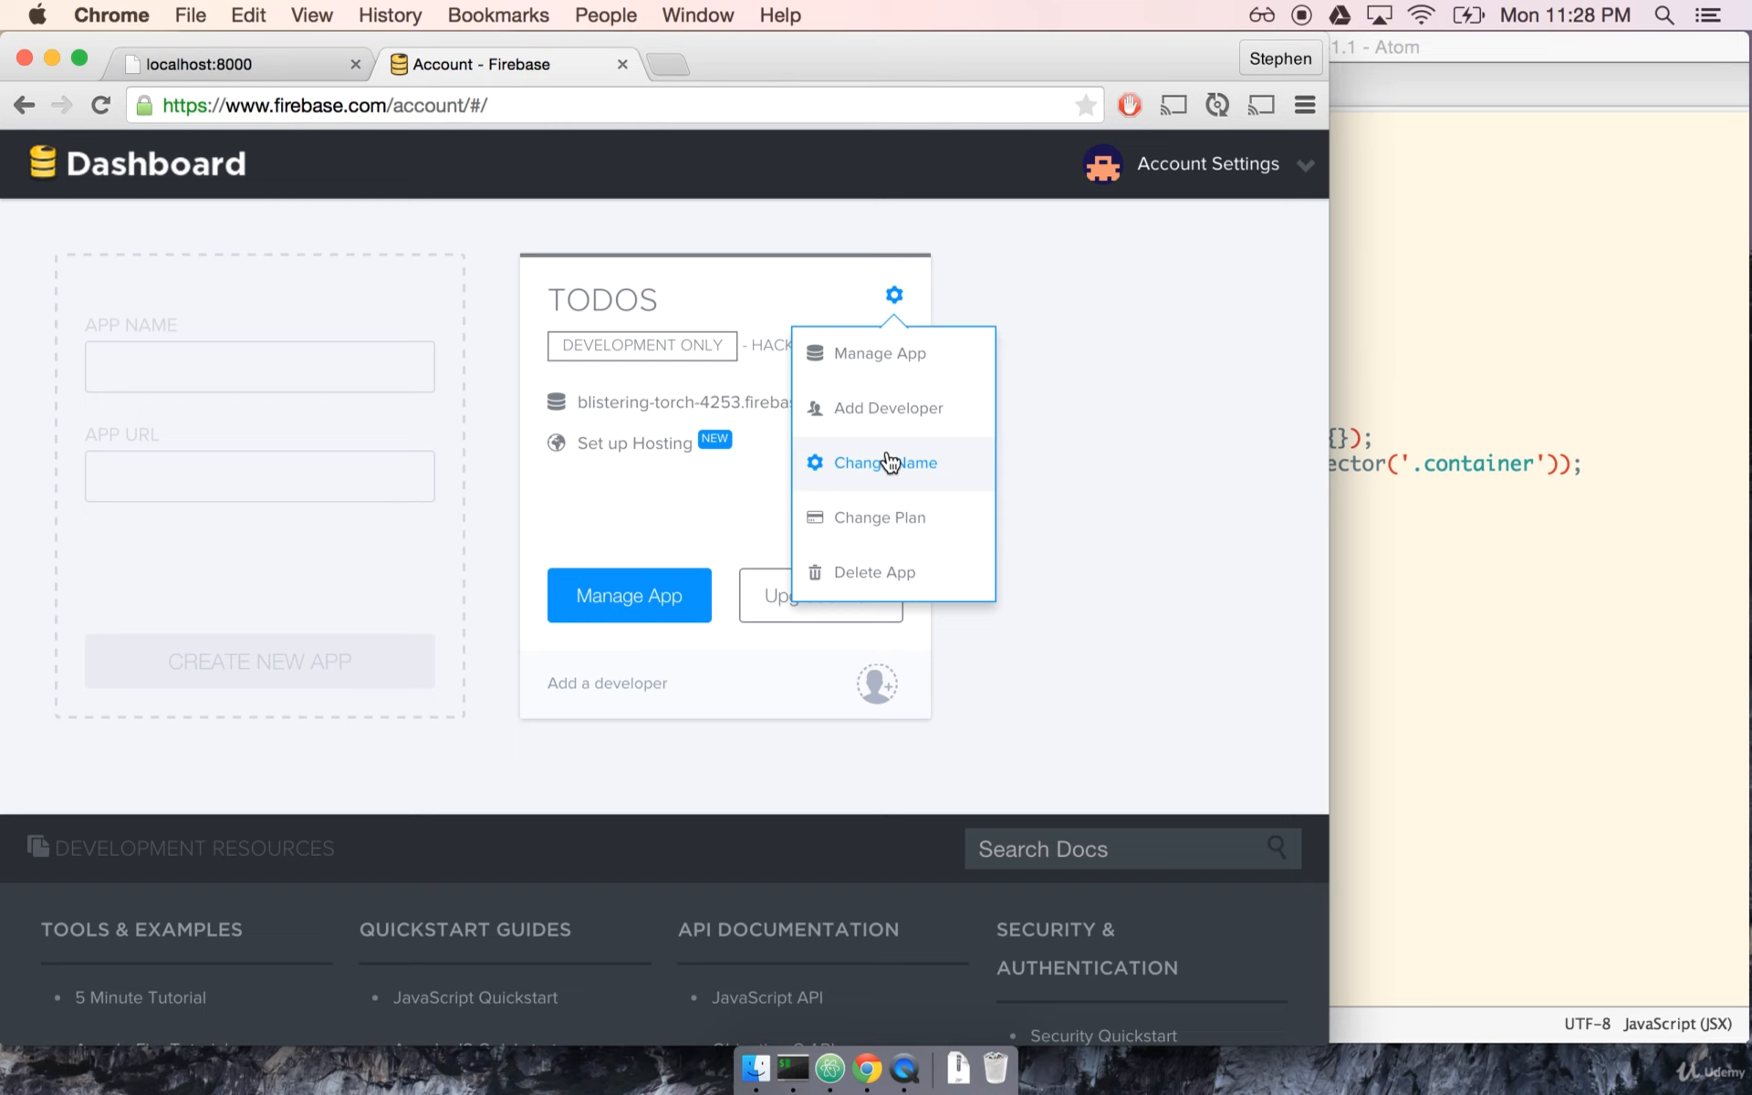
pyautogui.click(886, 463)
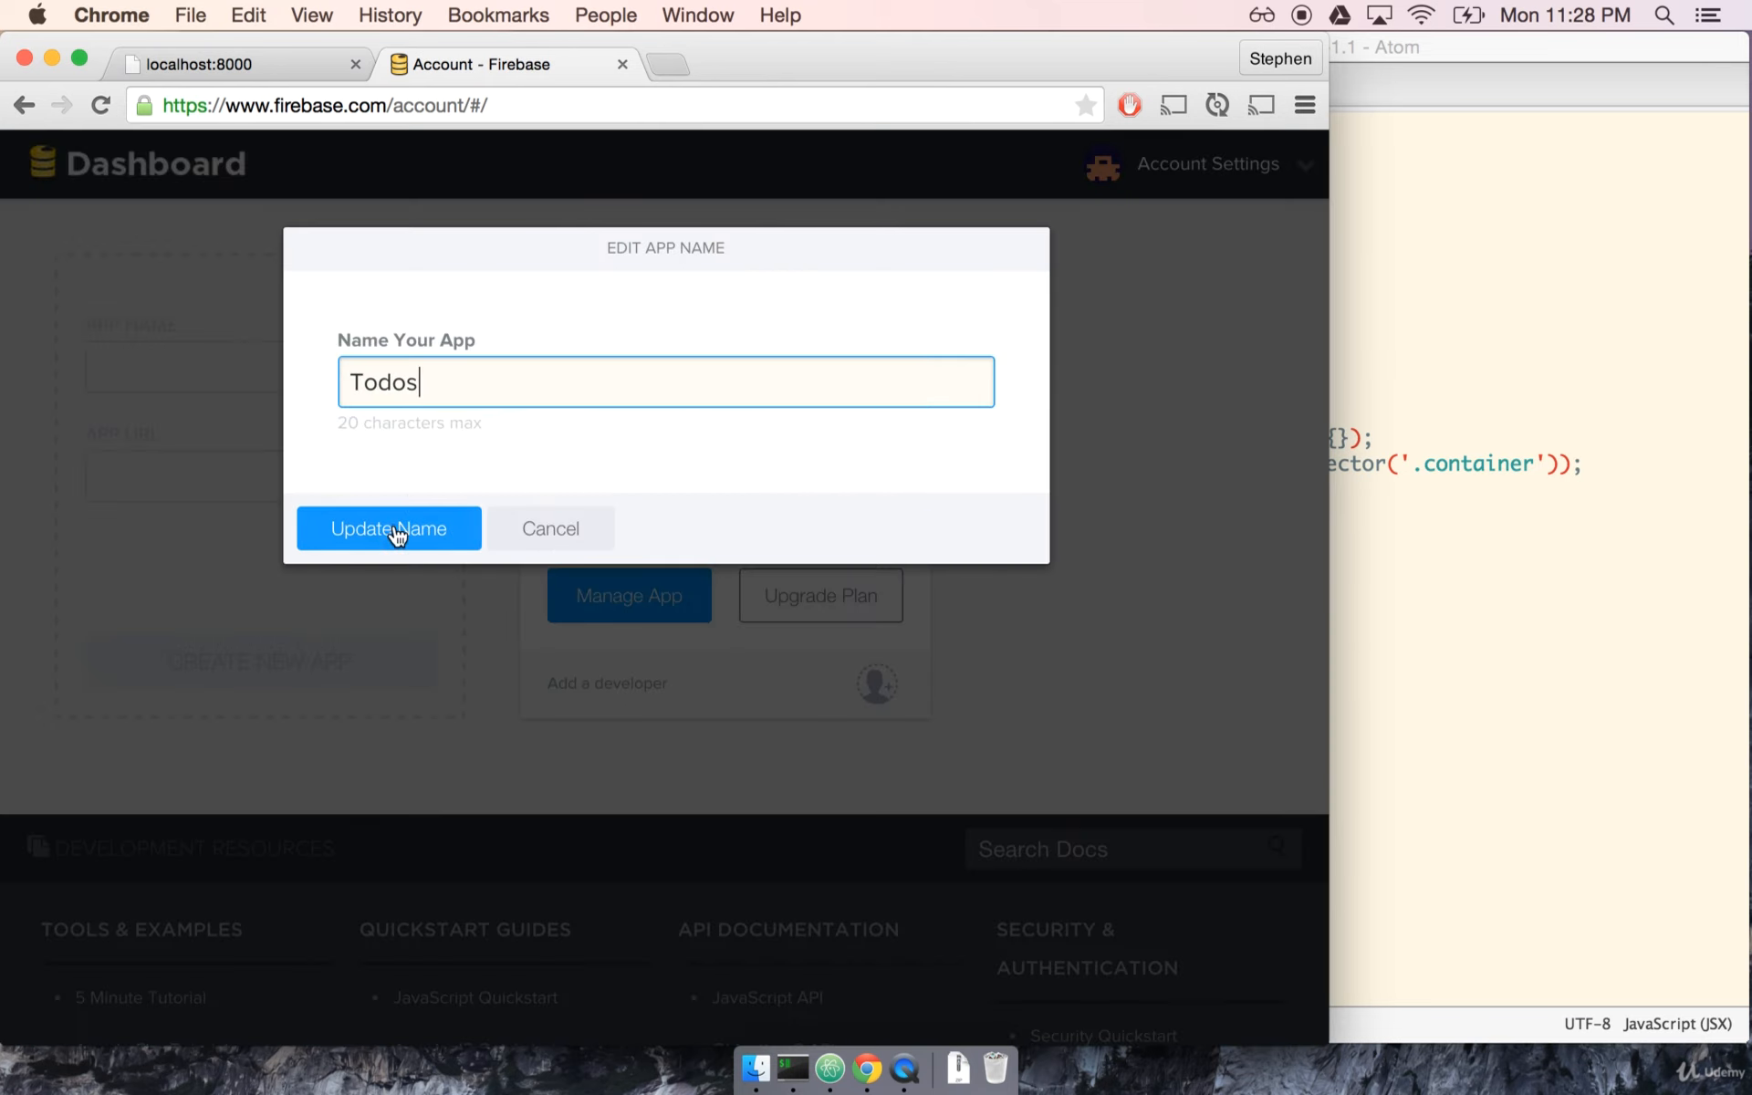
pyautogui.click(388, 528)
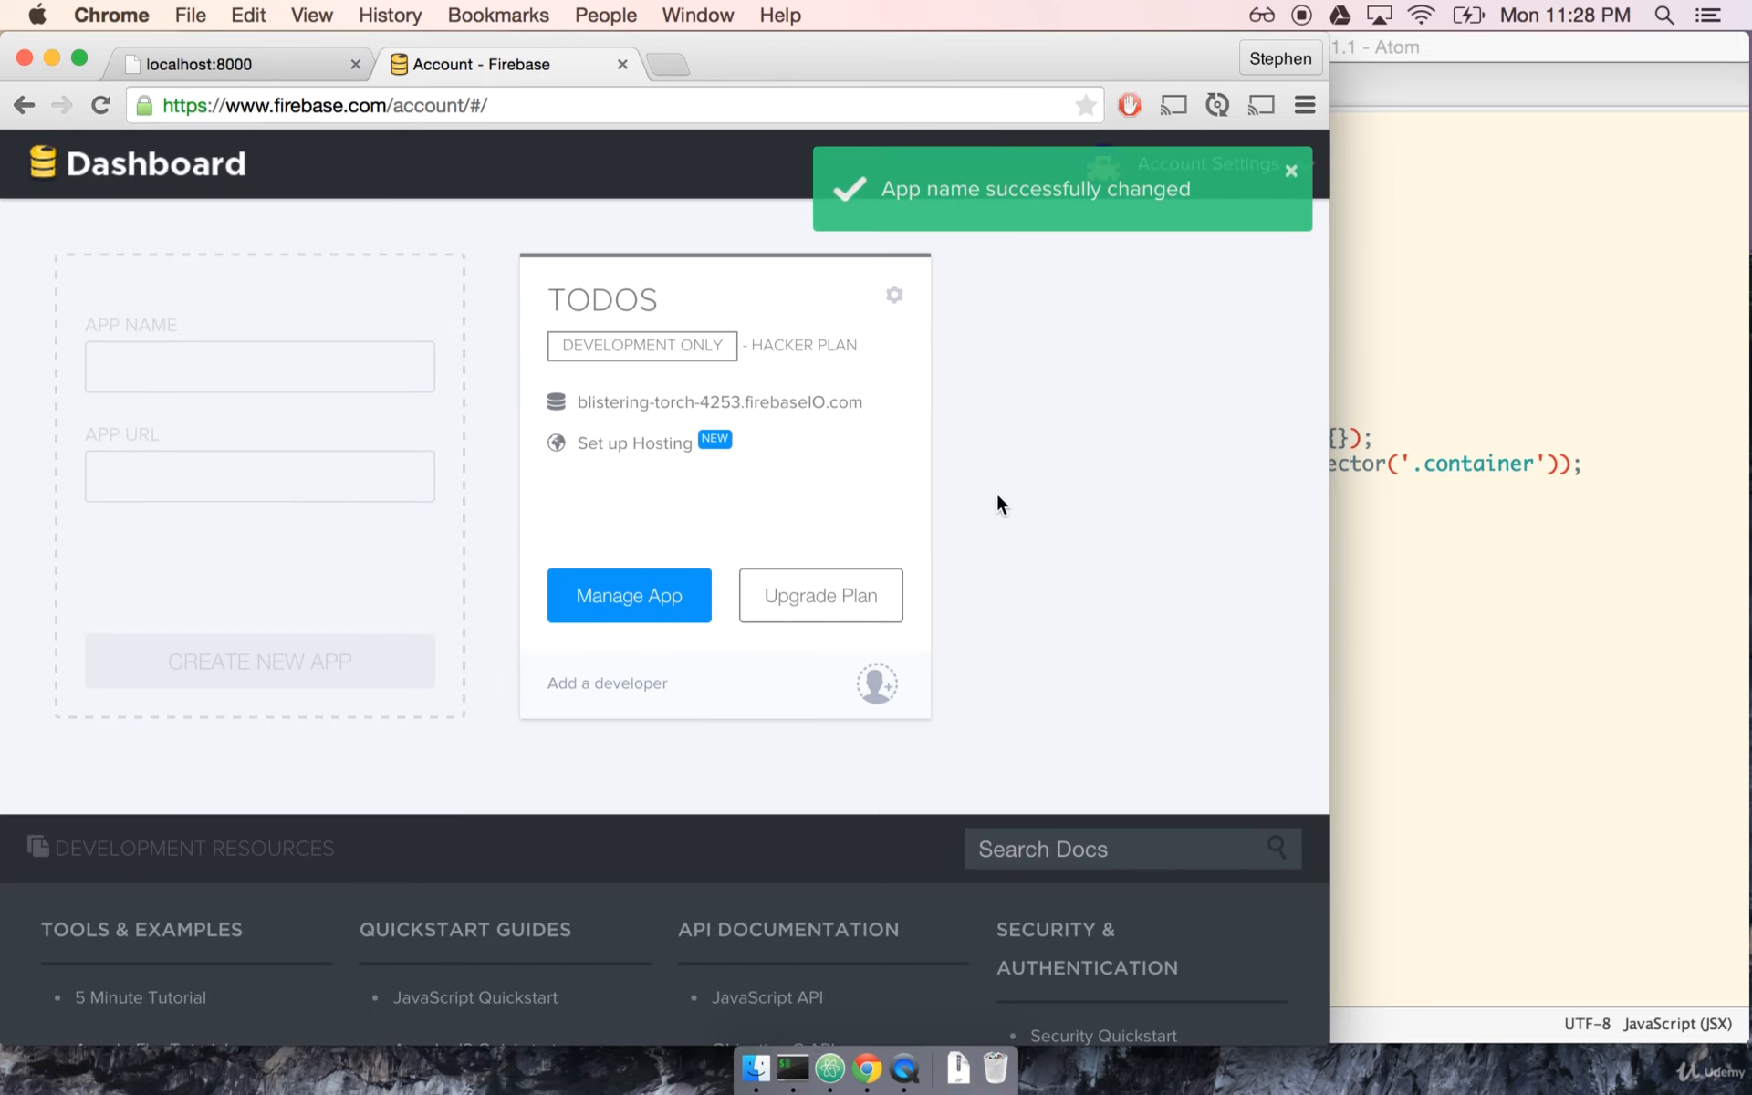
pyautogui.moveTo(874, 483)
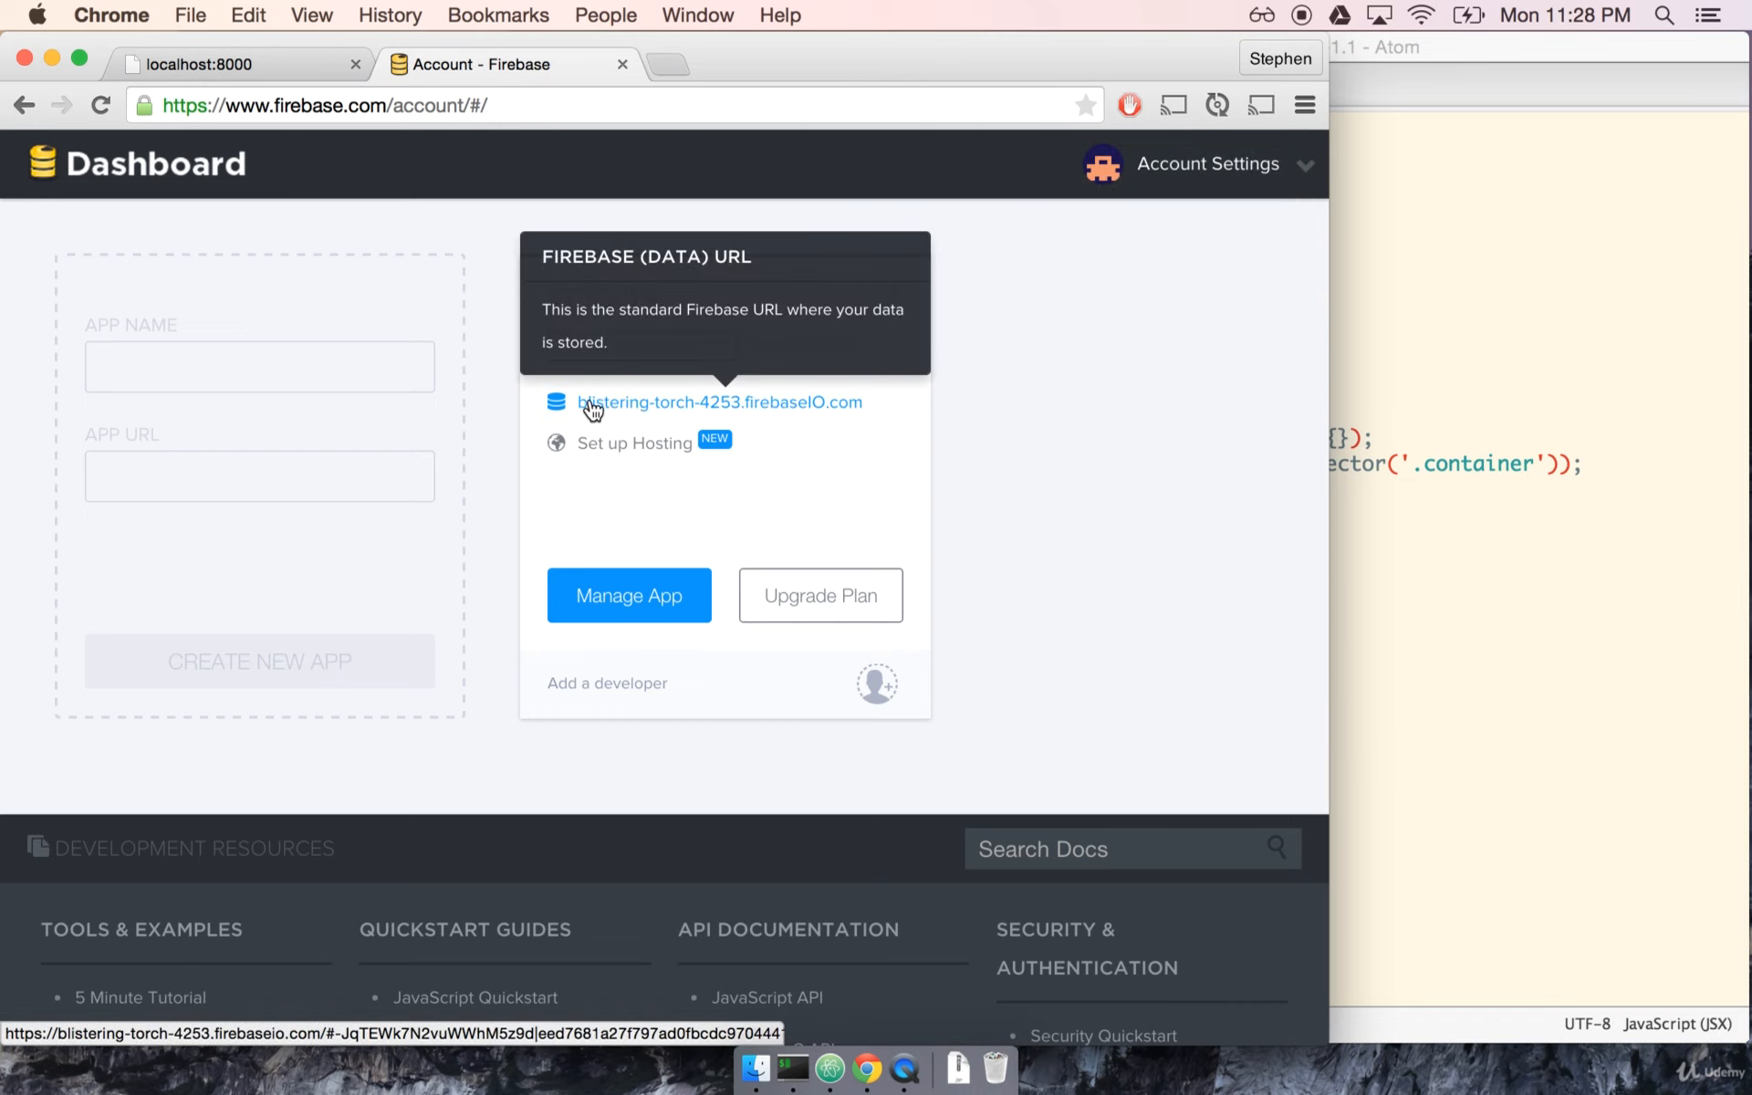
pyautogui.moveTo(603, 412)
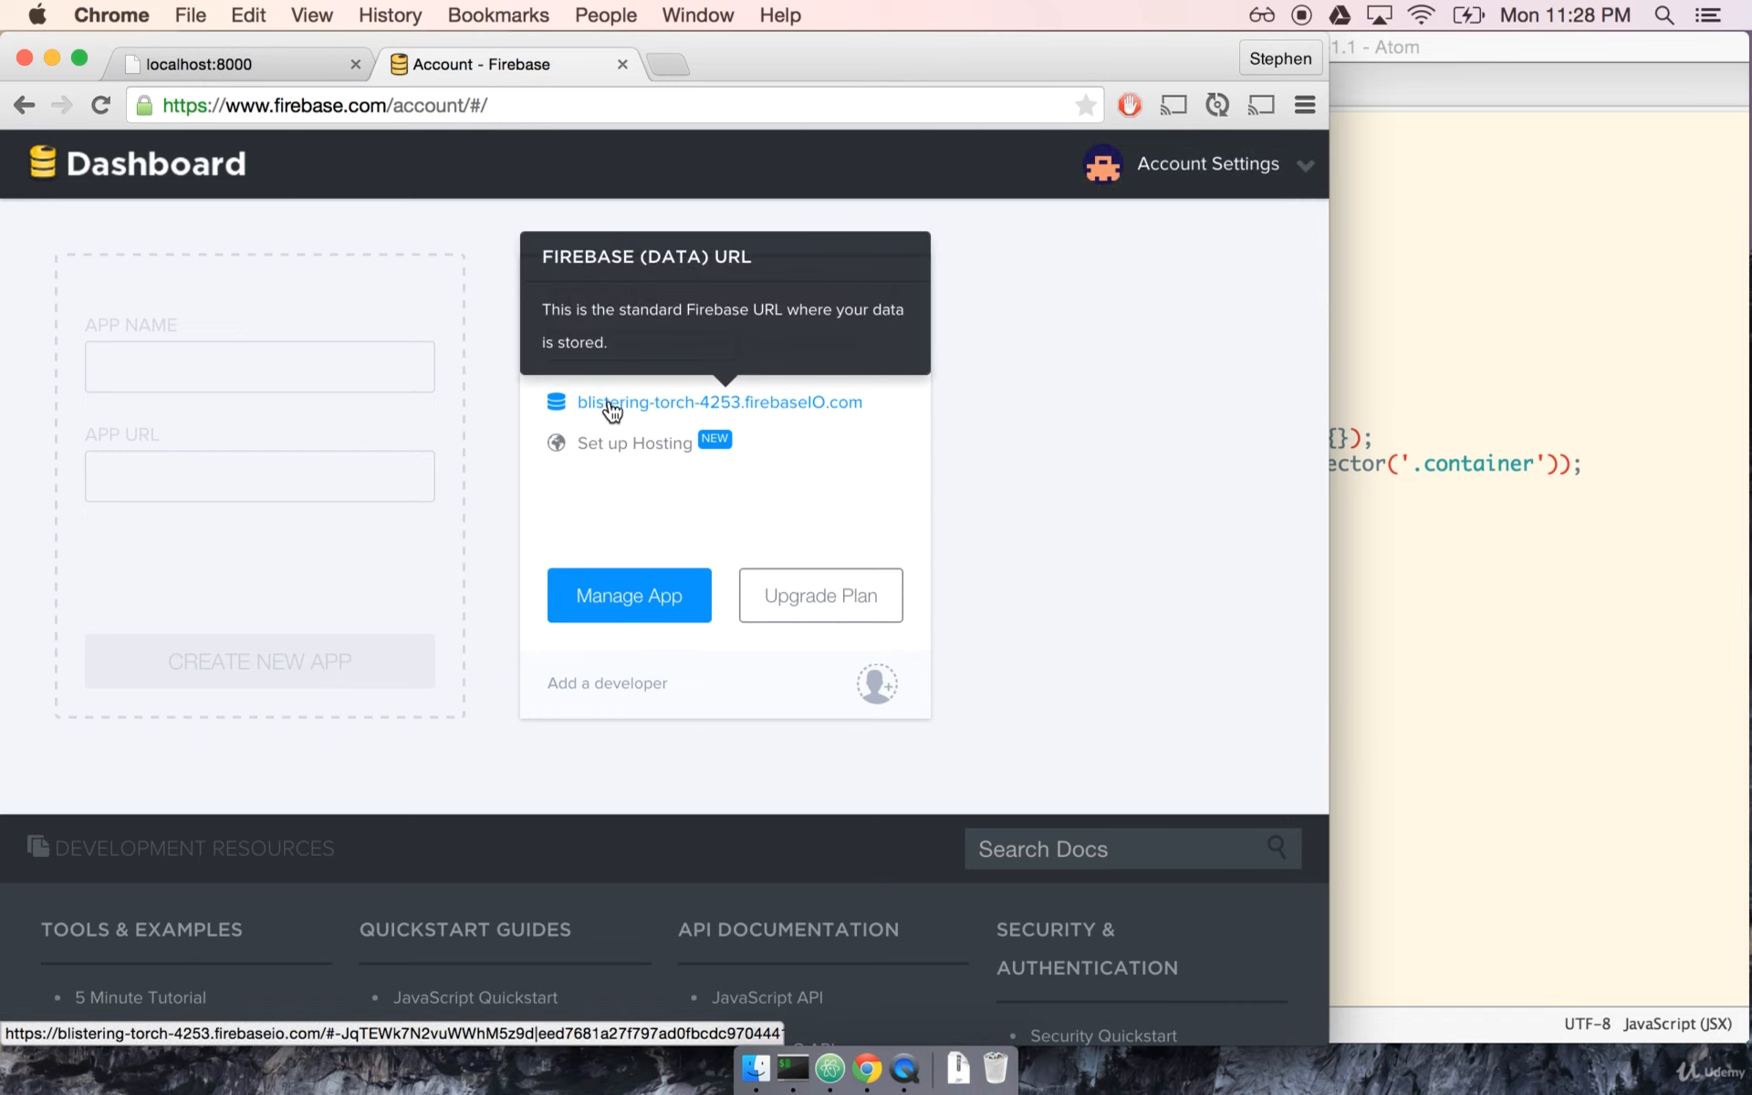
pyautogui.moveTo(833, 414)
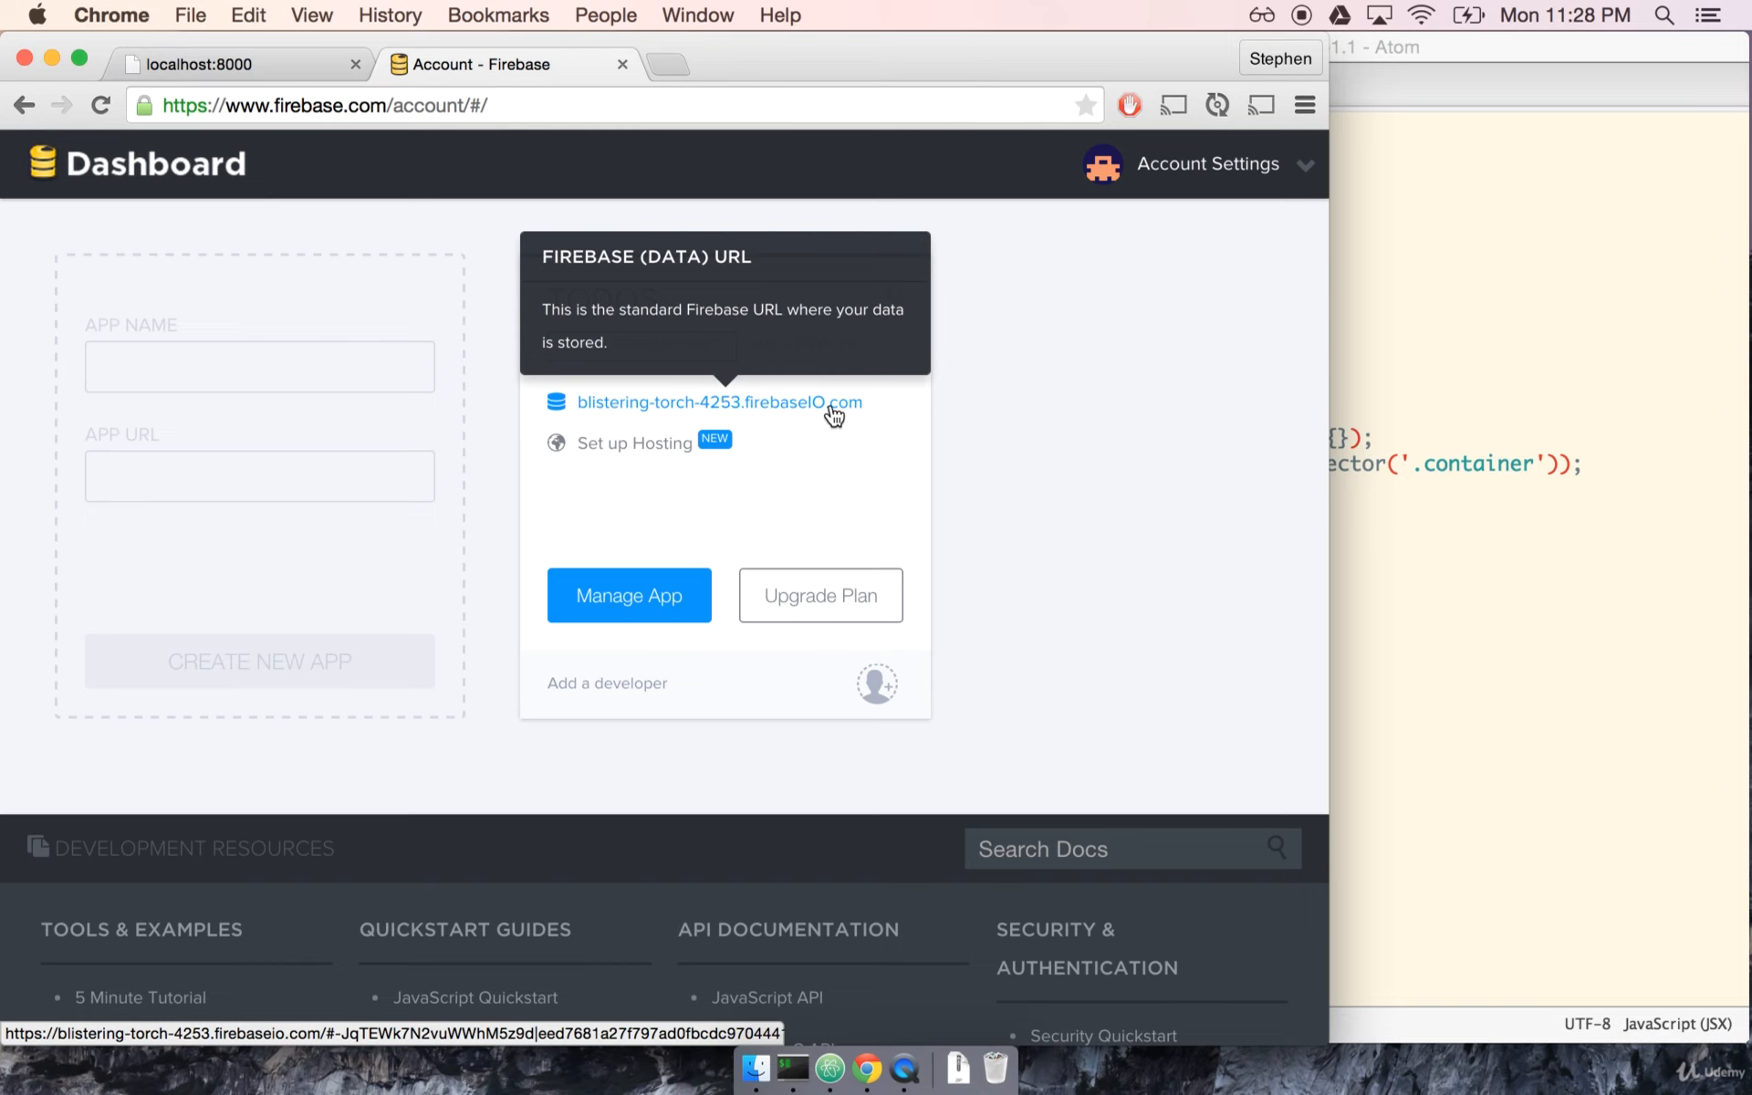
# - Open the Todos firebaseio.com data viewer and start editing the null root value
pyautogui.click(707, 403)
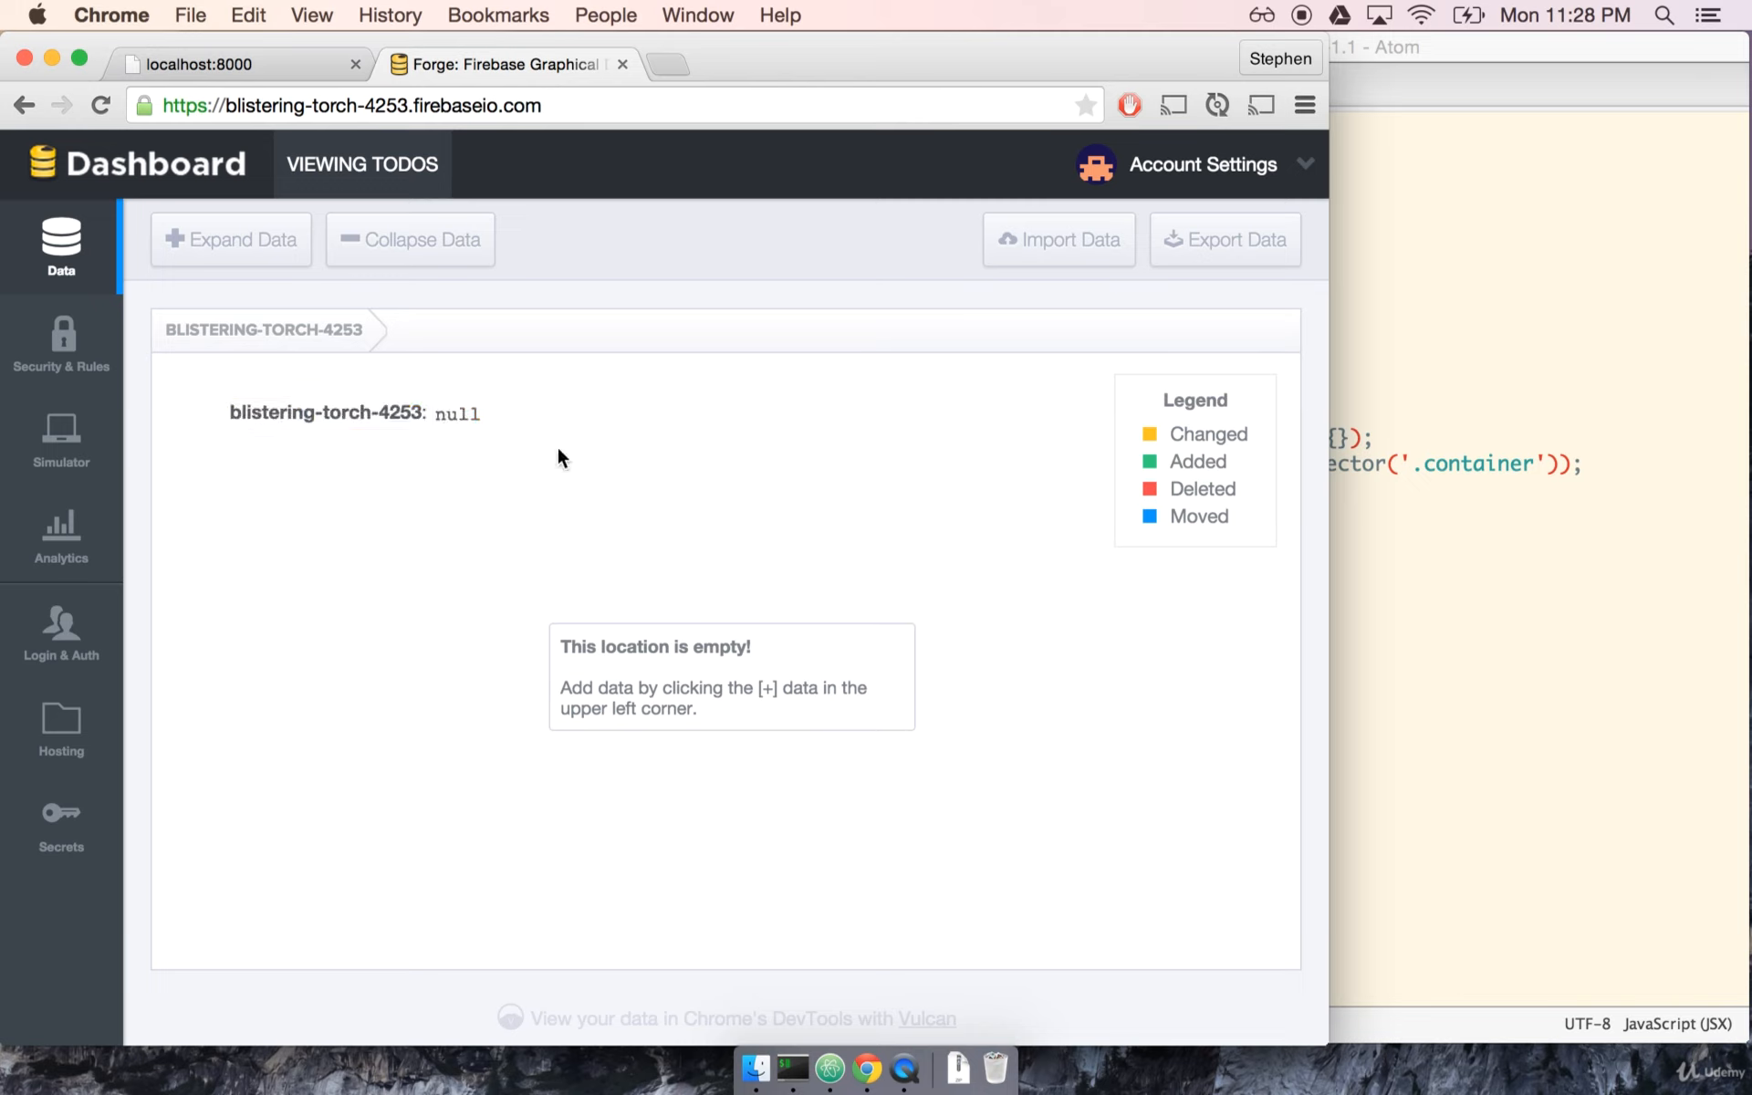
pyautogui.moveTo(519, 691)
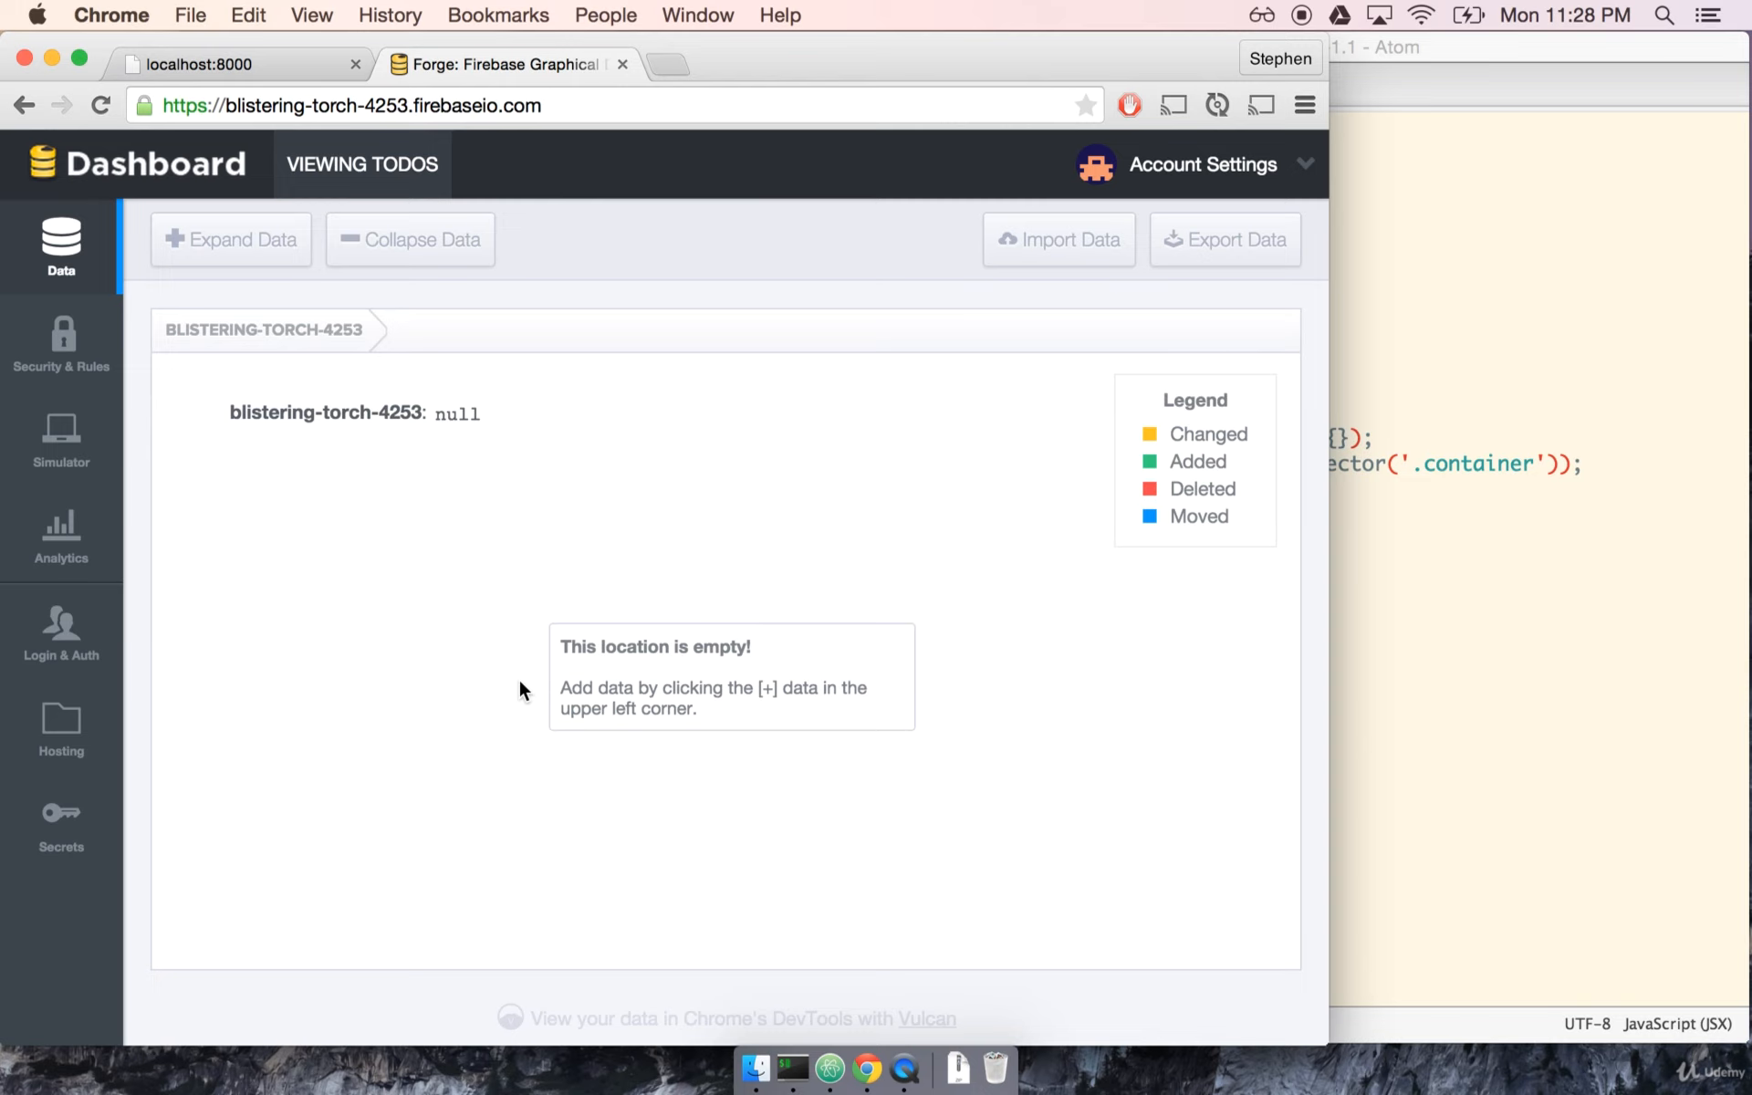
pyautogui.moveTo(505, 491)
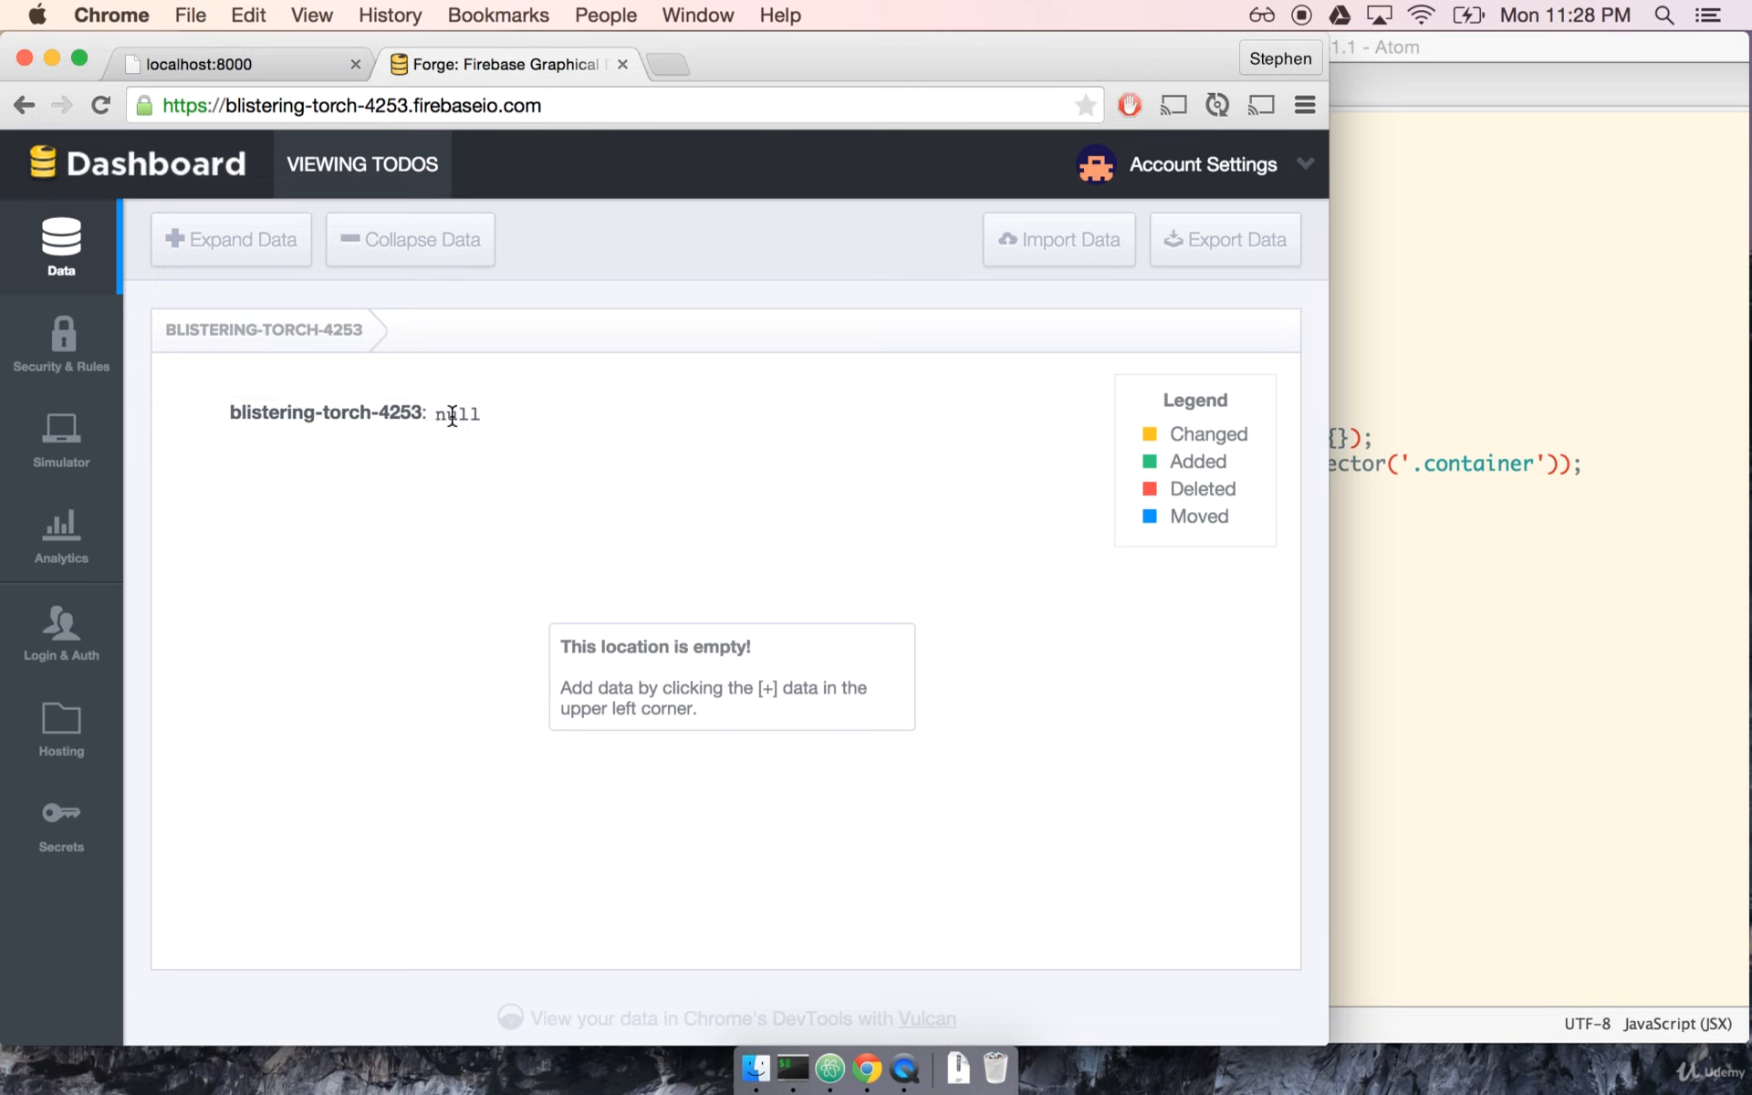
pyautogui.moveTo(499, 613)
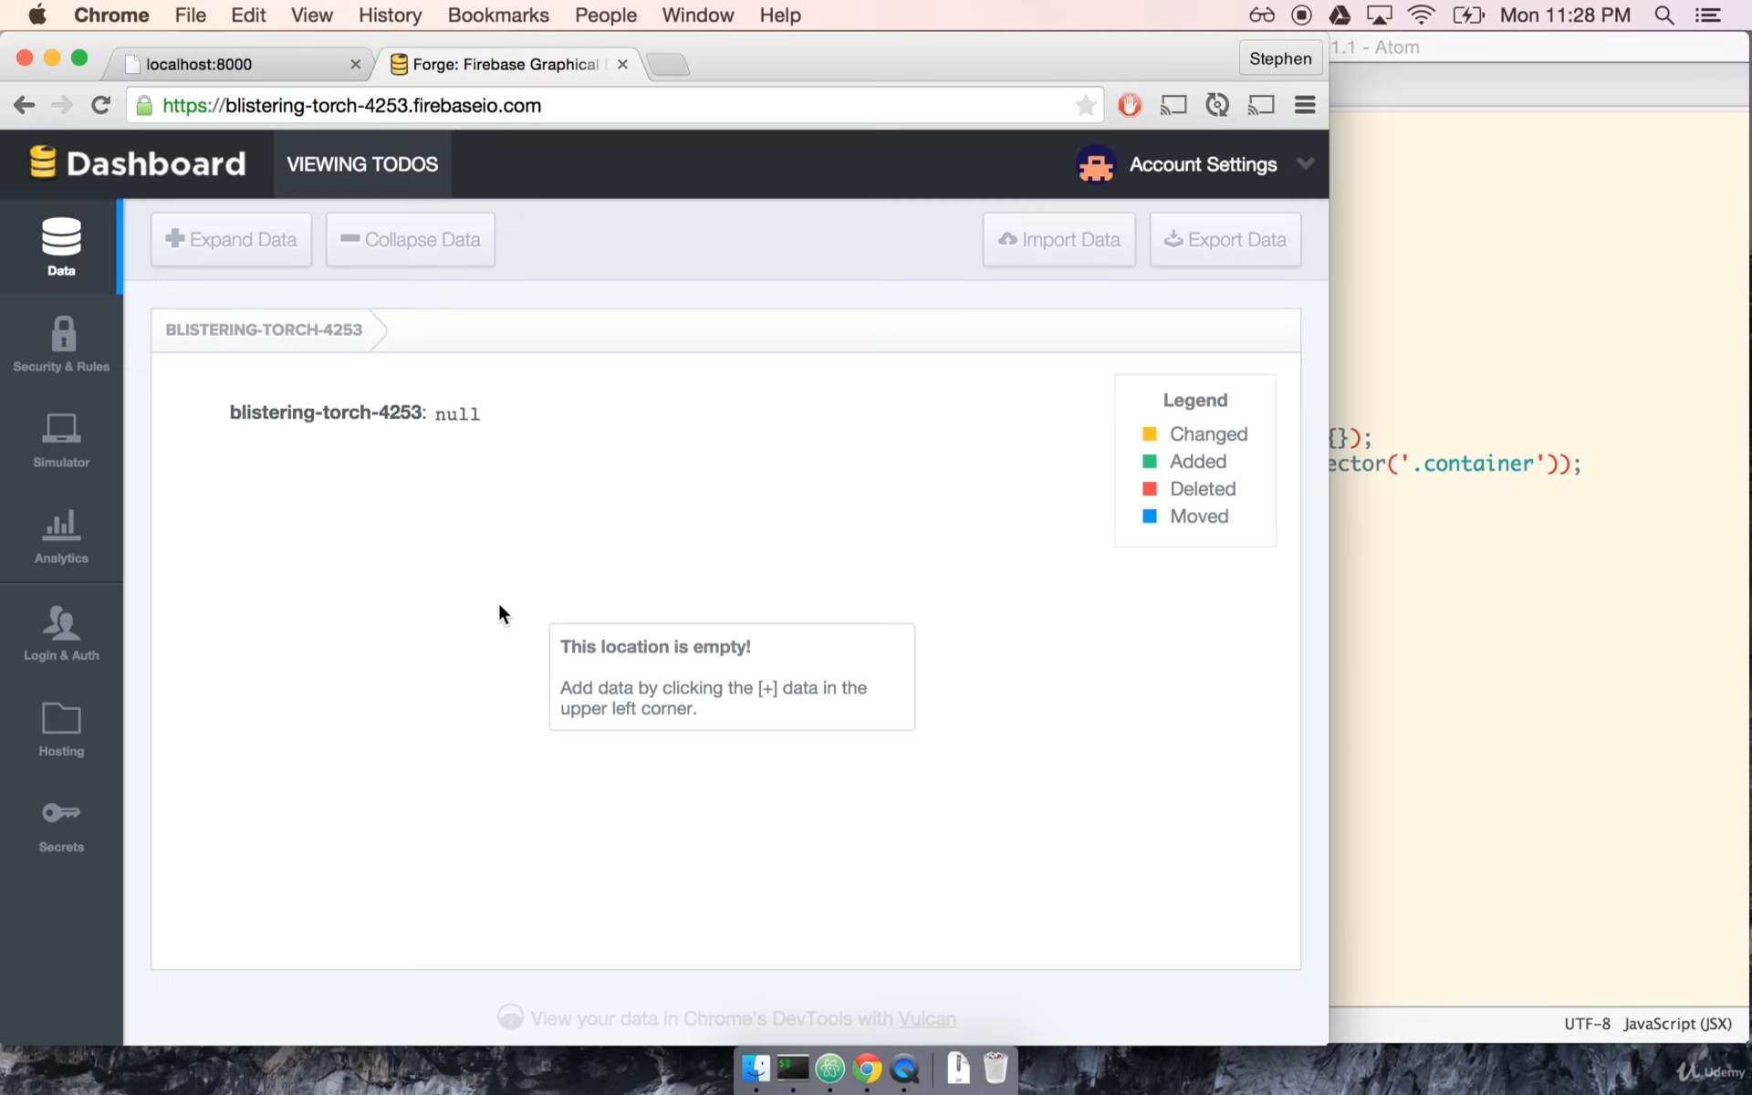
pyautogui.click(455, 413)
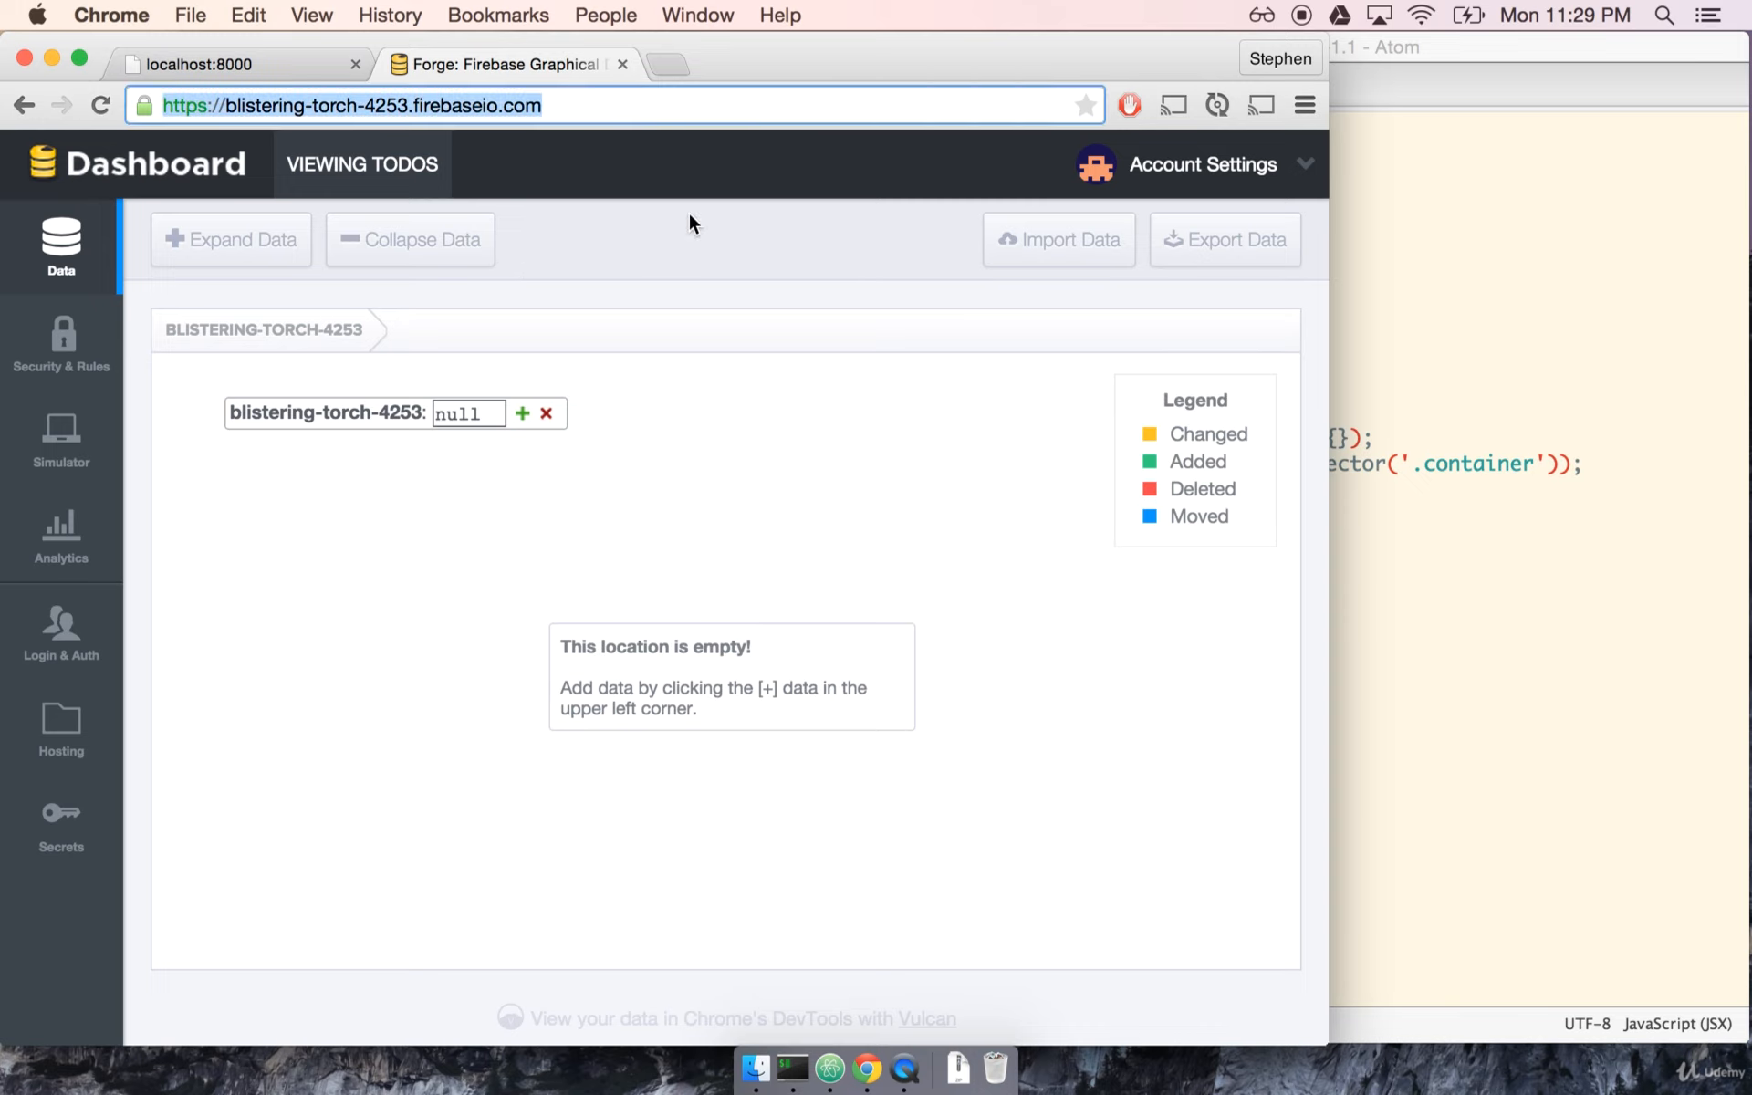
pyautogui.moveTo(906, 279)
pyautogui.write('var ')
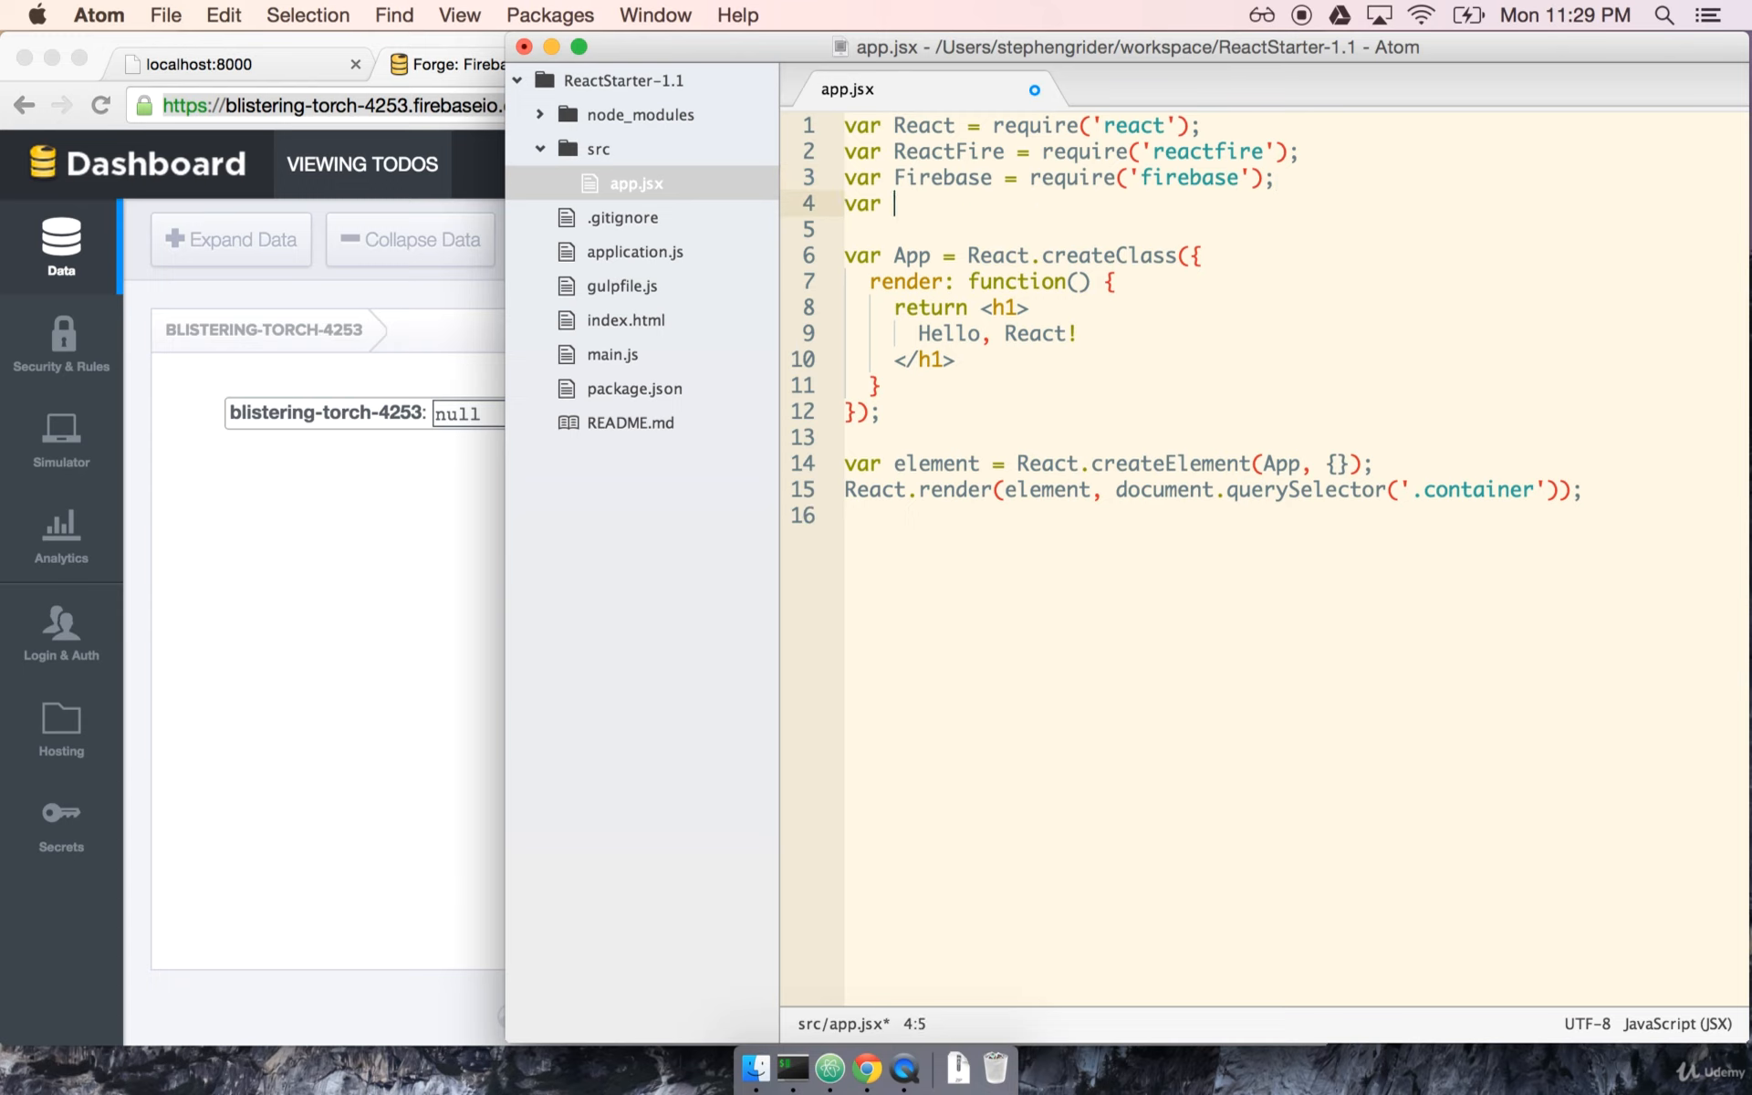
pyautogui.write('rootUrl')
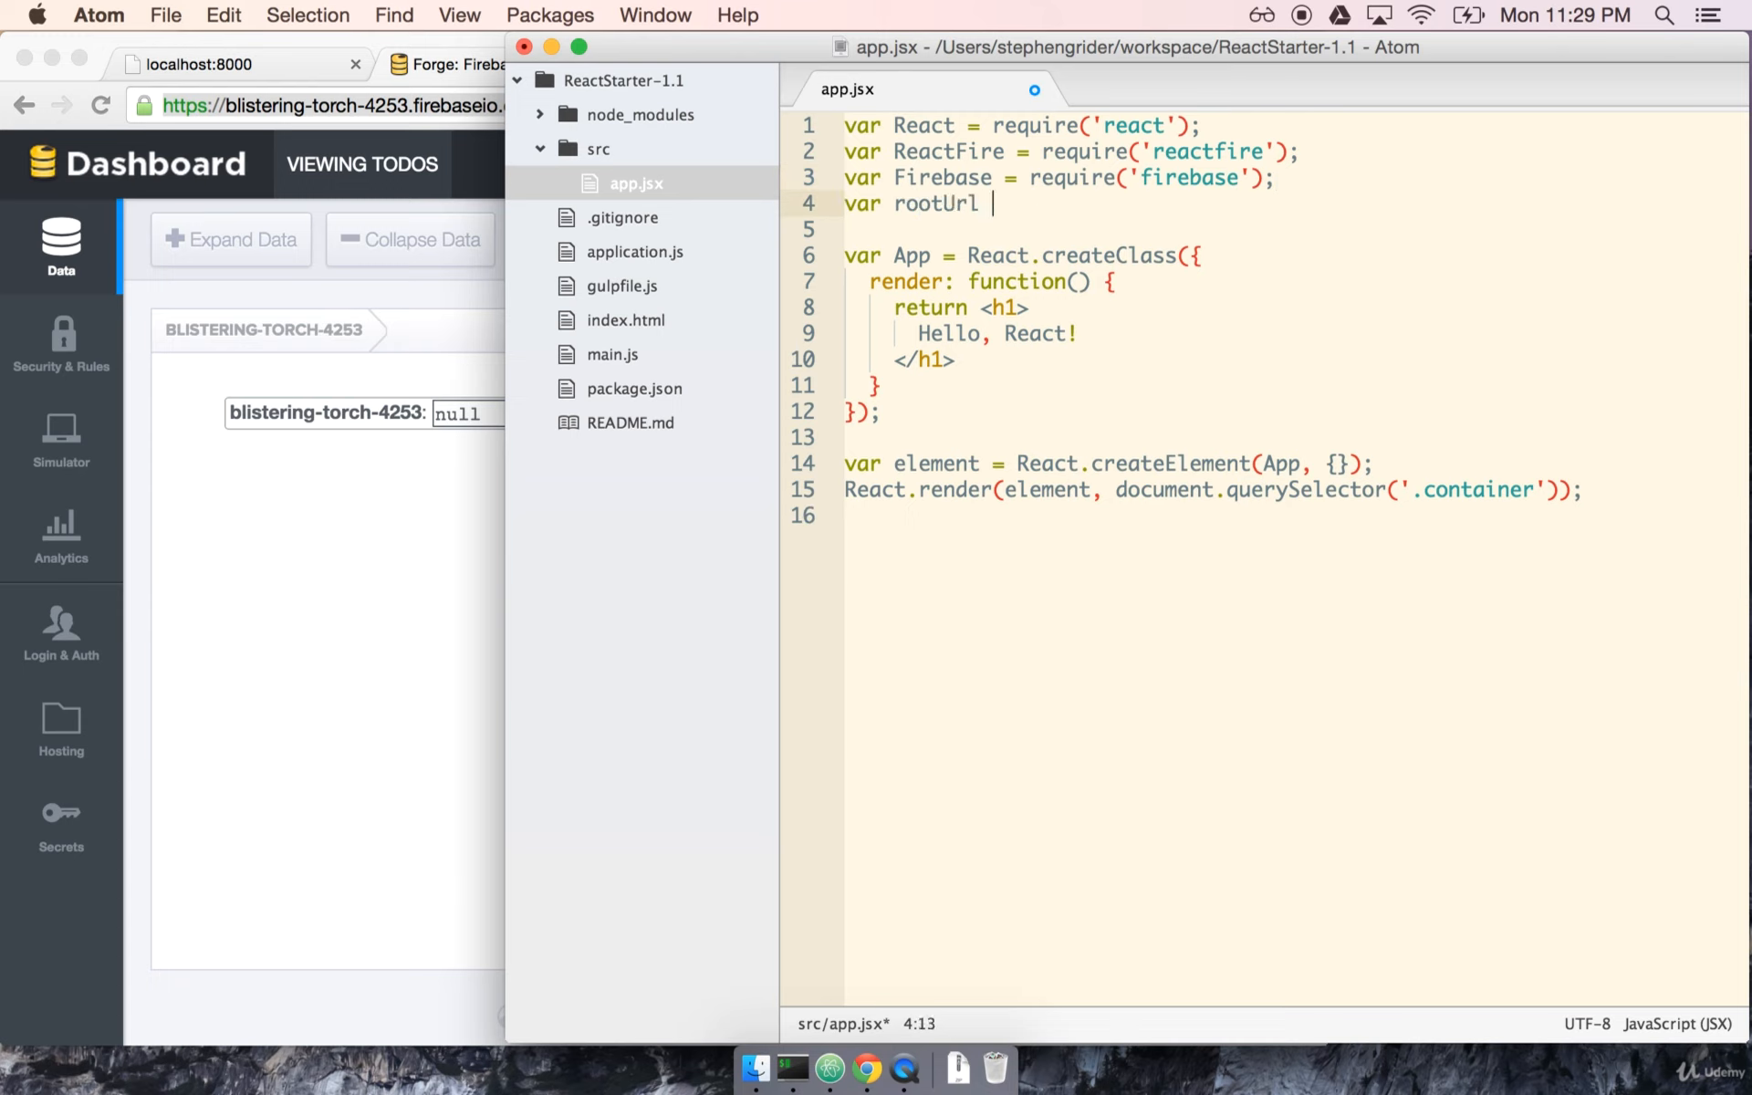
pyautogui.write("= 'https://blistering-torch-4253.firebaseio.com/'")
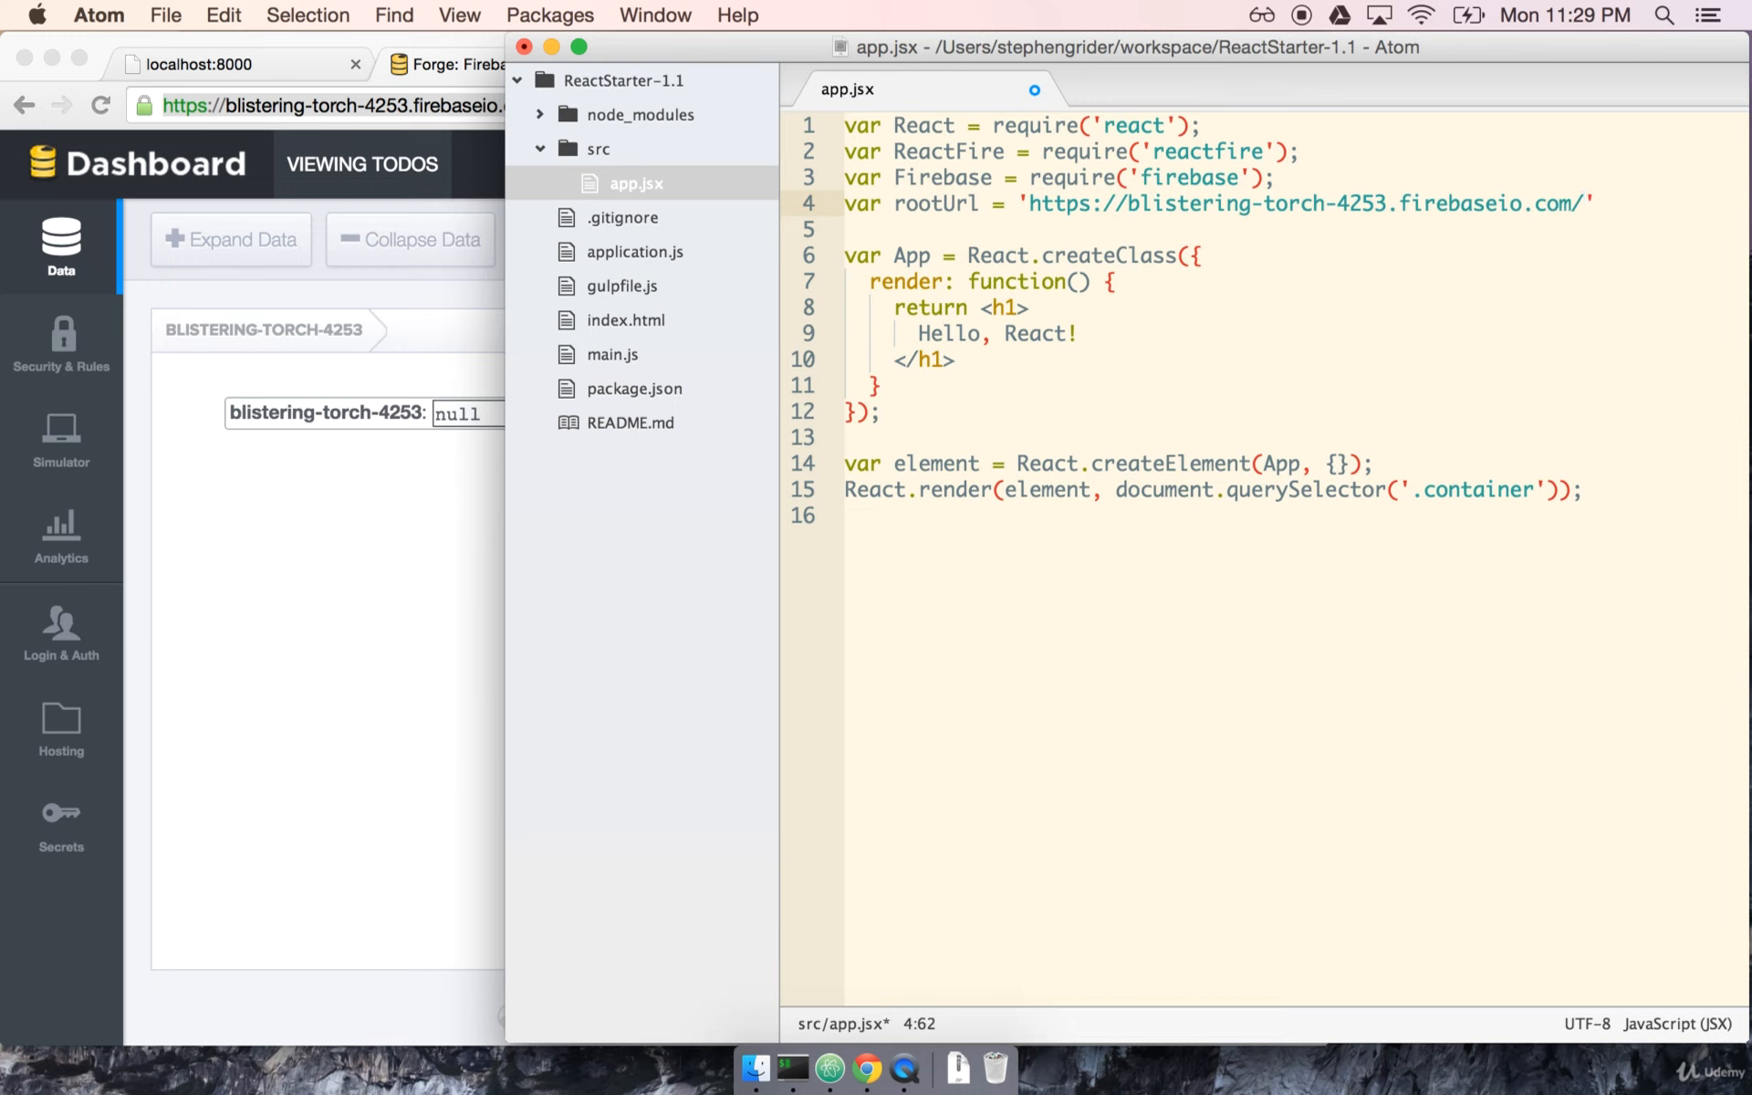
pyautogui.write(';')
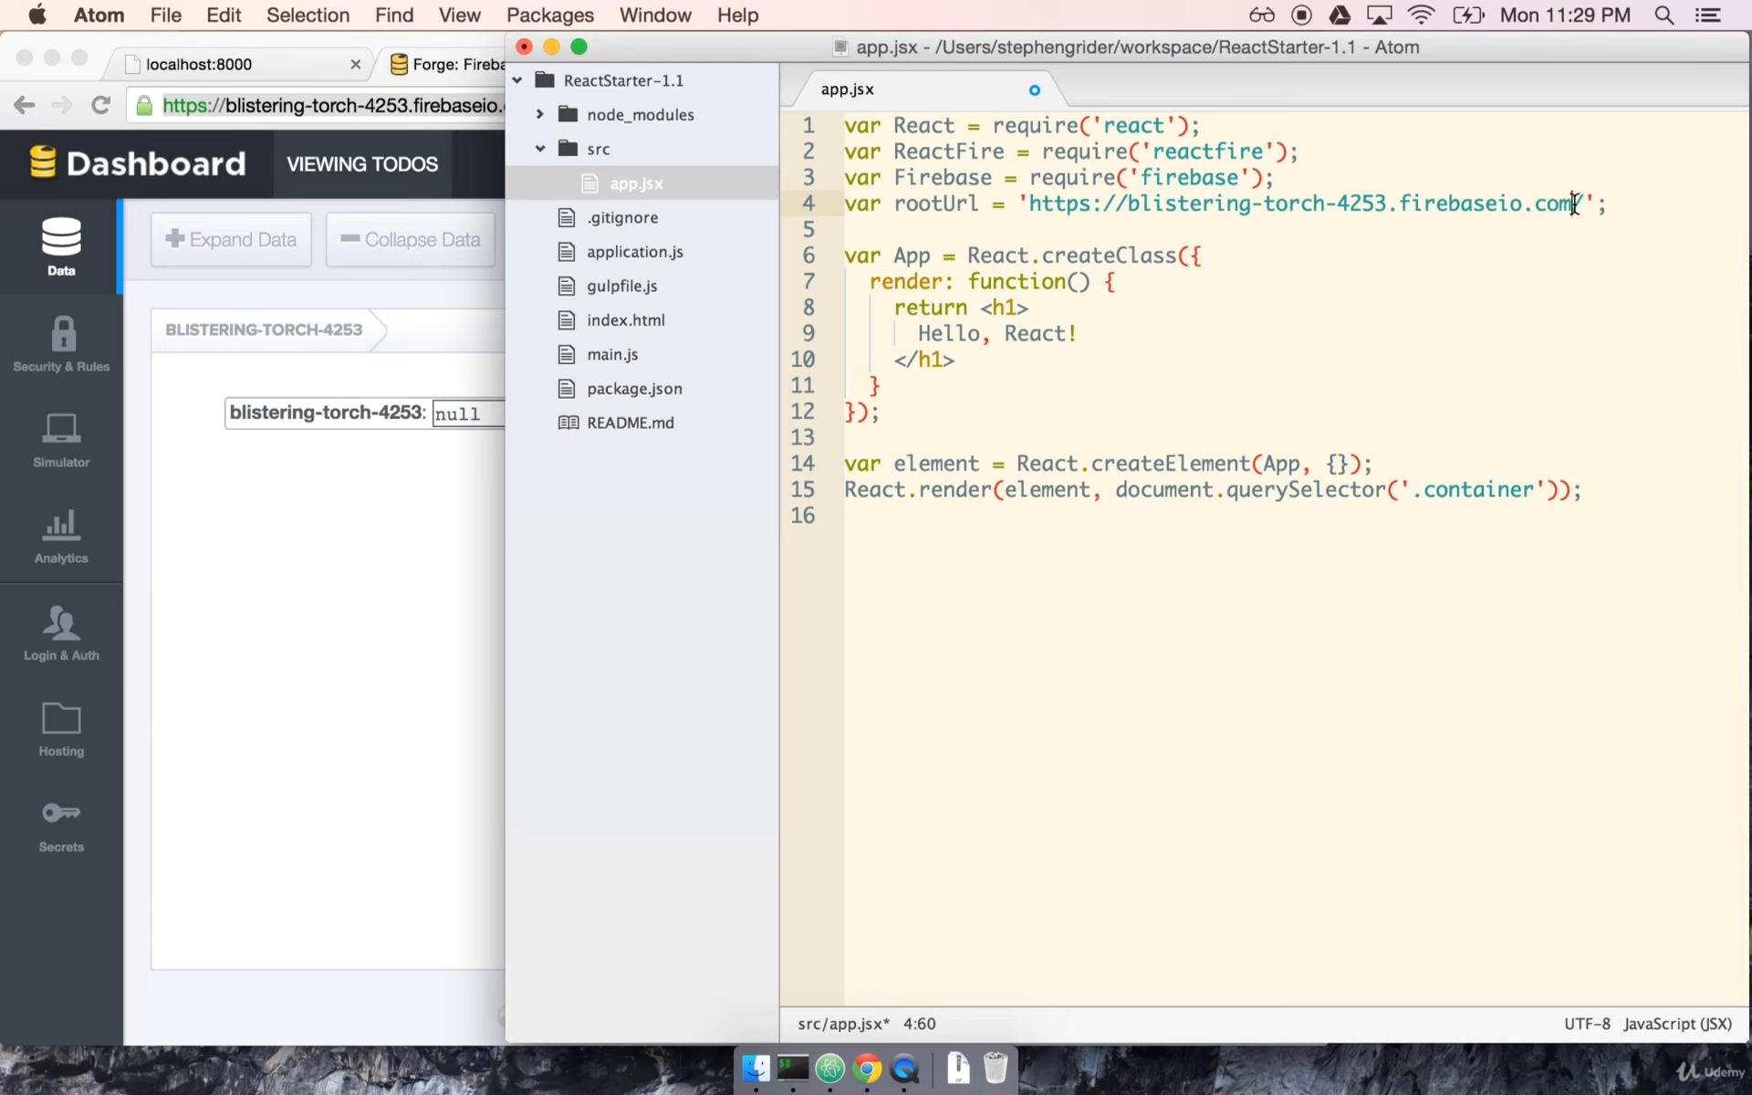
pyautogui.write('/')
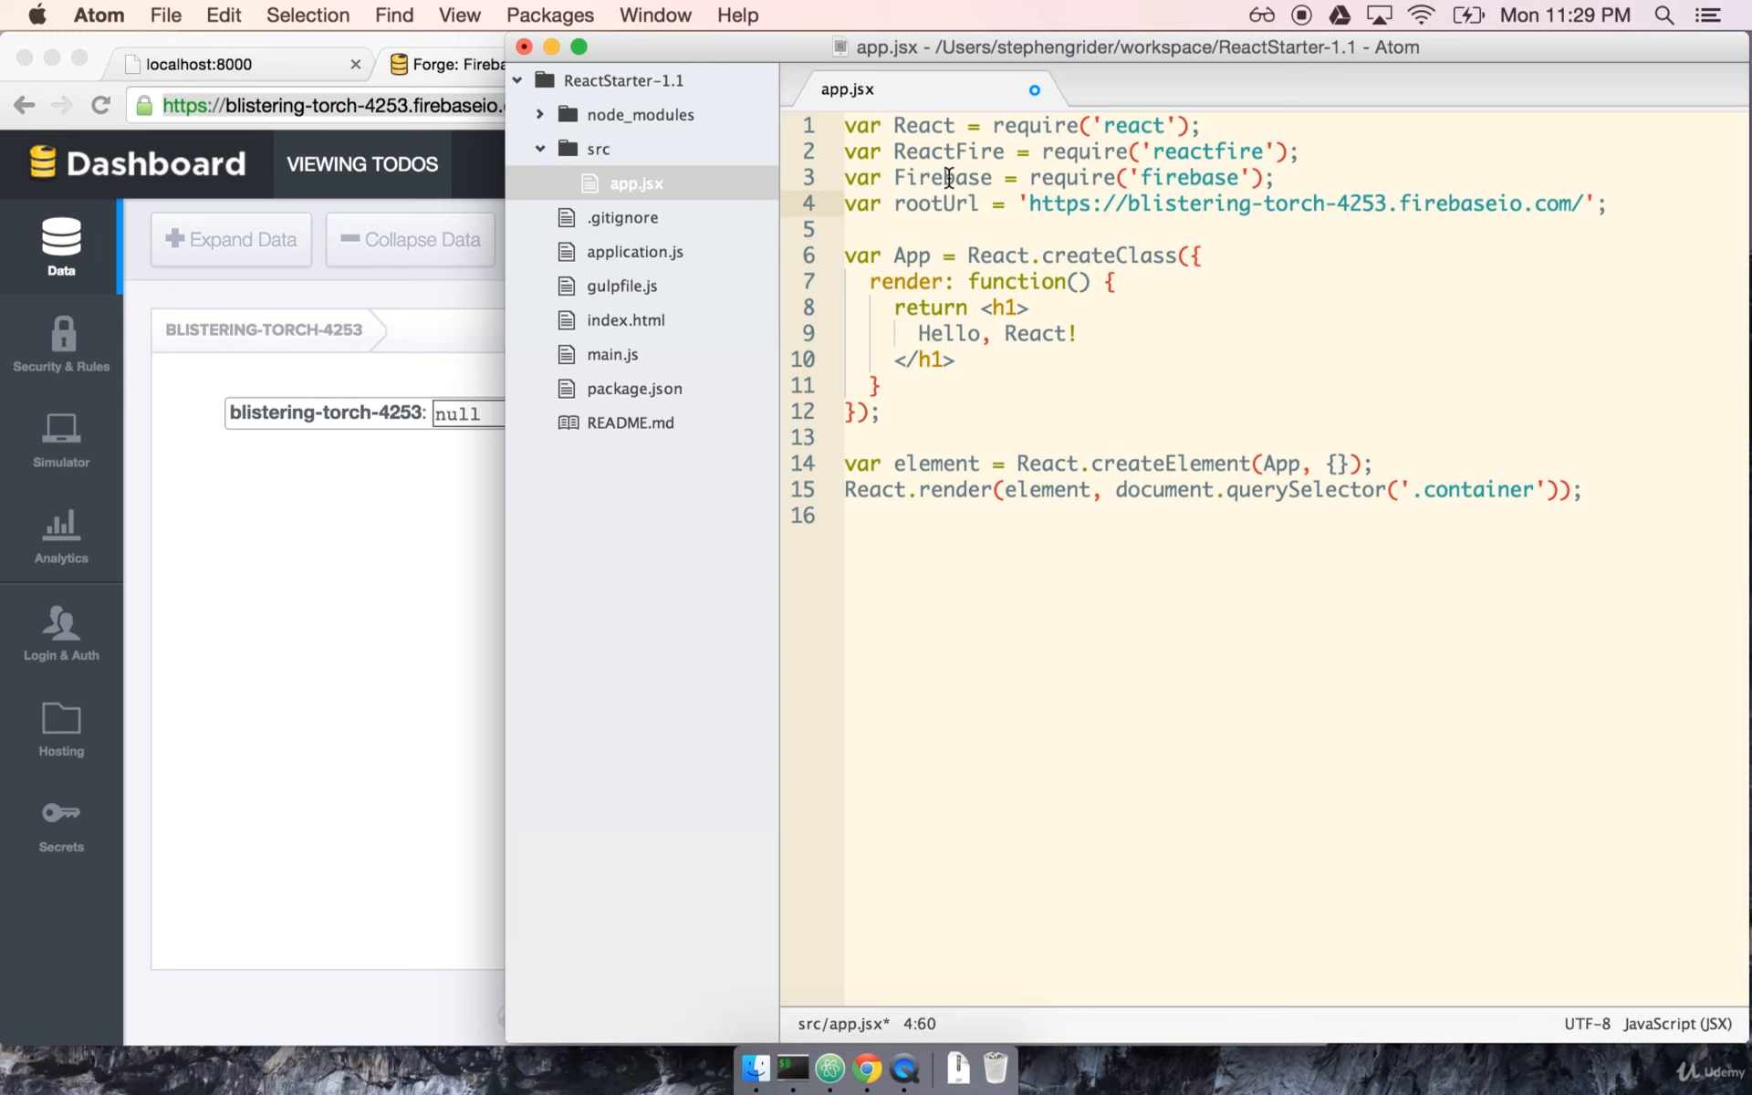
pyautogui.click(1019, 204)
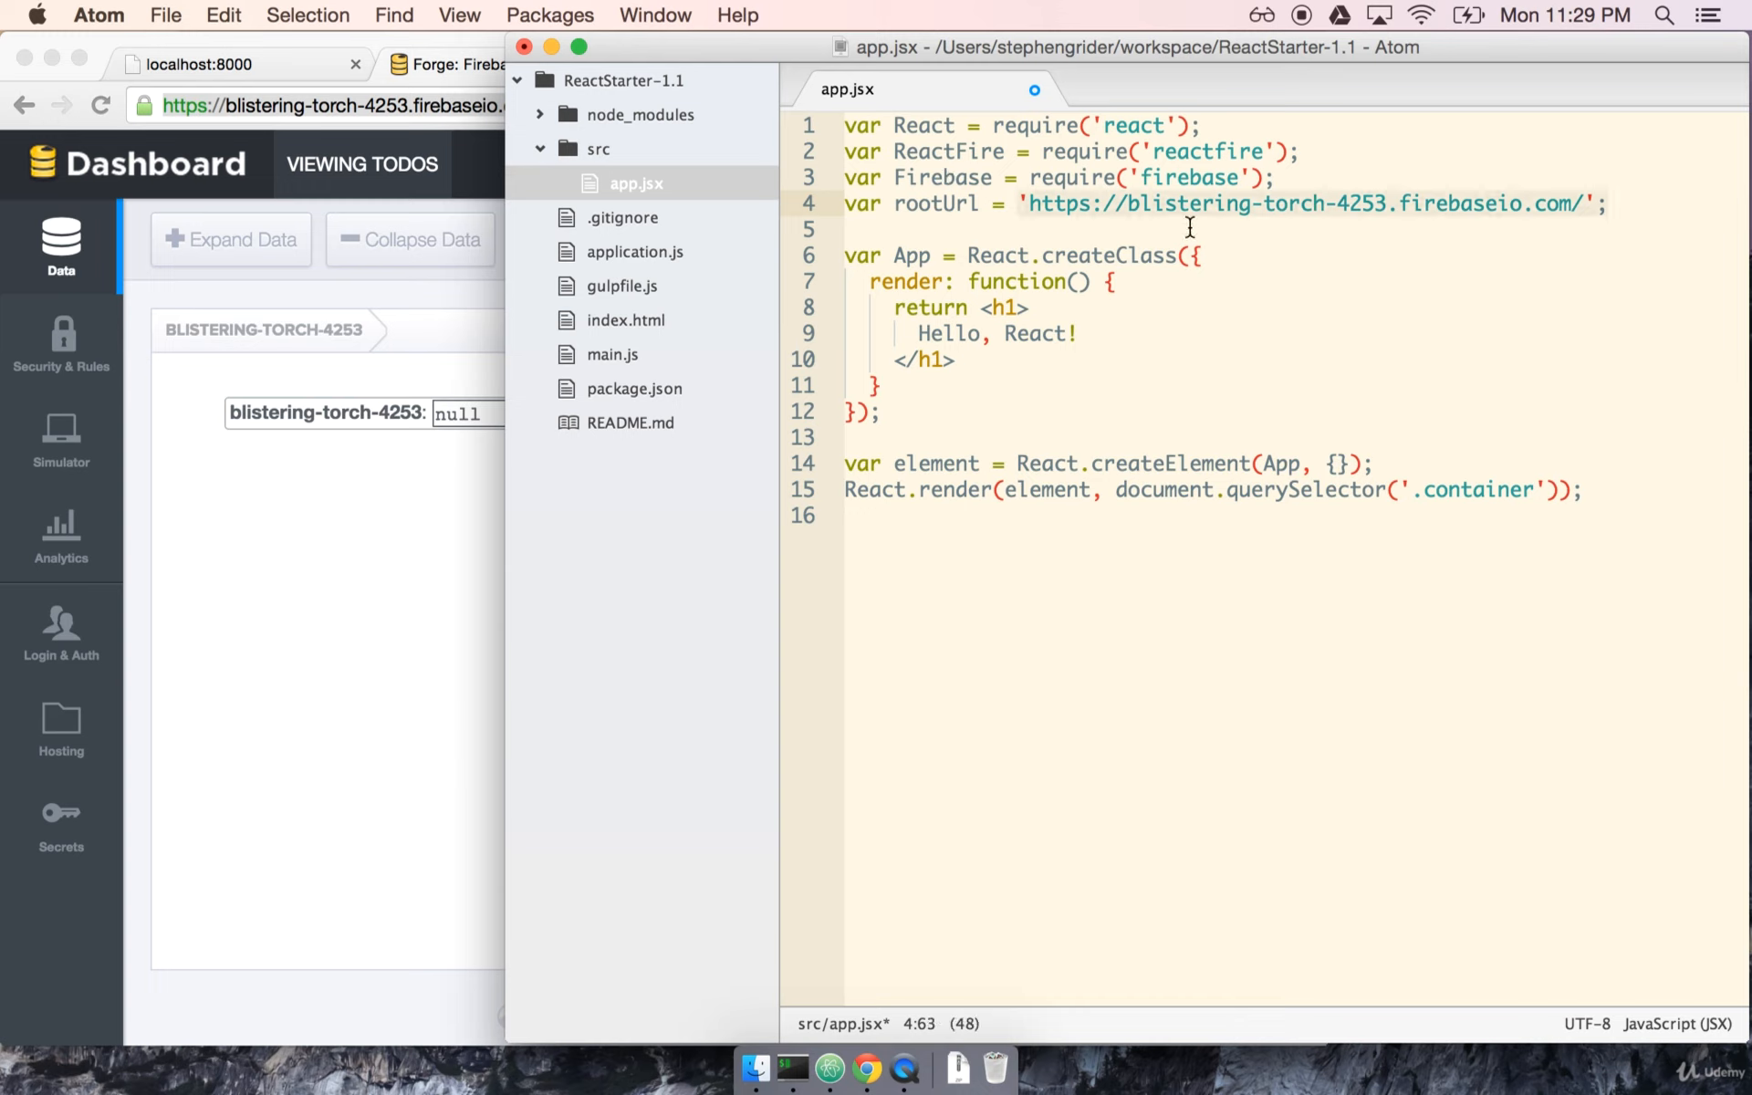
pyautogui.click(1202, 255)
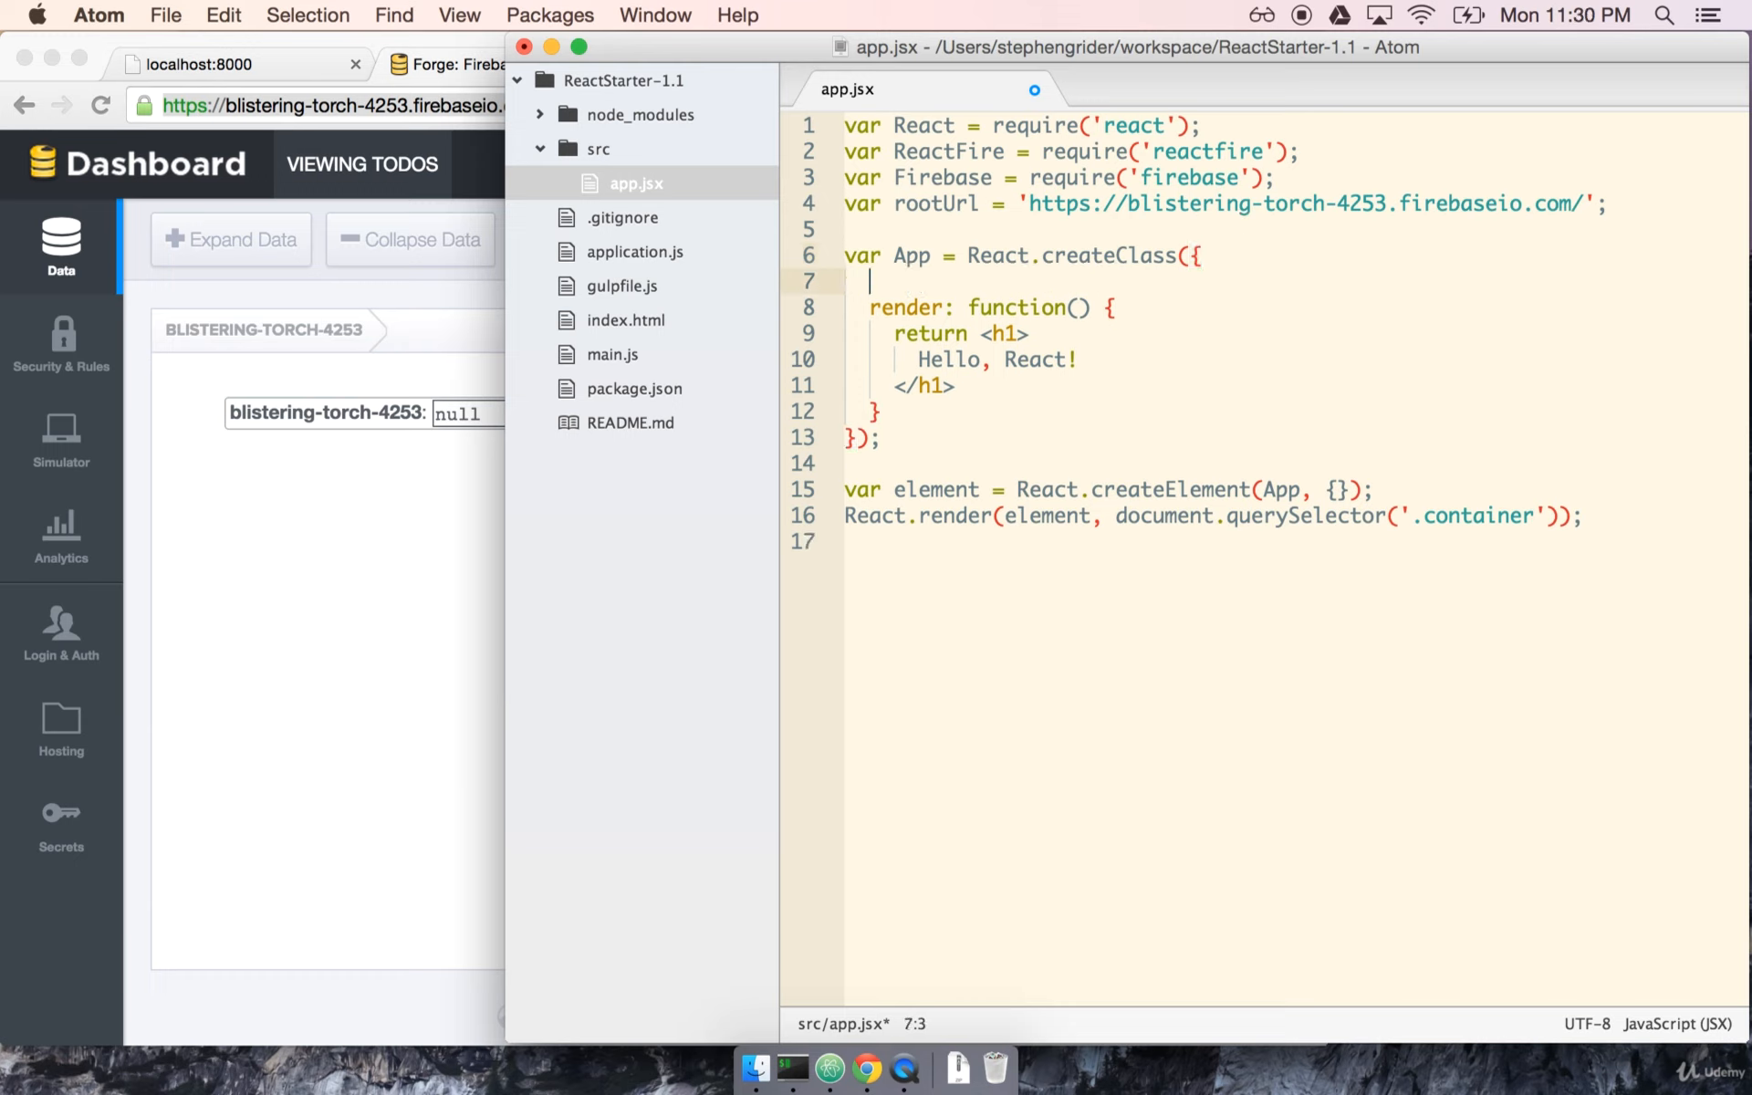
# - Write componentWillMount calling this.bindAsObject(new Firebase(rootUrl + 'items/'), 'items')
pyautogui.write('componentWil')
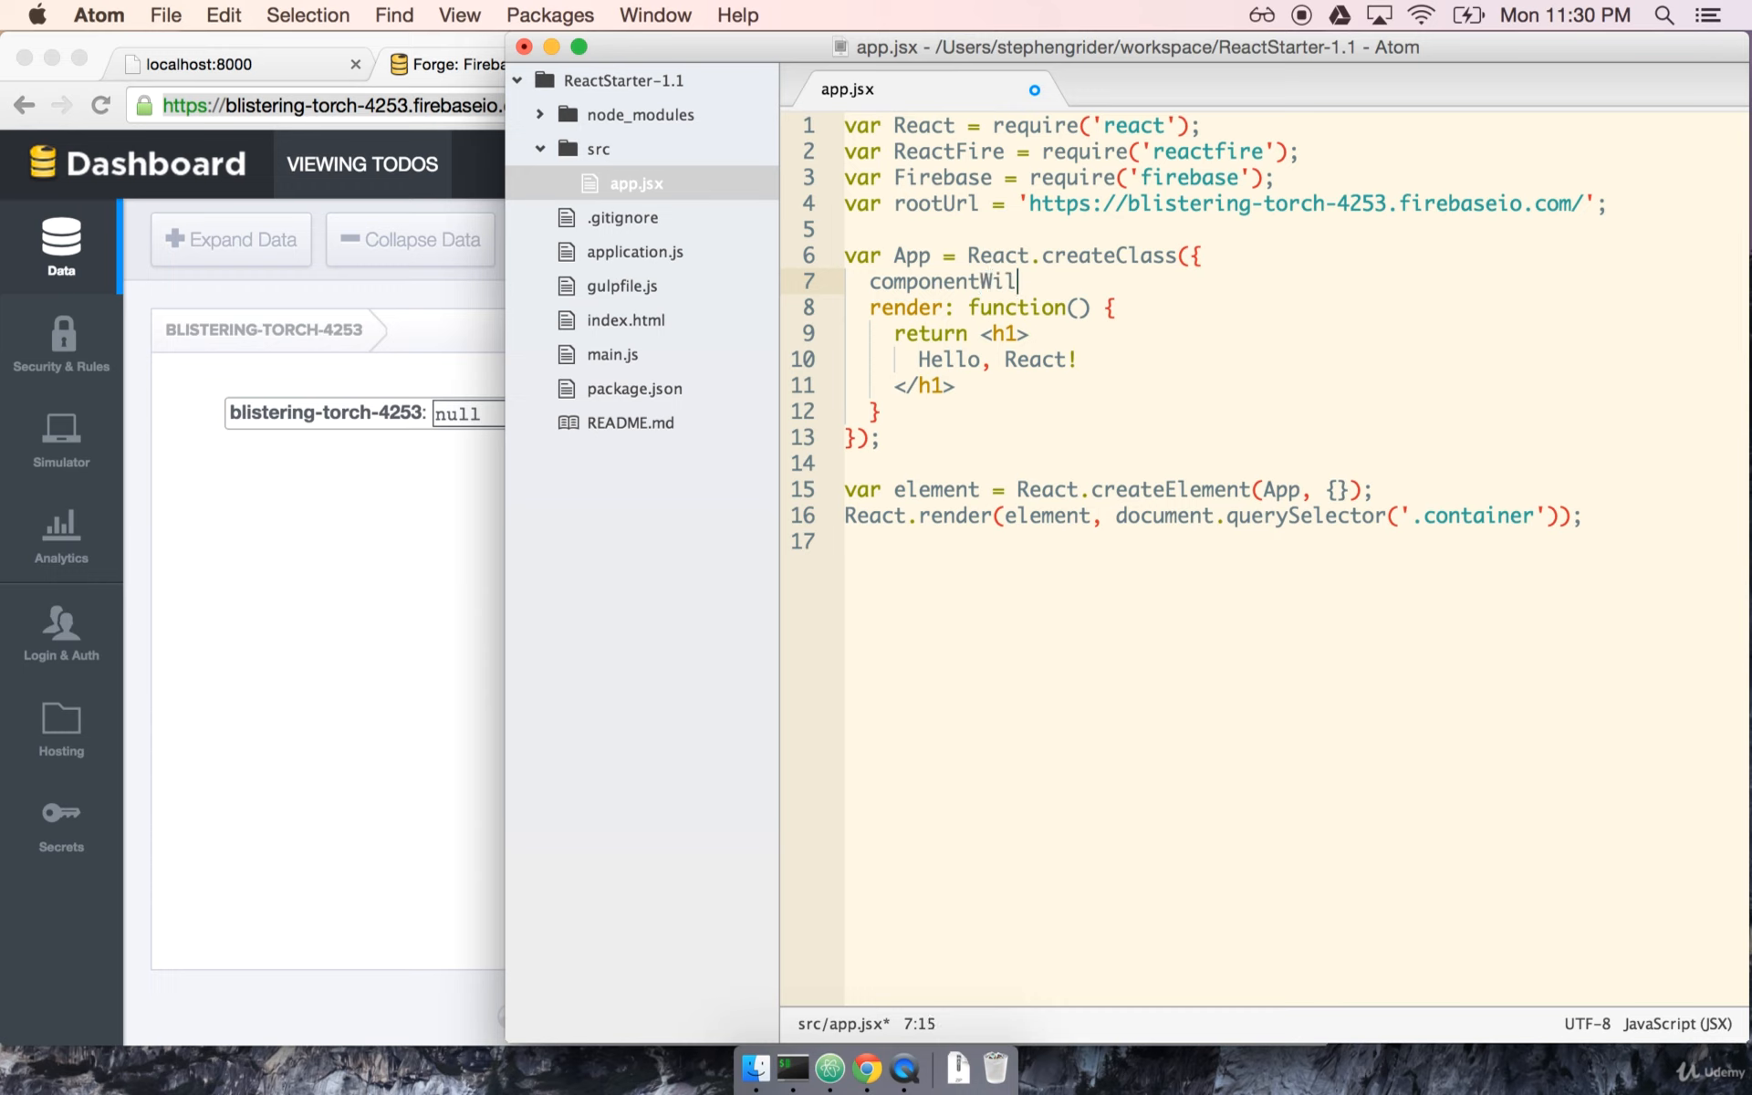
pyautogui.write('lMount: function() {')
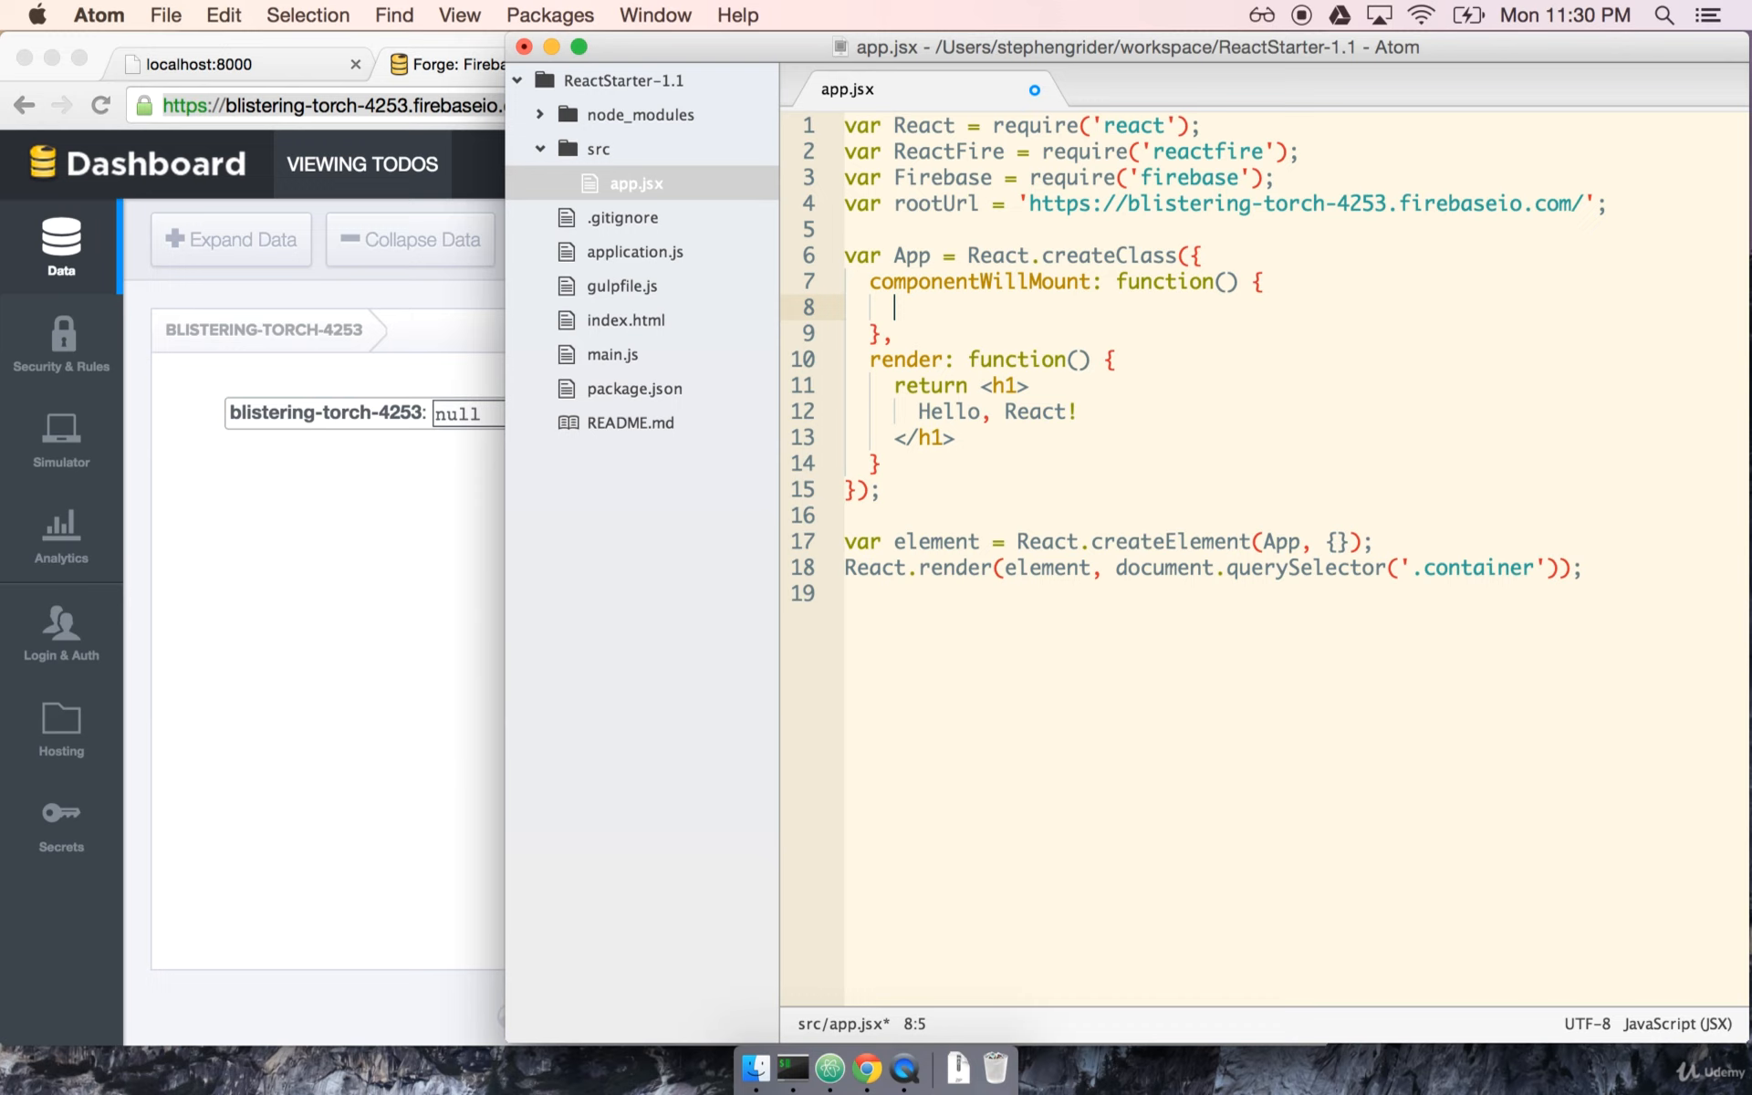
pyautogui.moveTo(1299, 534)
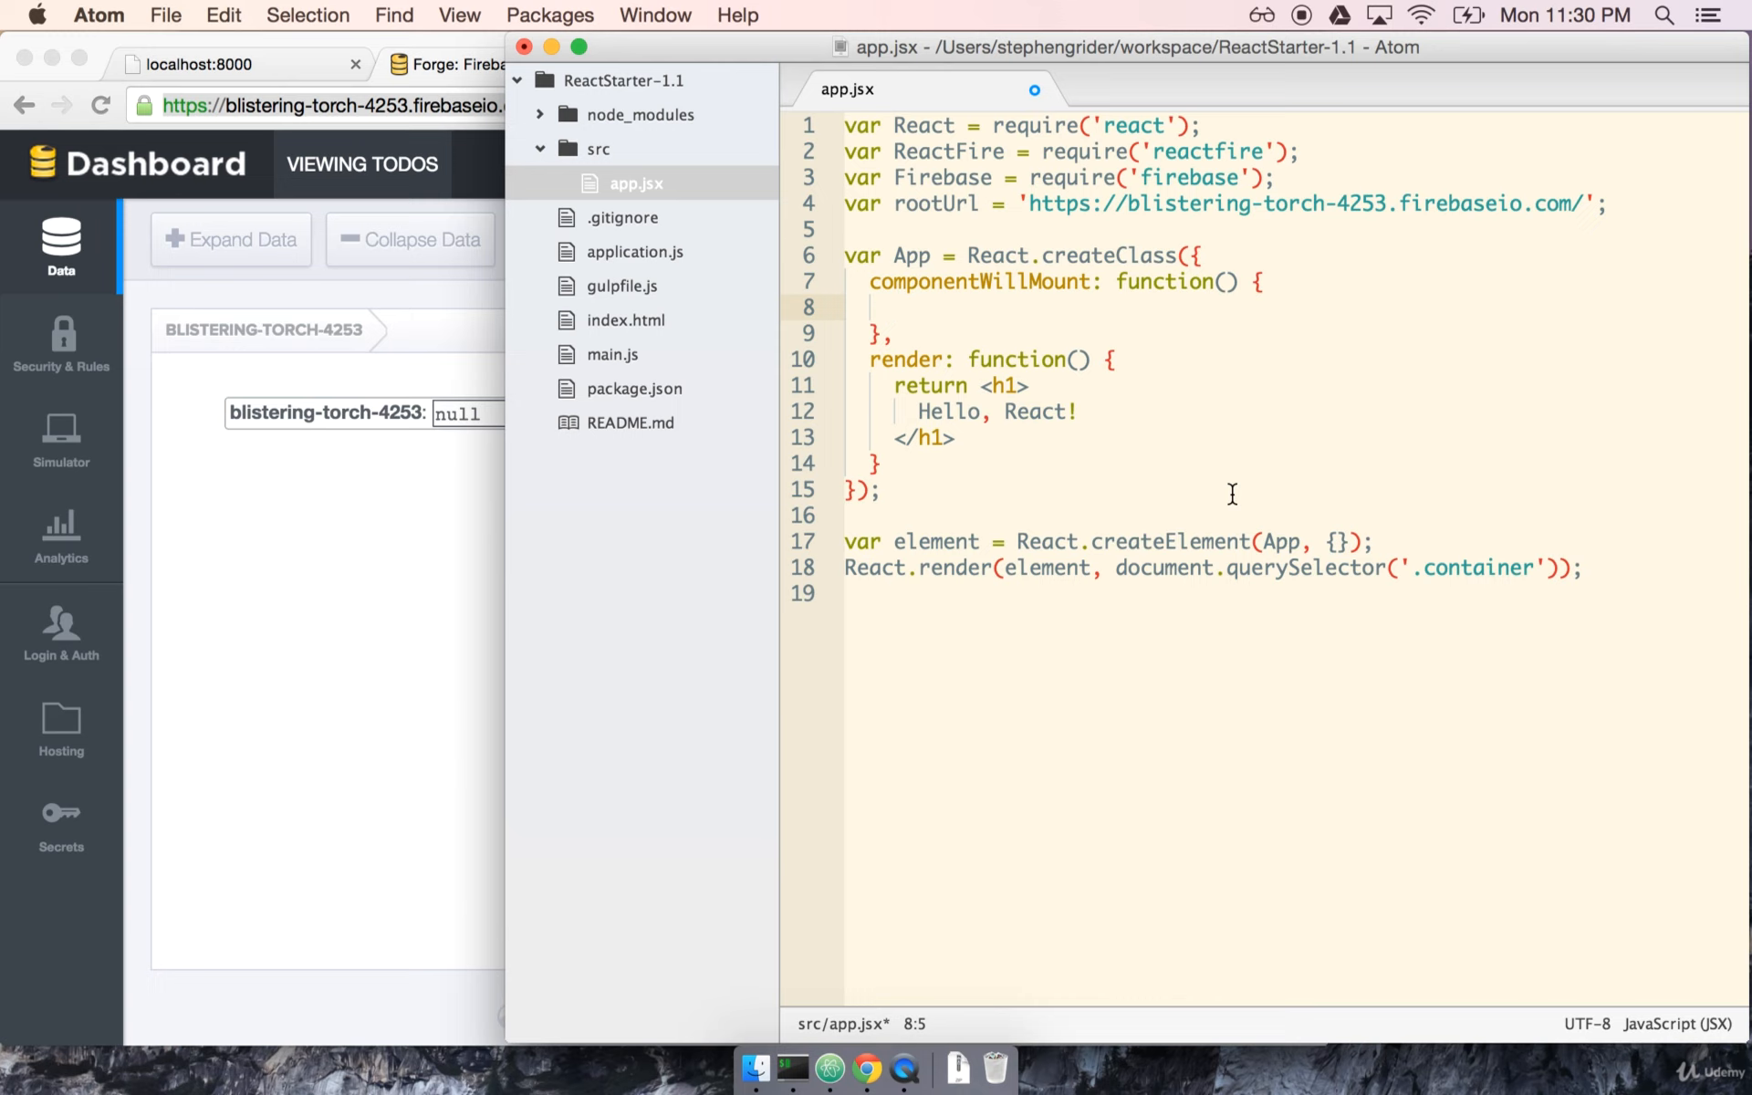
pyautogui.write('this')
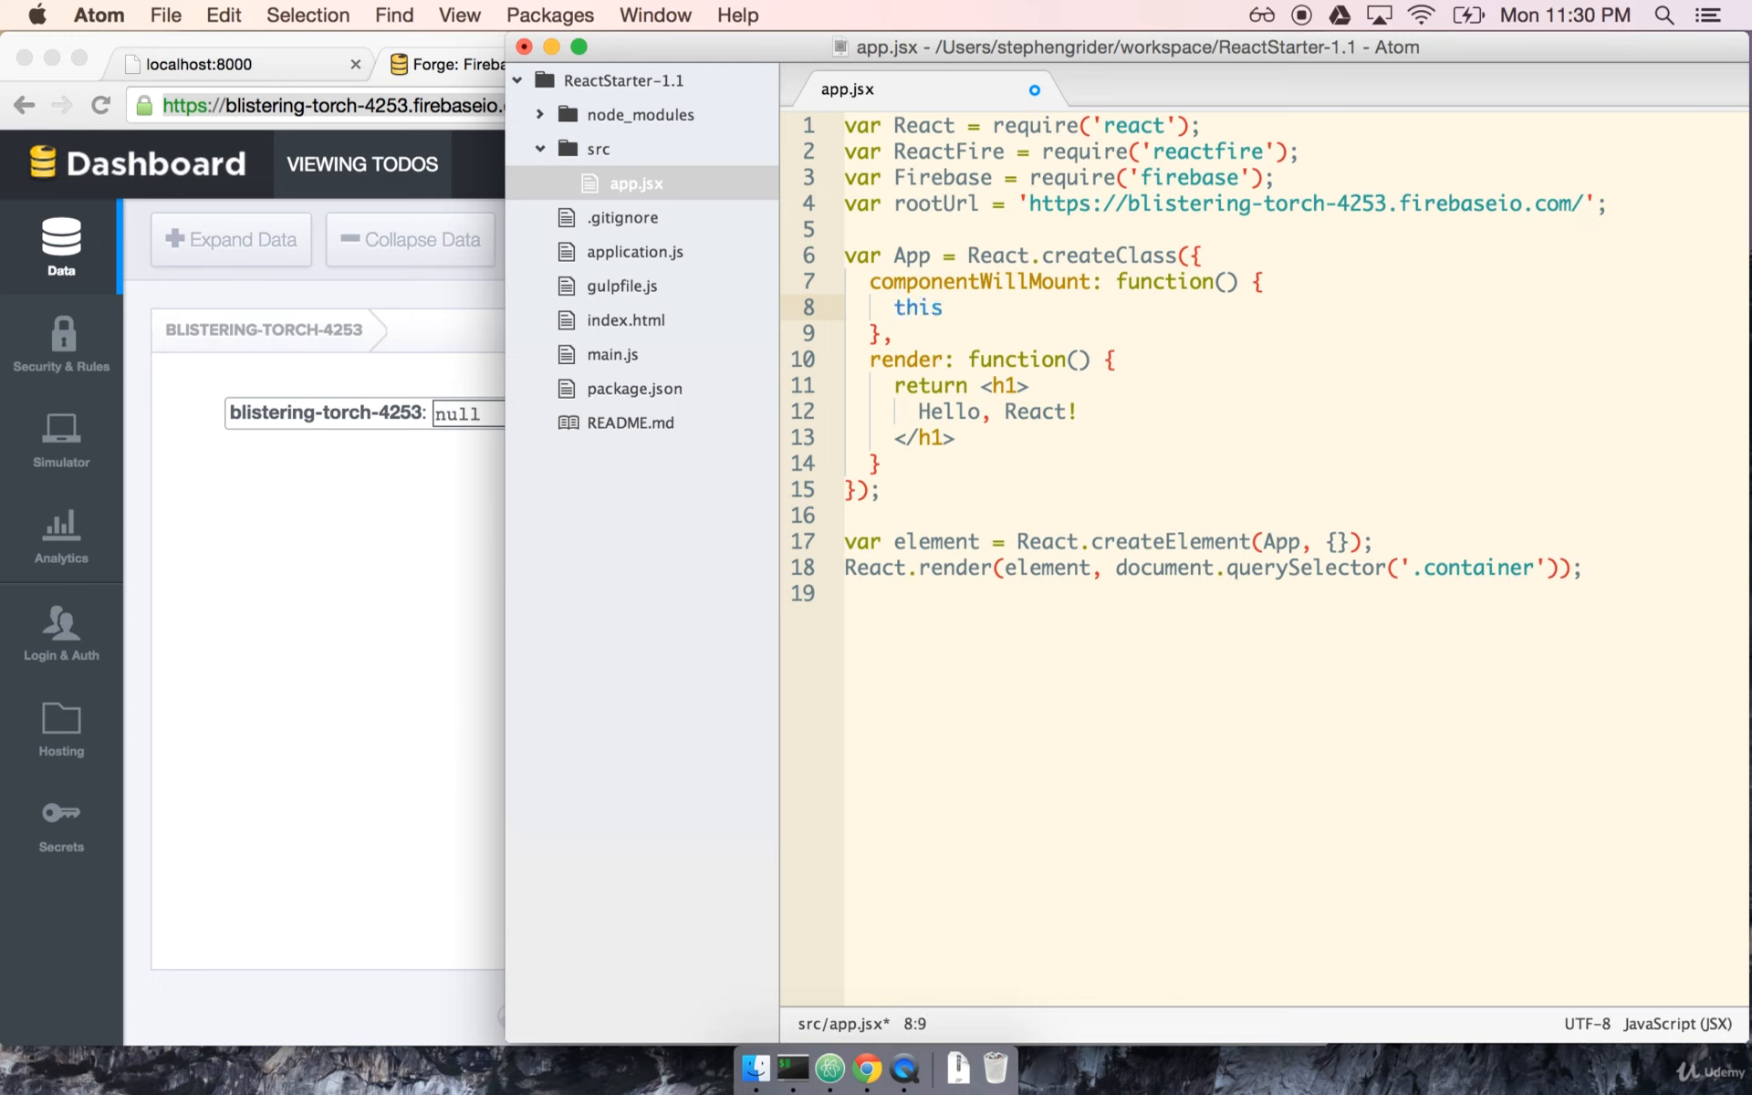
pyautogui.click(942, 308)
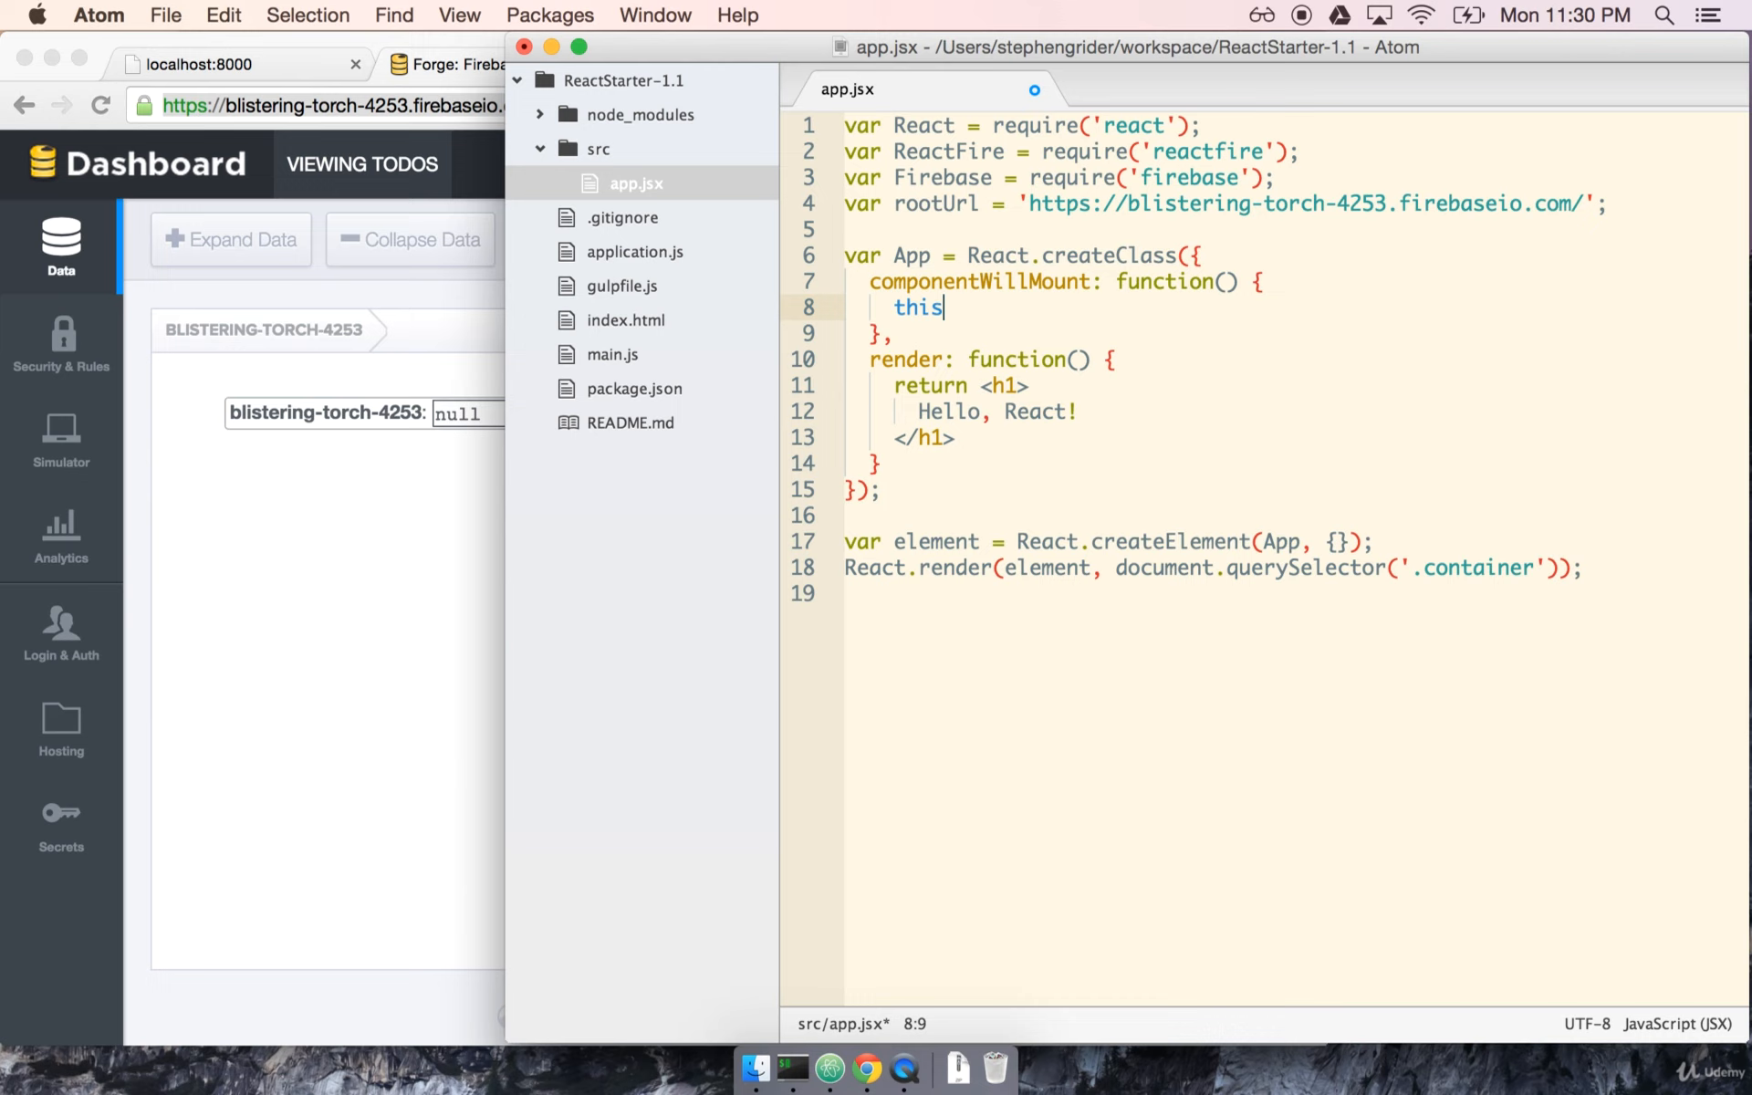
pyautogui.write('.bindA')
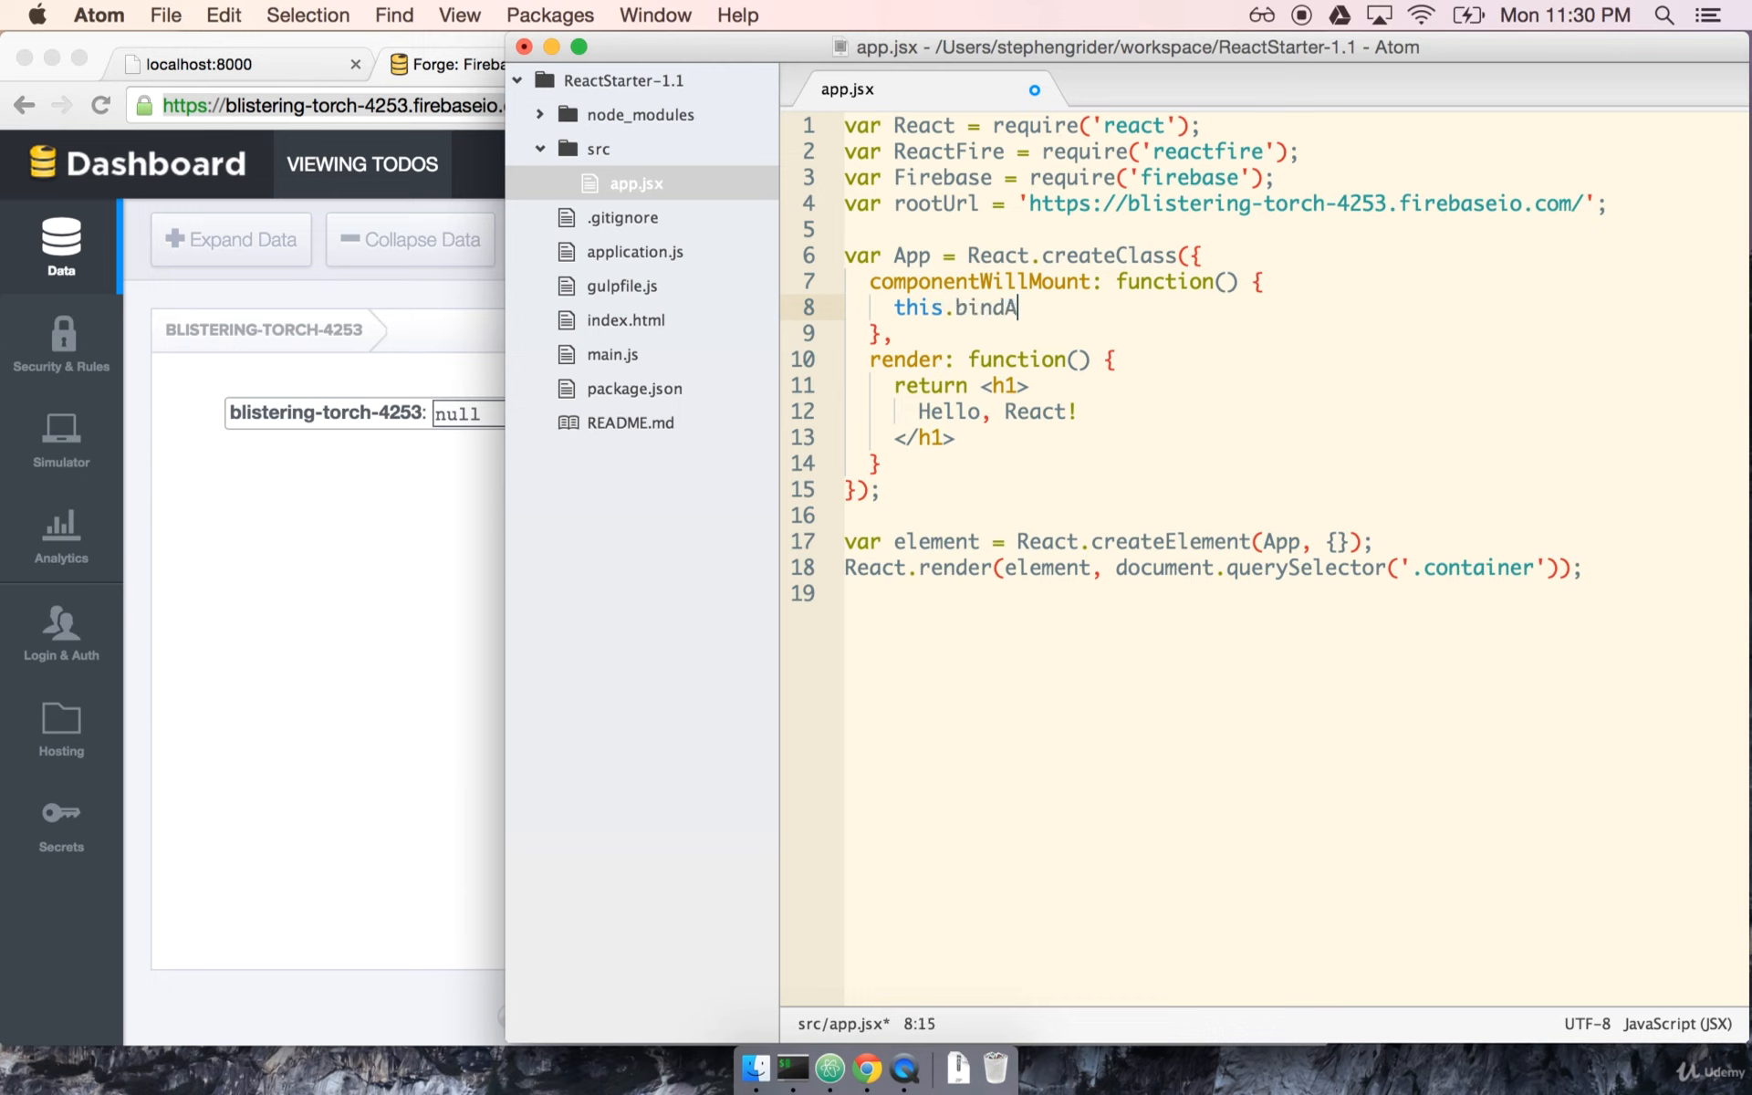
pyautogui.write('sObject()')
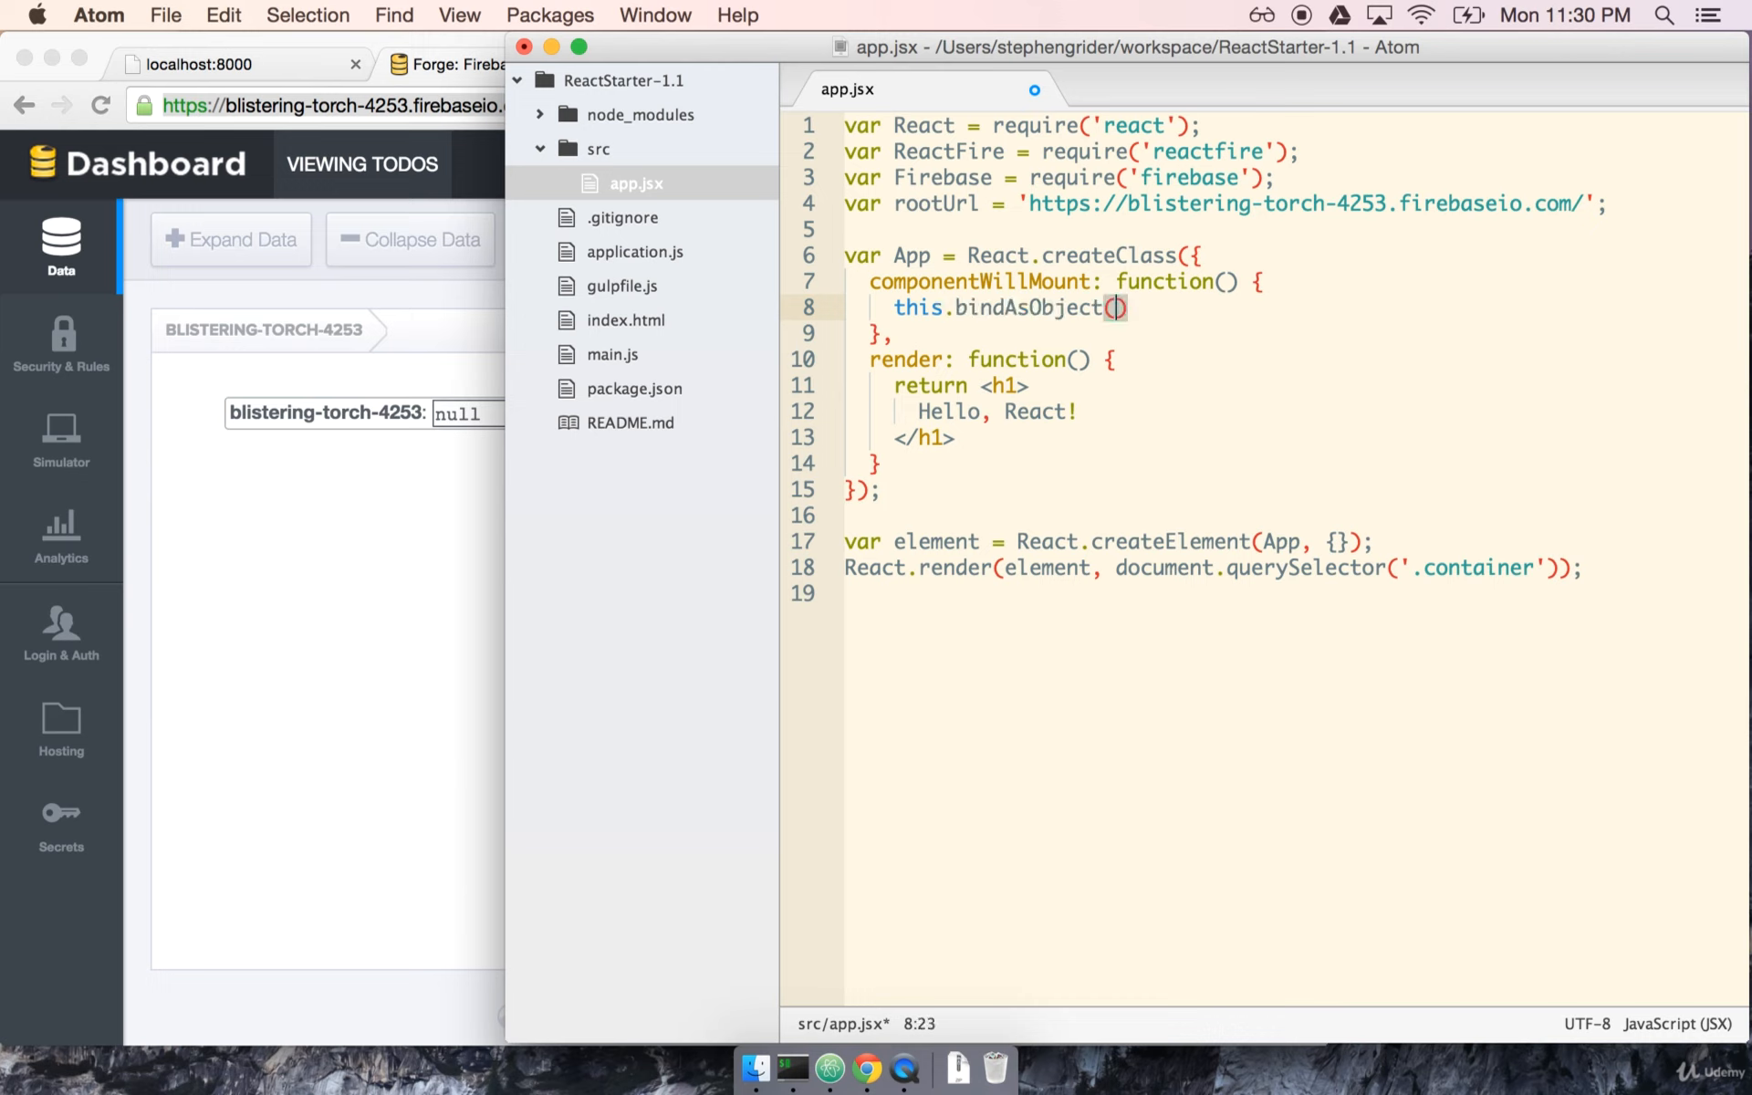
pyautogui.write('new Firebase')
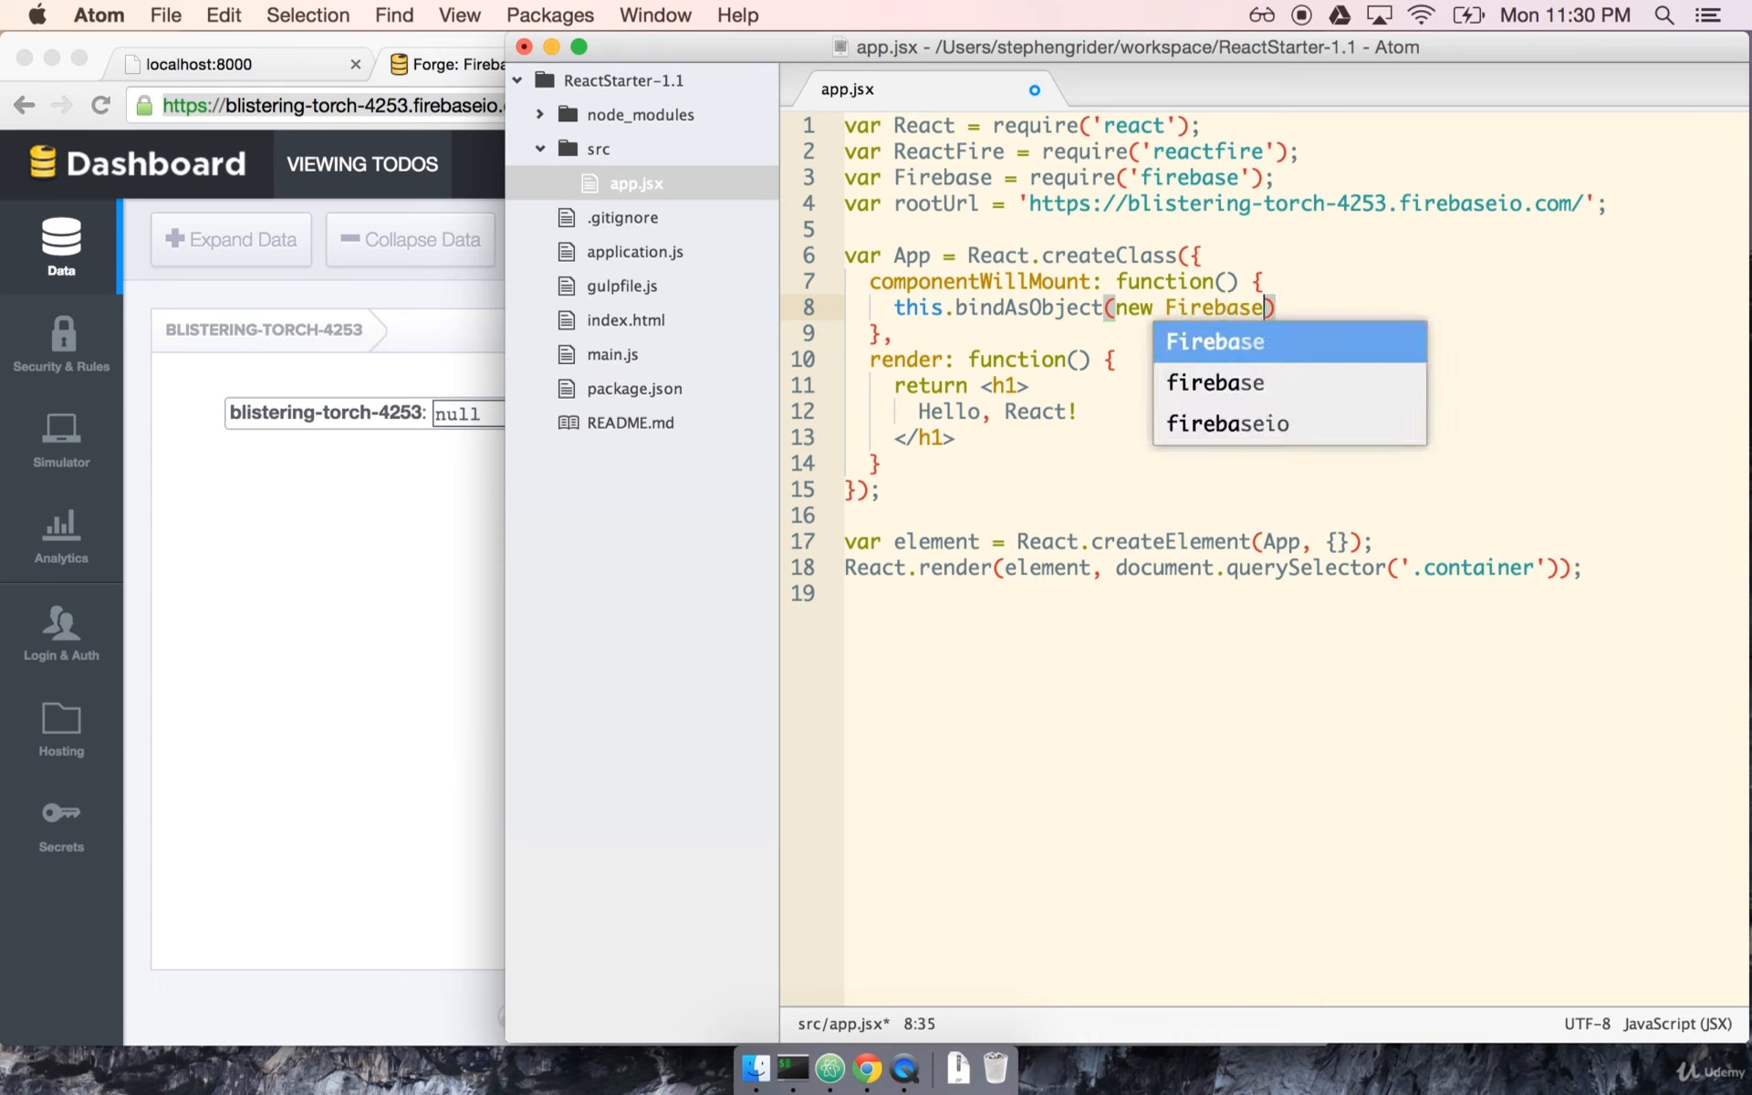
pyautogui.write('rootUrl +')
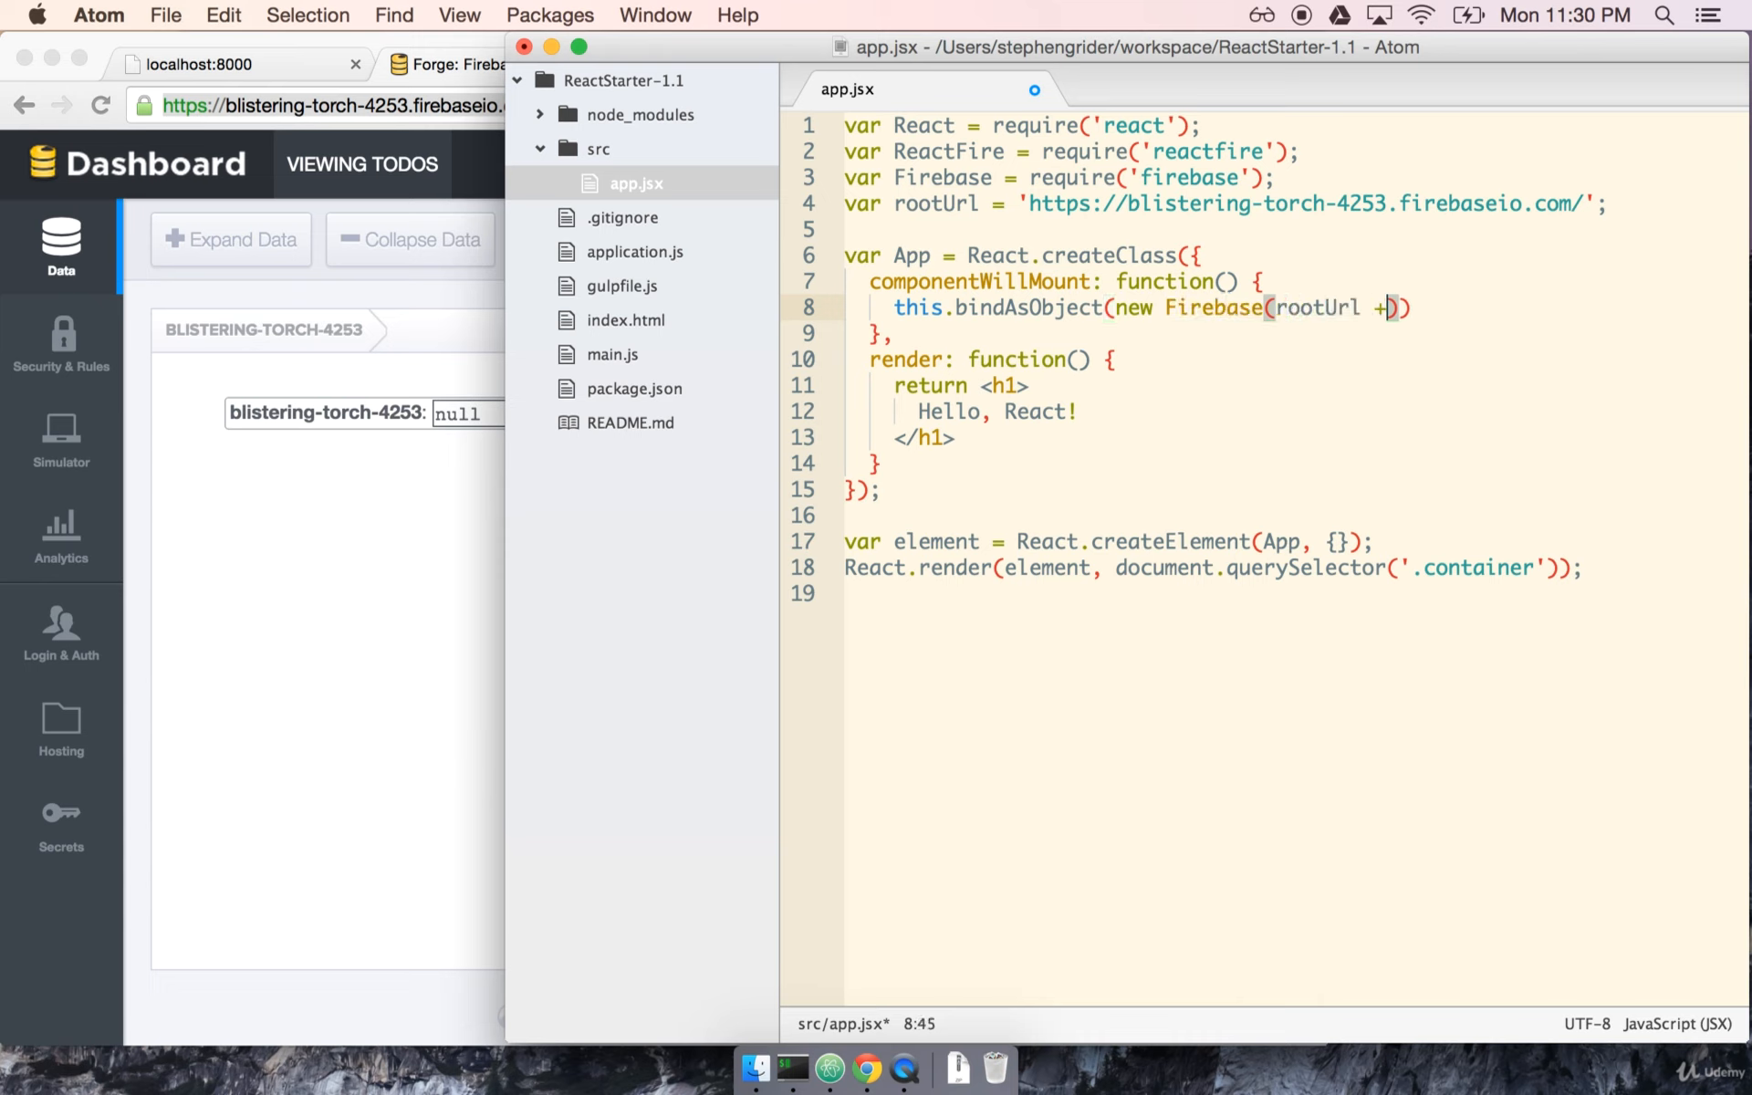
pyautogui.write("'items'")
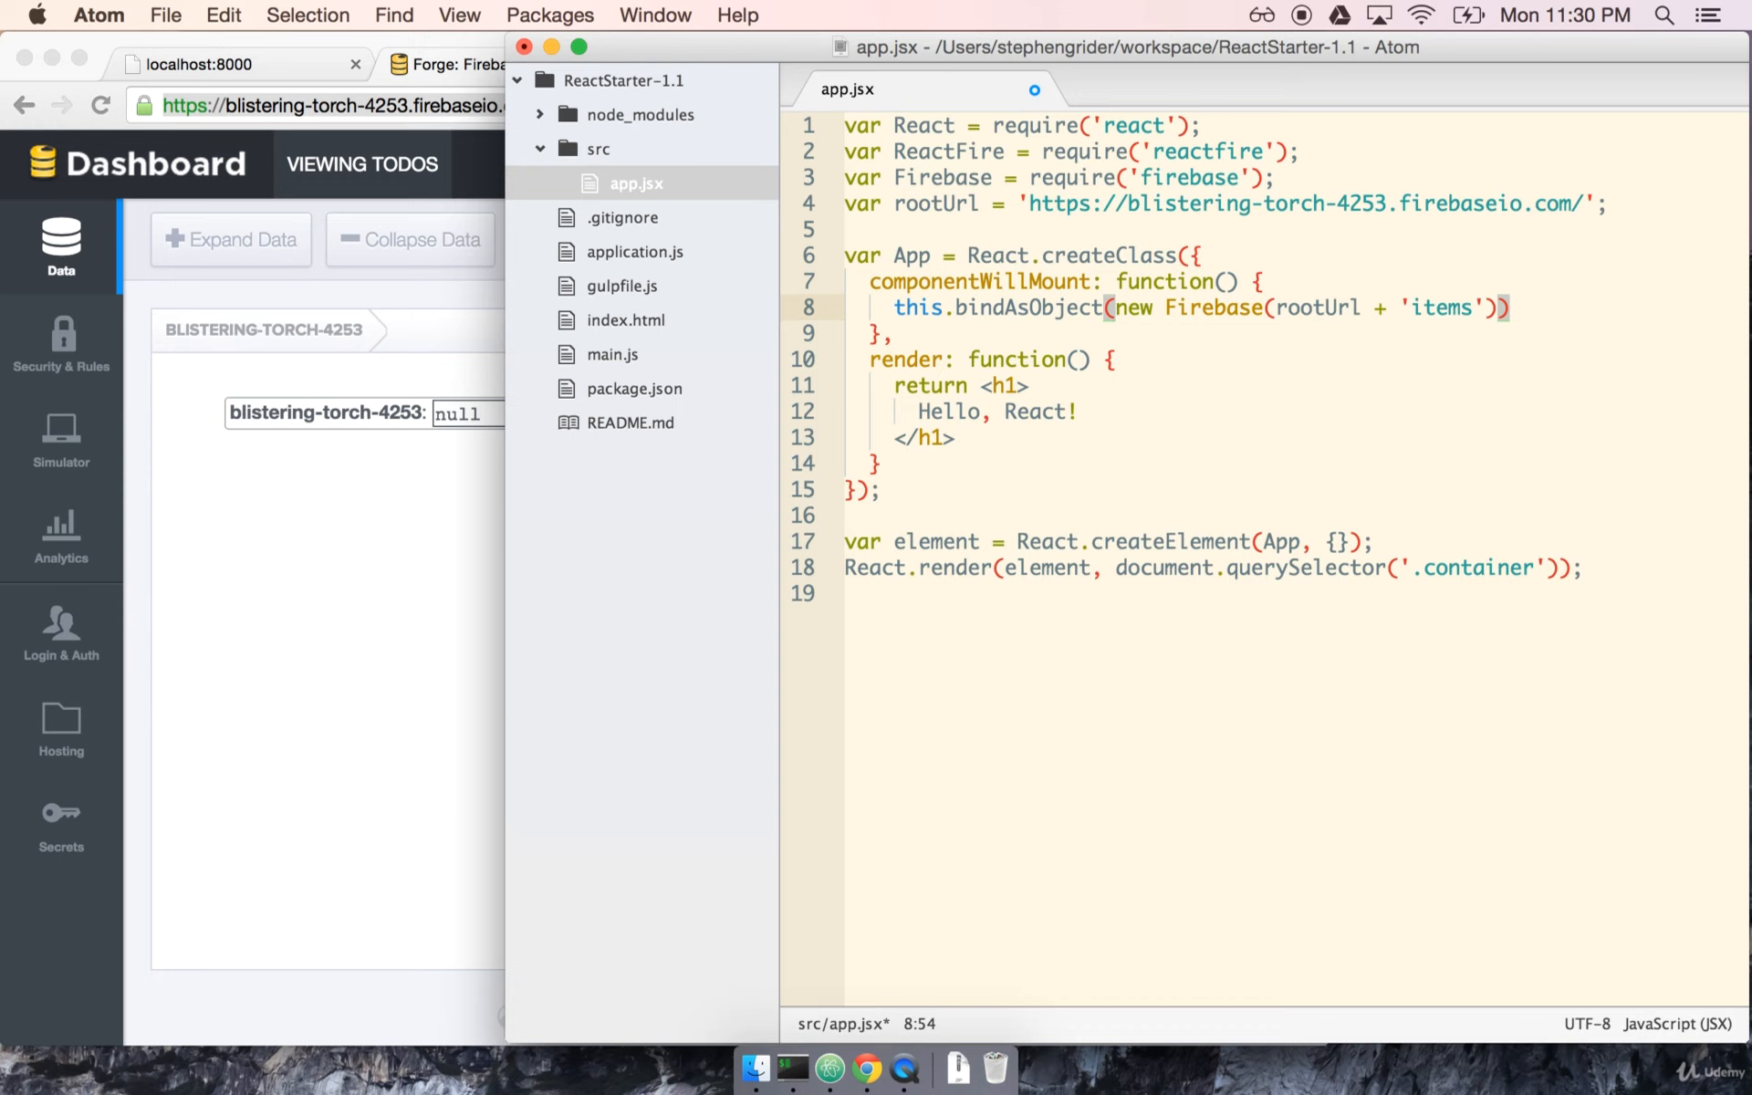
pyautogui.write(", 'items")
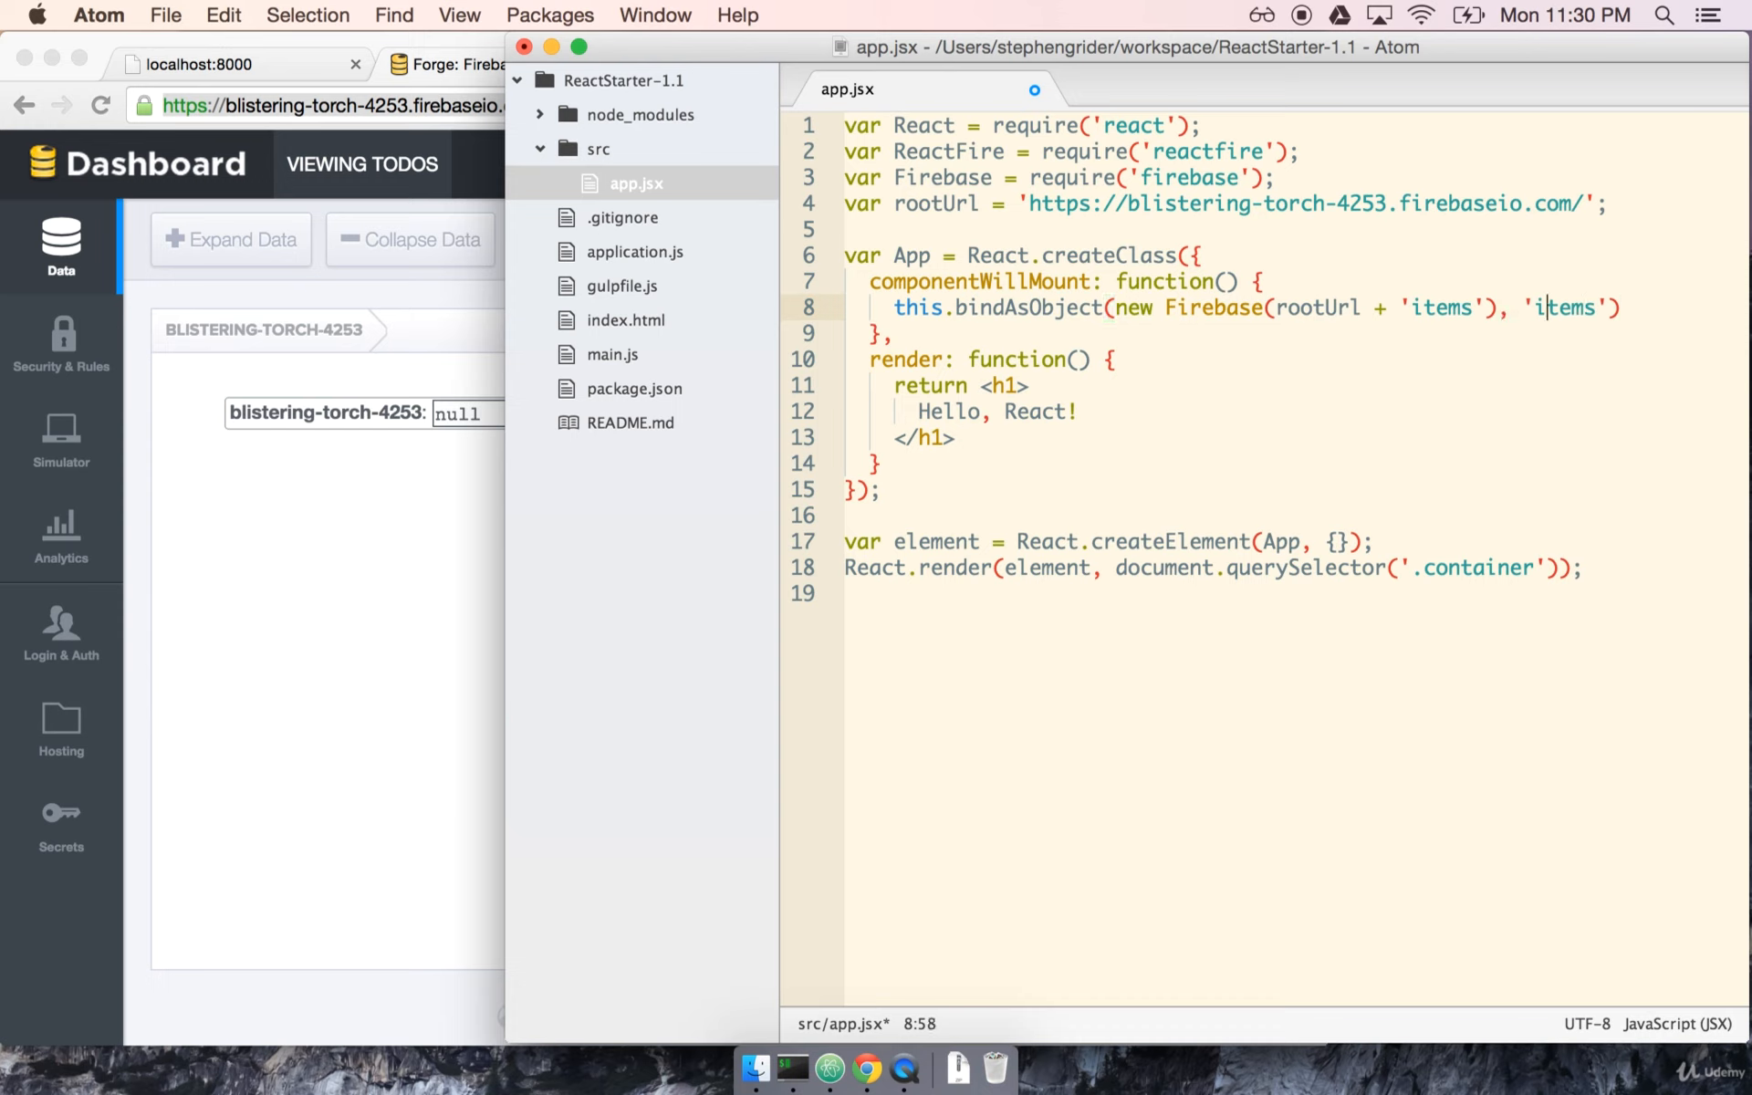
pyautogui.write('/')
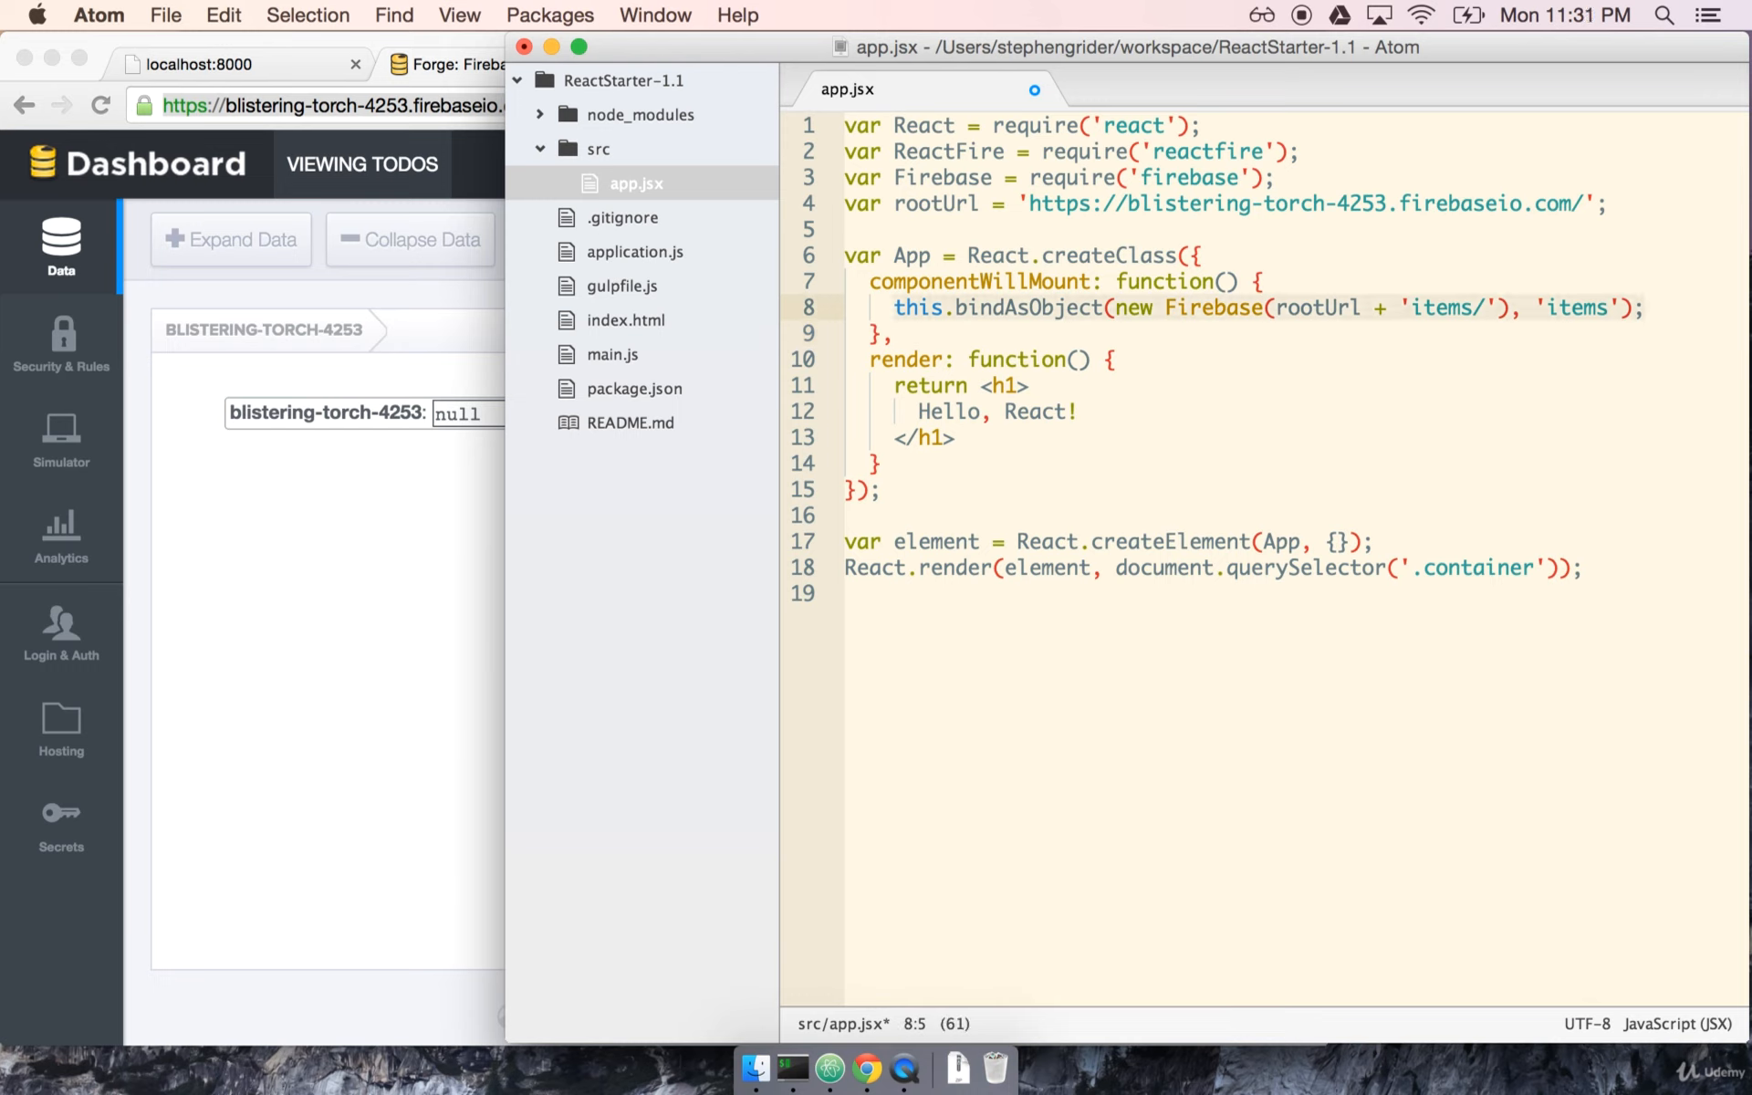
pyautogui.click(1184, 308)
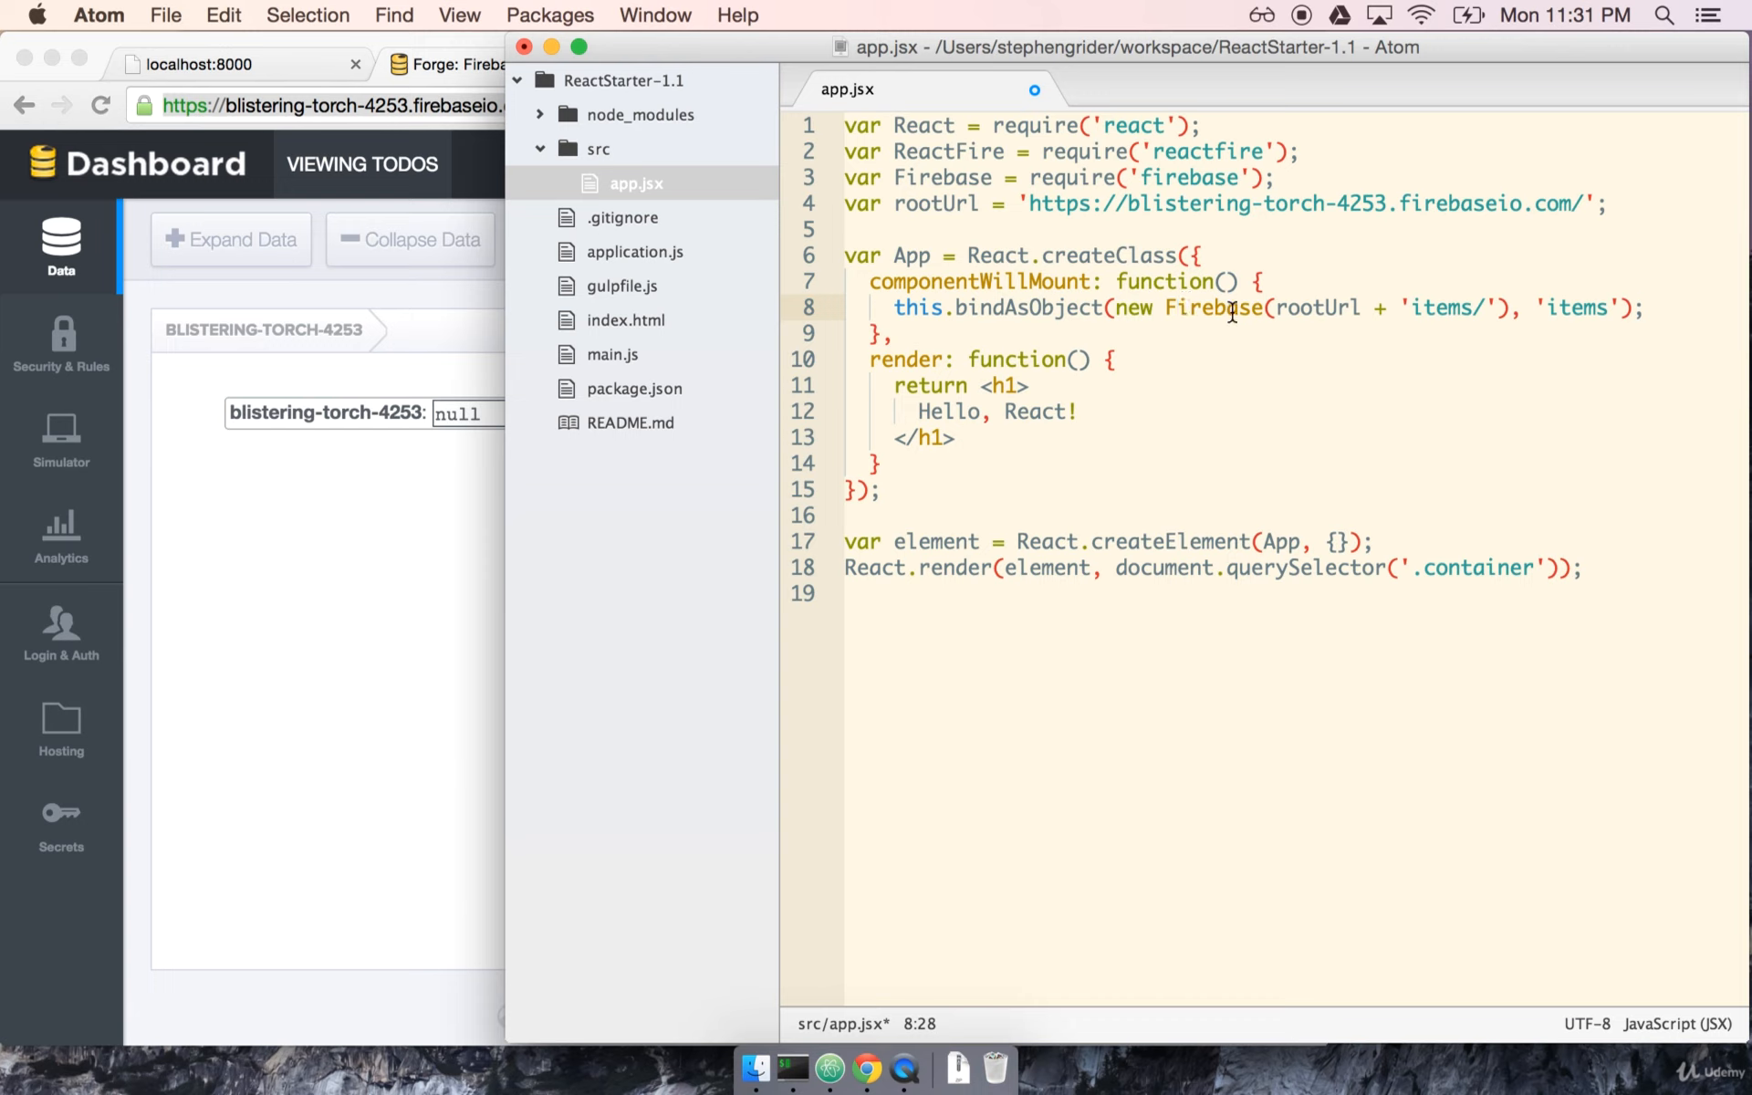
pyautogui.click(1176, 308)
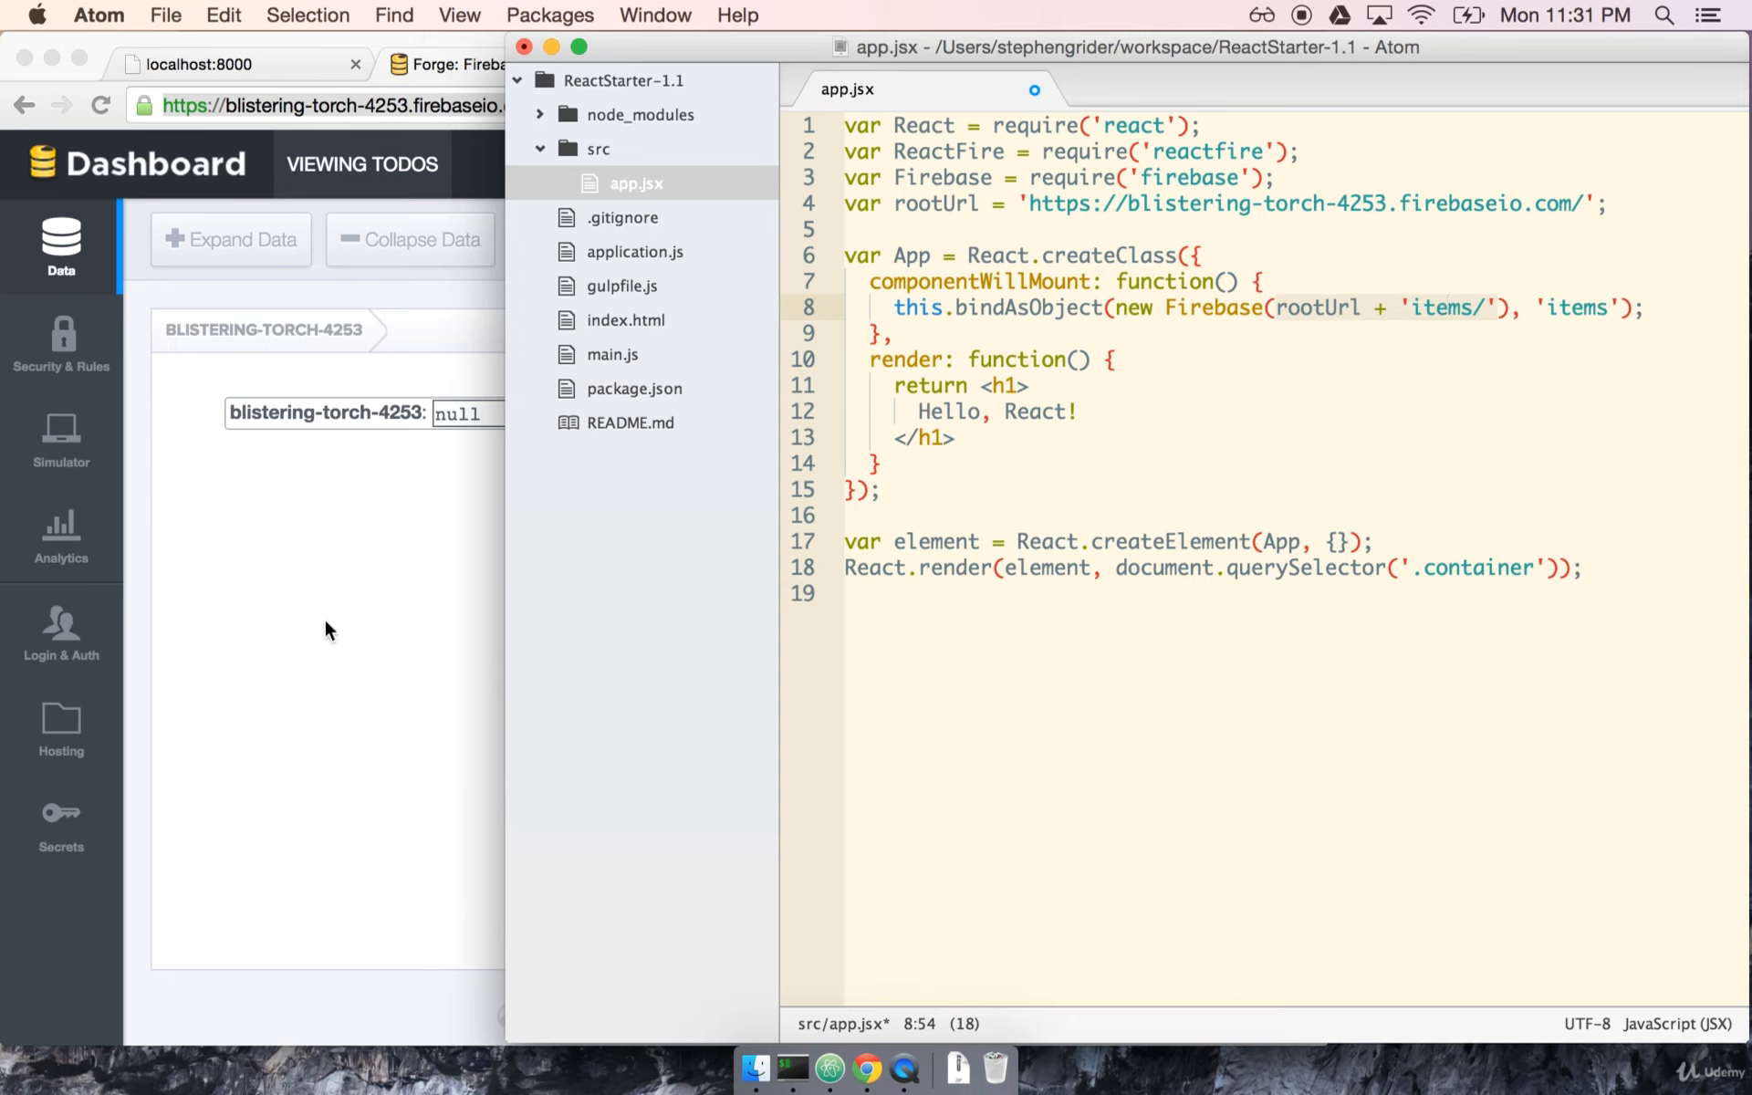
pyautogui.moveTo(422, 503)
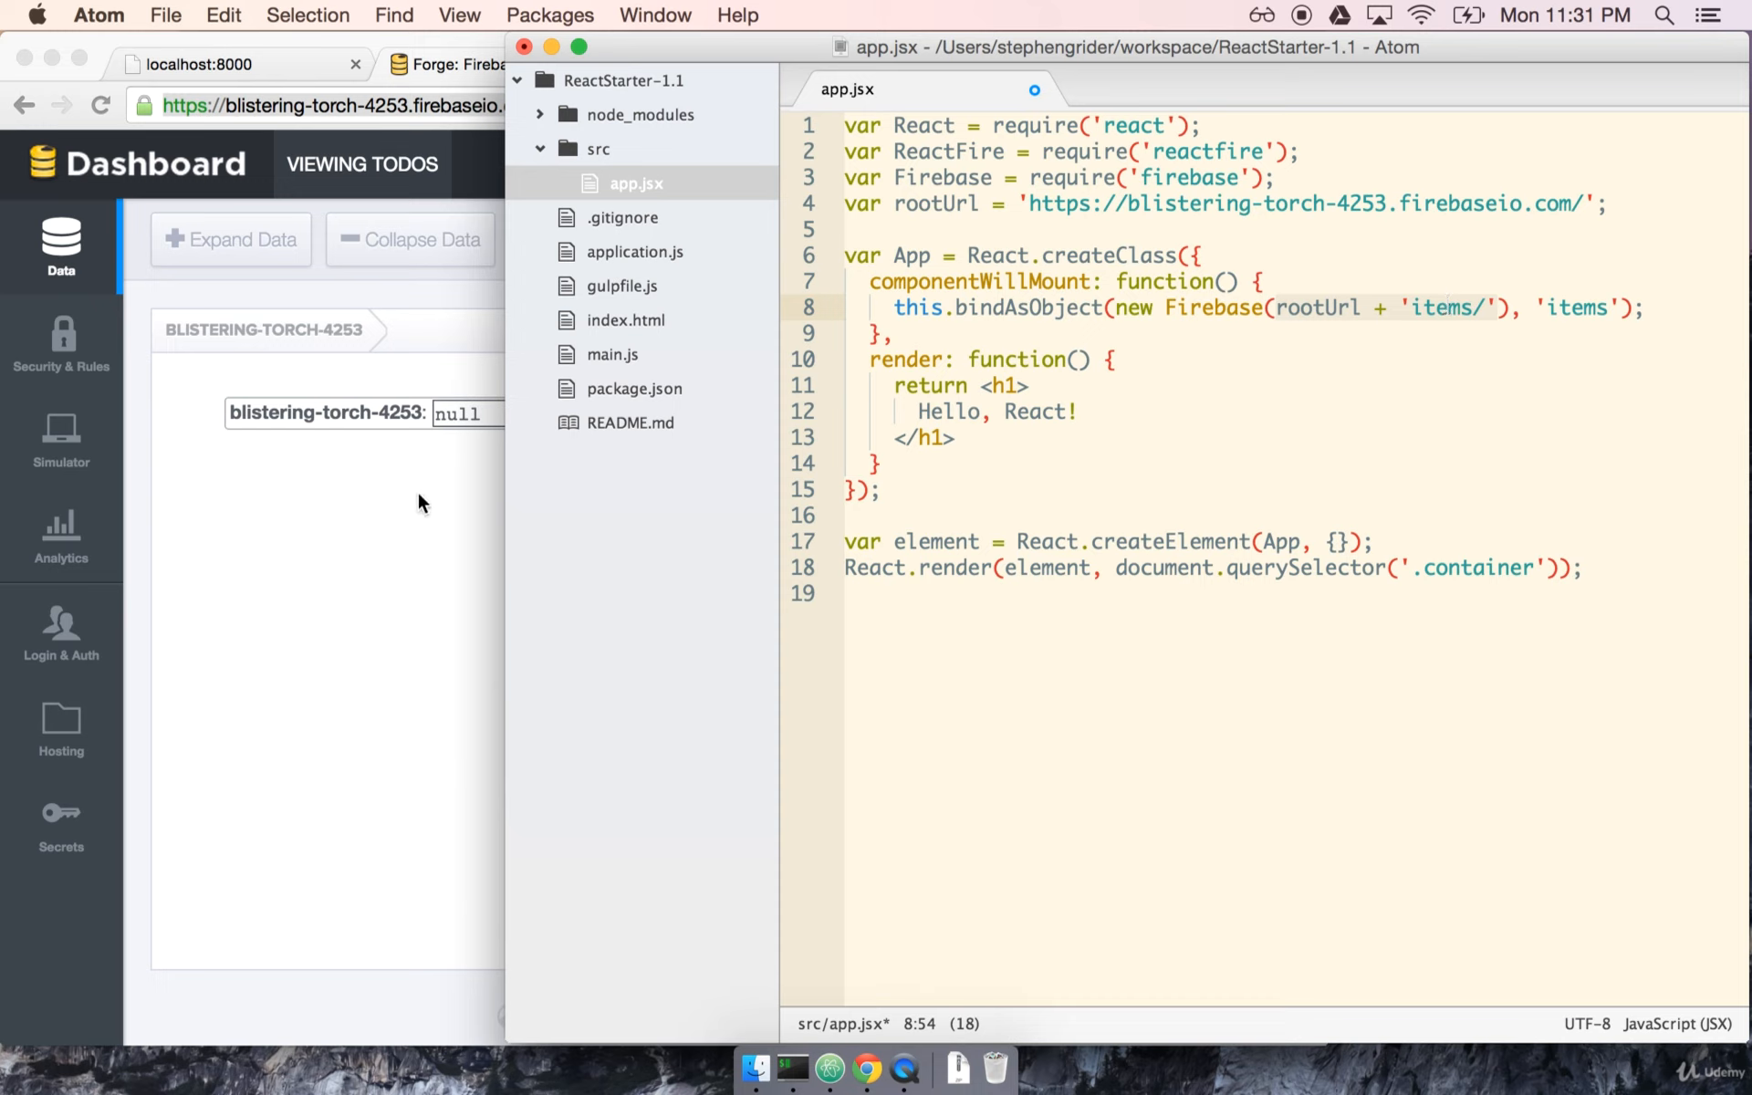
pyautogui.moveTo(338, 397)
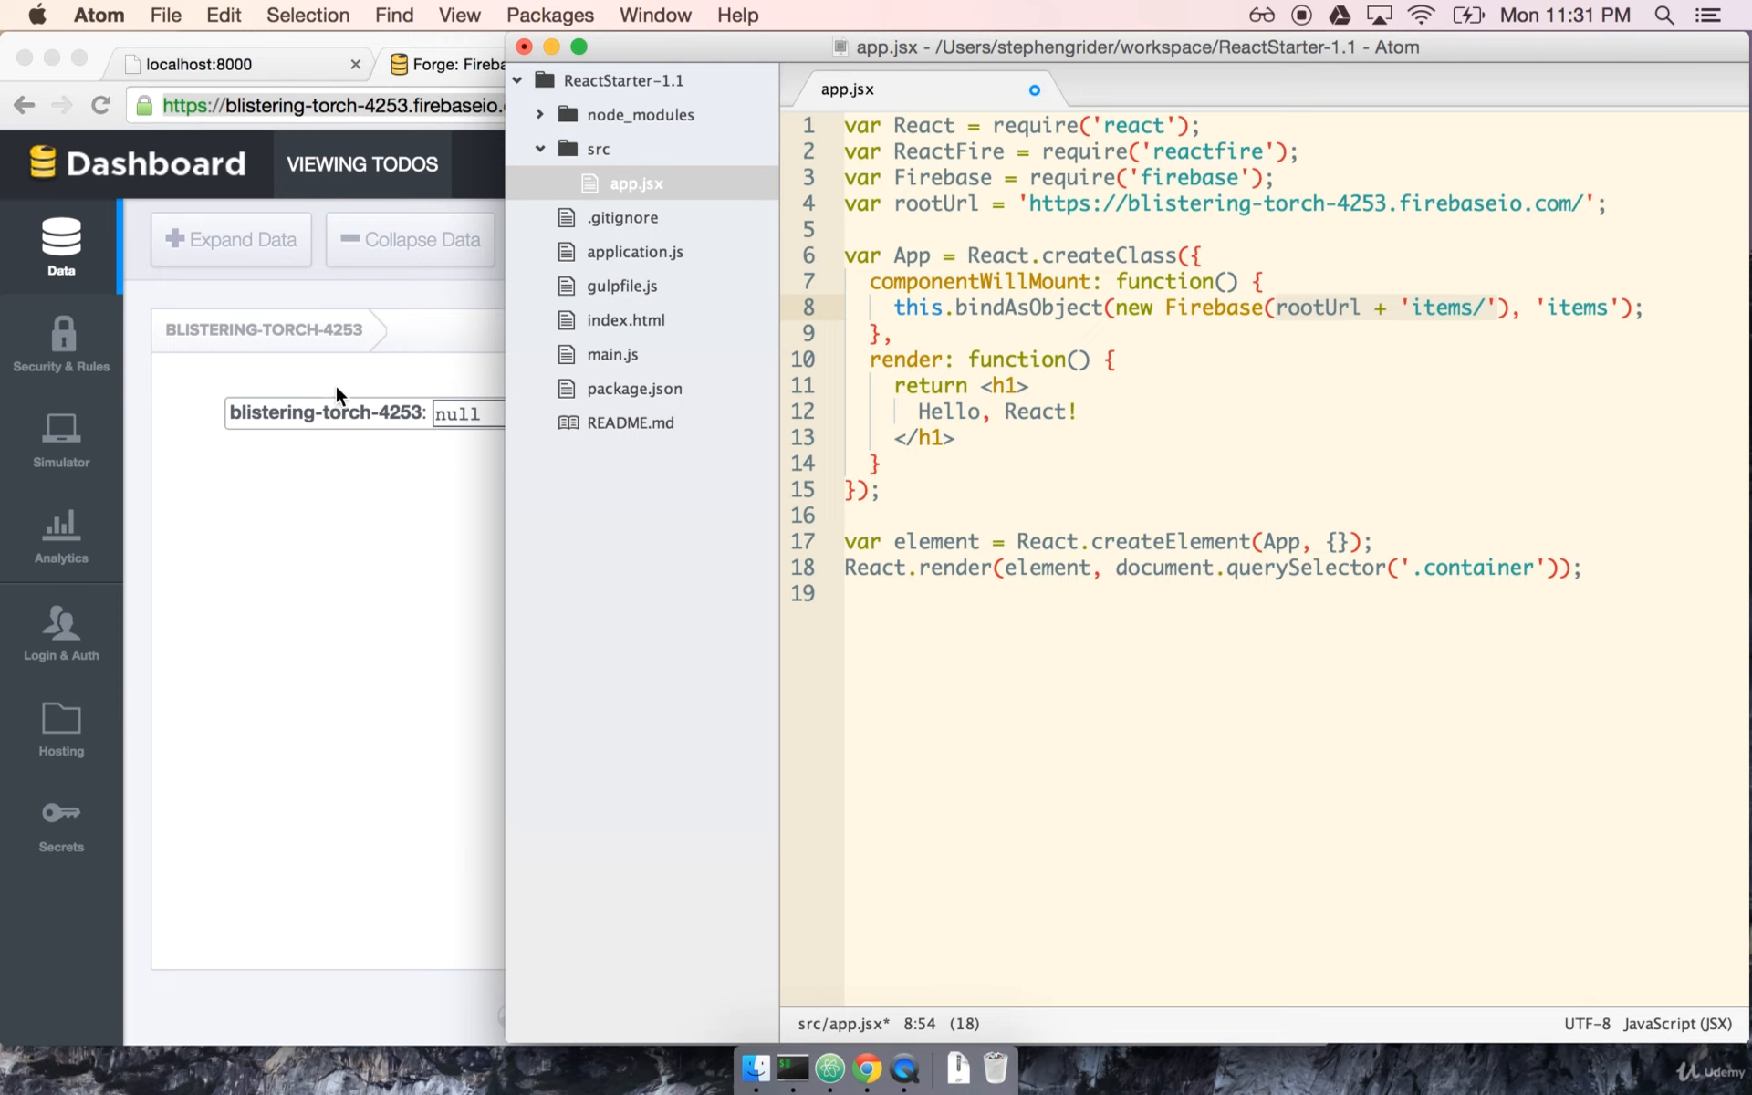
pyautogui.moveTo(1291, 314)
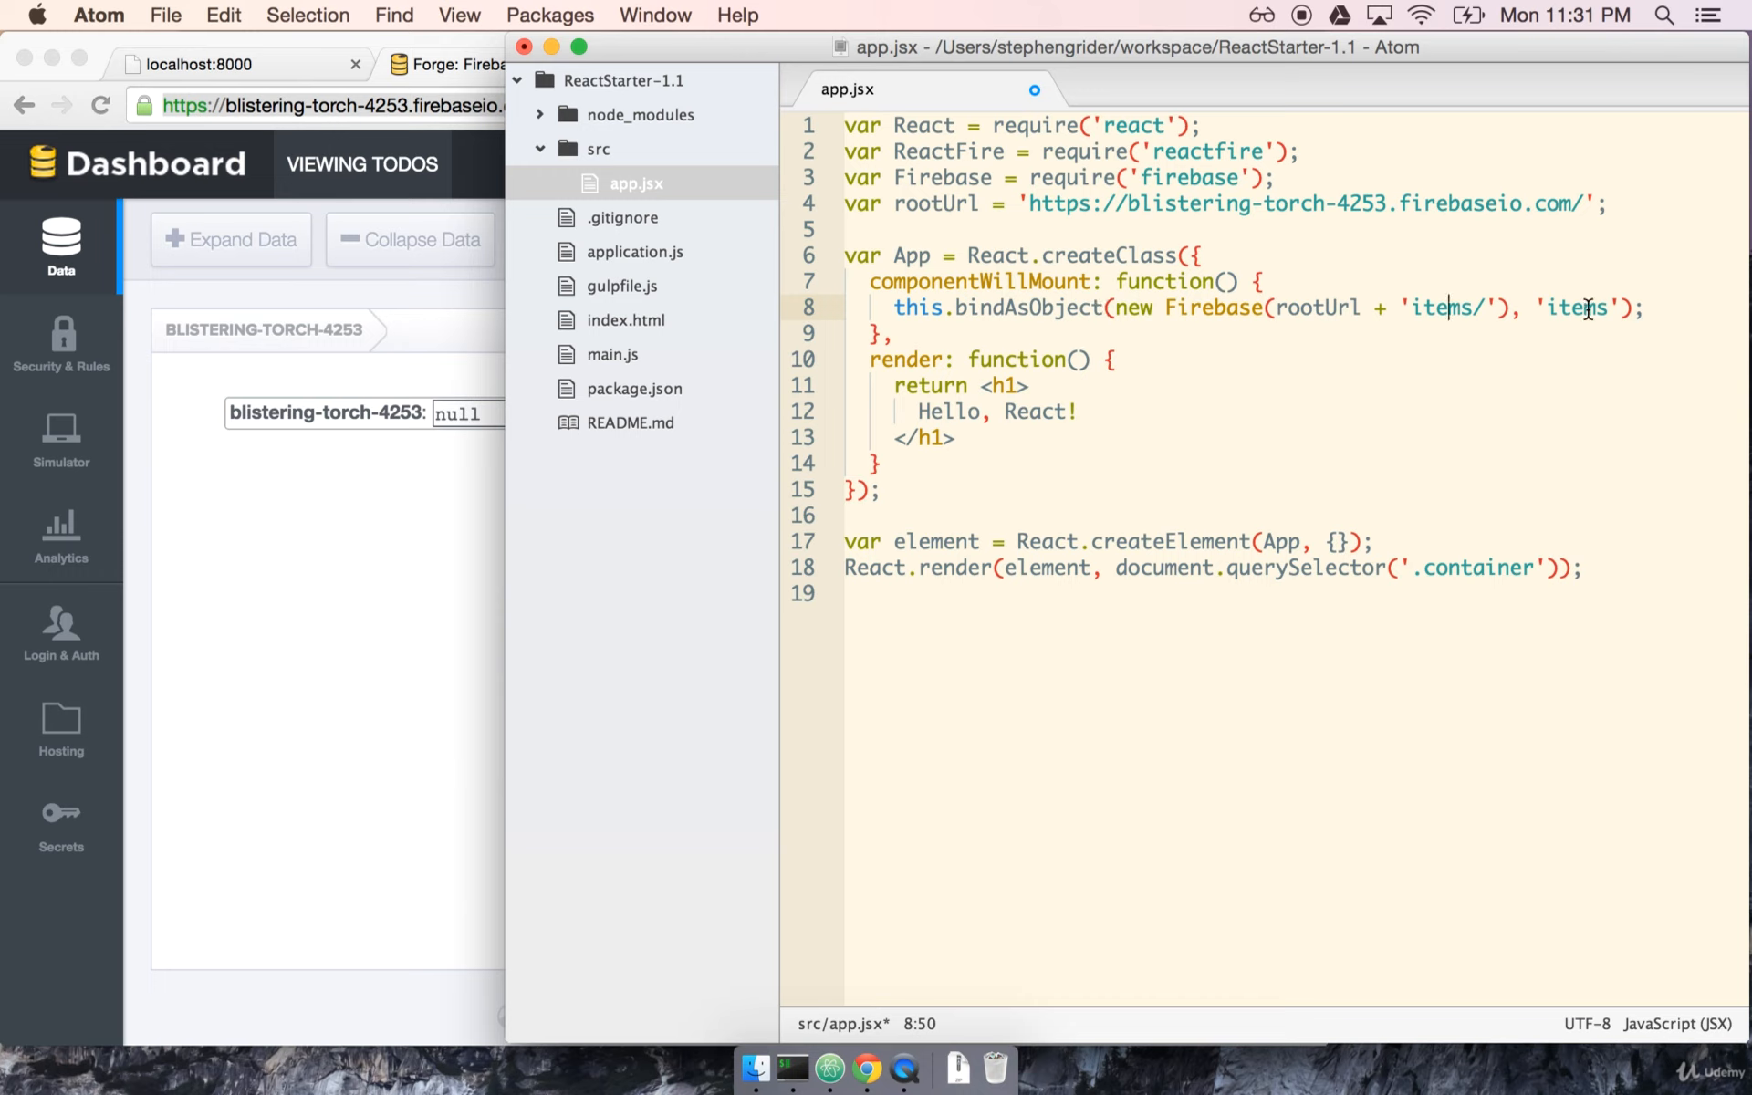
pyautogui.click(1011, 308)
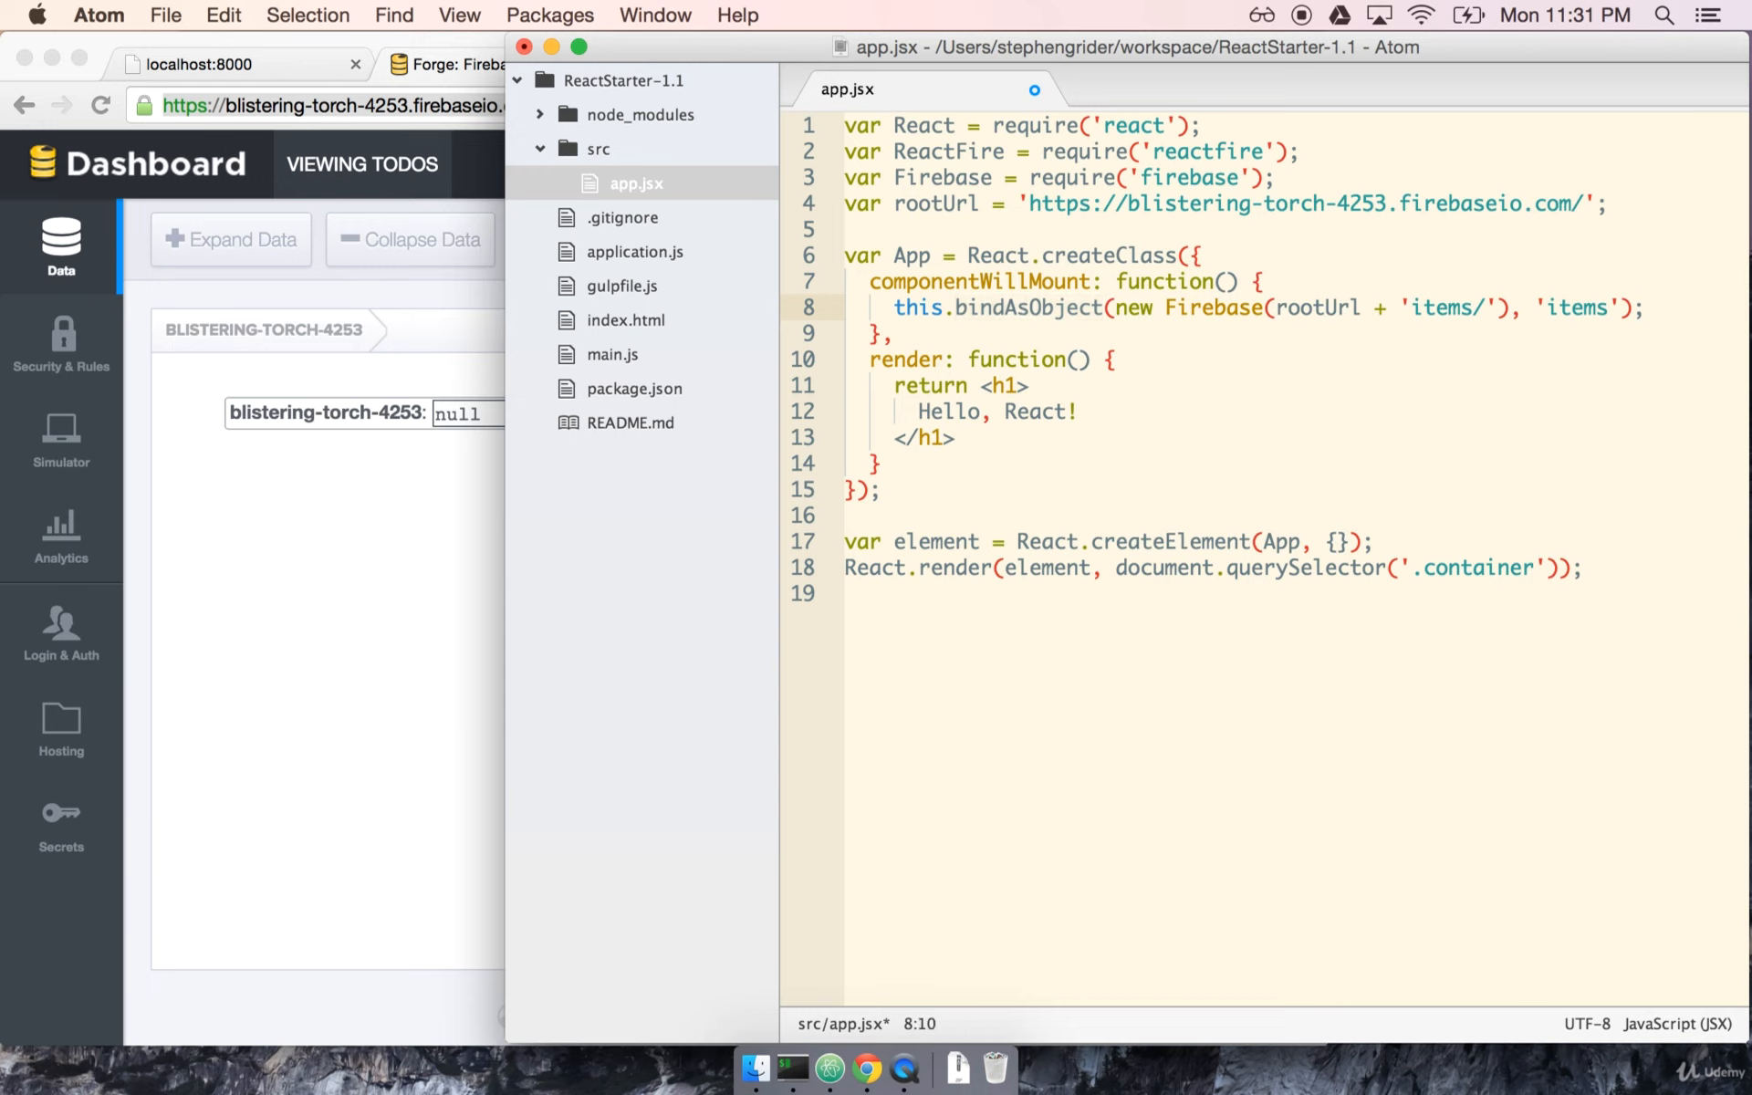
pyautogui.click(1126, 429)
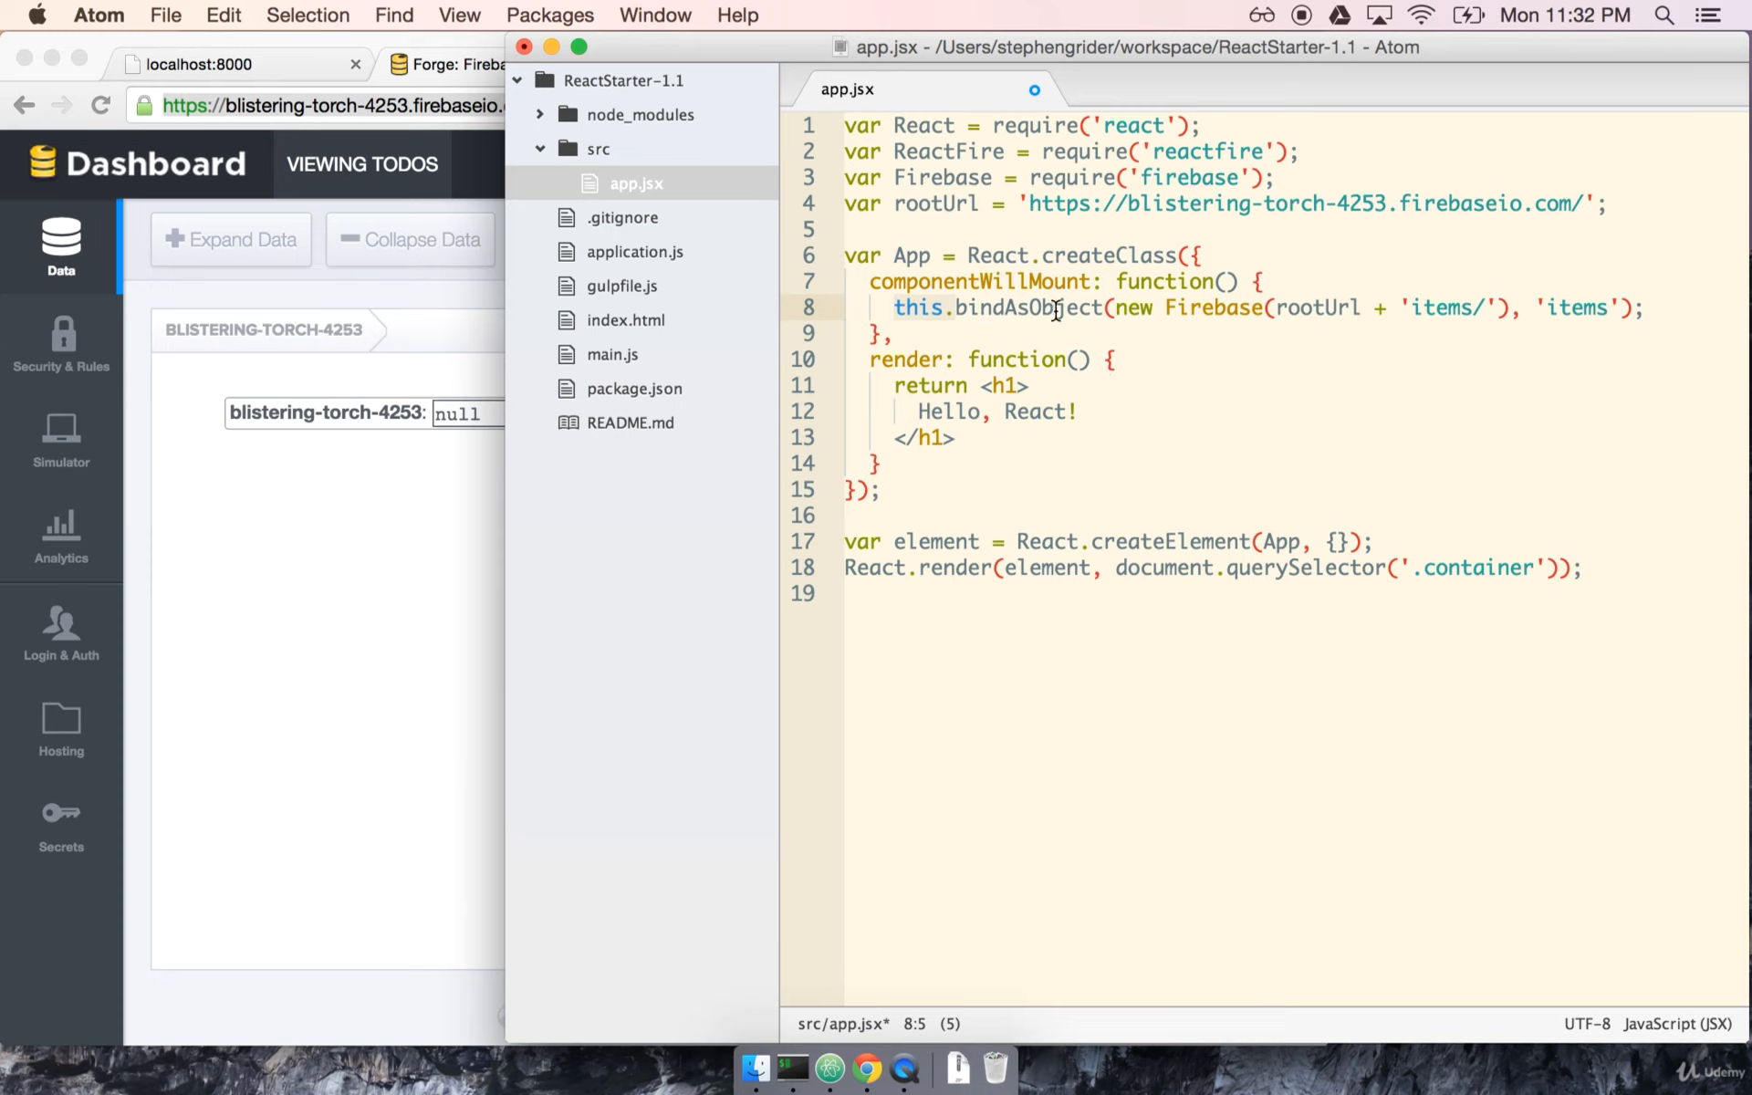
pyautogui.doubleClick(995, 308)
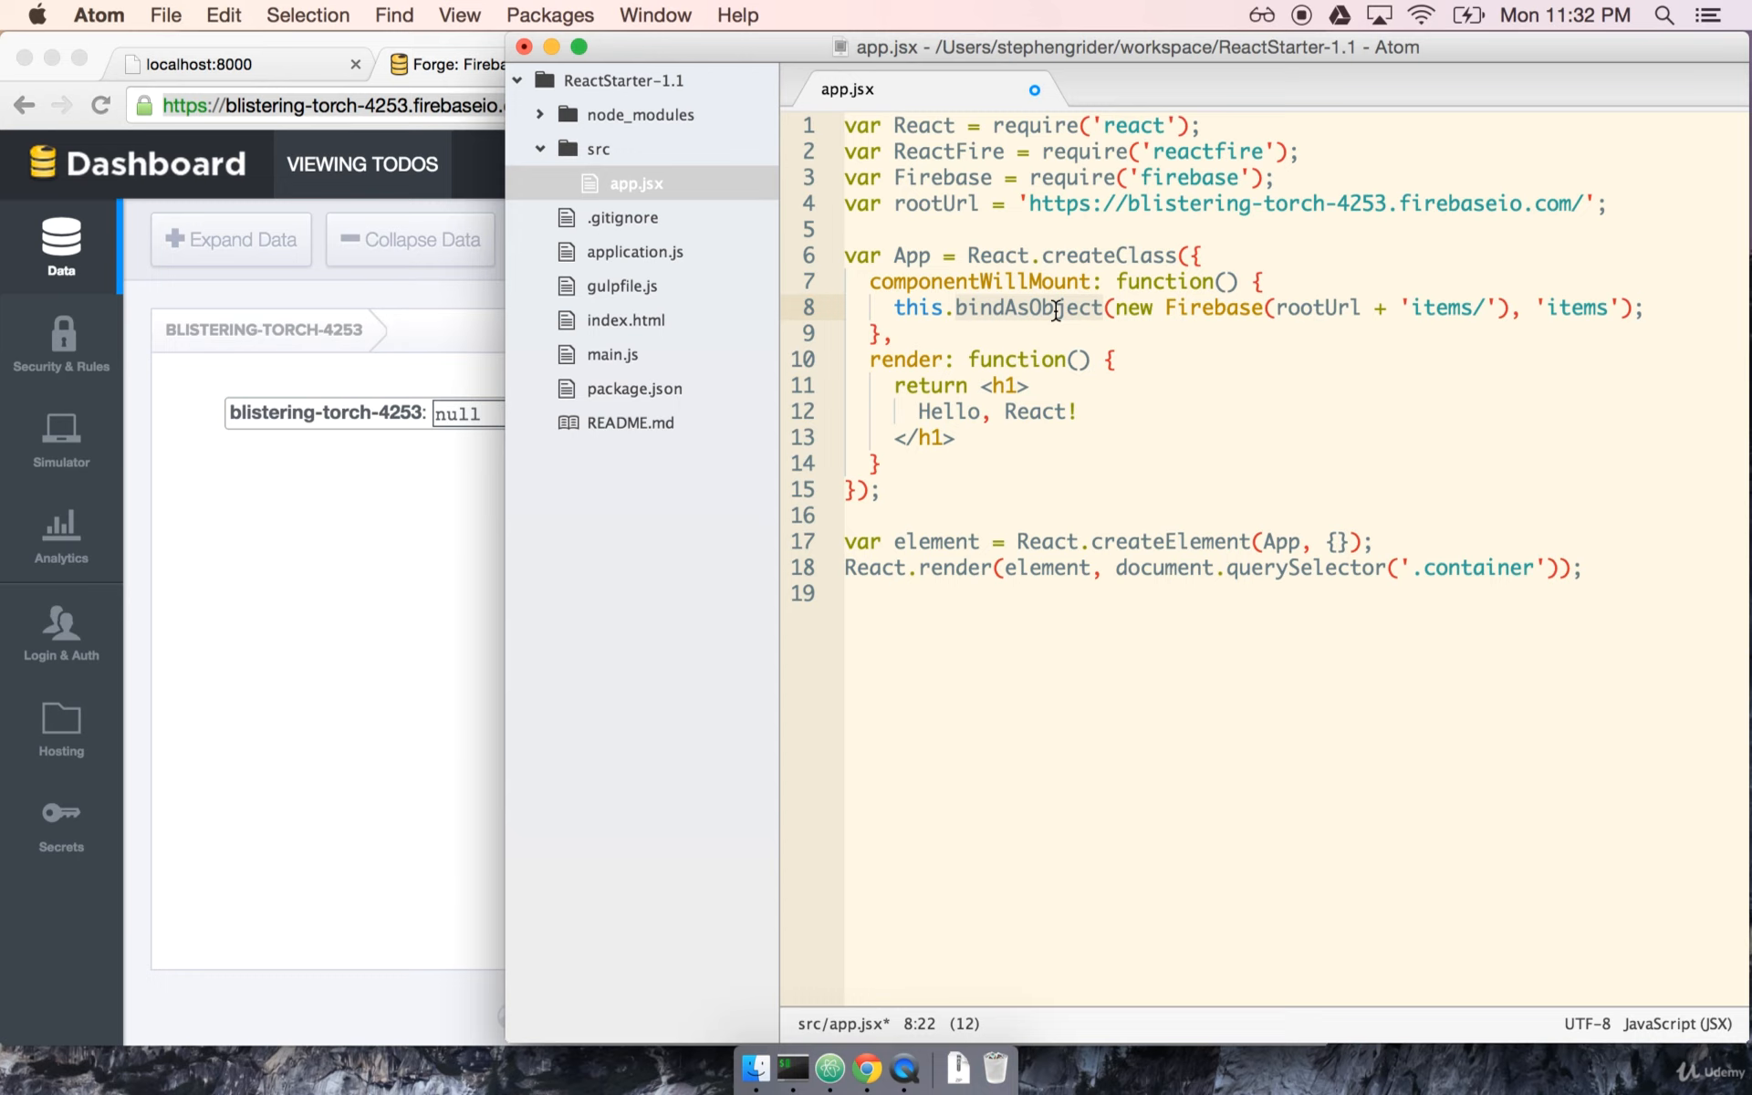
pyautogui.moveTo(984, 220)
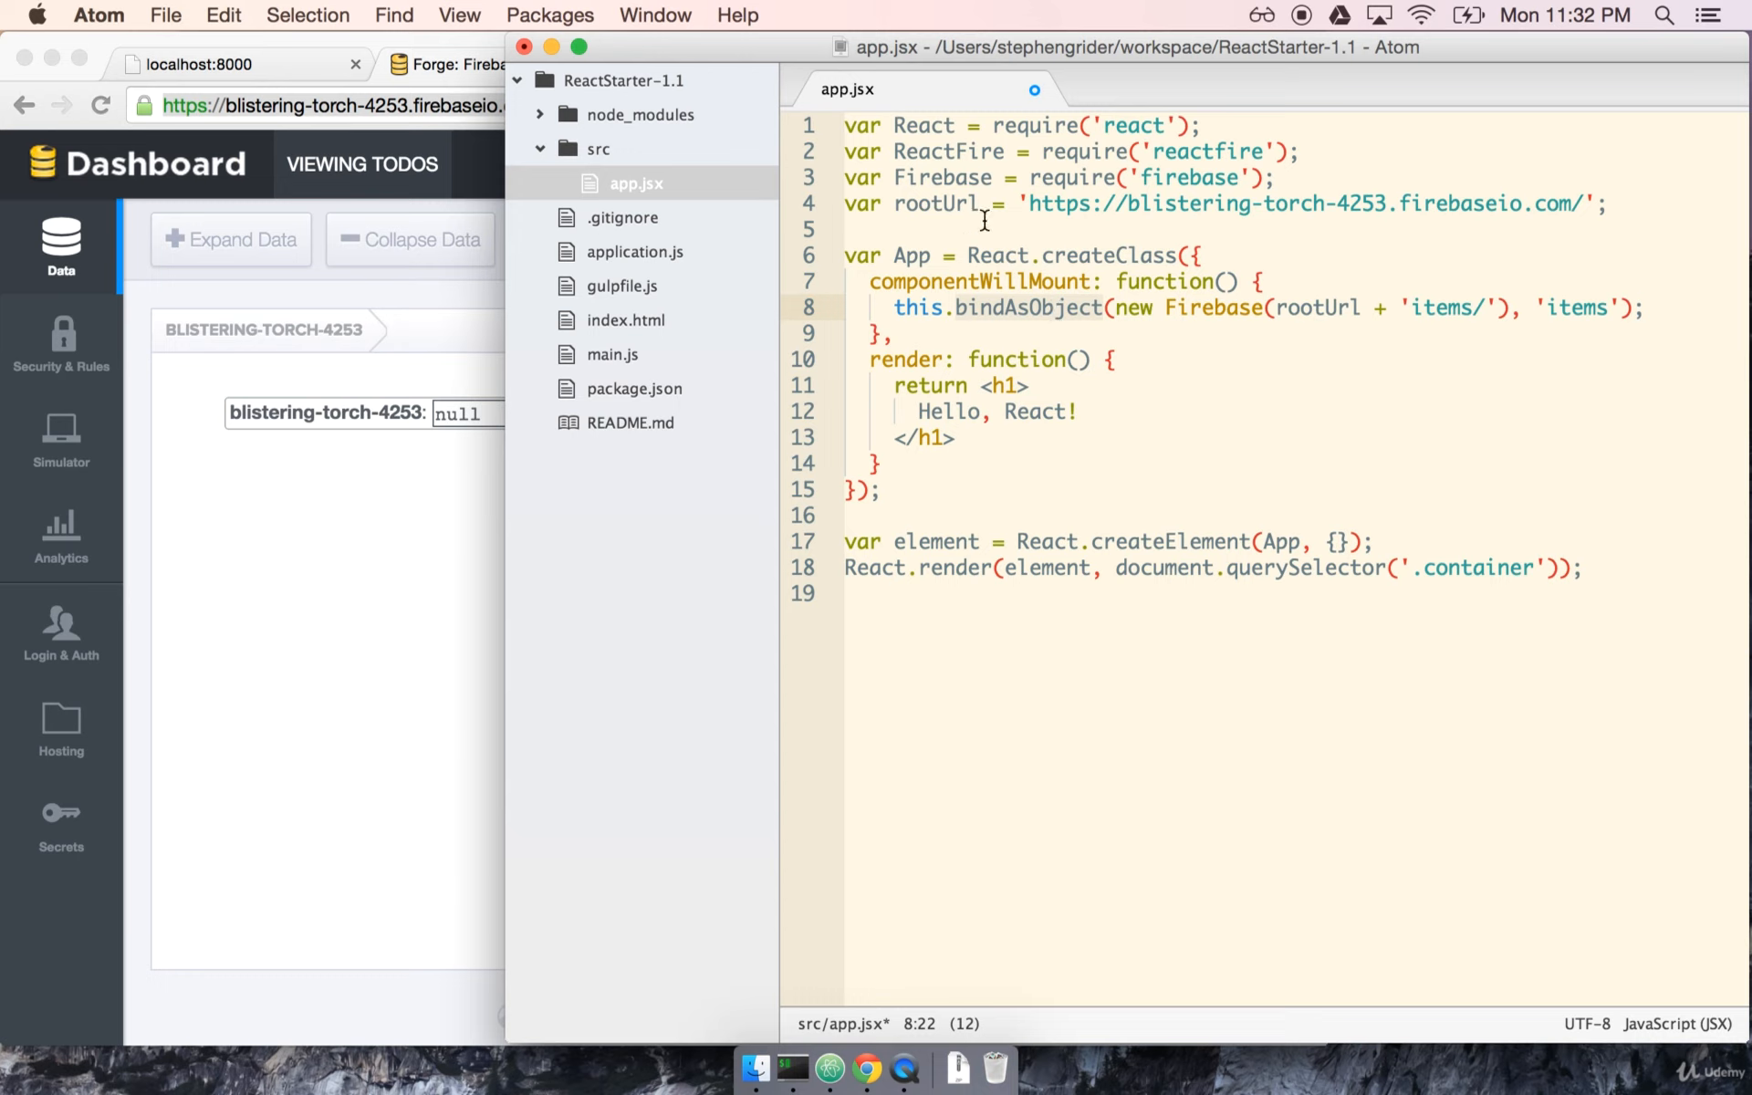
pyautogui.click(980, 150)
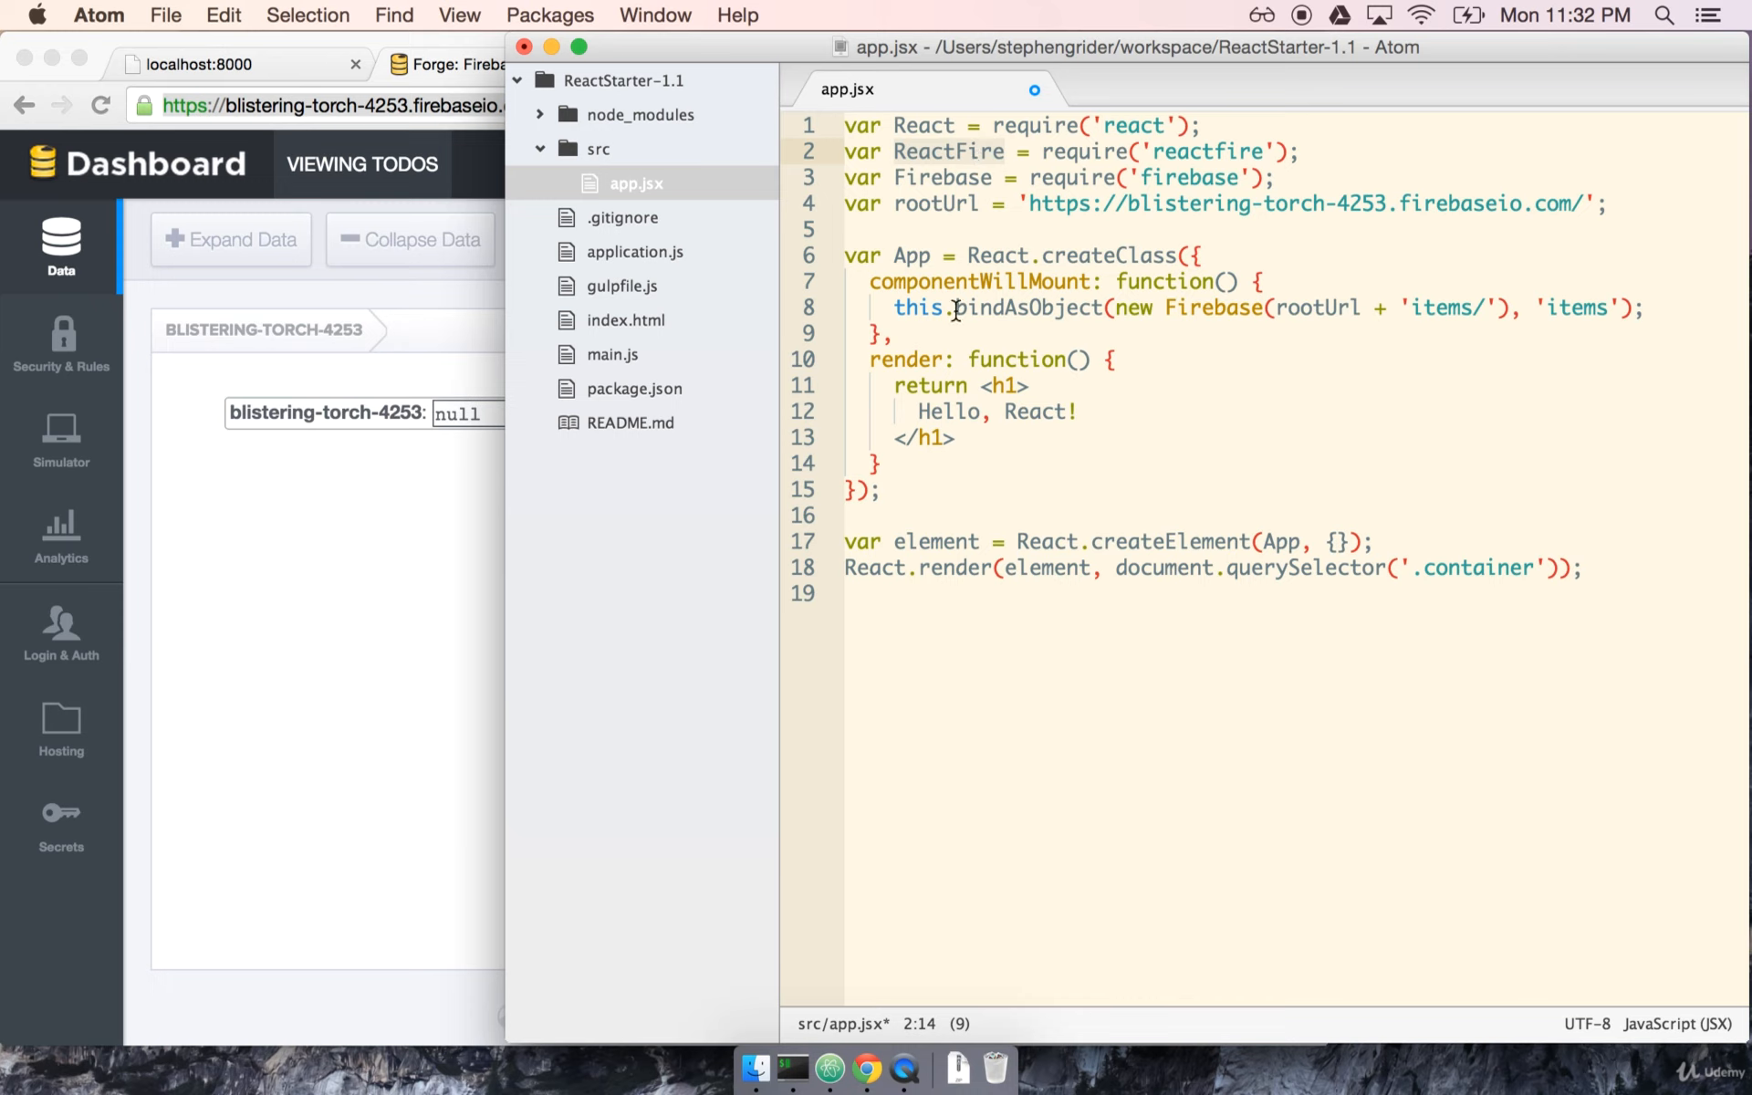
pyautogui.click(902, 307)
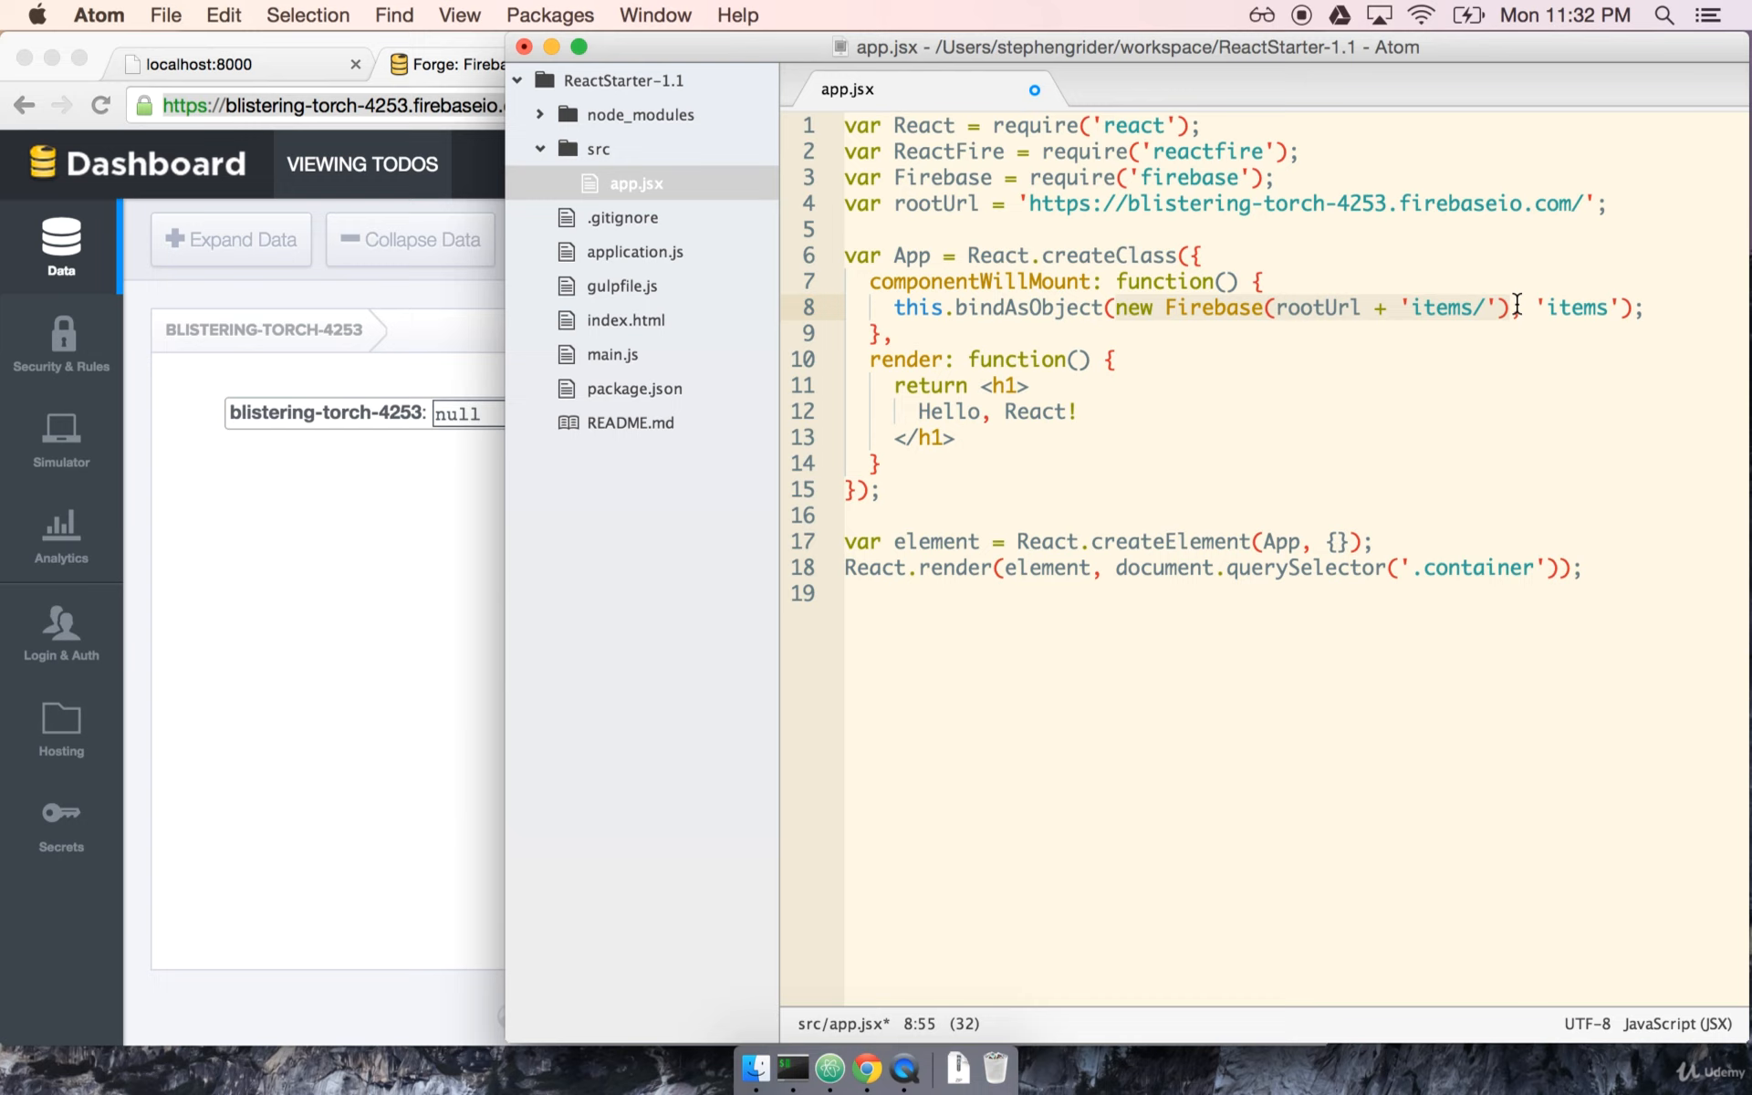
pyautogui.moveTo(1005, 314)
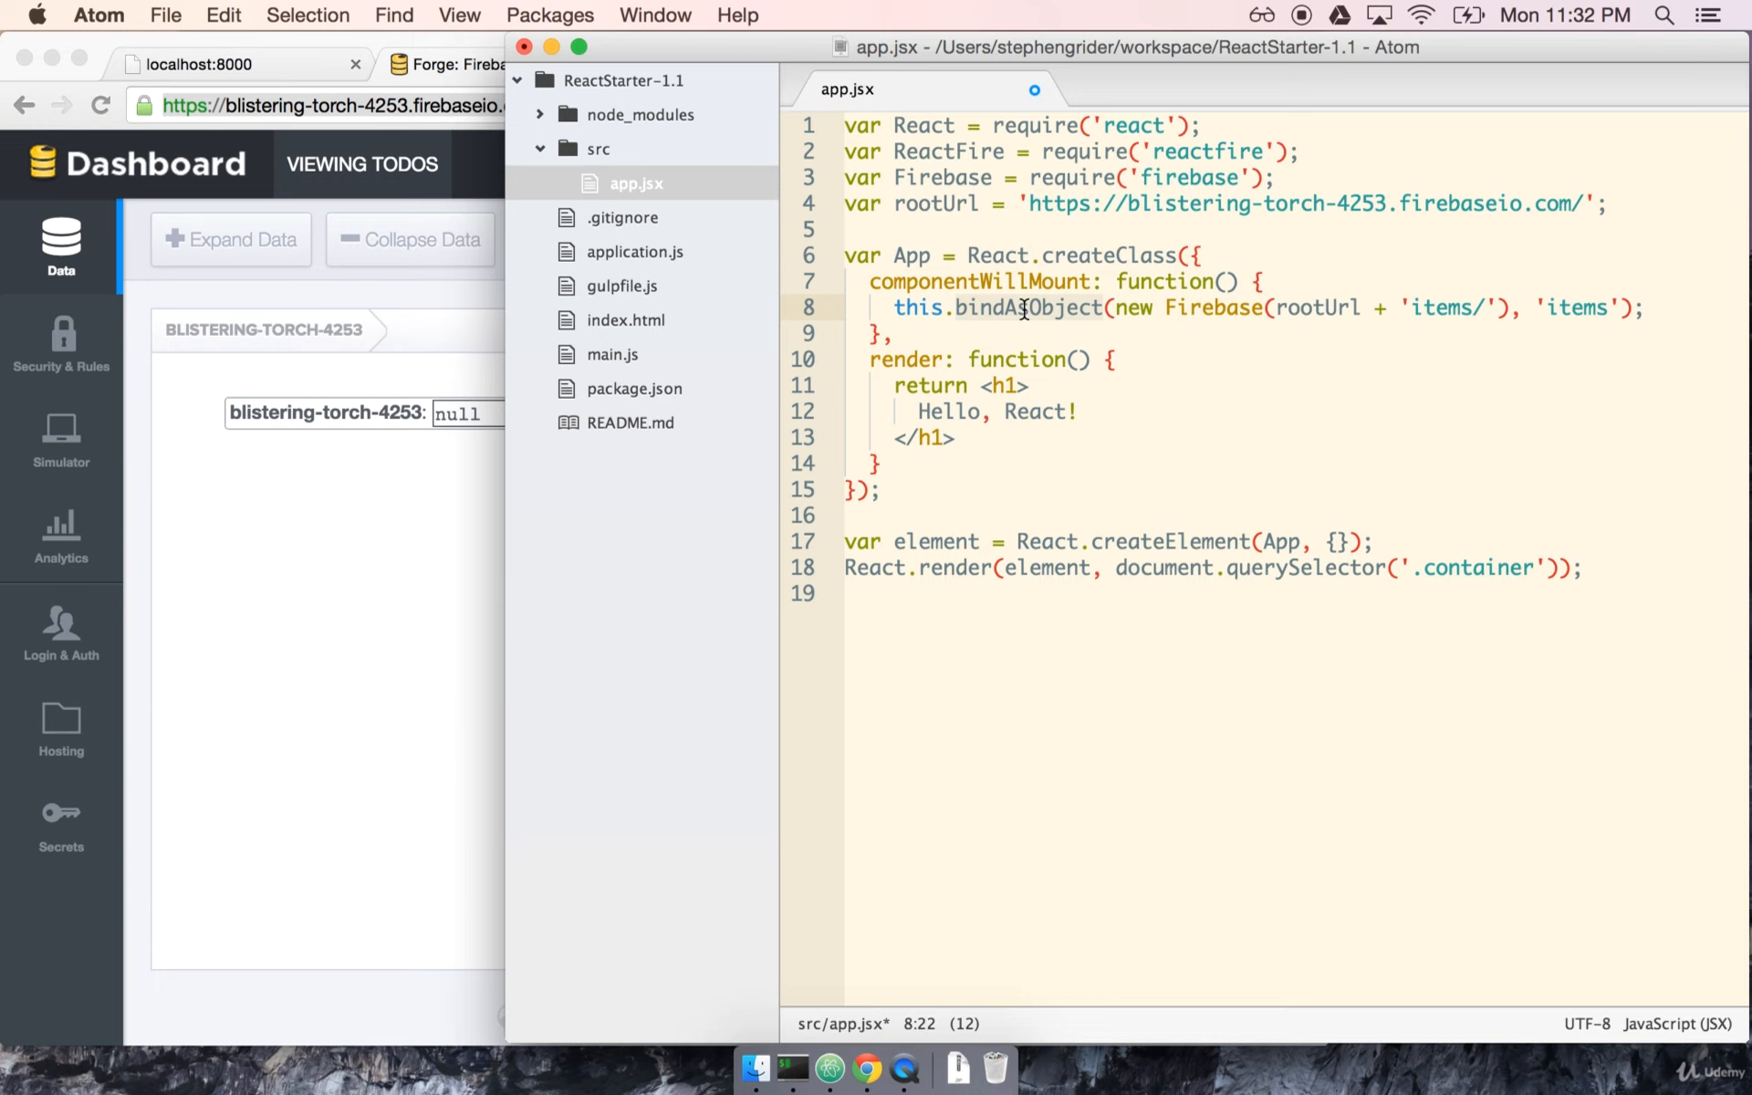
pyautogui.moveTo(1105, 368)
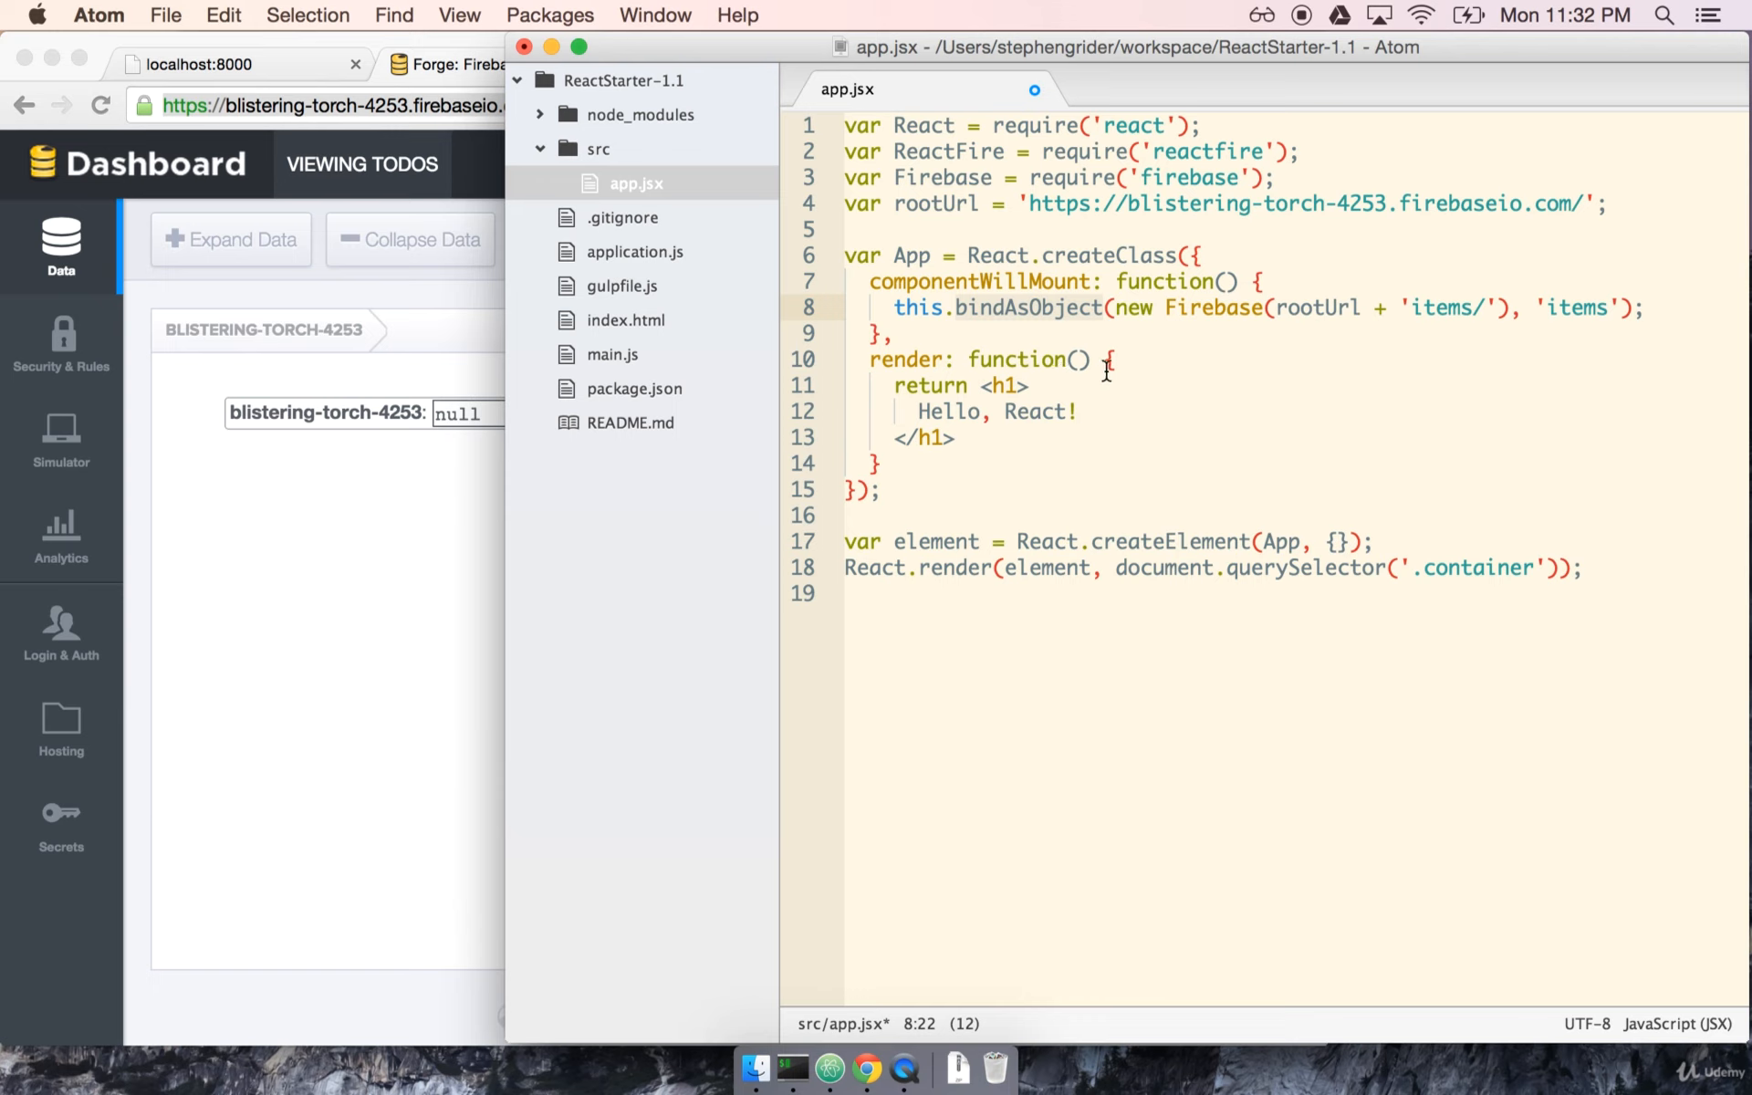
pyautogui.moveTo(972, 142)
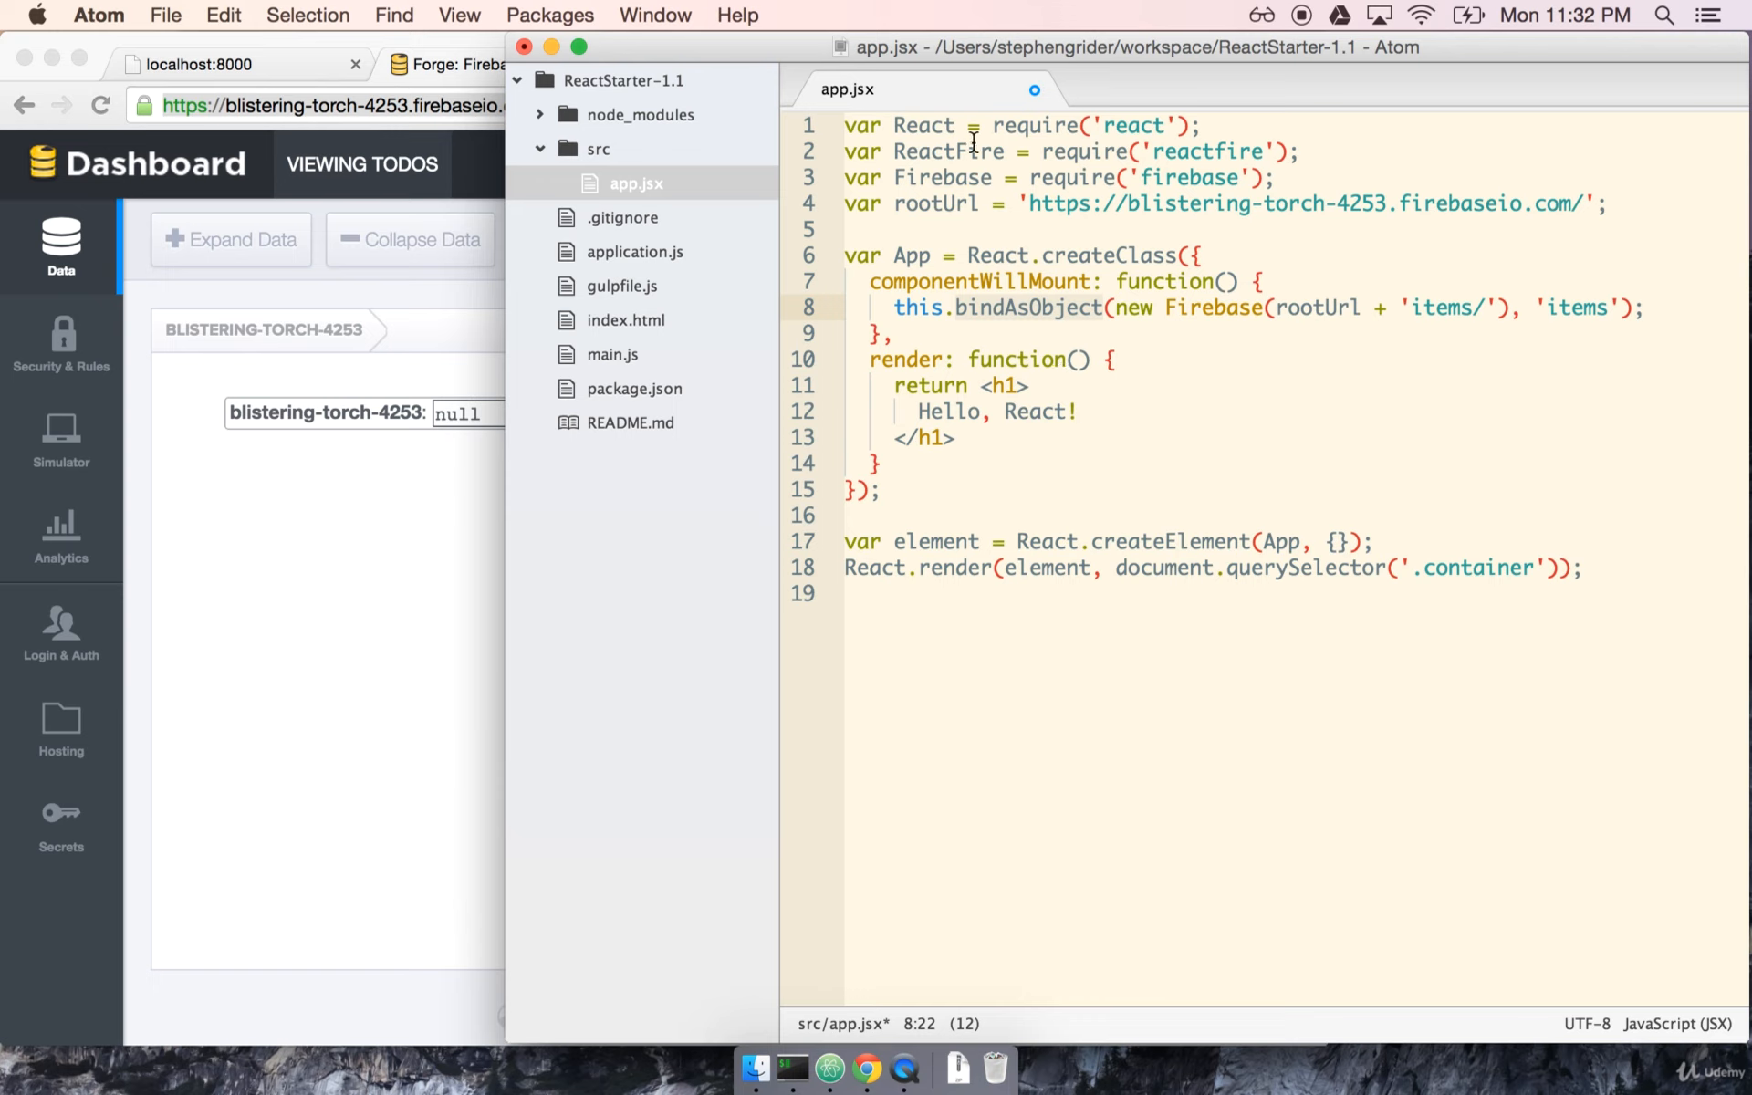
pyautogui.click(947, 151)
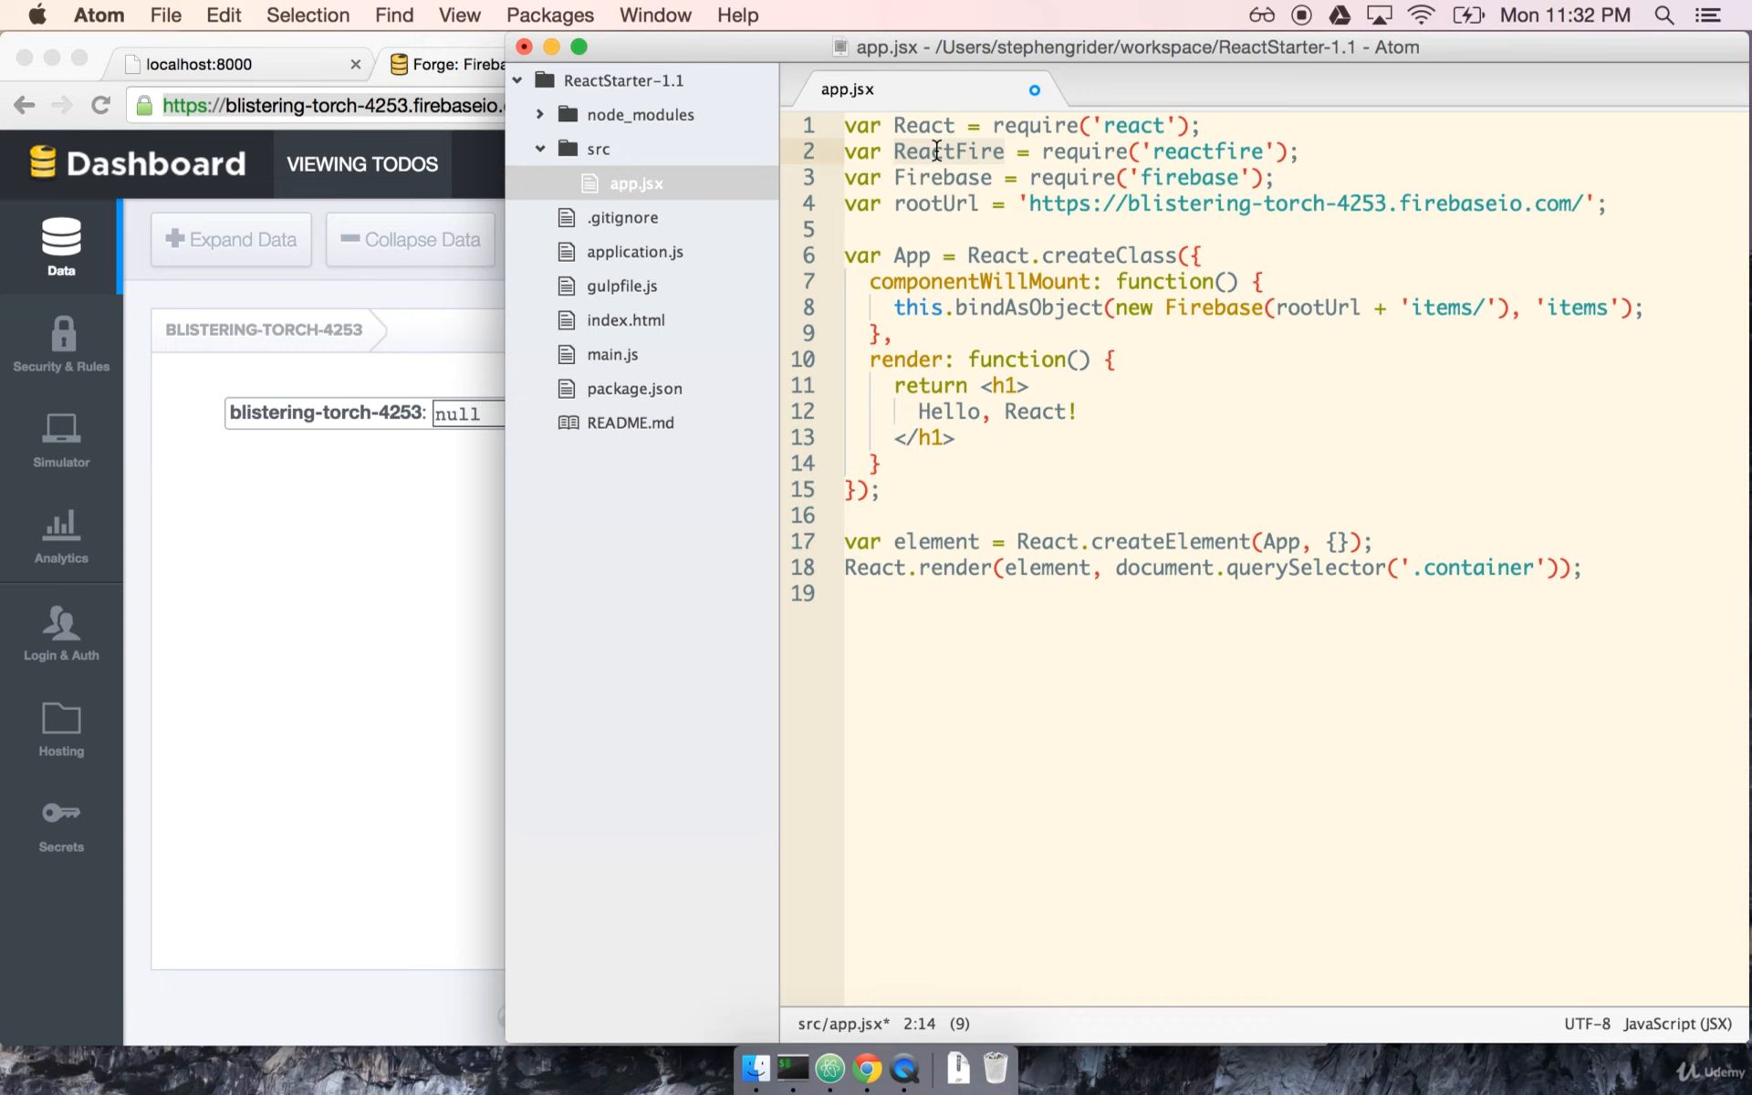
pyautogui.moveTo(1249, 260)
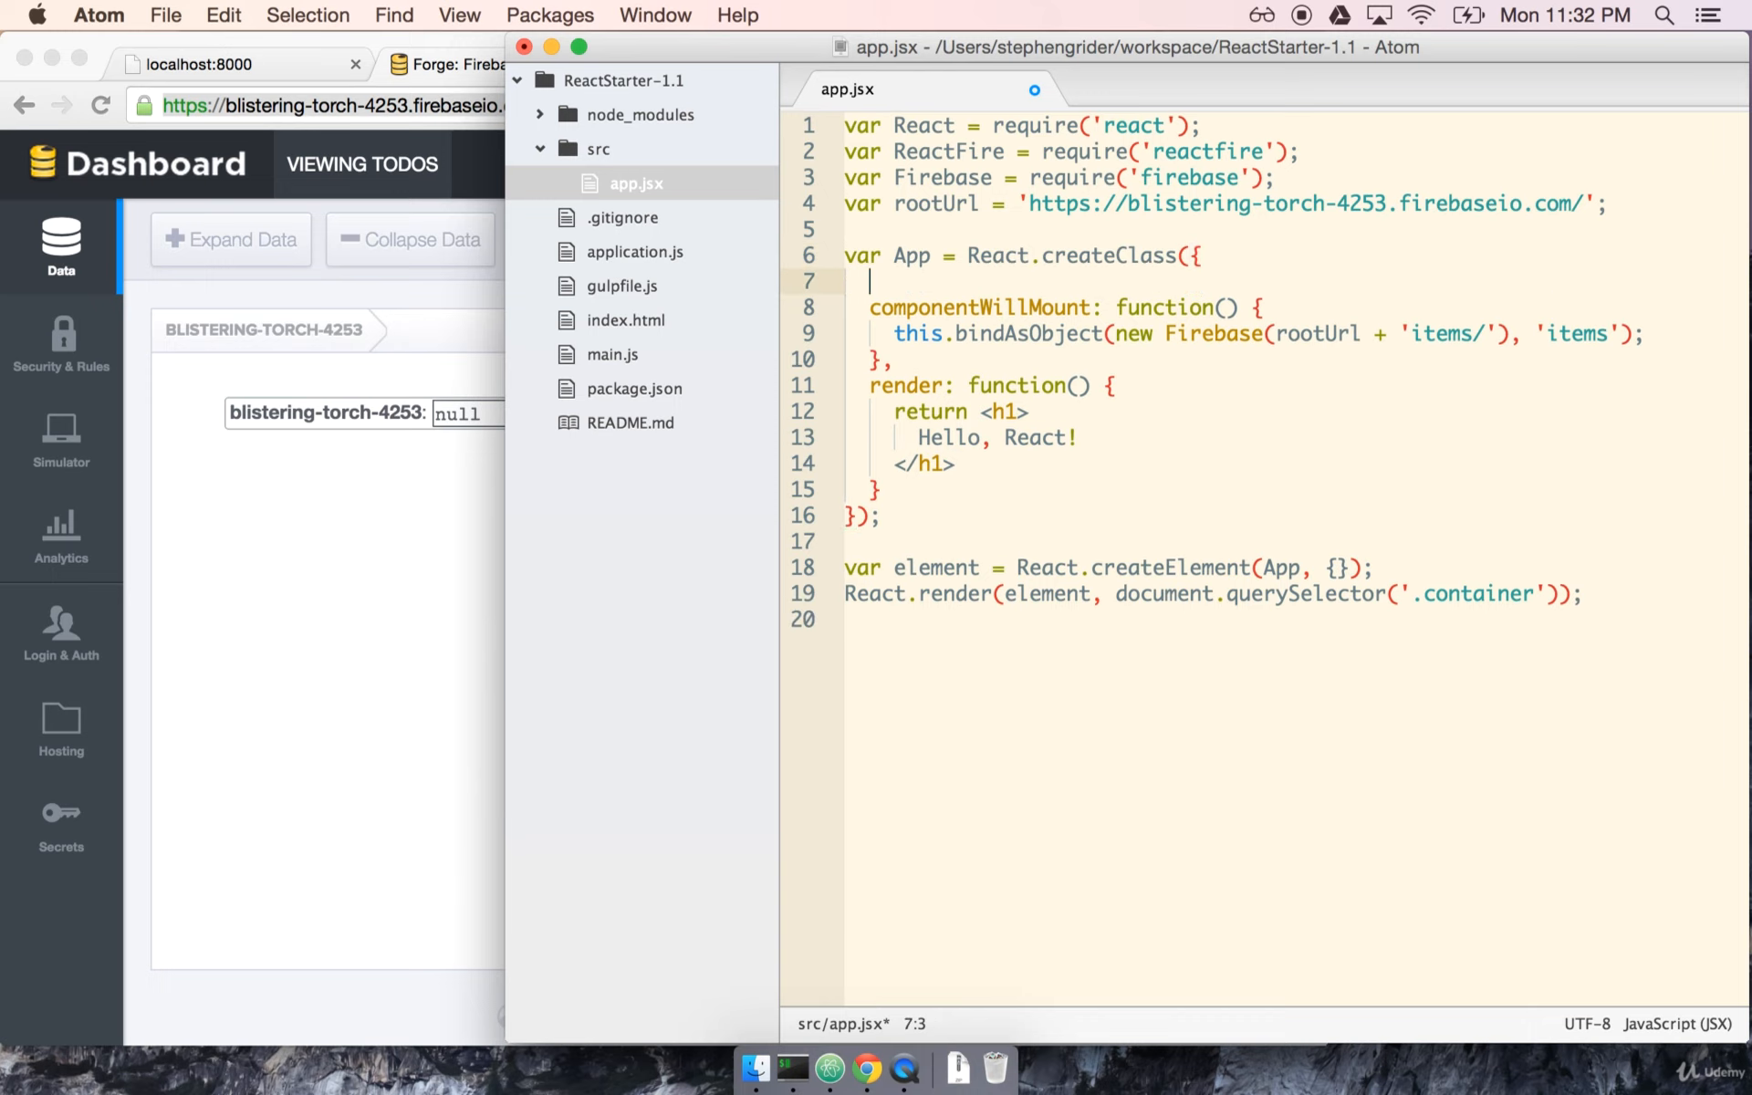
# - Declare mixins: [ReactFire] above componentWillMount and select the word ReactFire
pyautogui.write('mixins: [')
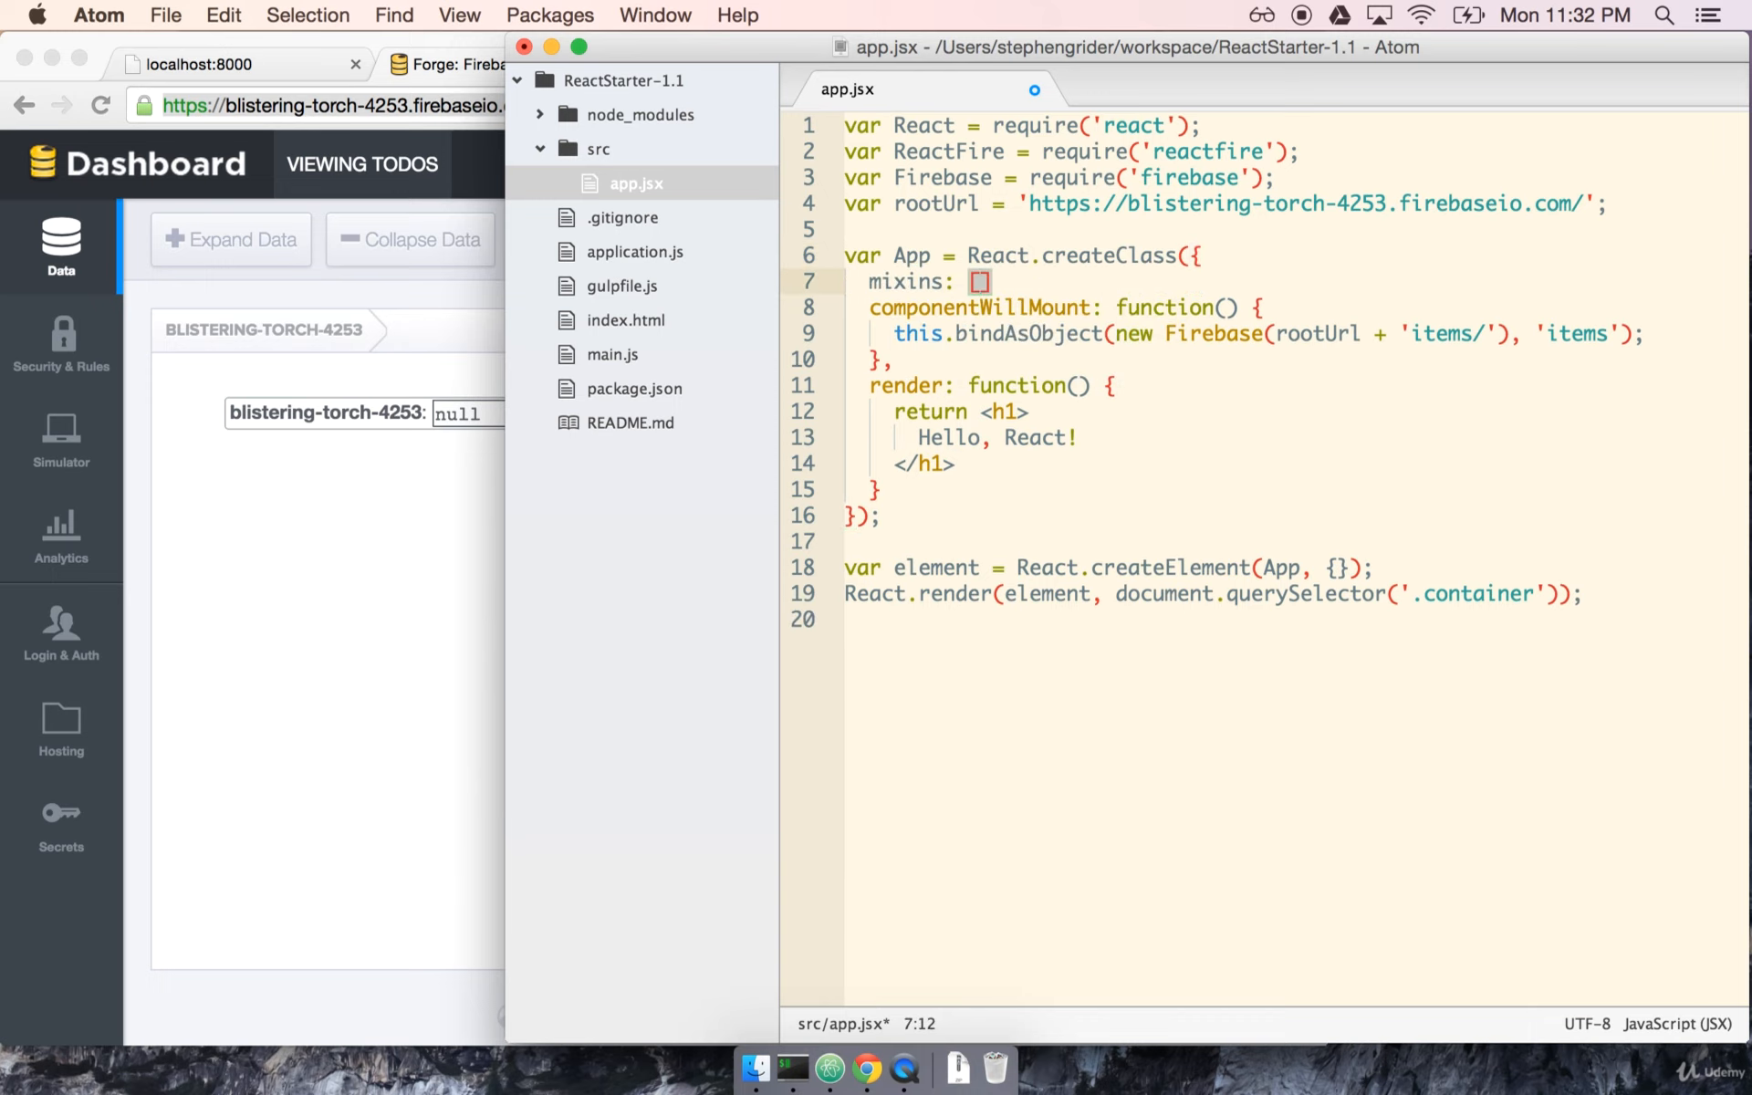
pyautogui.write('ReactFire ],')
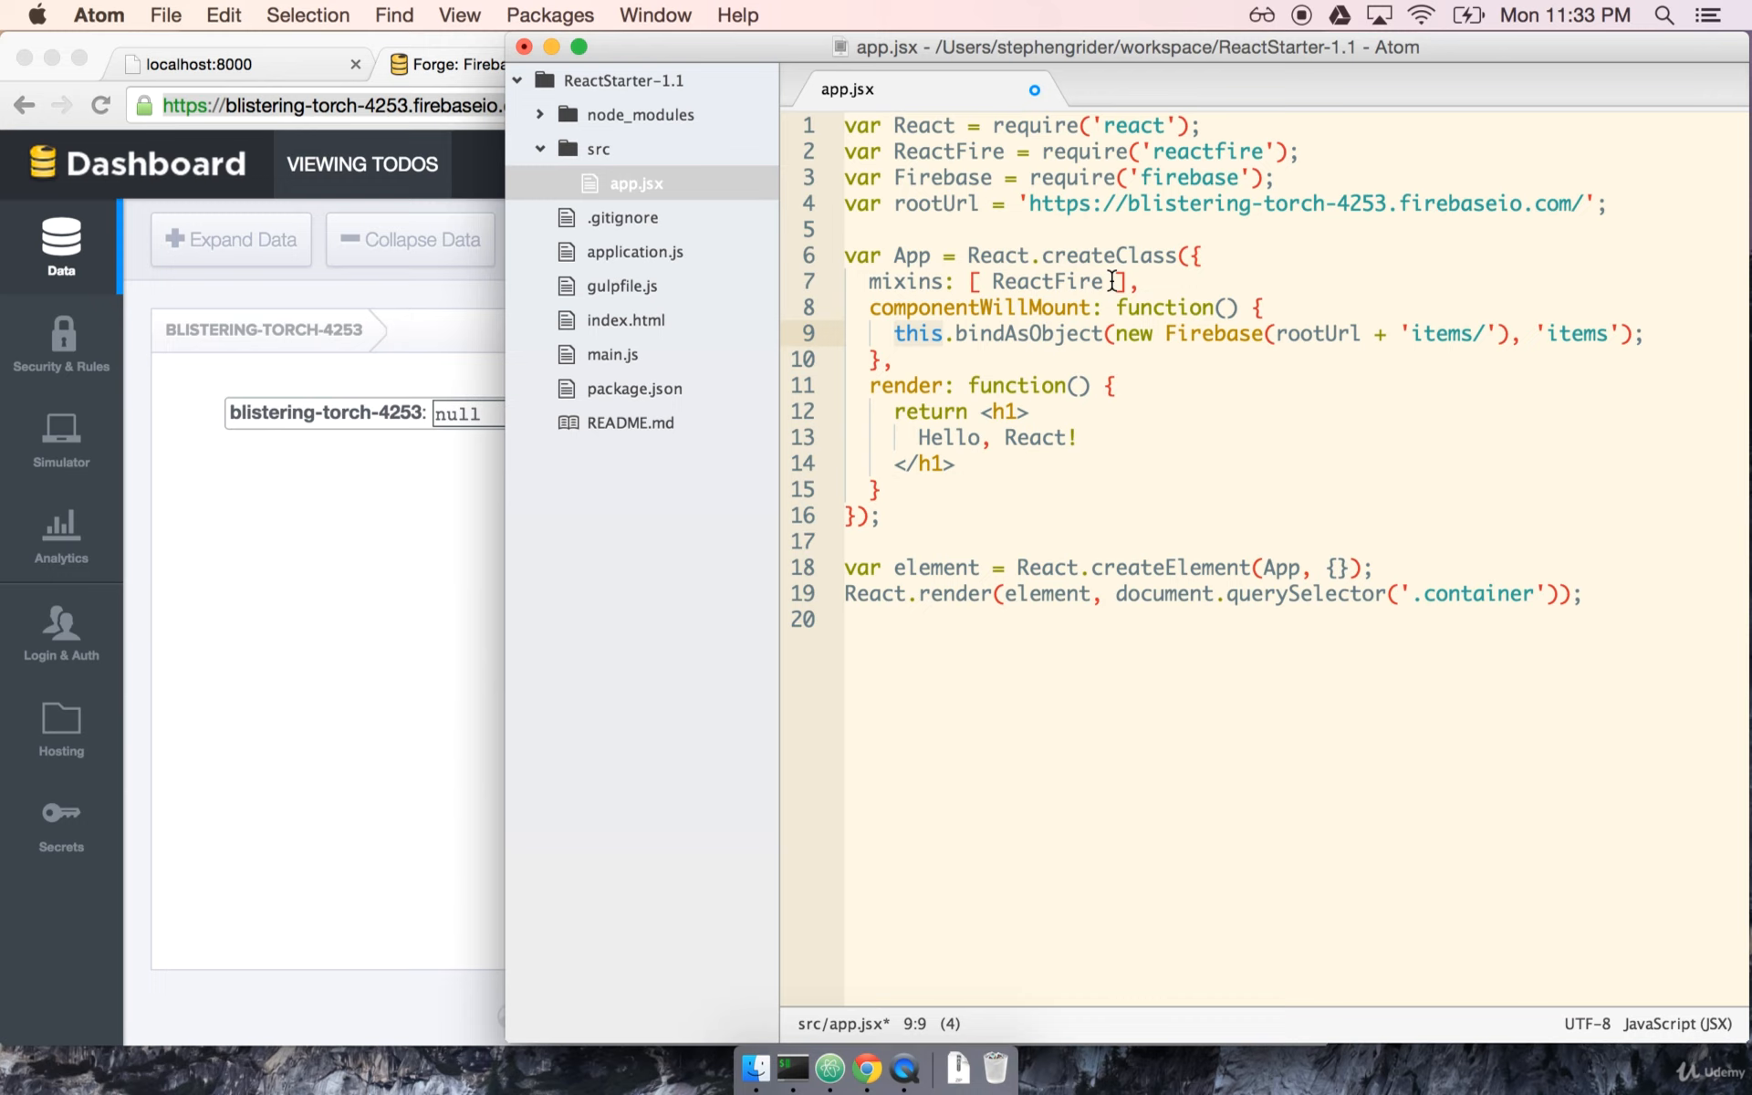
pyautogui.click(1051, 282)
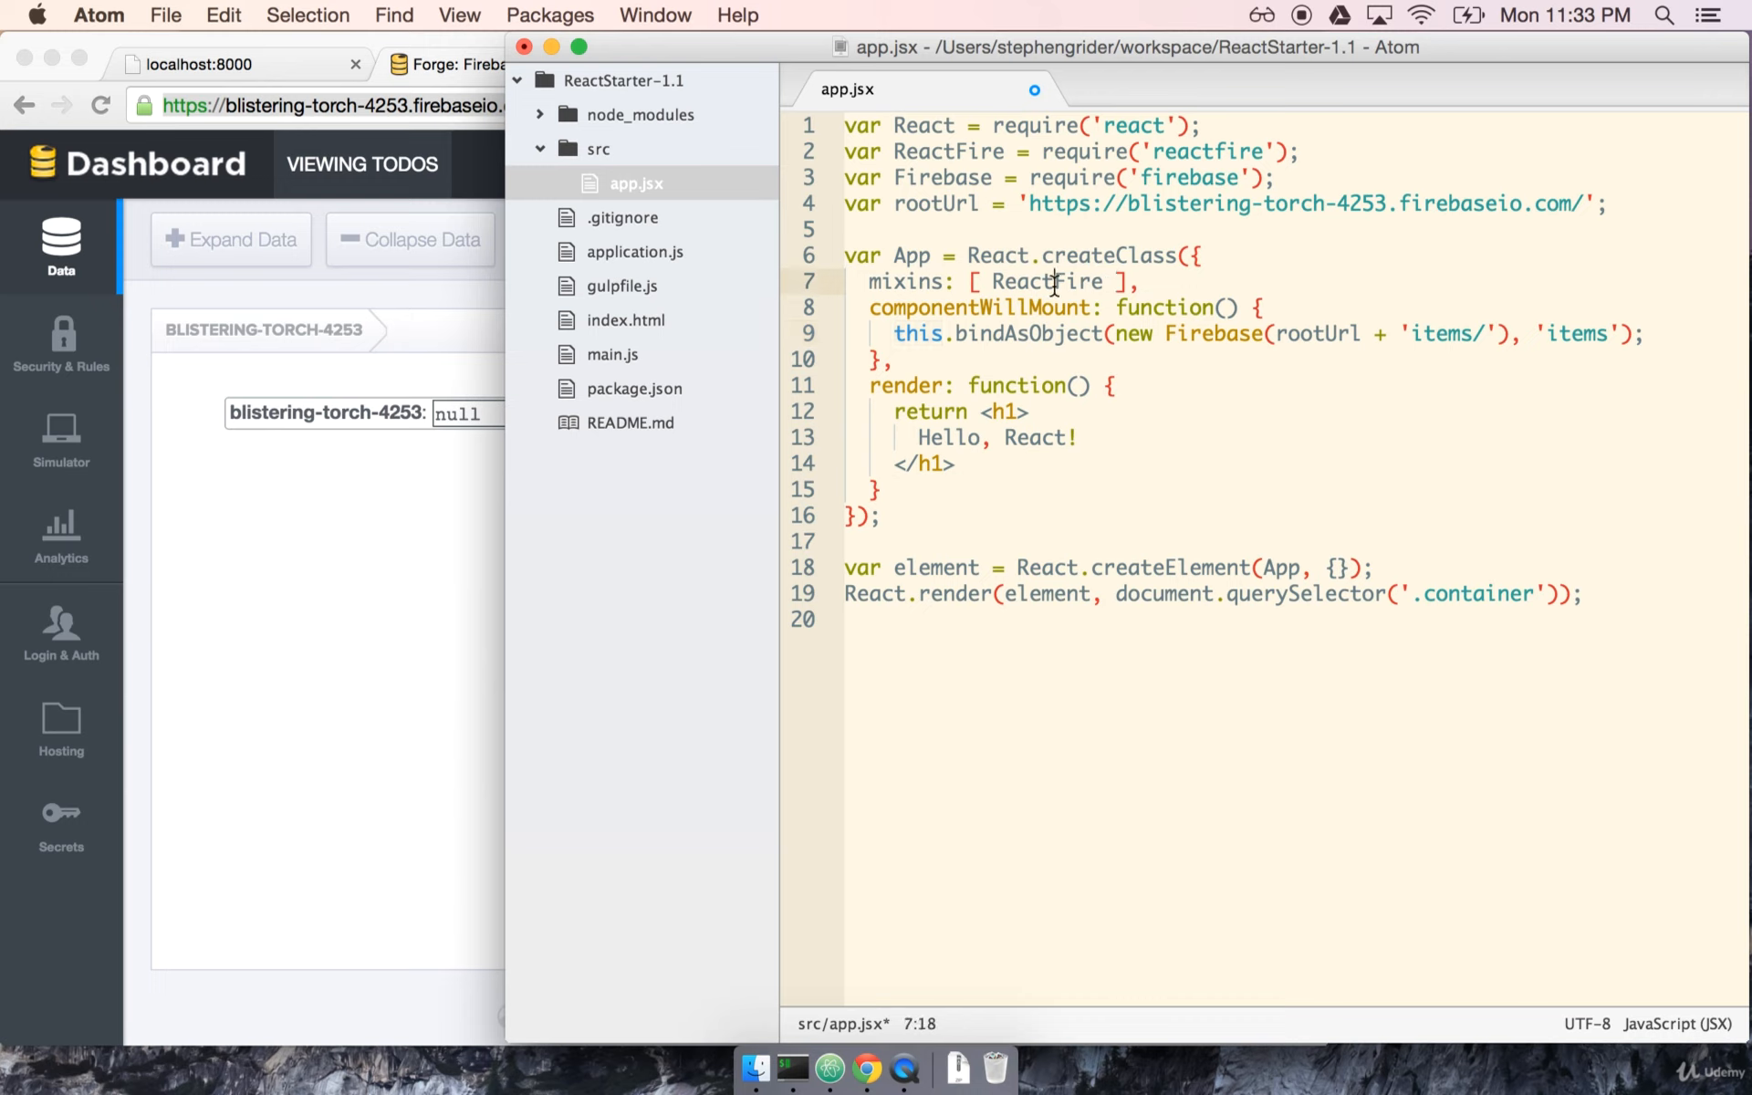
pyautogui.doubleClick(1047, 282)
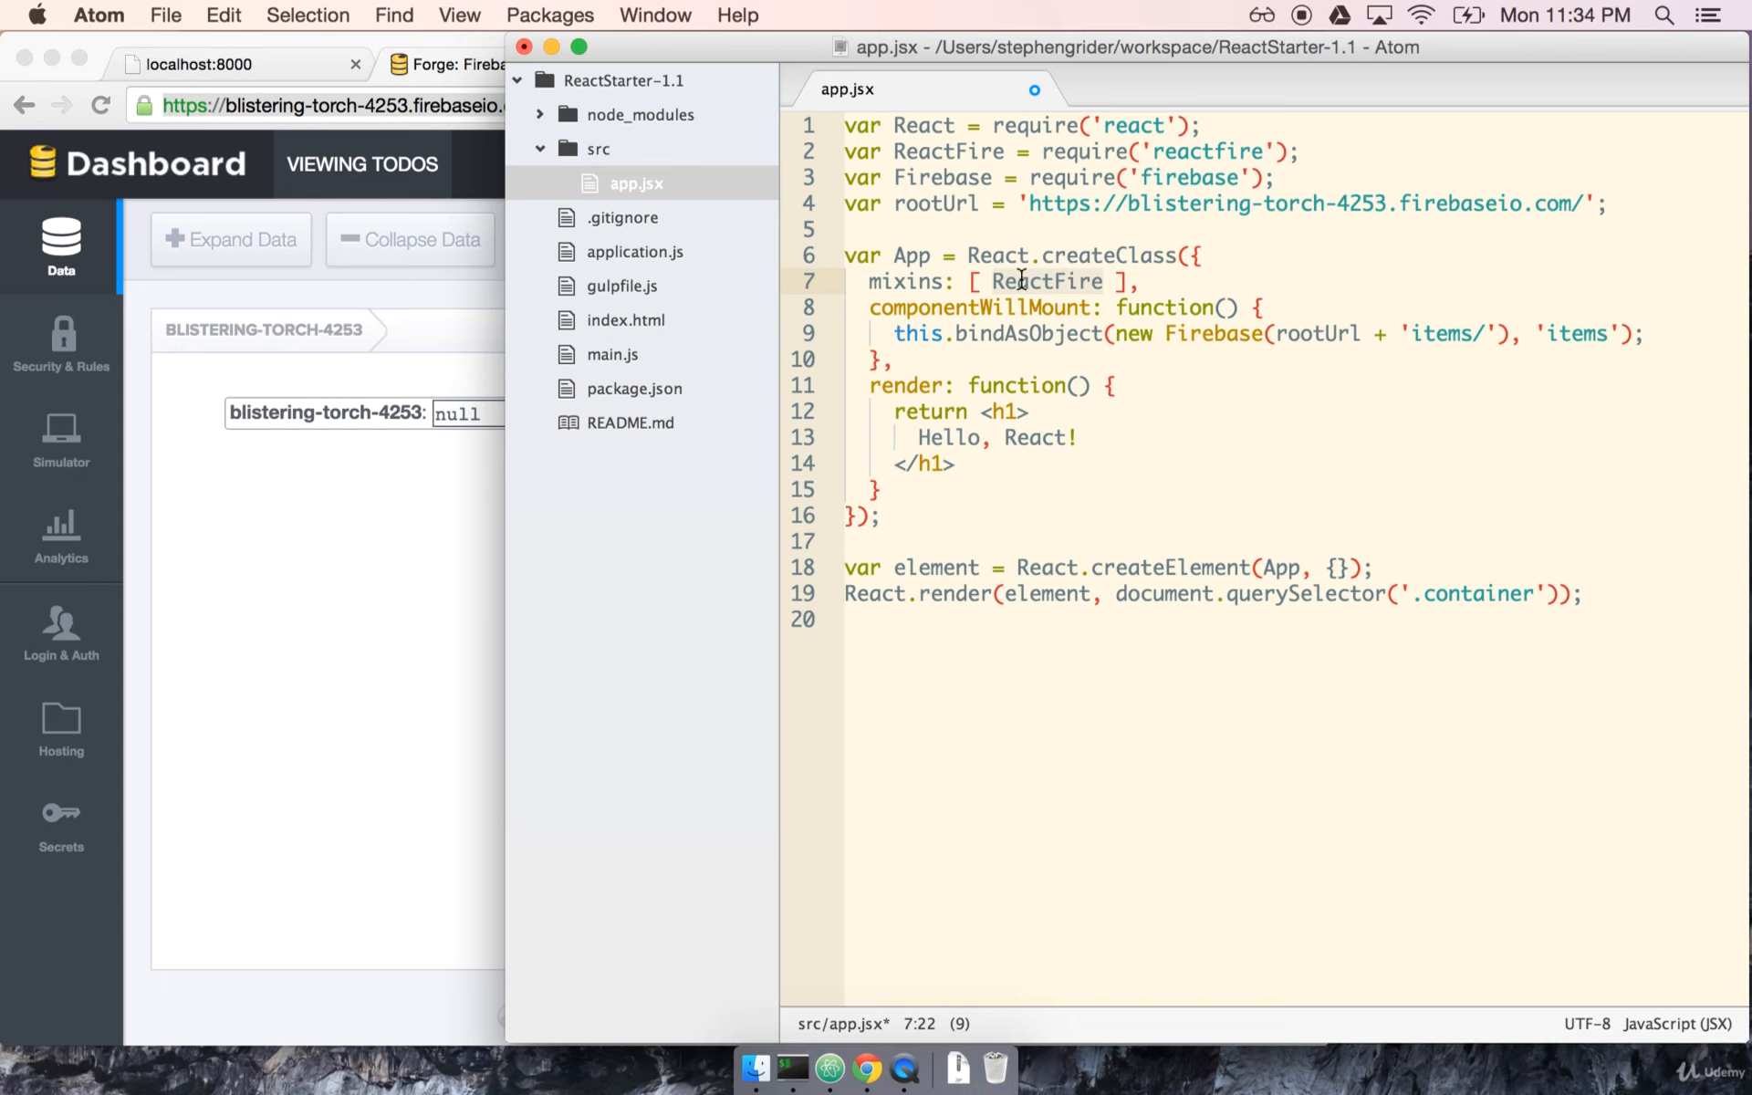
pyautogui.moveTo(1029, 369)
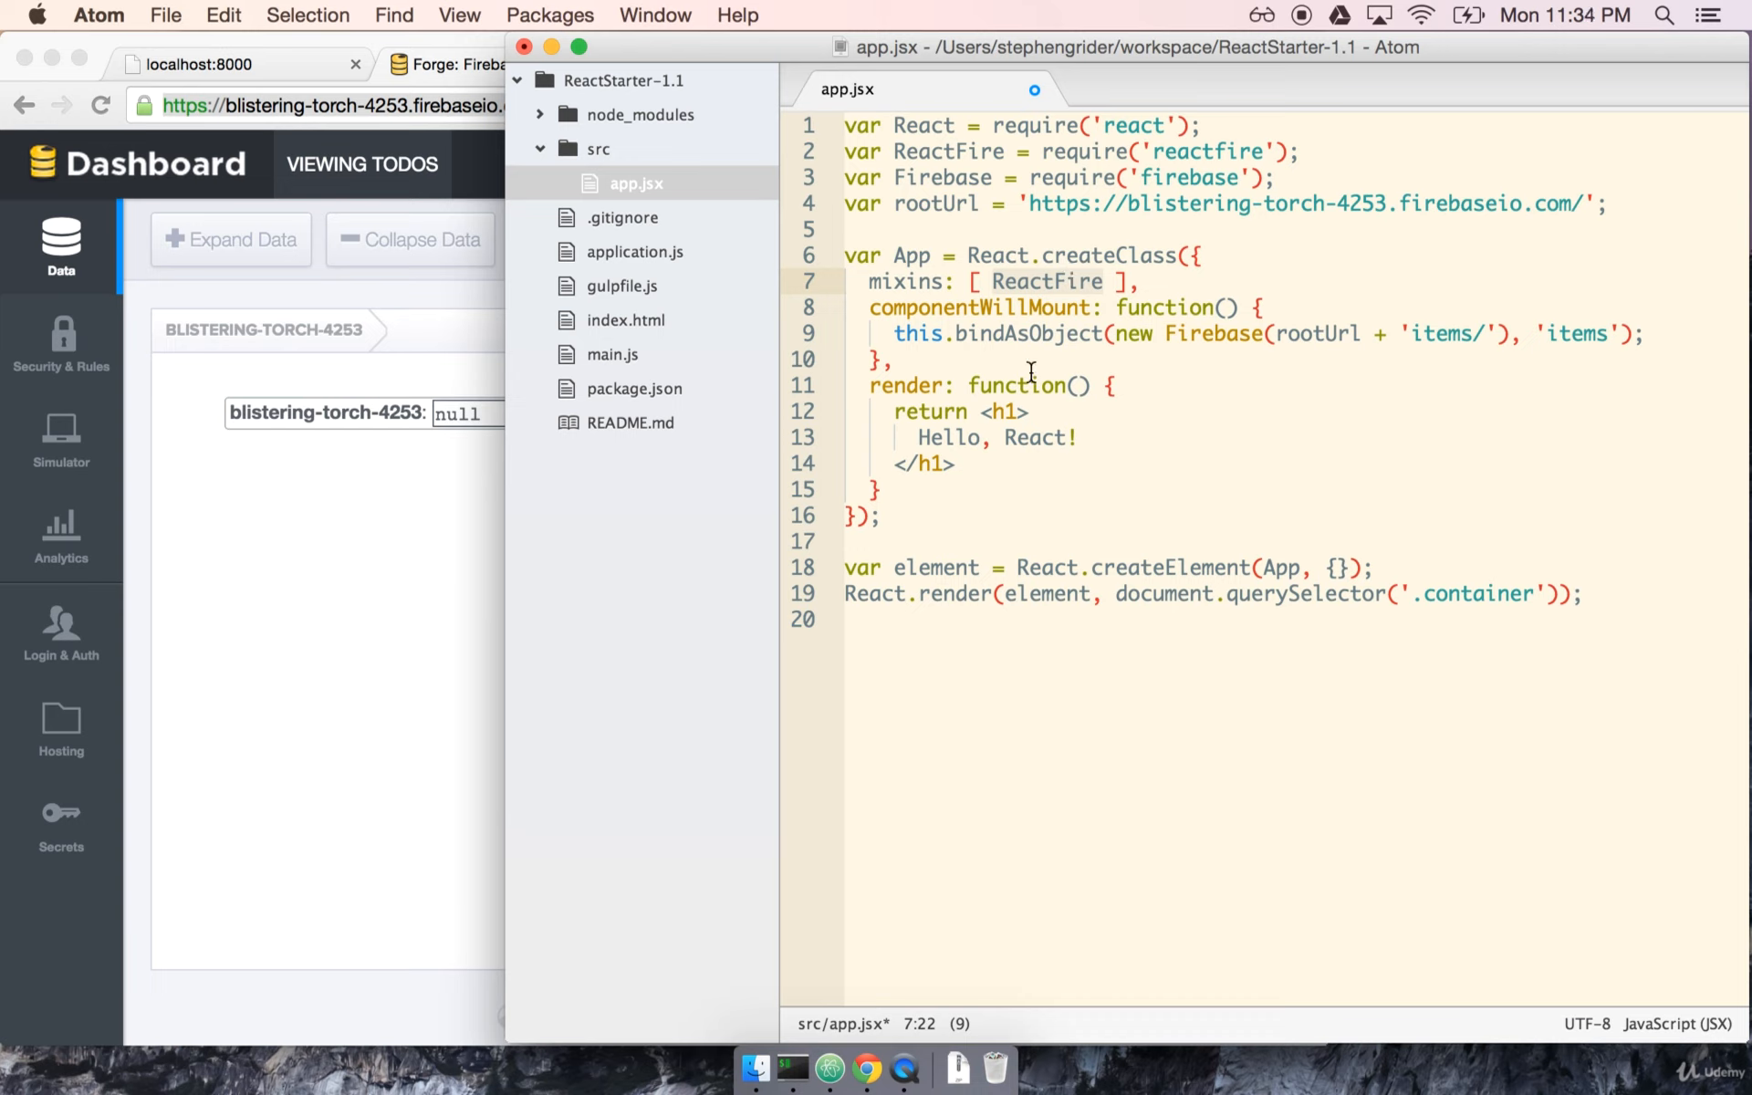
pyautogui.moveTo(1199, 426)
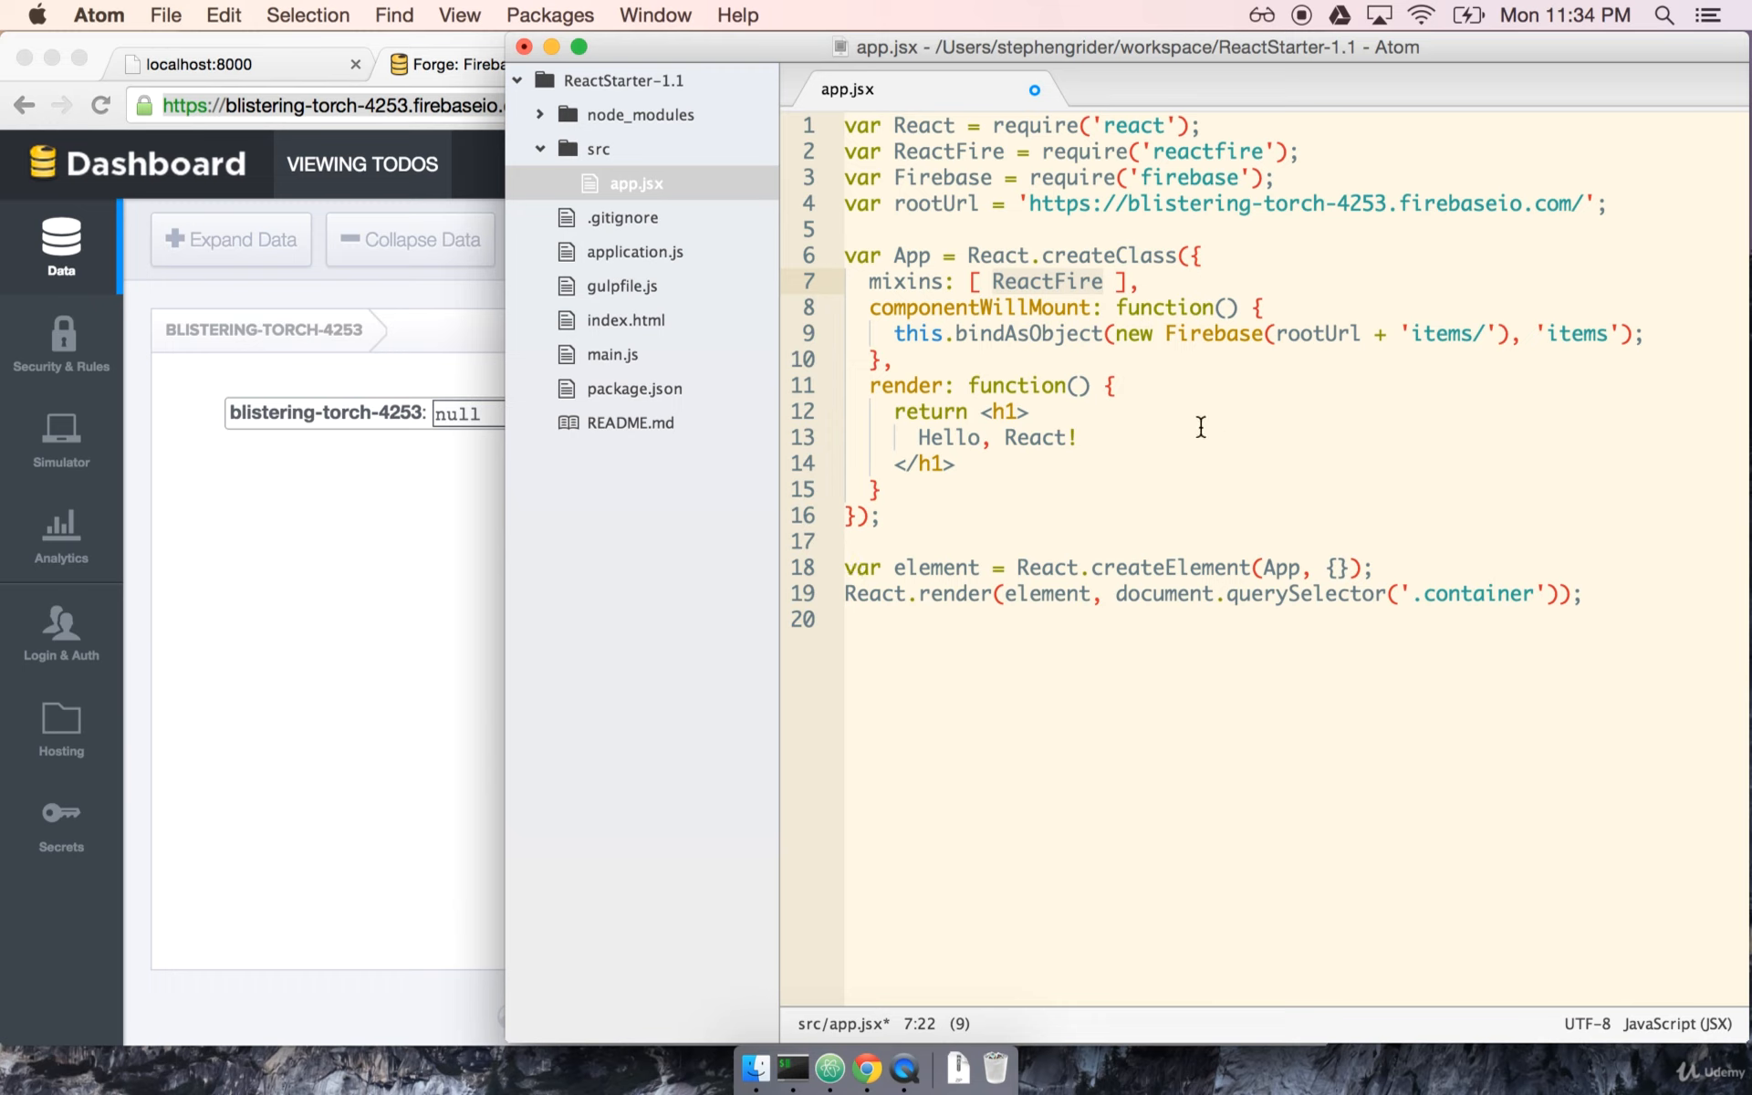
pyautogui.moveTo(960, 282)
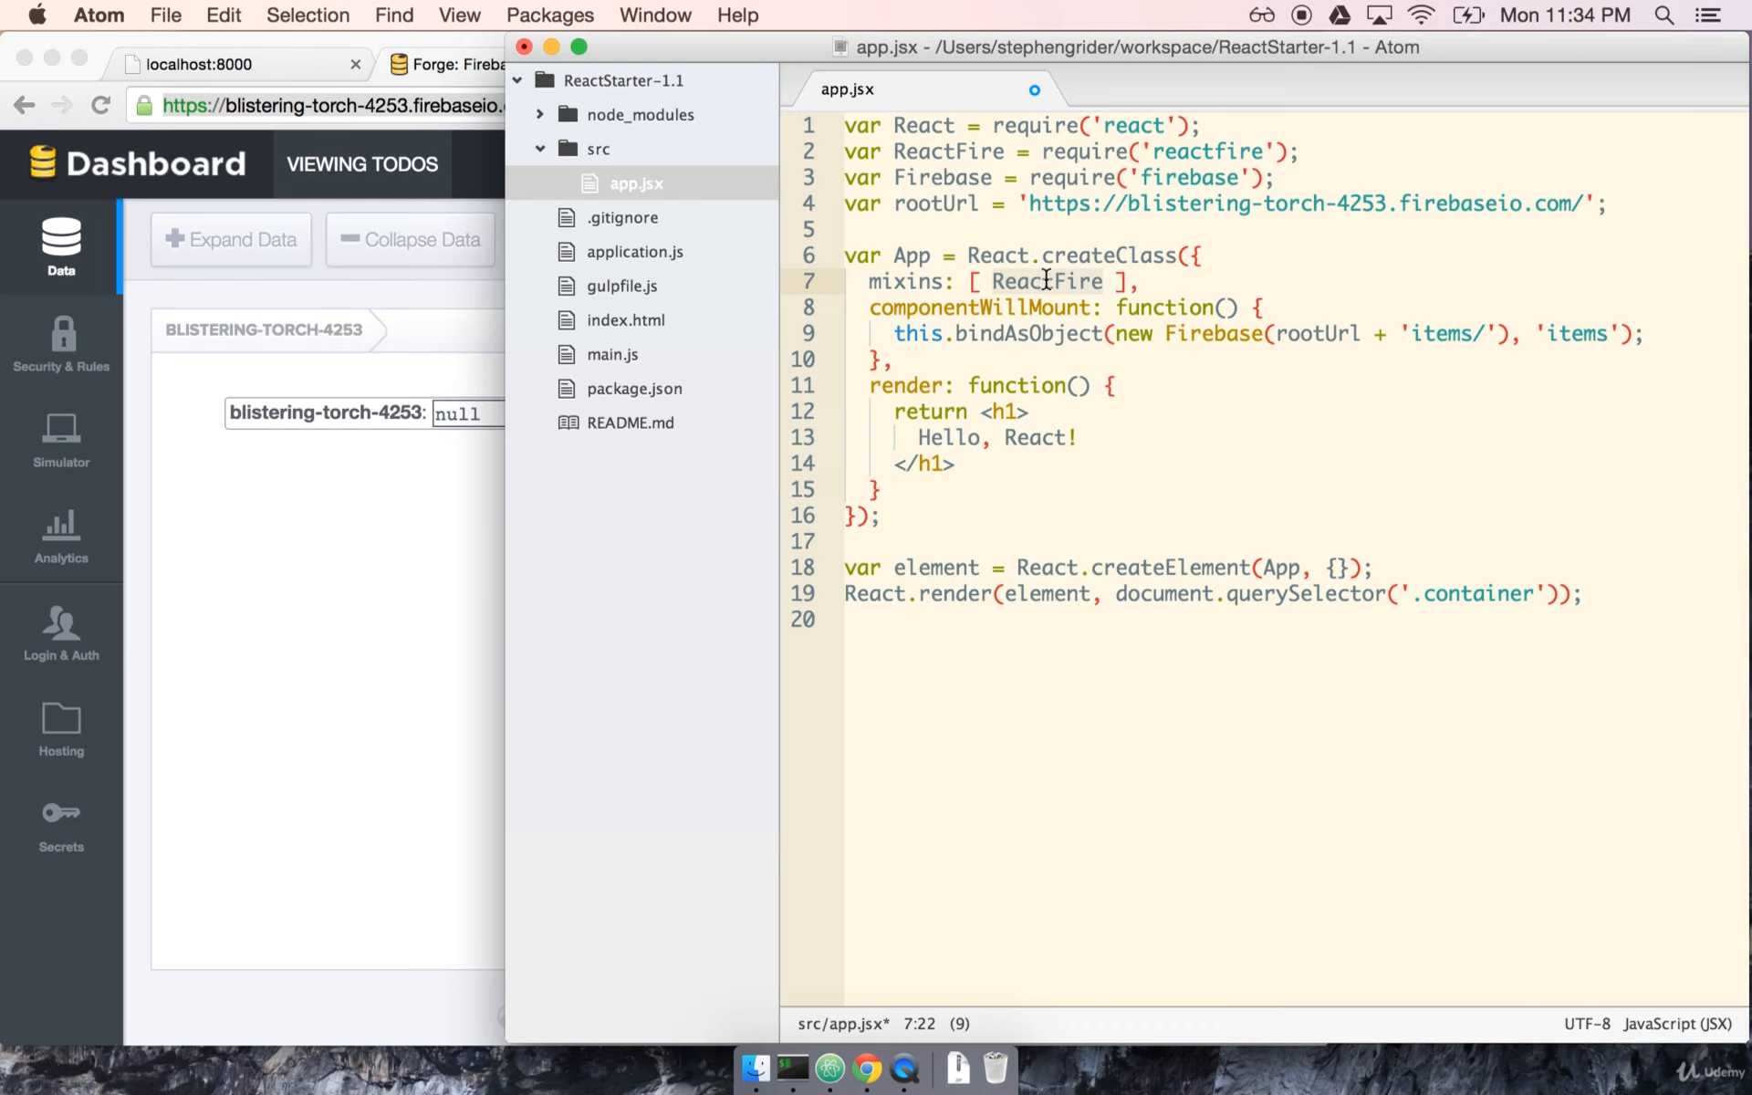
pyautogui.moveTo(1042, 255)
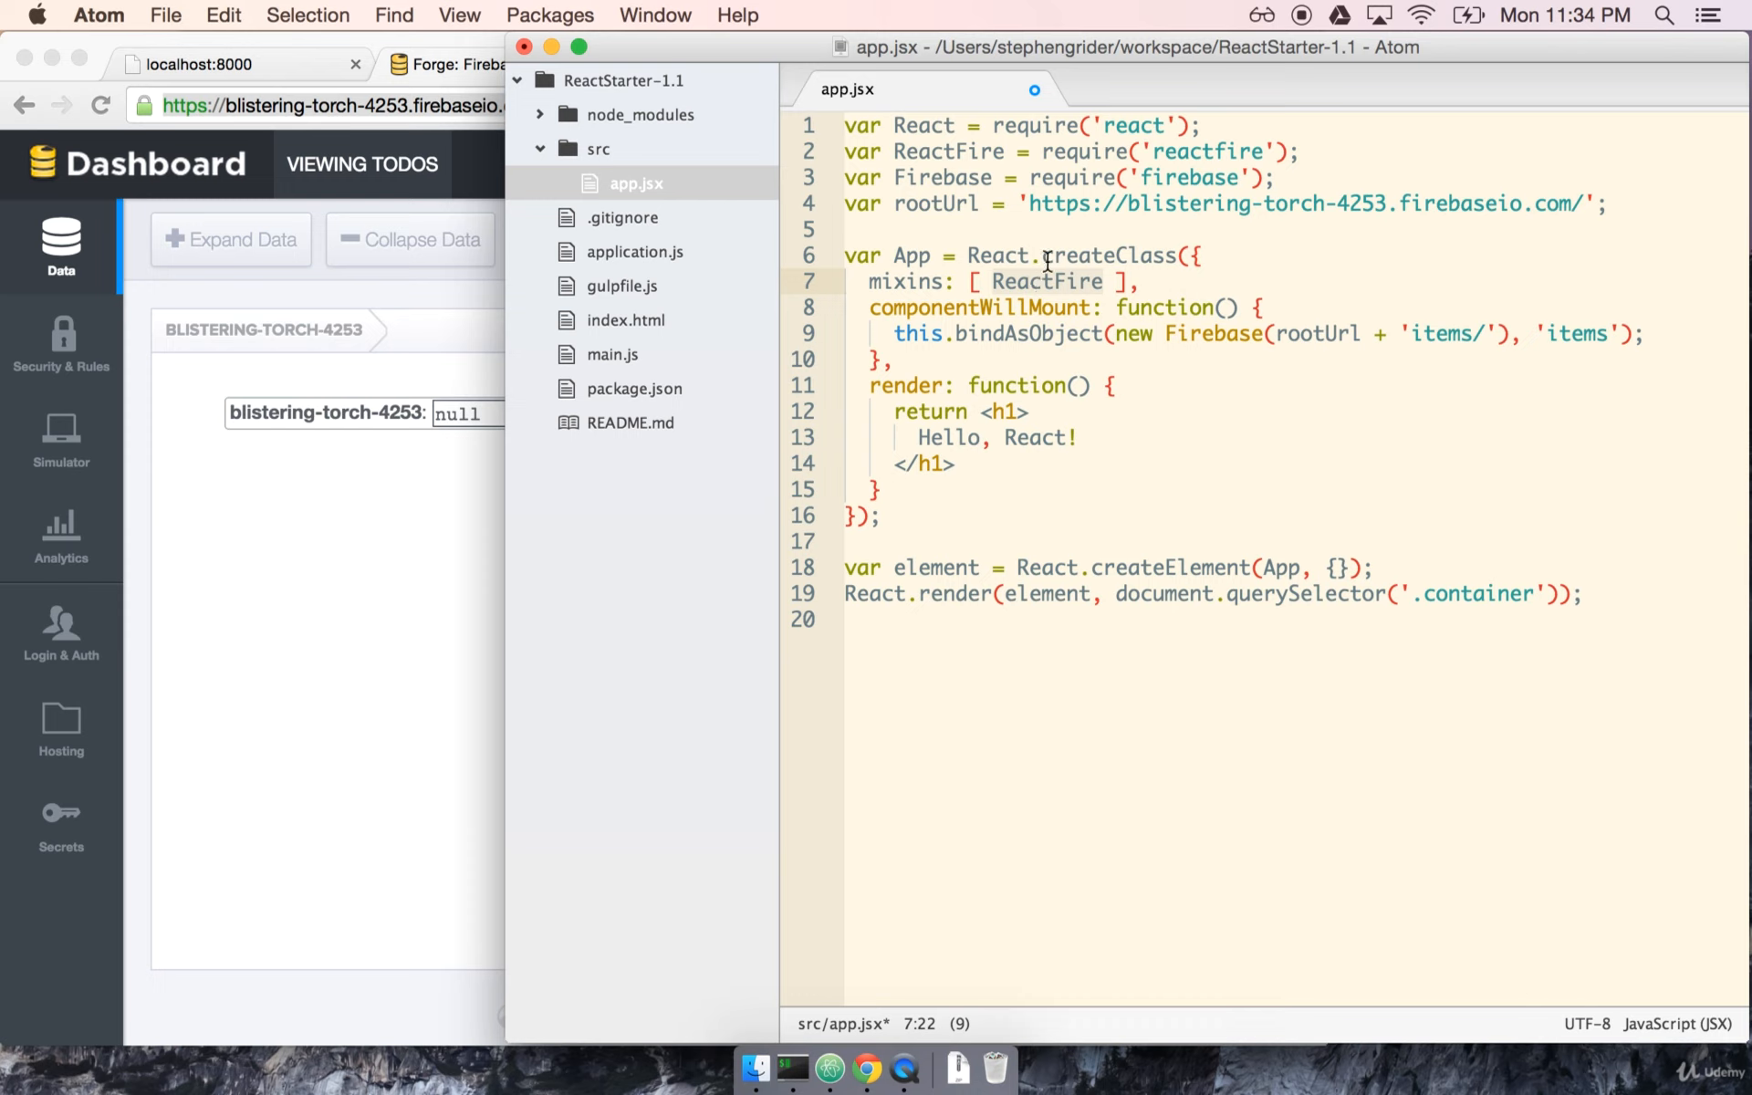
pyautogui.moveTo(1011, 255)
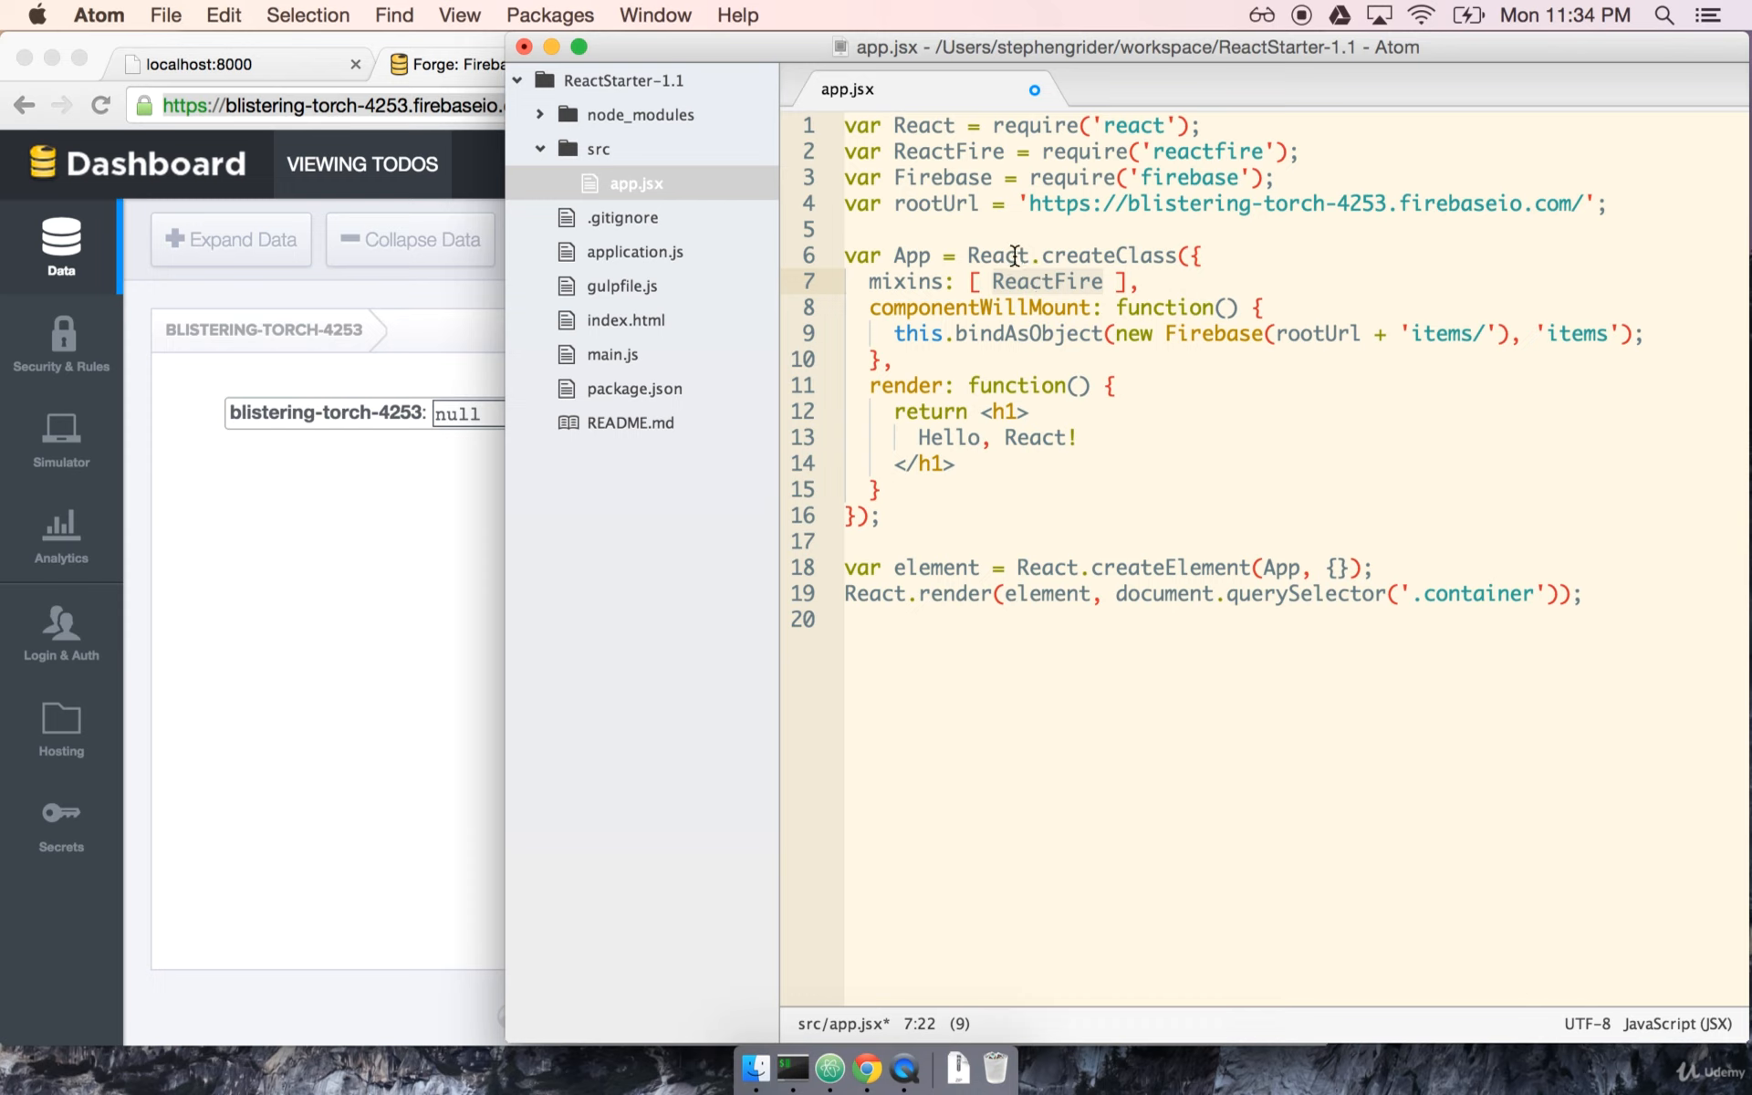
# - Type the comment // this.state.items => {} below the bindAsObject line
pyautogui.click(1090, 359)
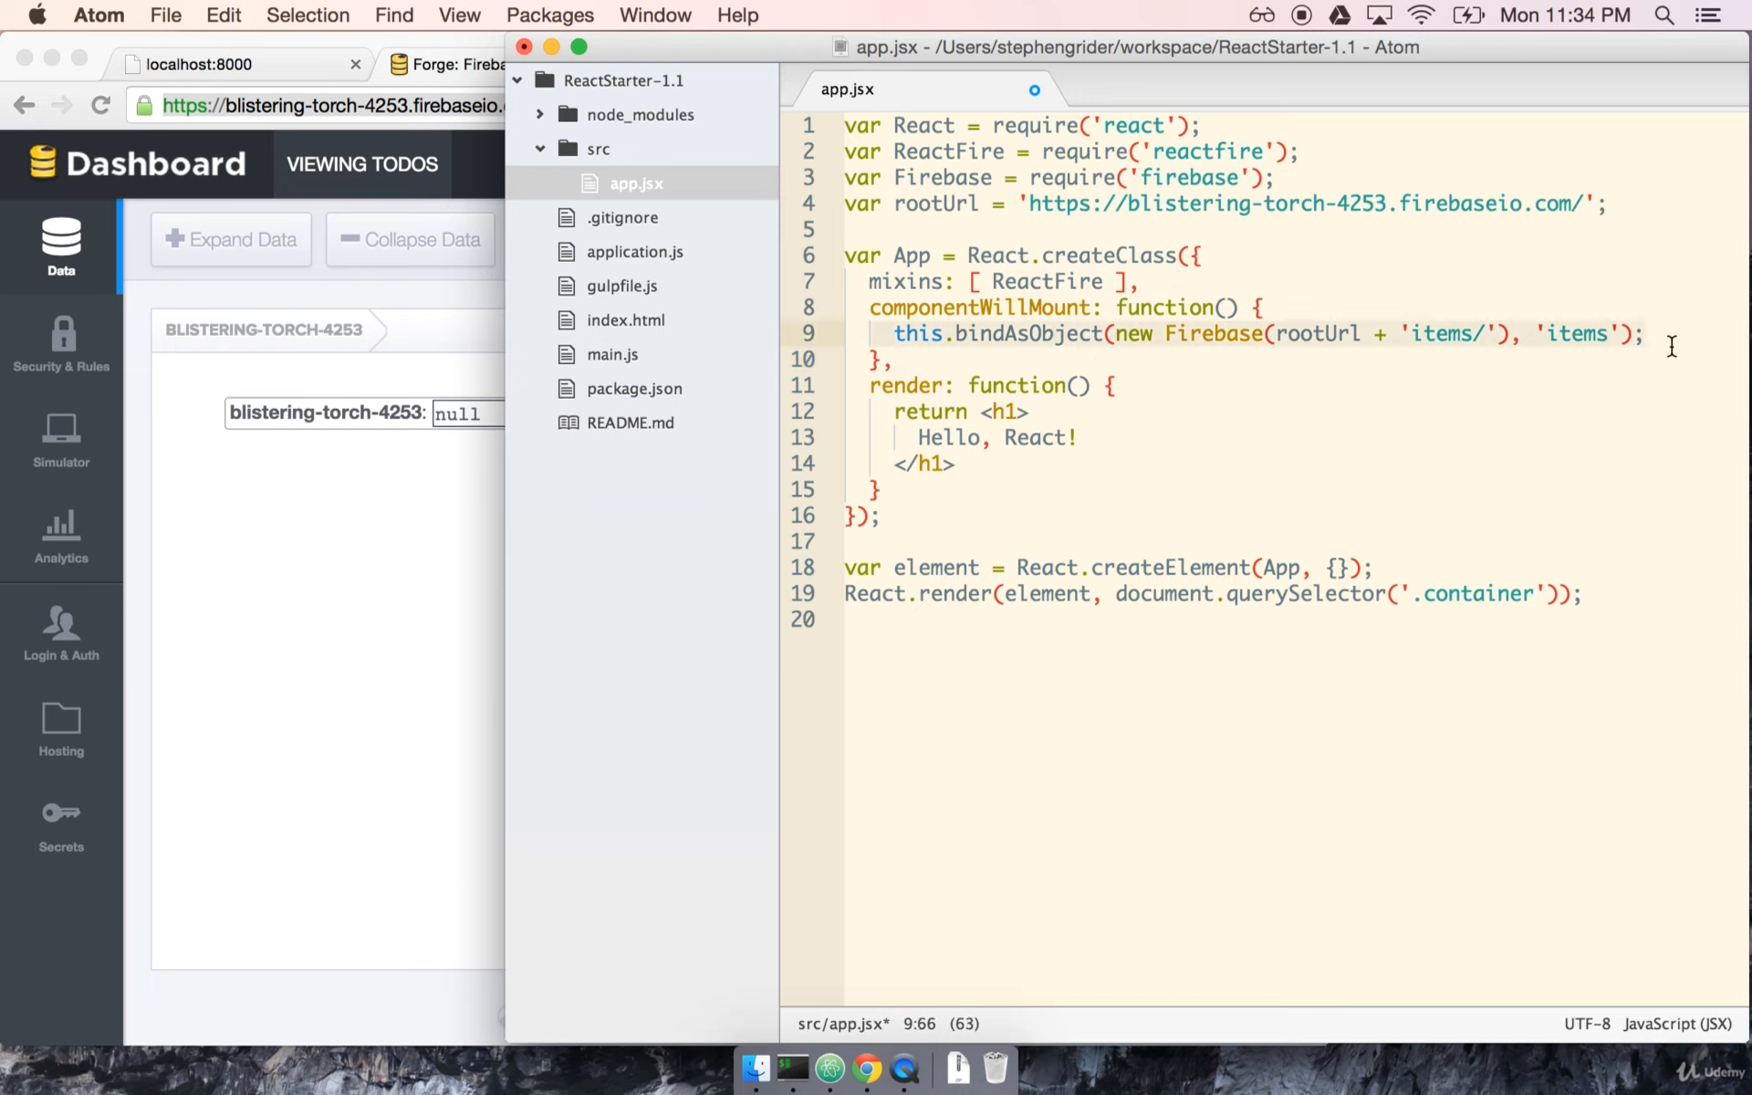
pyautogui.click(1074, 385)
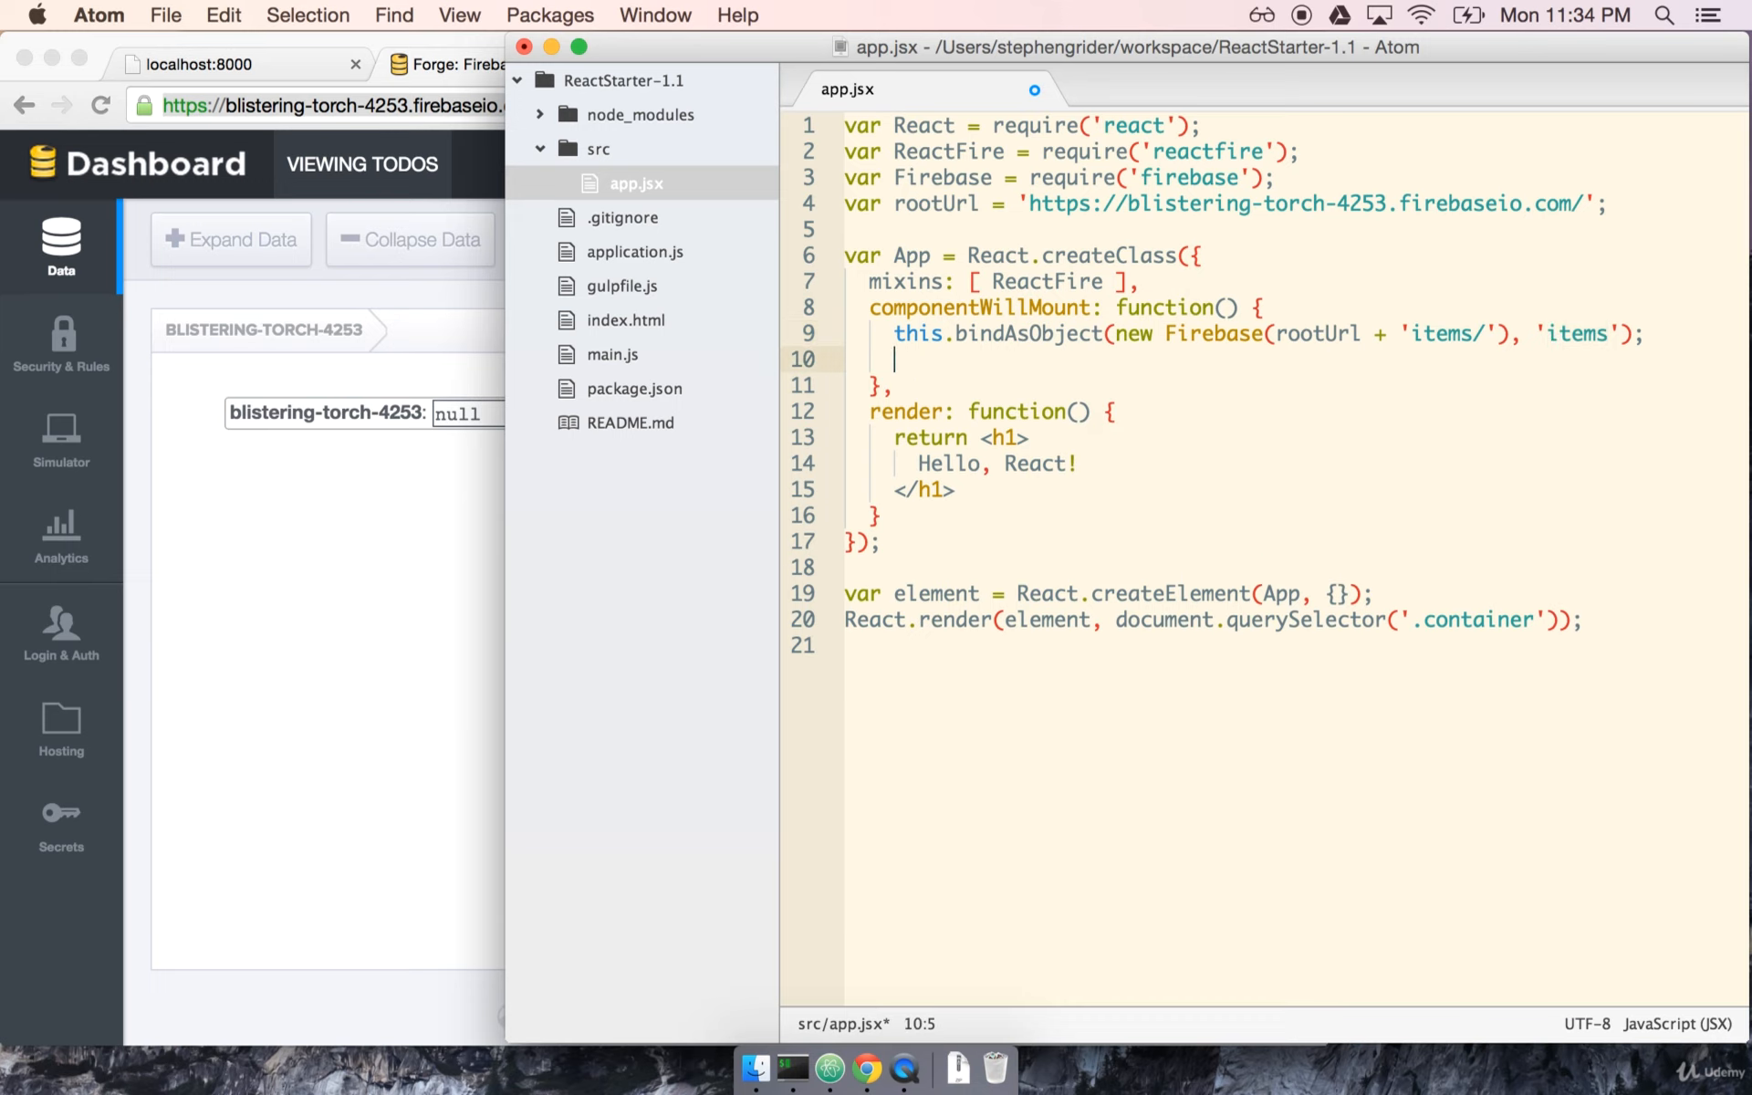
pyautogui.write('//')
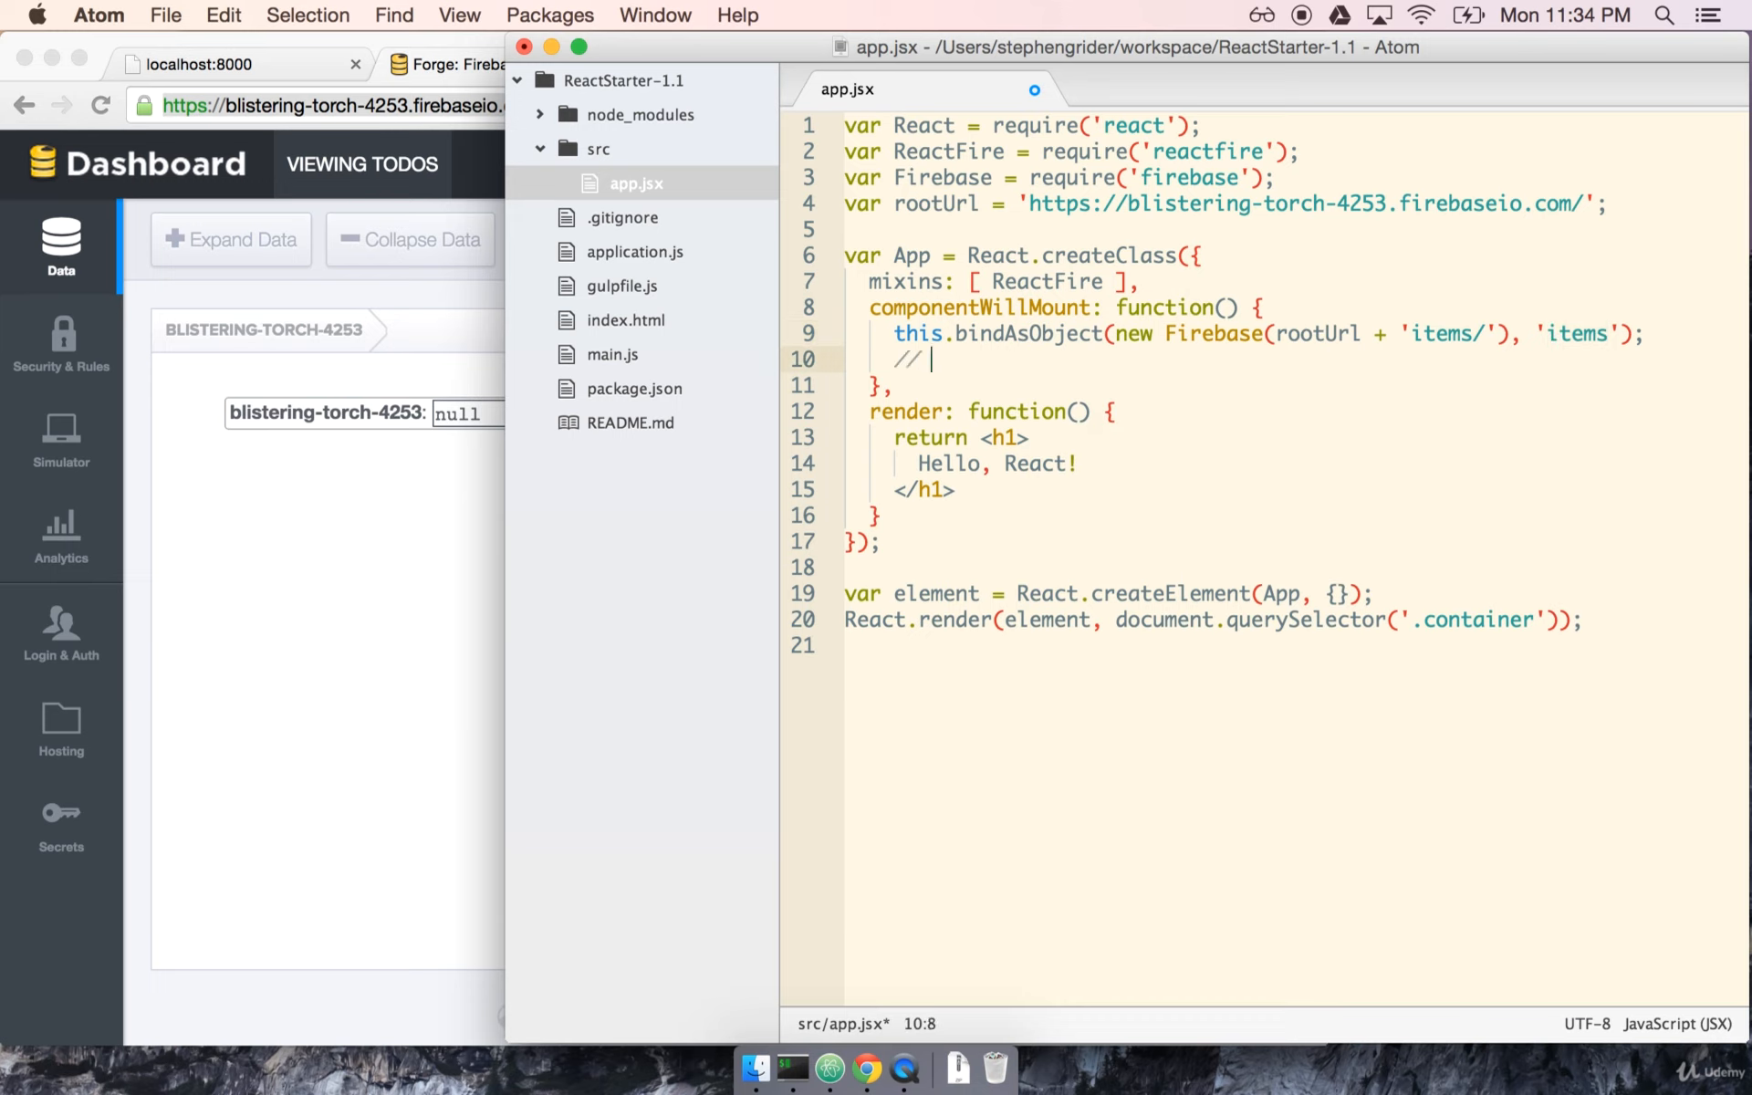
pyautogui.write('this.std')
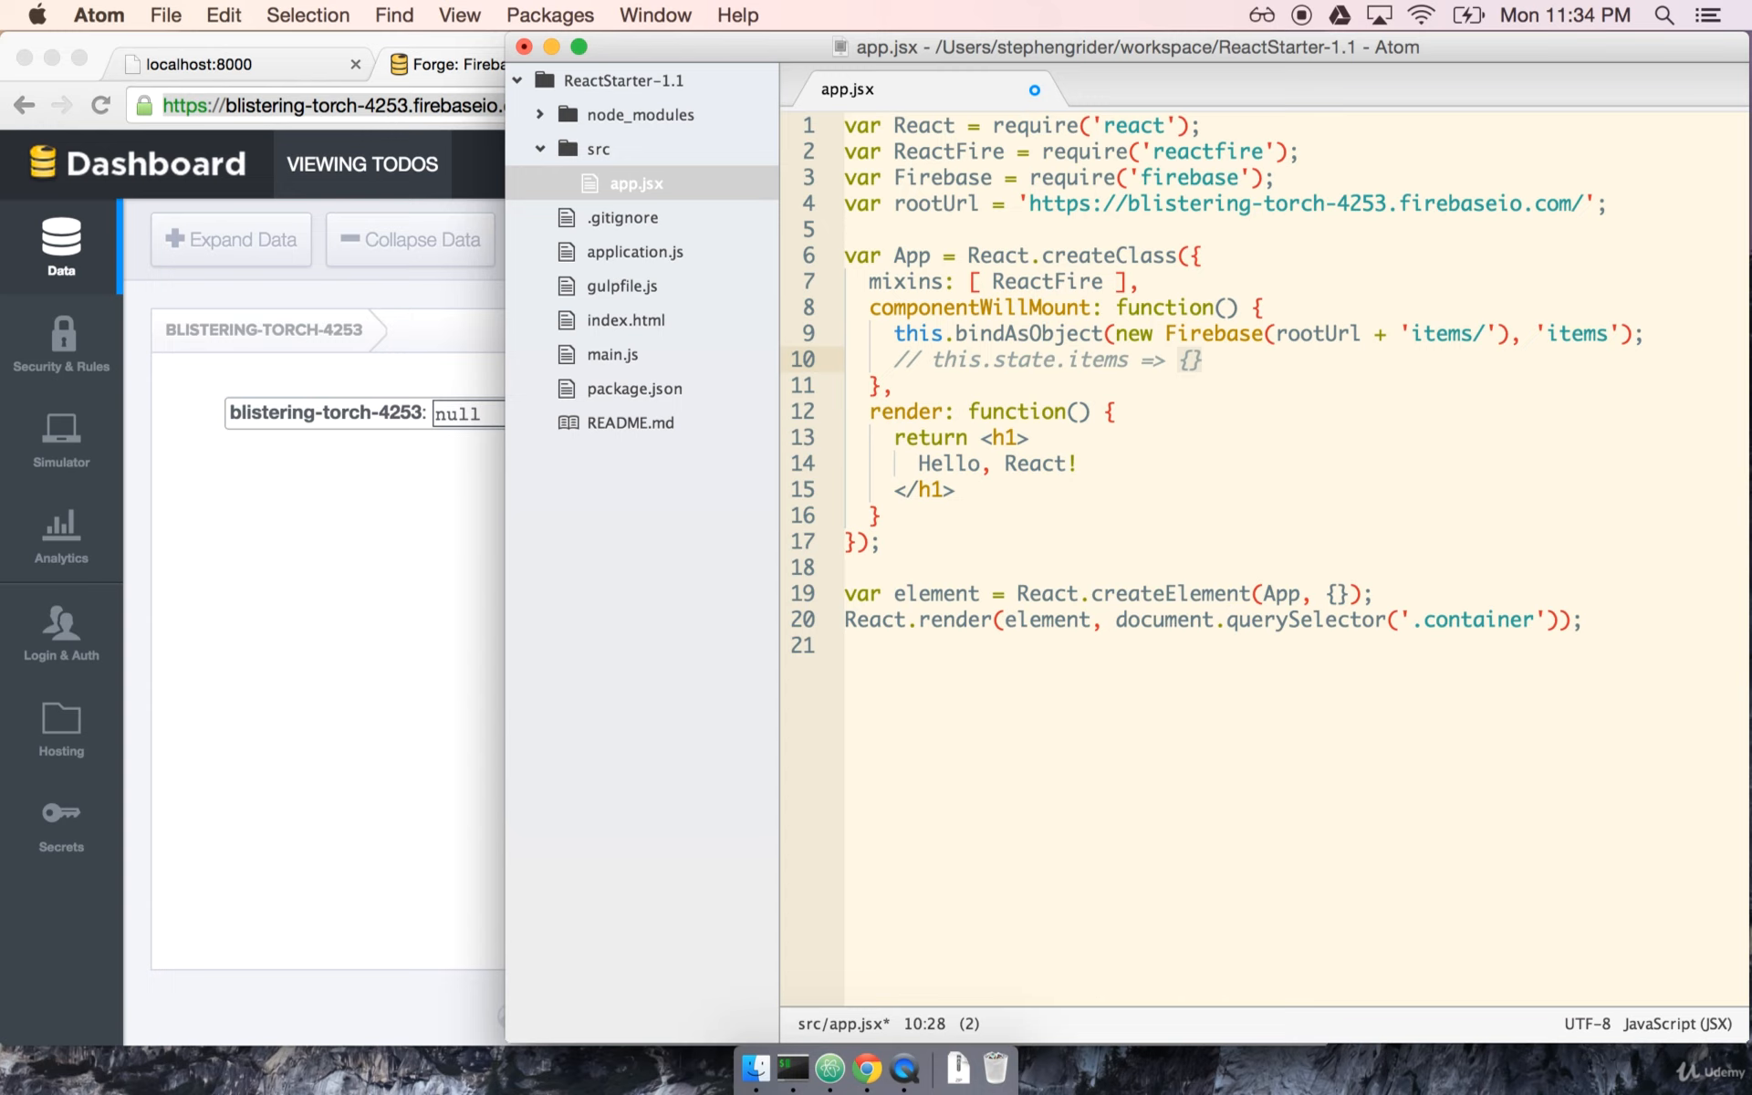
pyautogui.moveTo(160, 622)
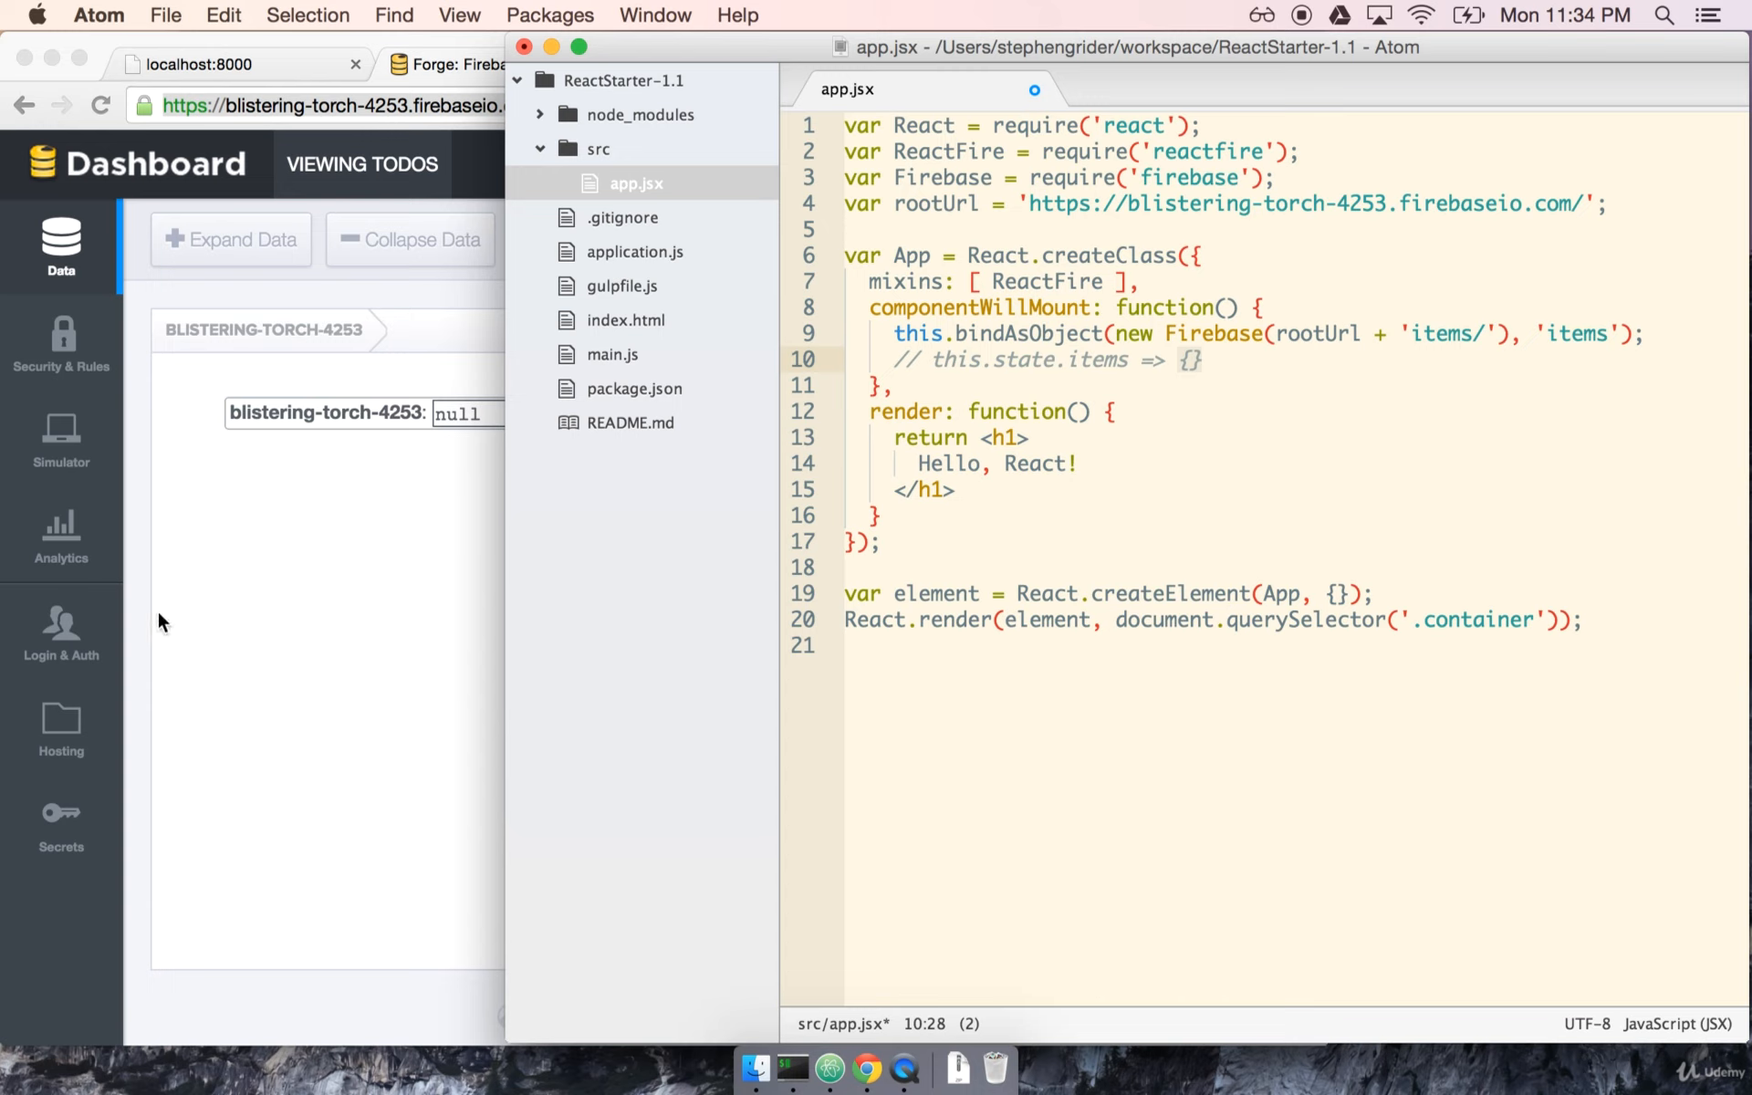
pyautogui.moveTo(414, 546)
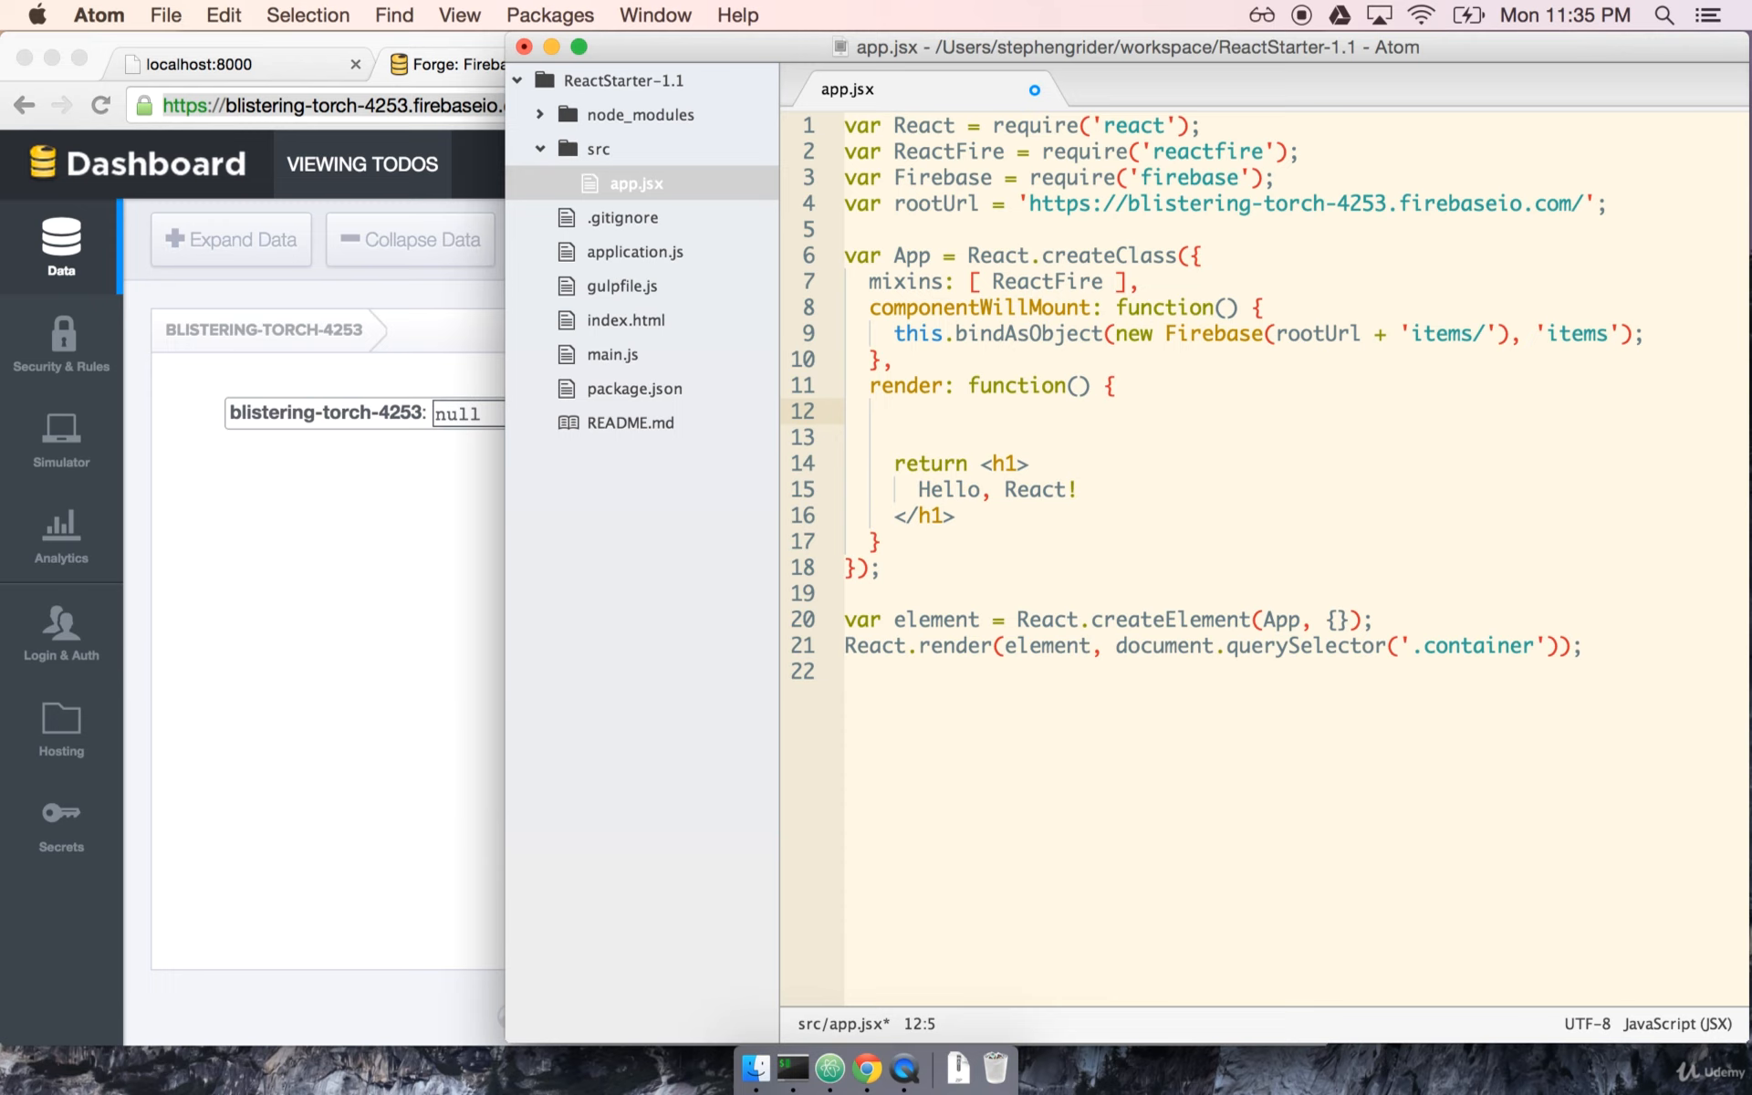
# - Type console.log(this.state); at the top of render, above the return
pyautogui.write('console.log()')
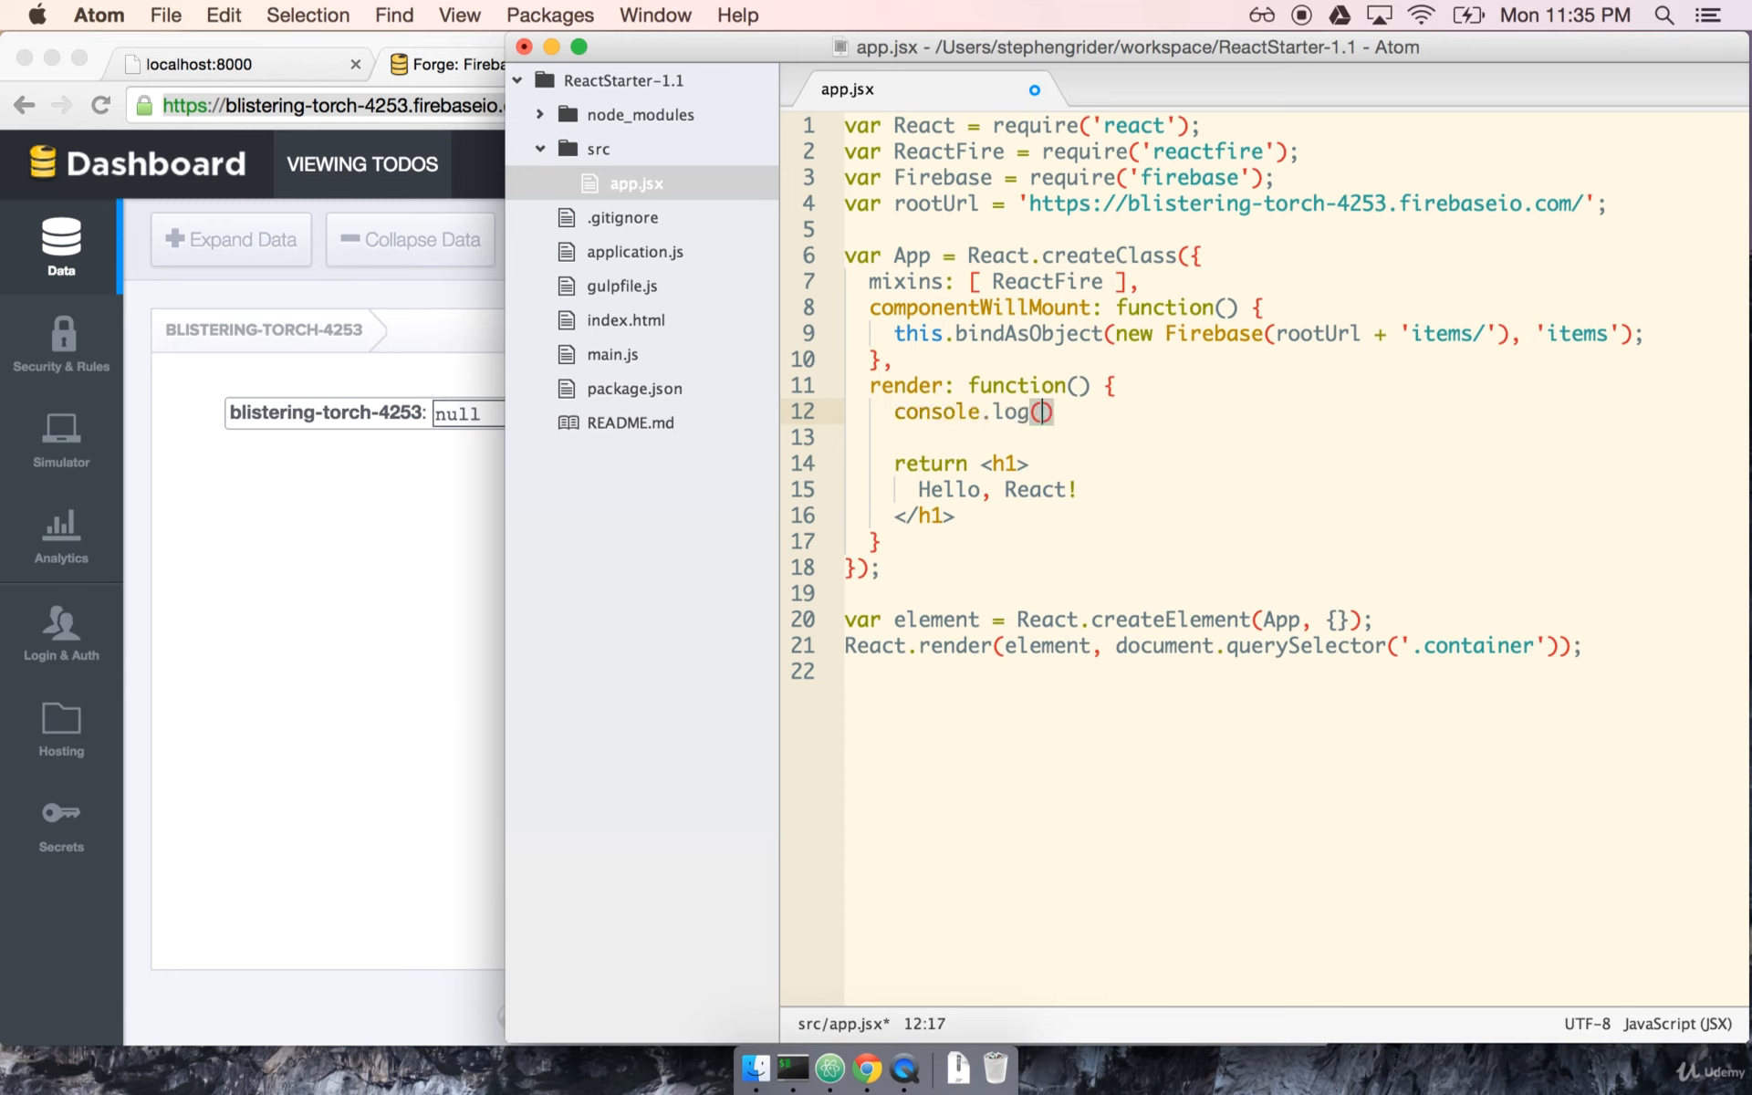
pyautogui.write('this.state);')
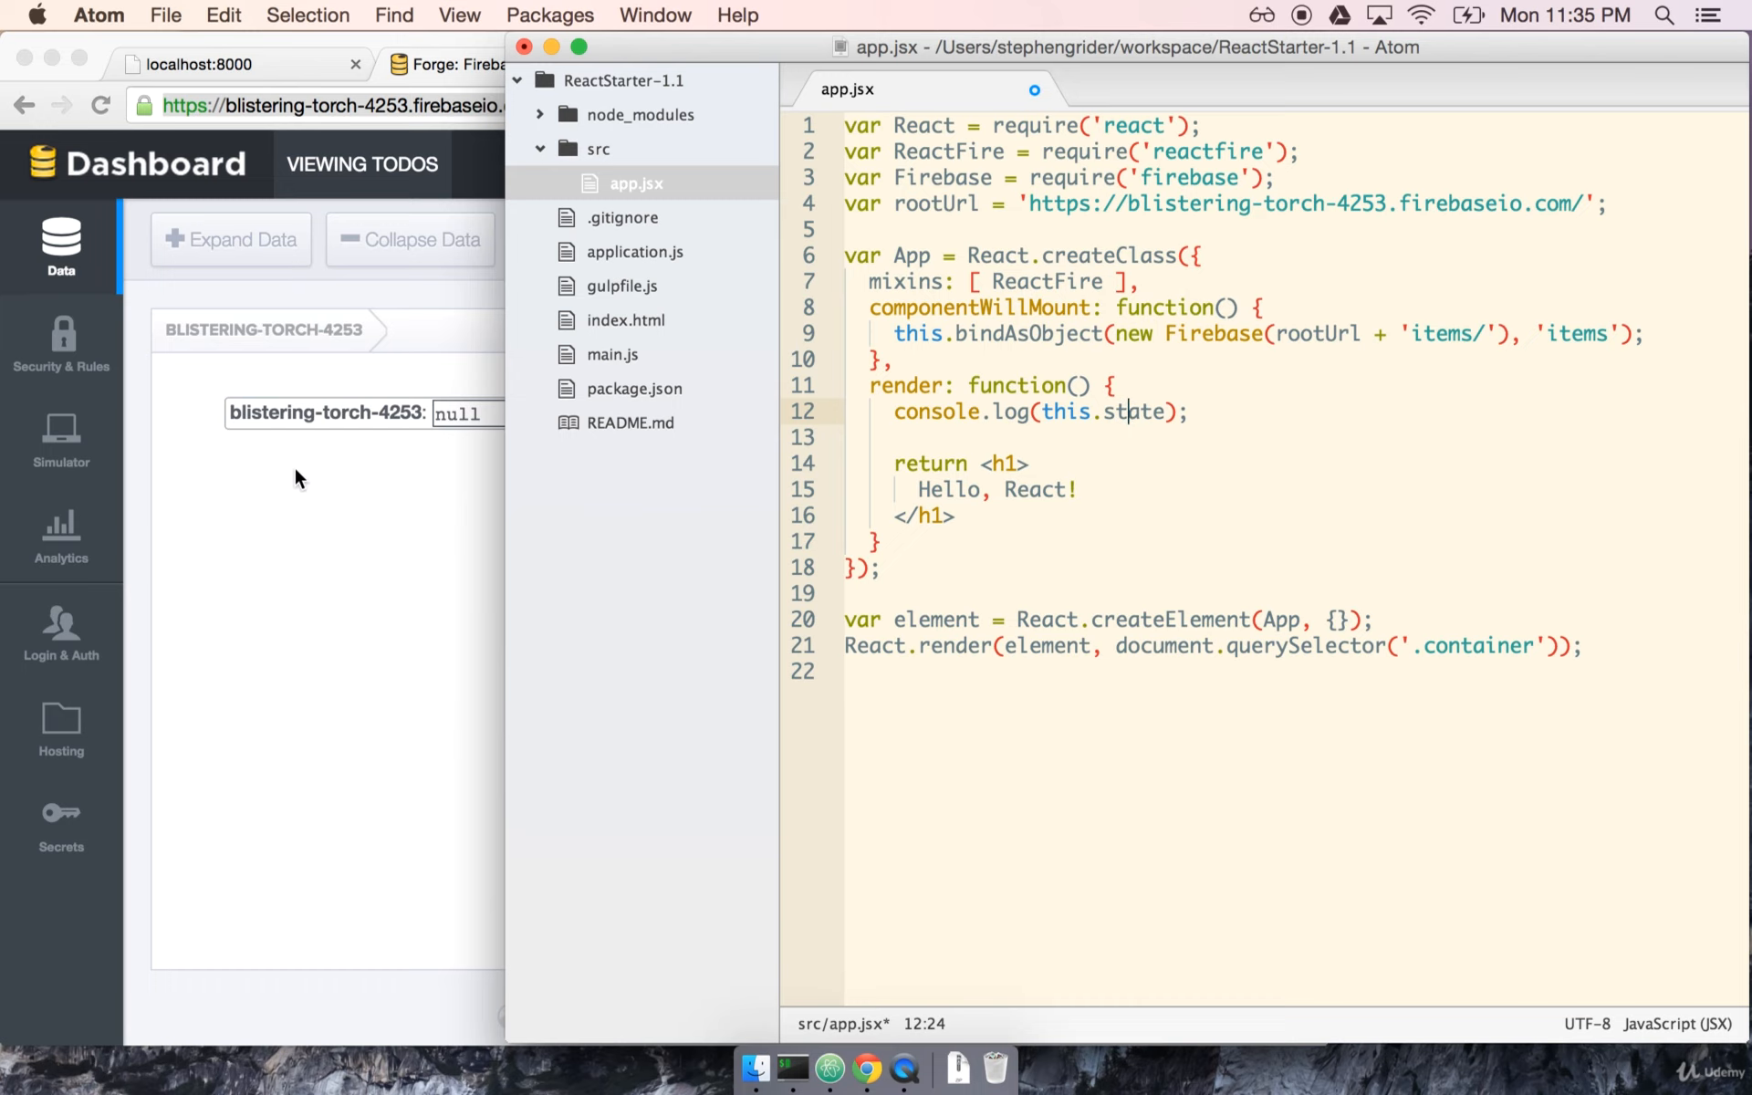
pyautogui.moveTo(657, 505)
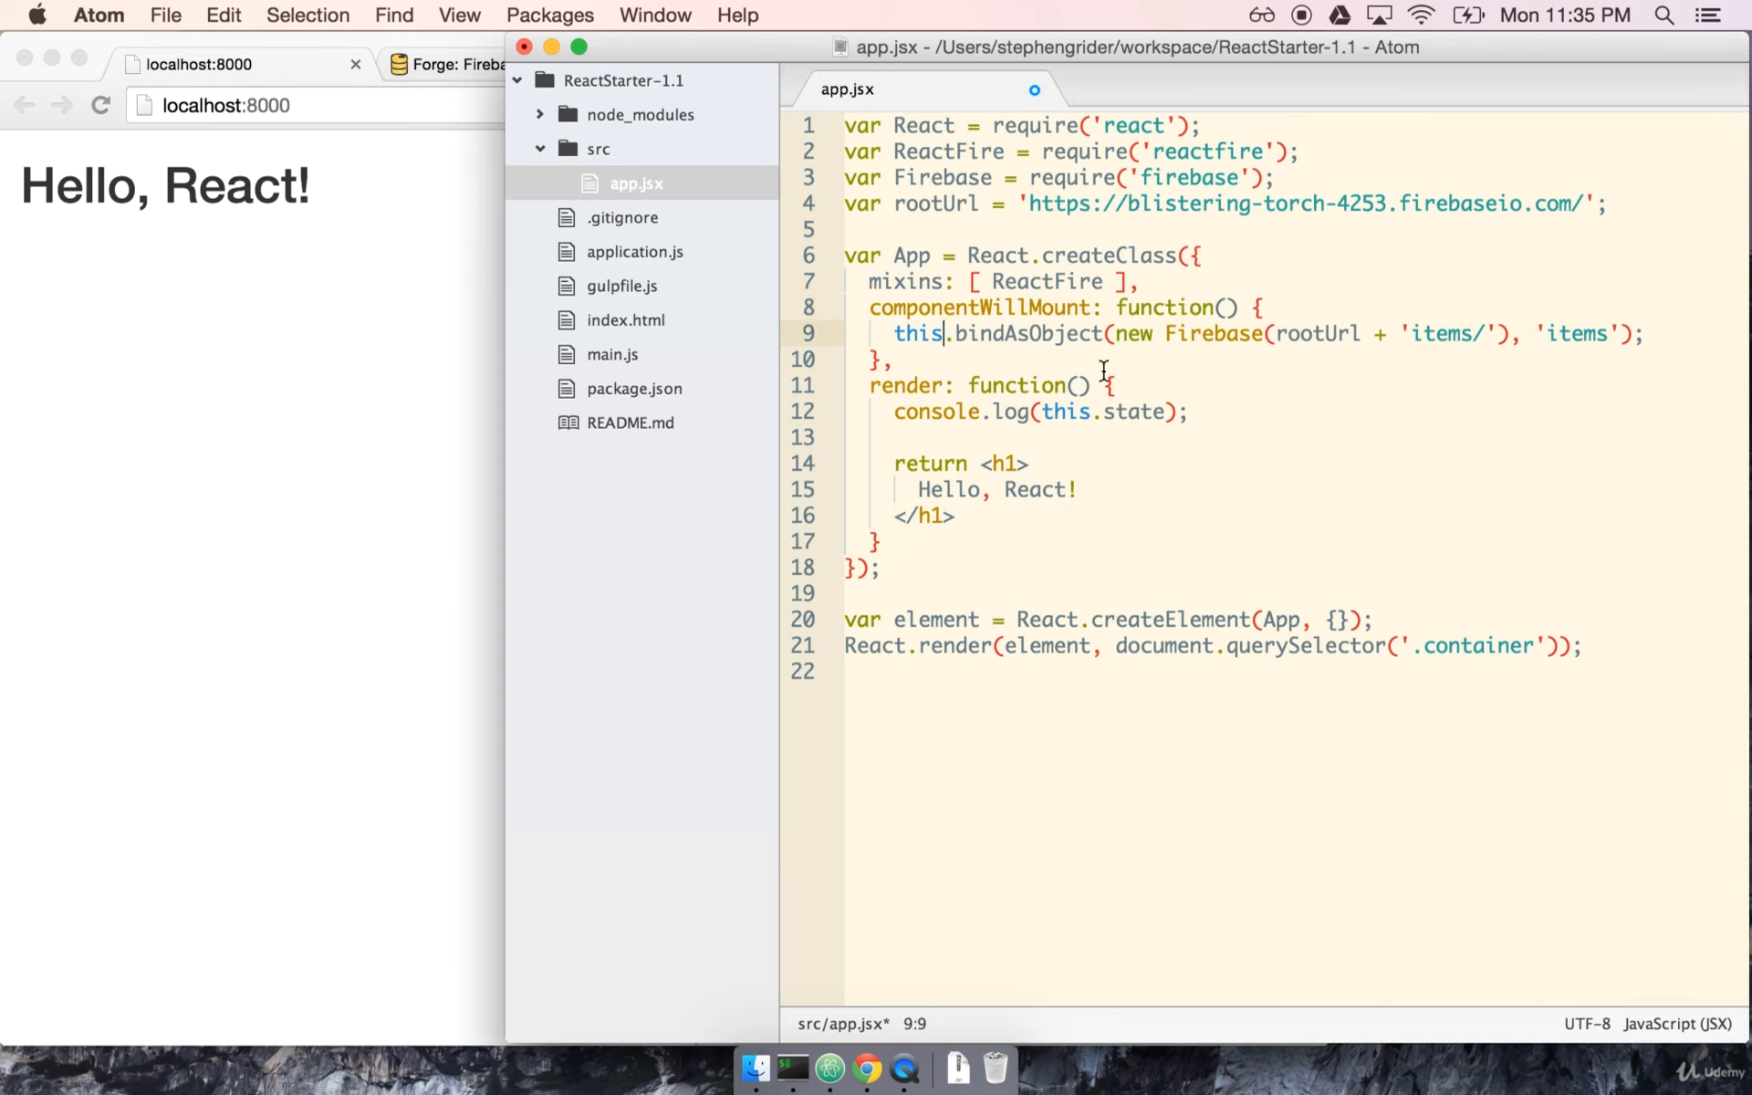
pyautogui.moveTo(1096, 517)
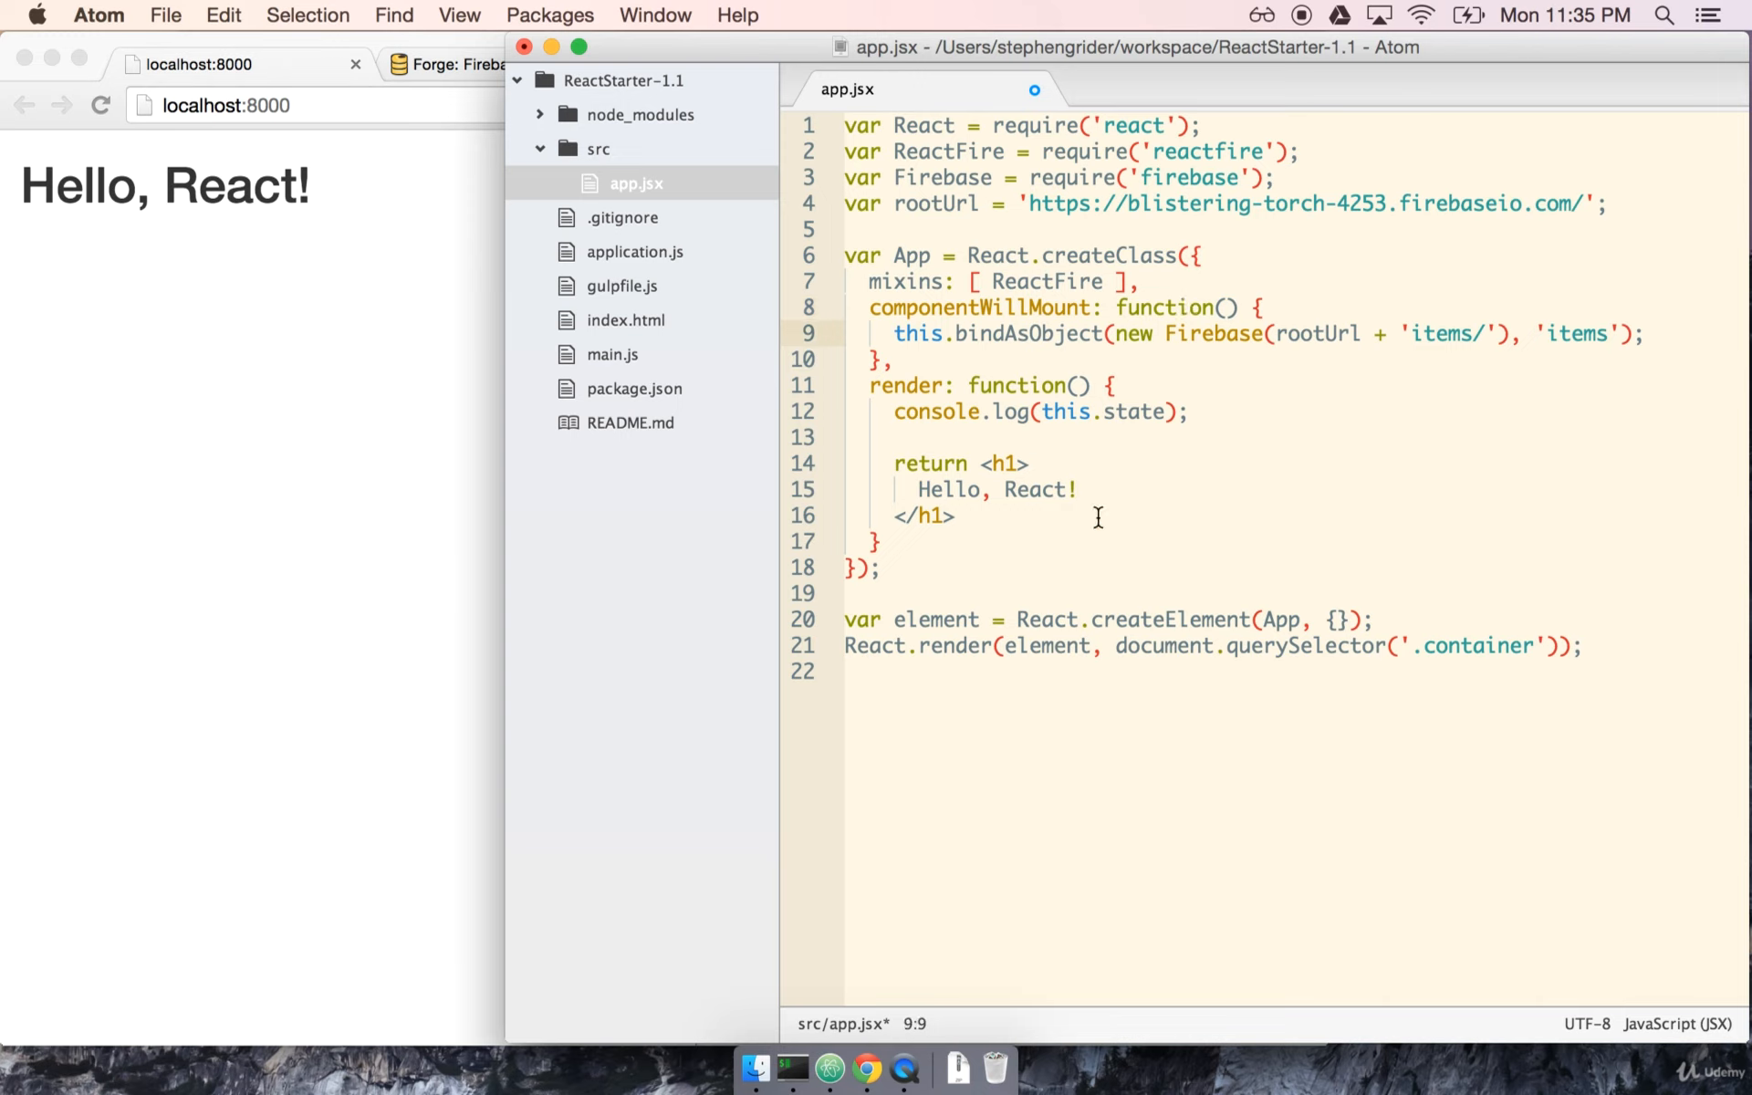
# - Bring Chrome forward to view the console logging Object {items: null}
pyautogui.click(1199, 395)
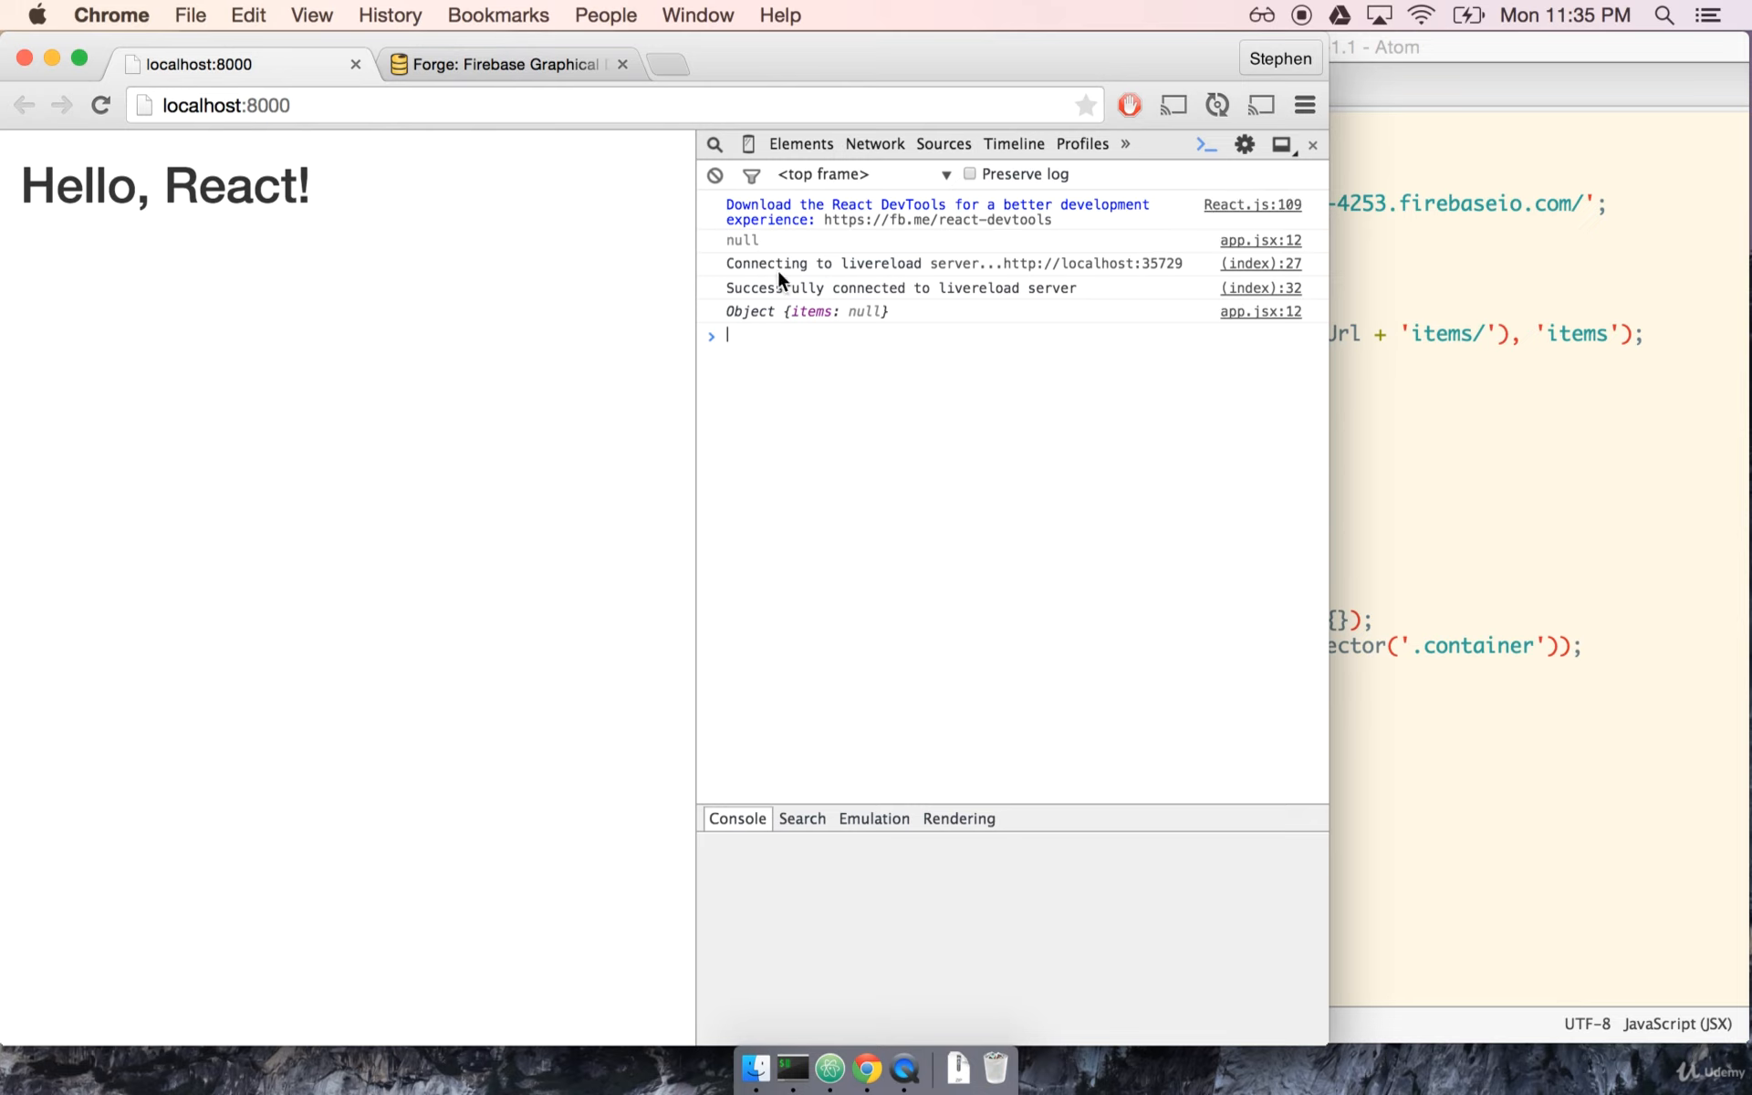
pyautogui.moveTo(758, 248)
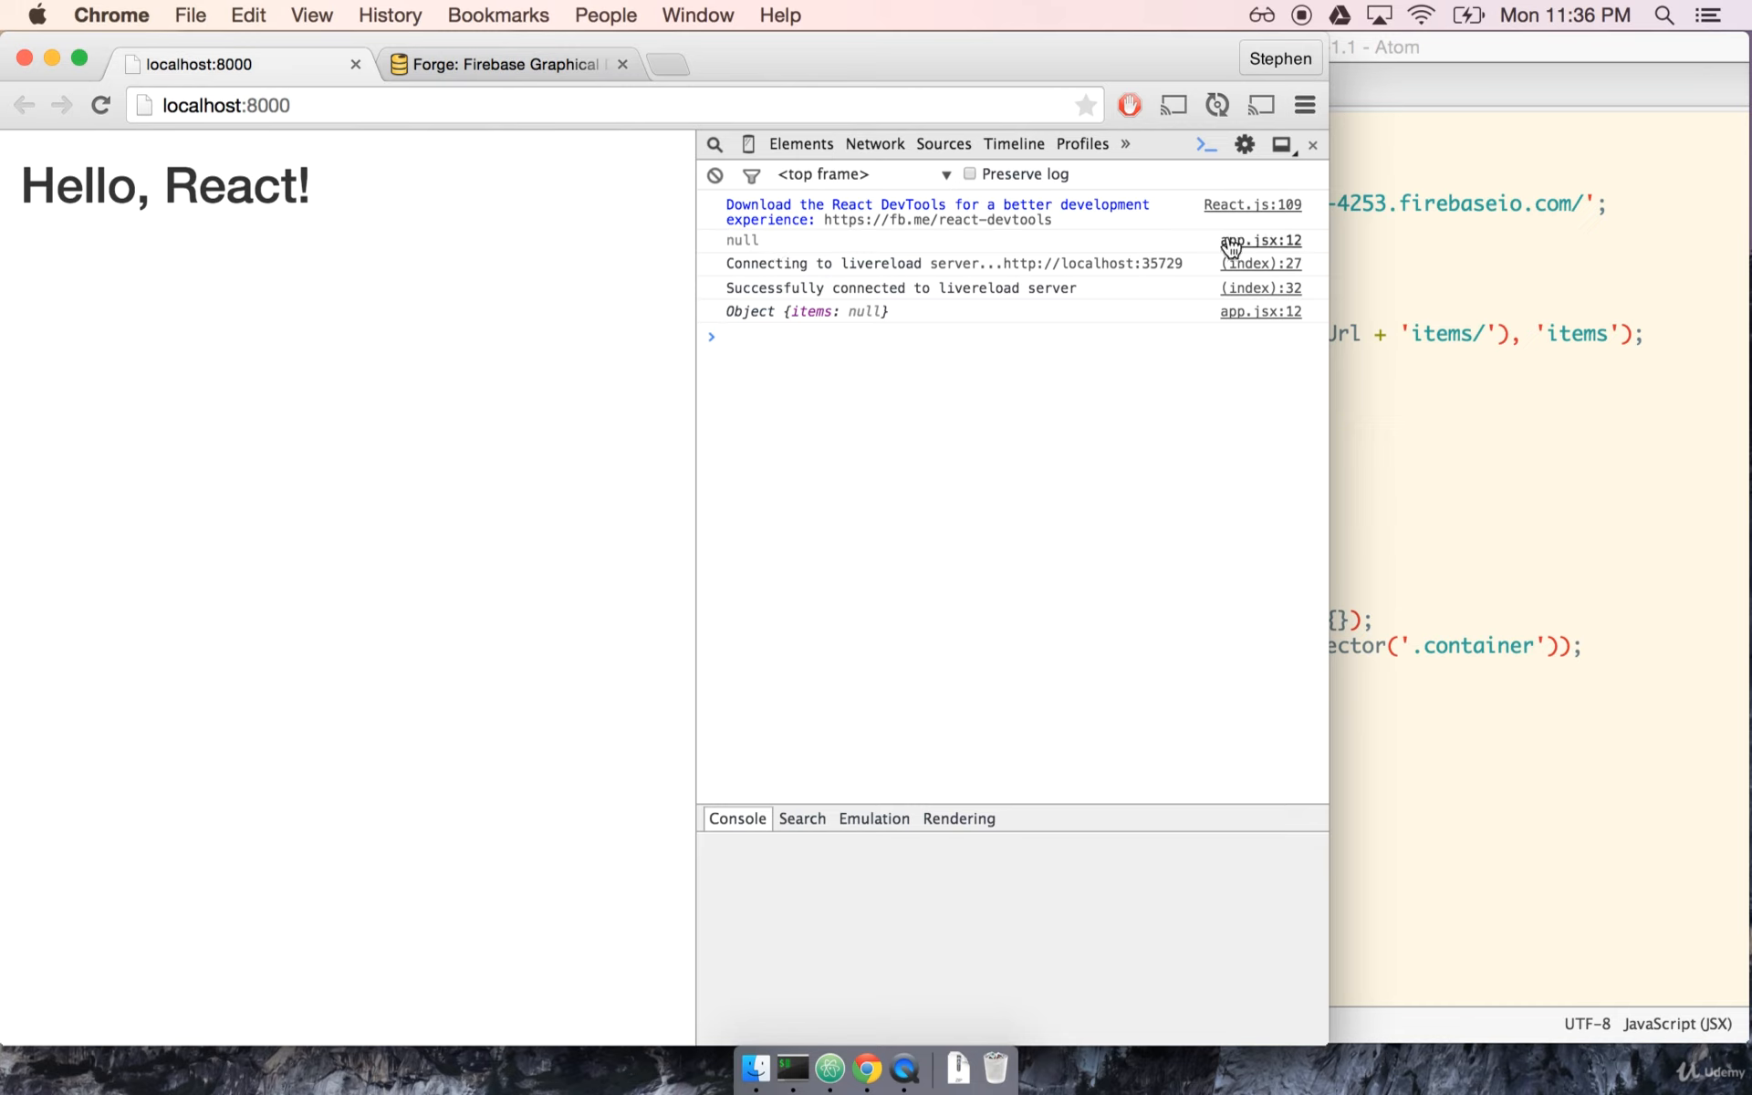
pyautogui.moveTo(1261, 240)
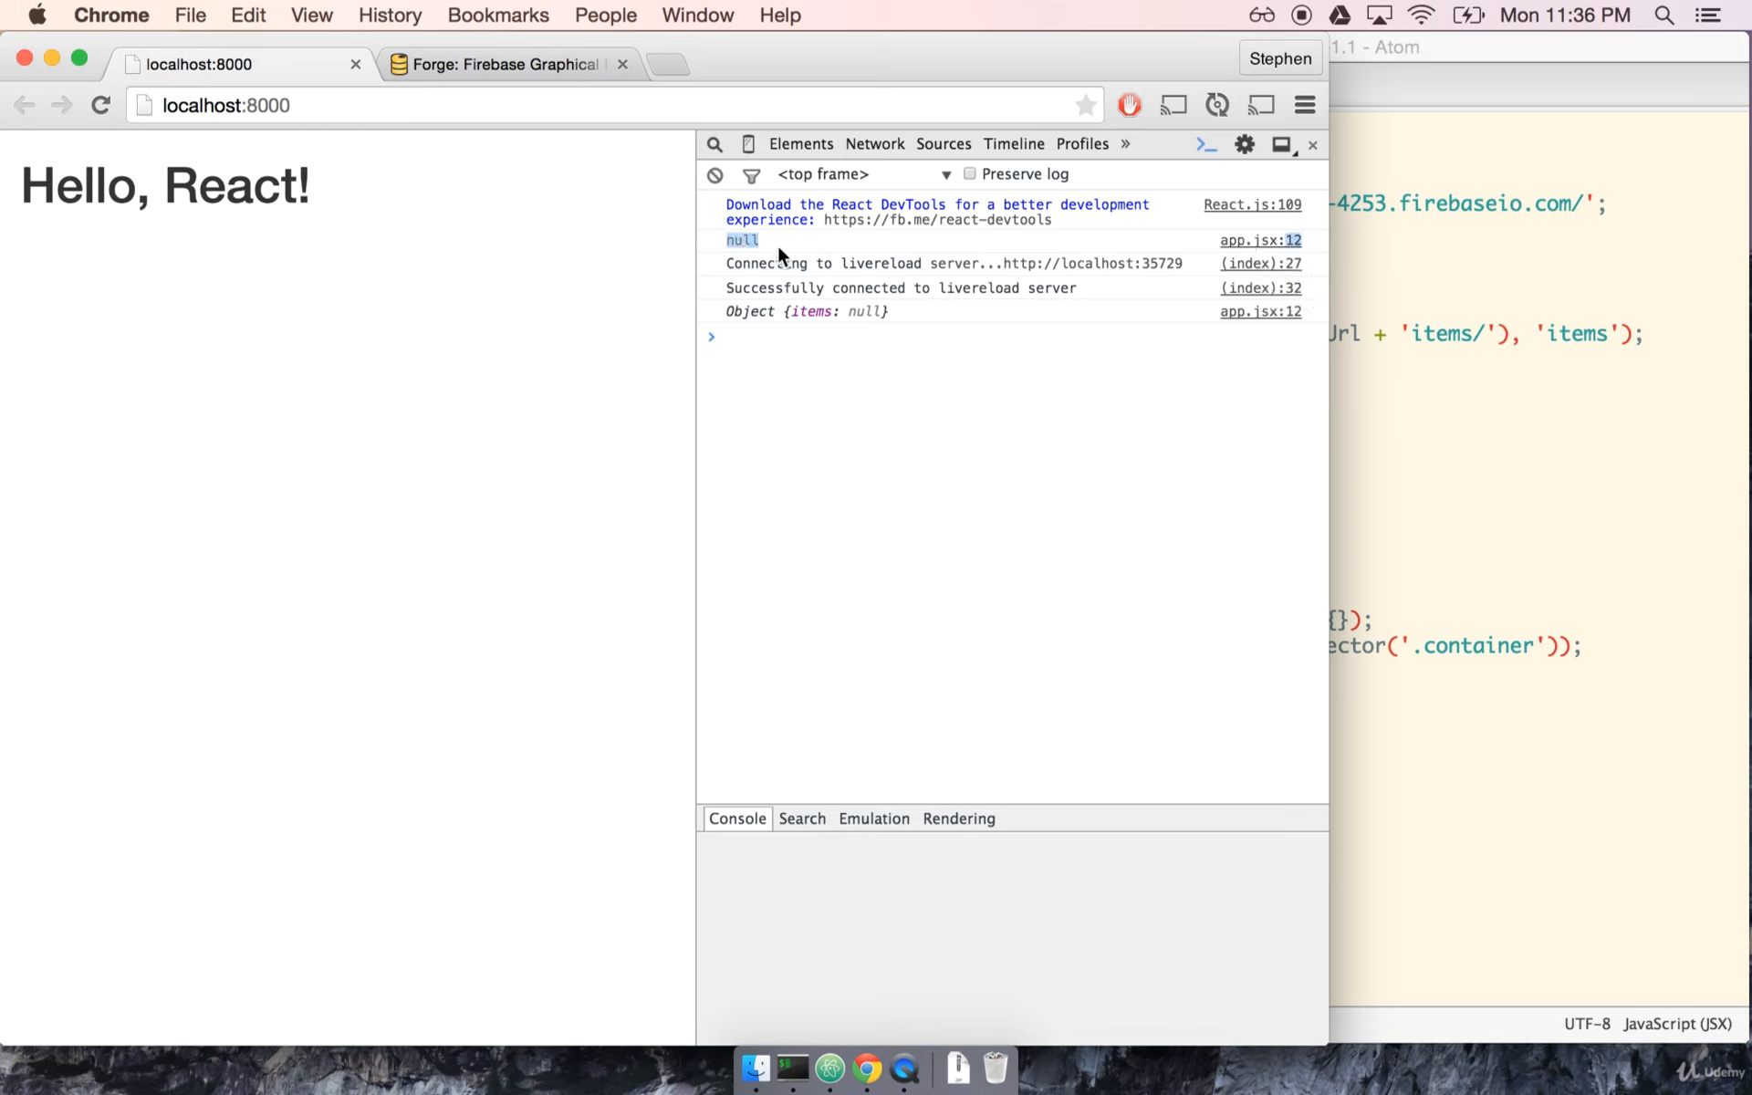
pyautogui.moveTo(927, 387)
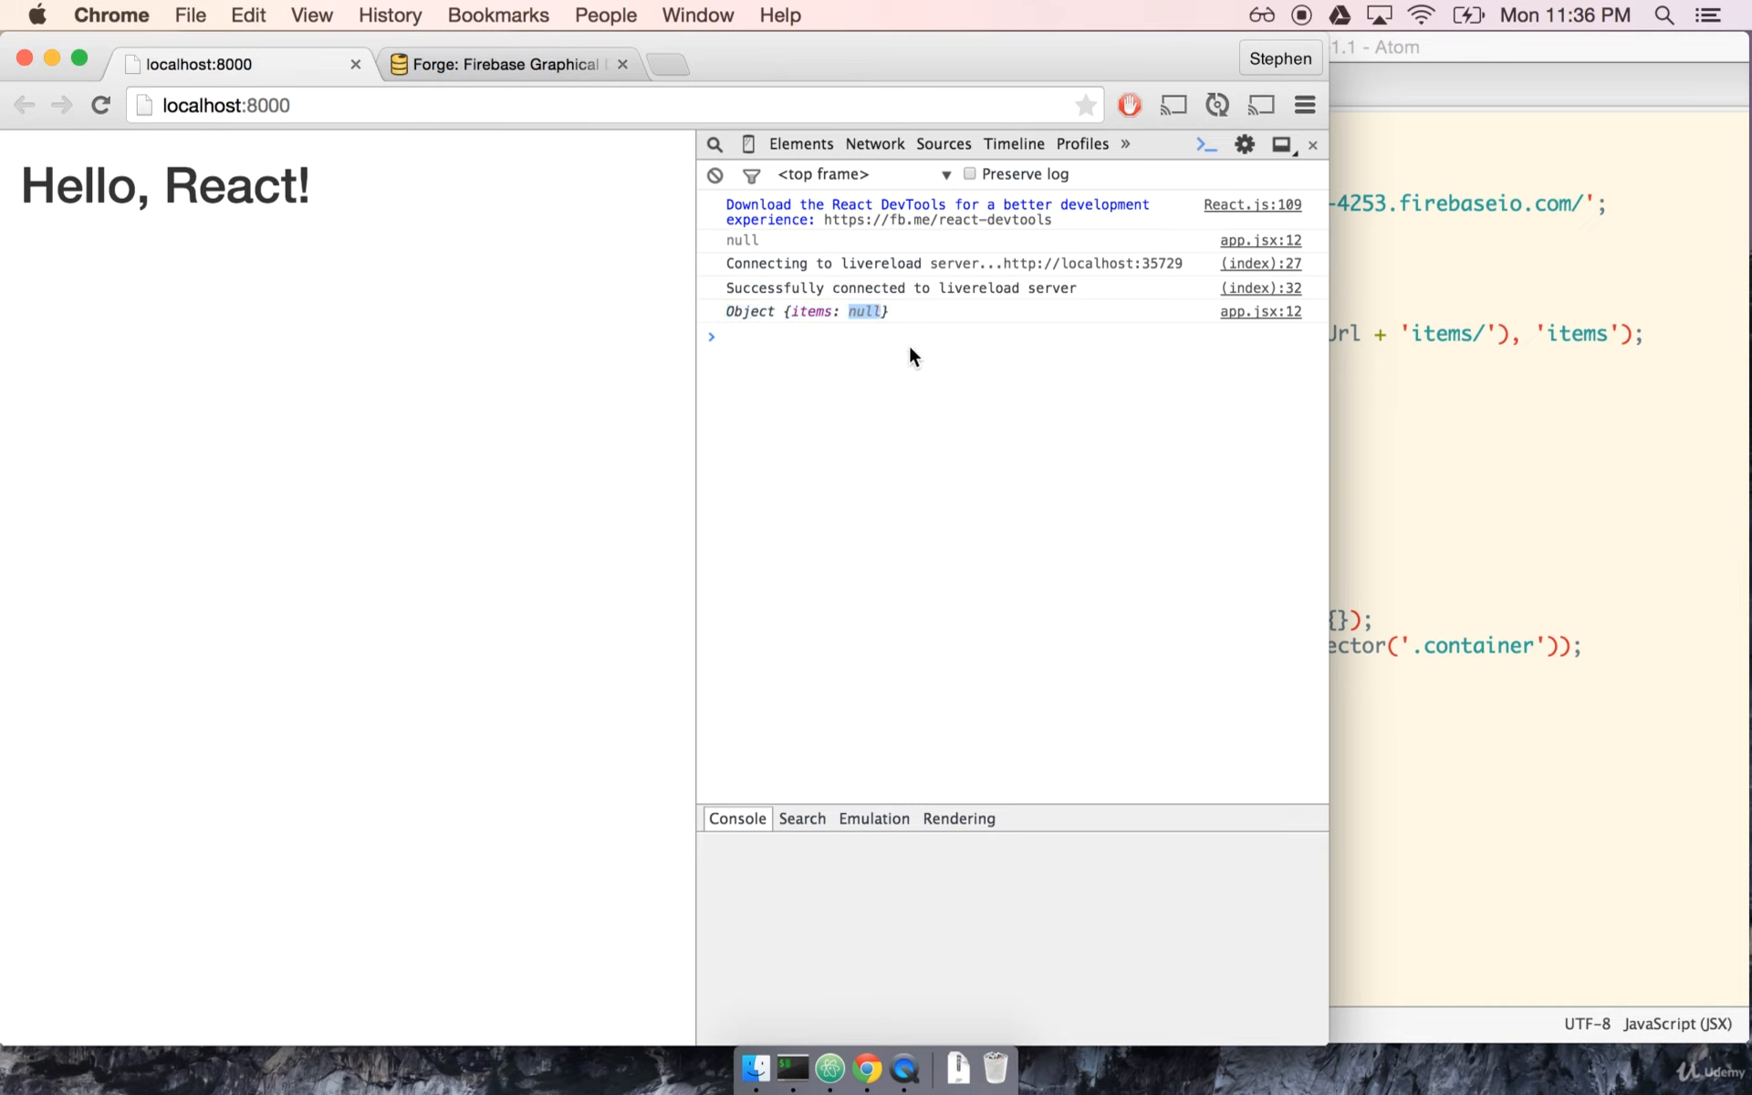
pyautogui.moveTo(1365, 523)
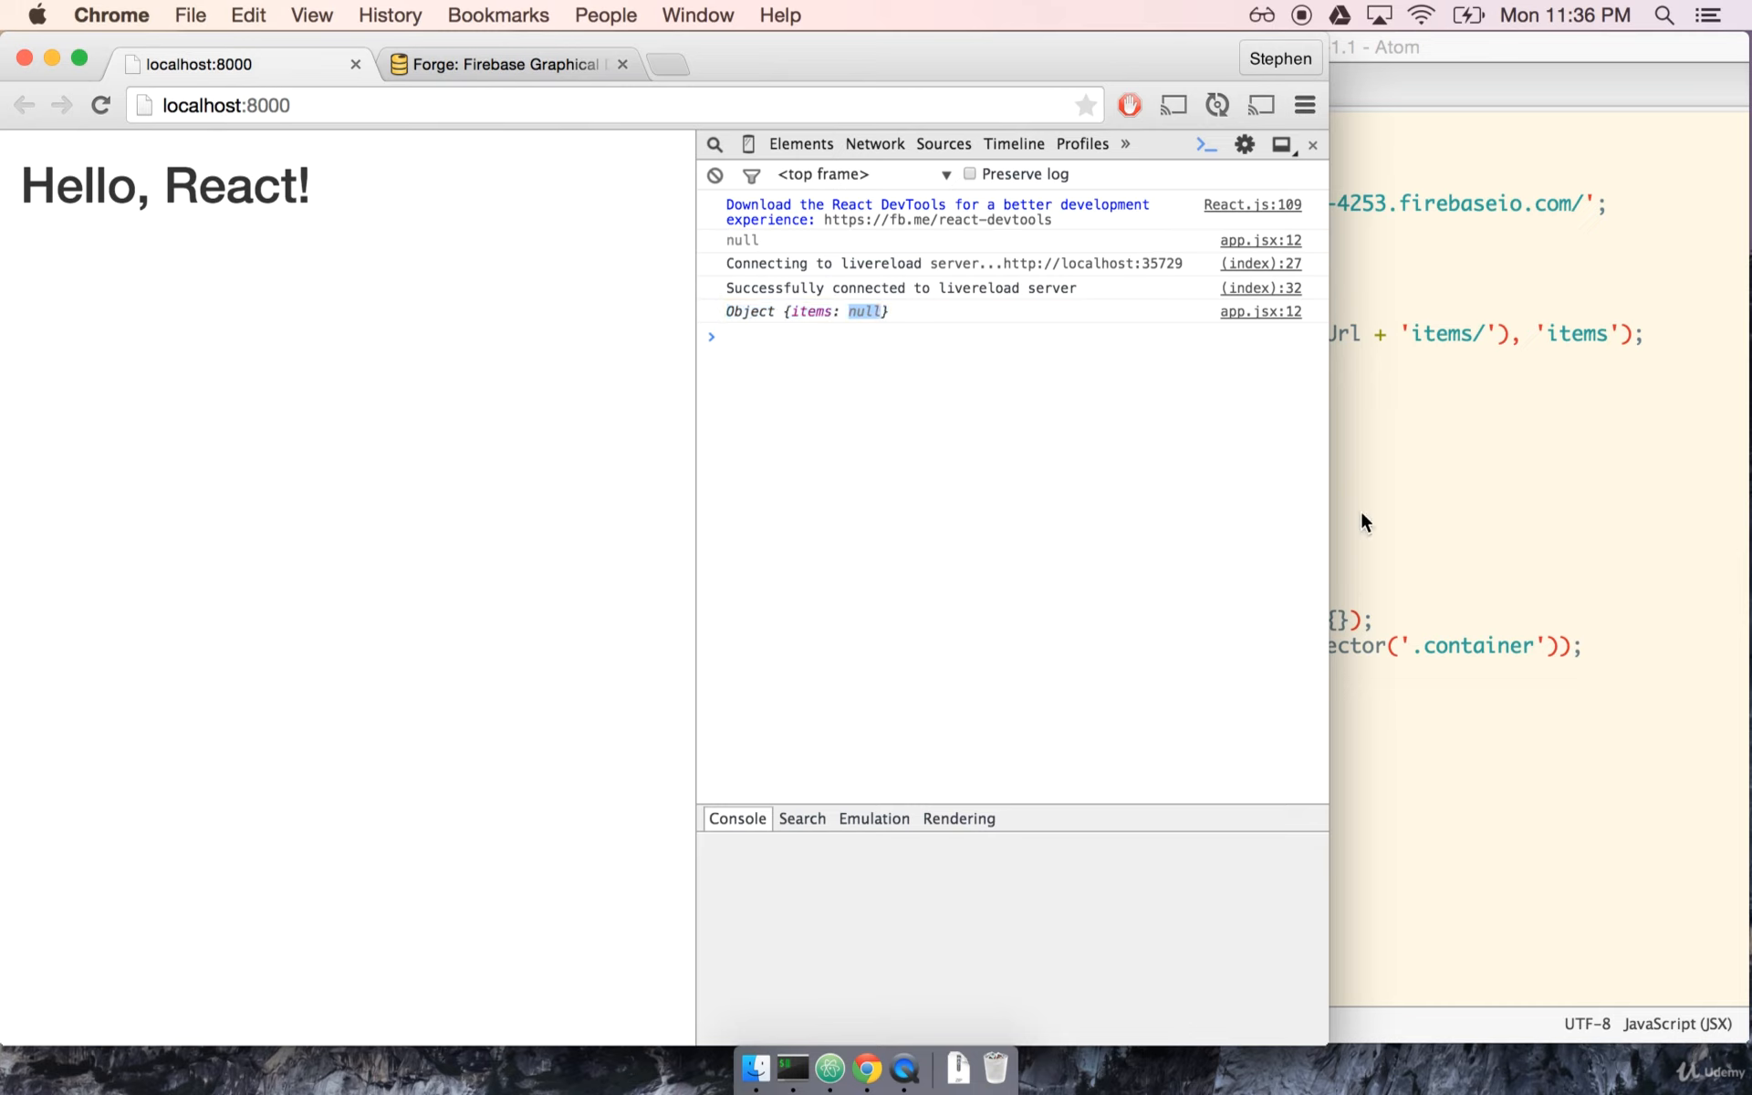
pyautogui.moveTo(1439, 517)
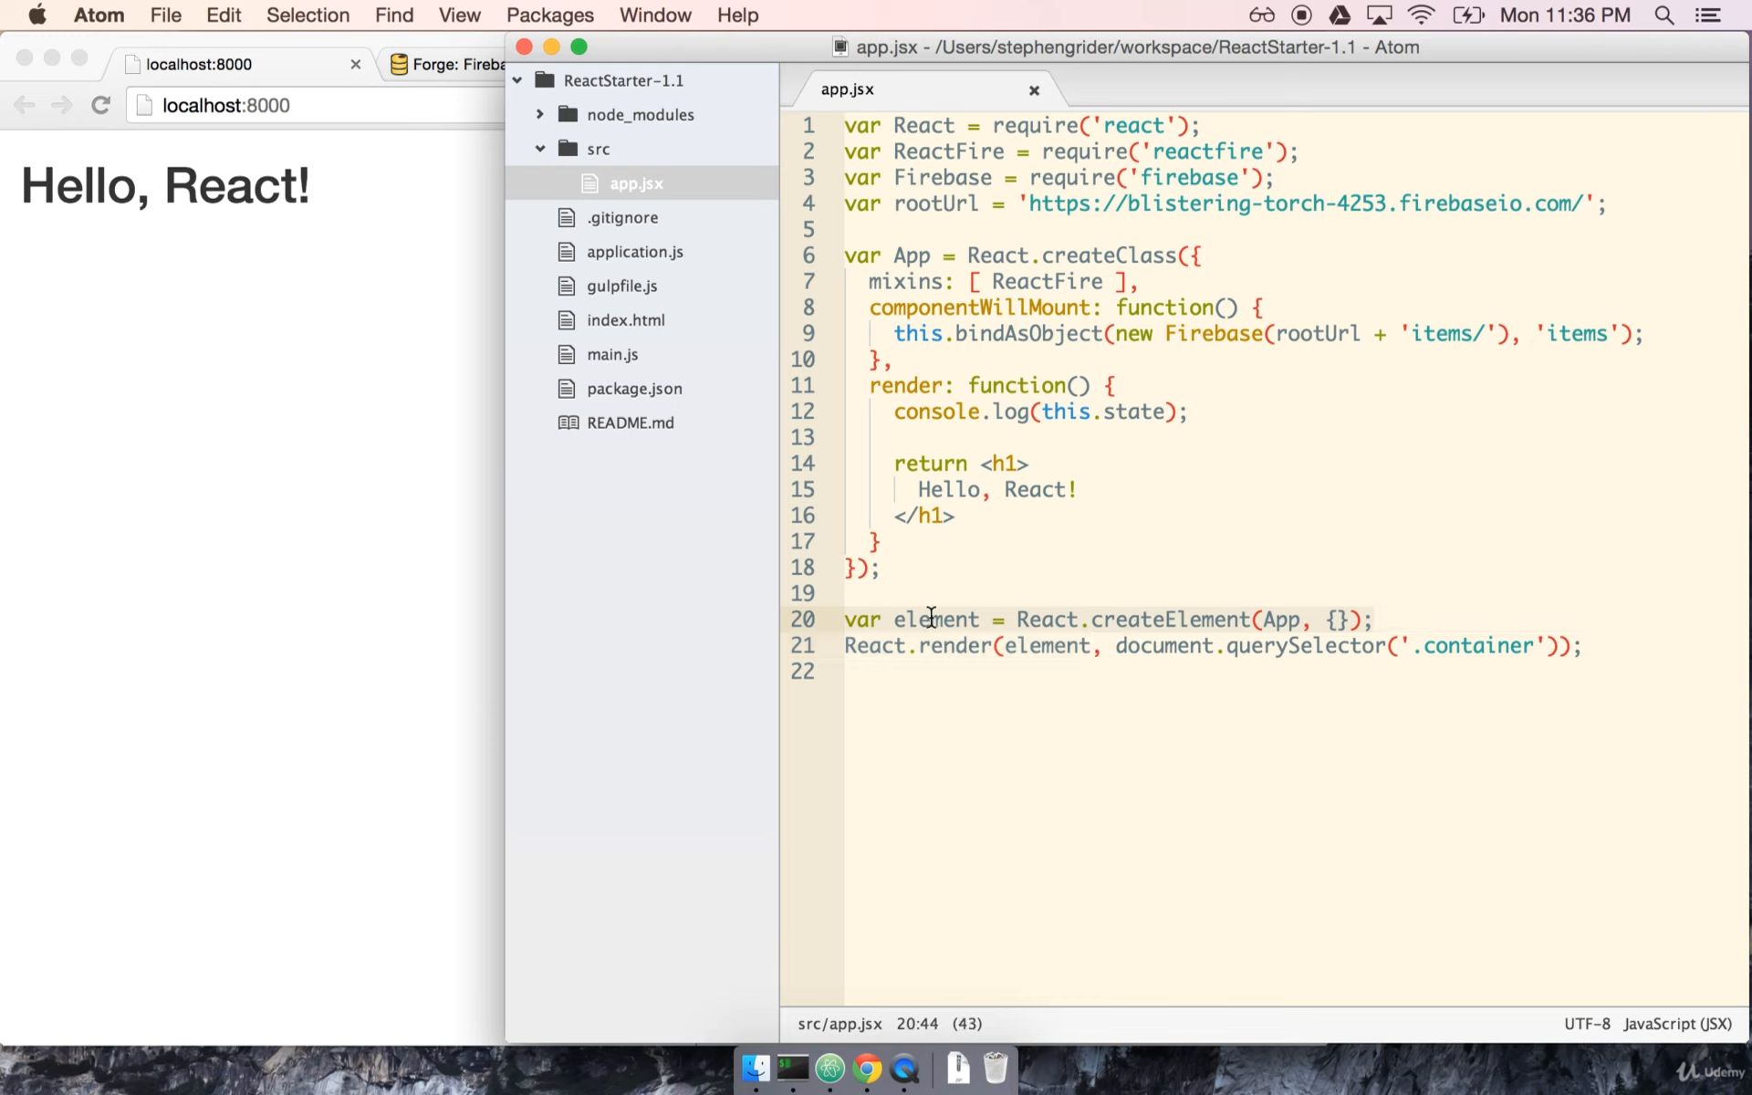
# - Click through the console.log(this.state) call and the render return lines in app.jsx
pyautogui.click(1209, 646)
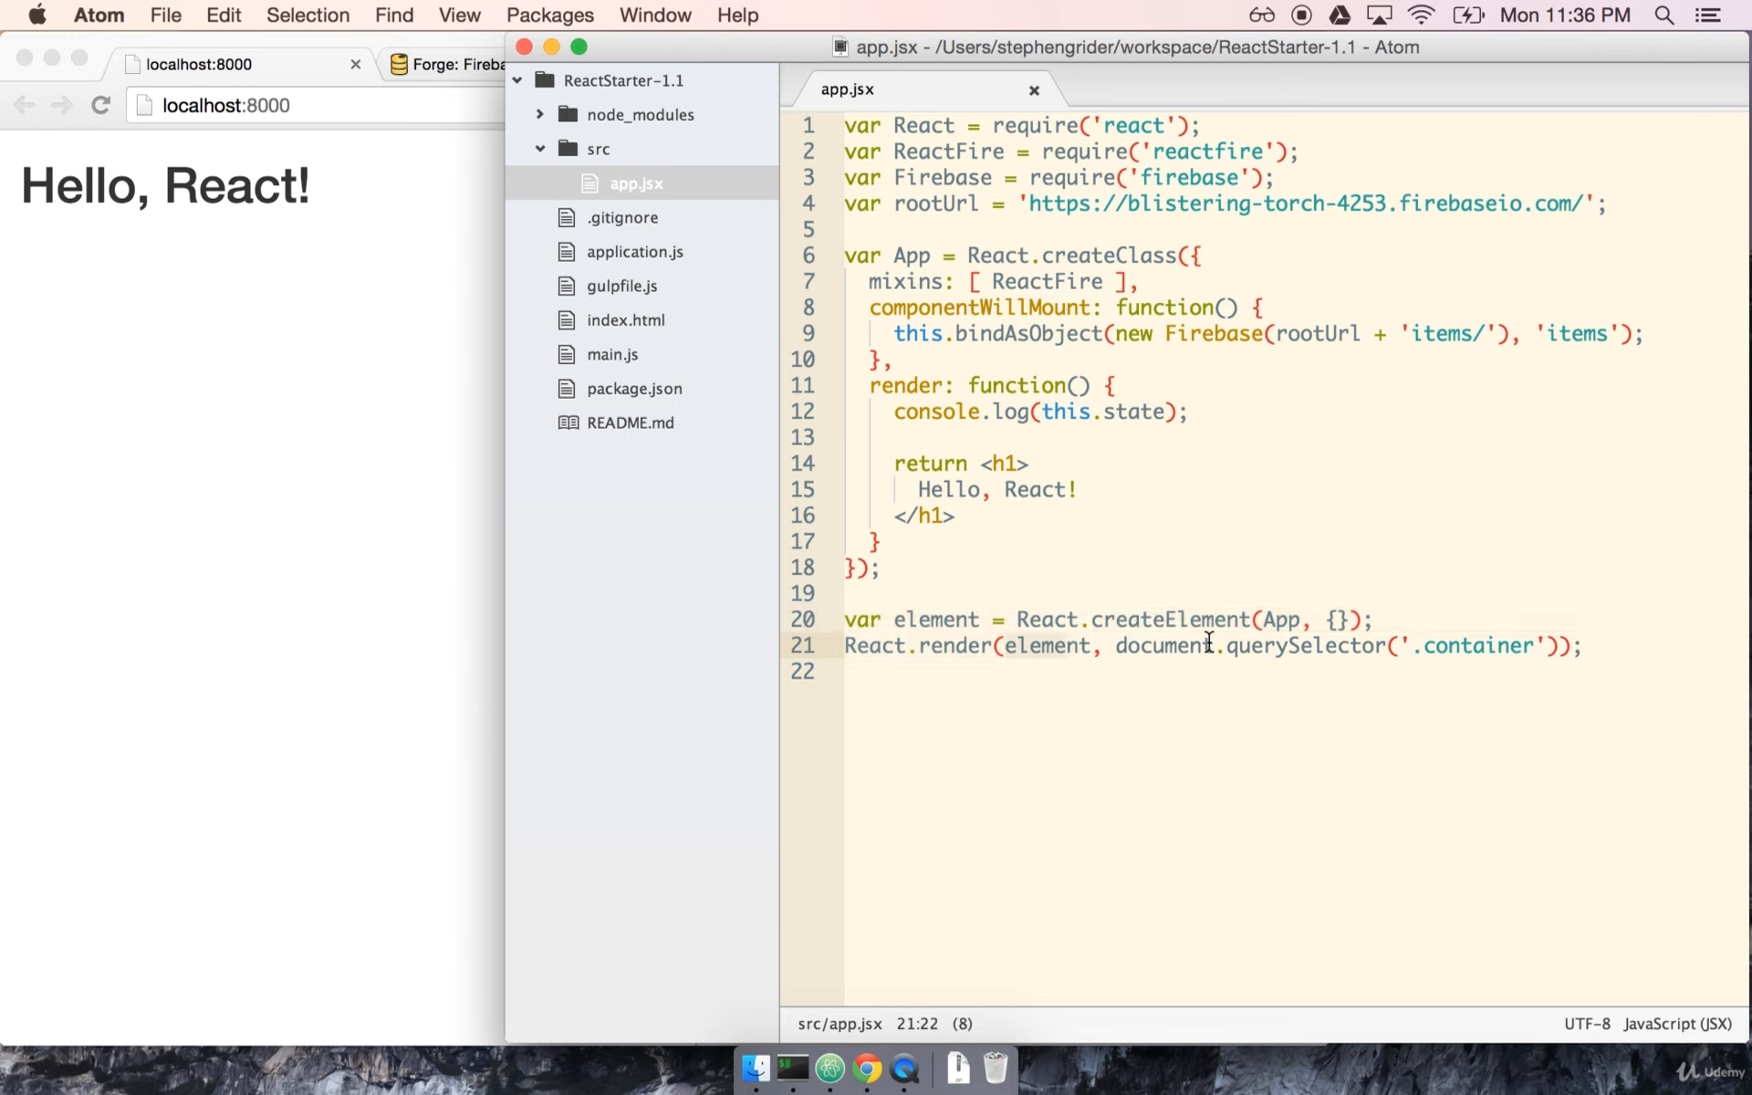
pyautogui.click(920, 411)
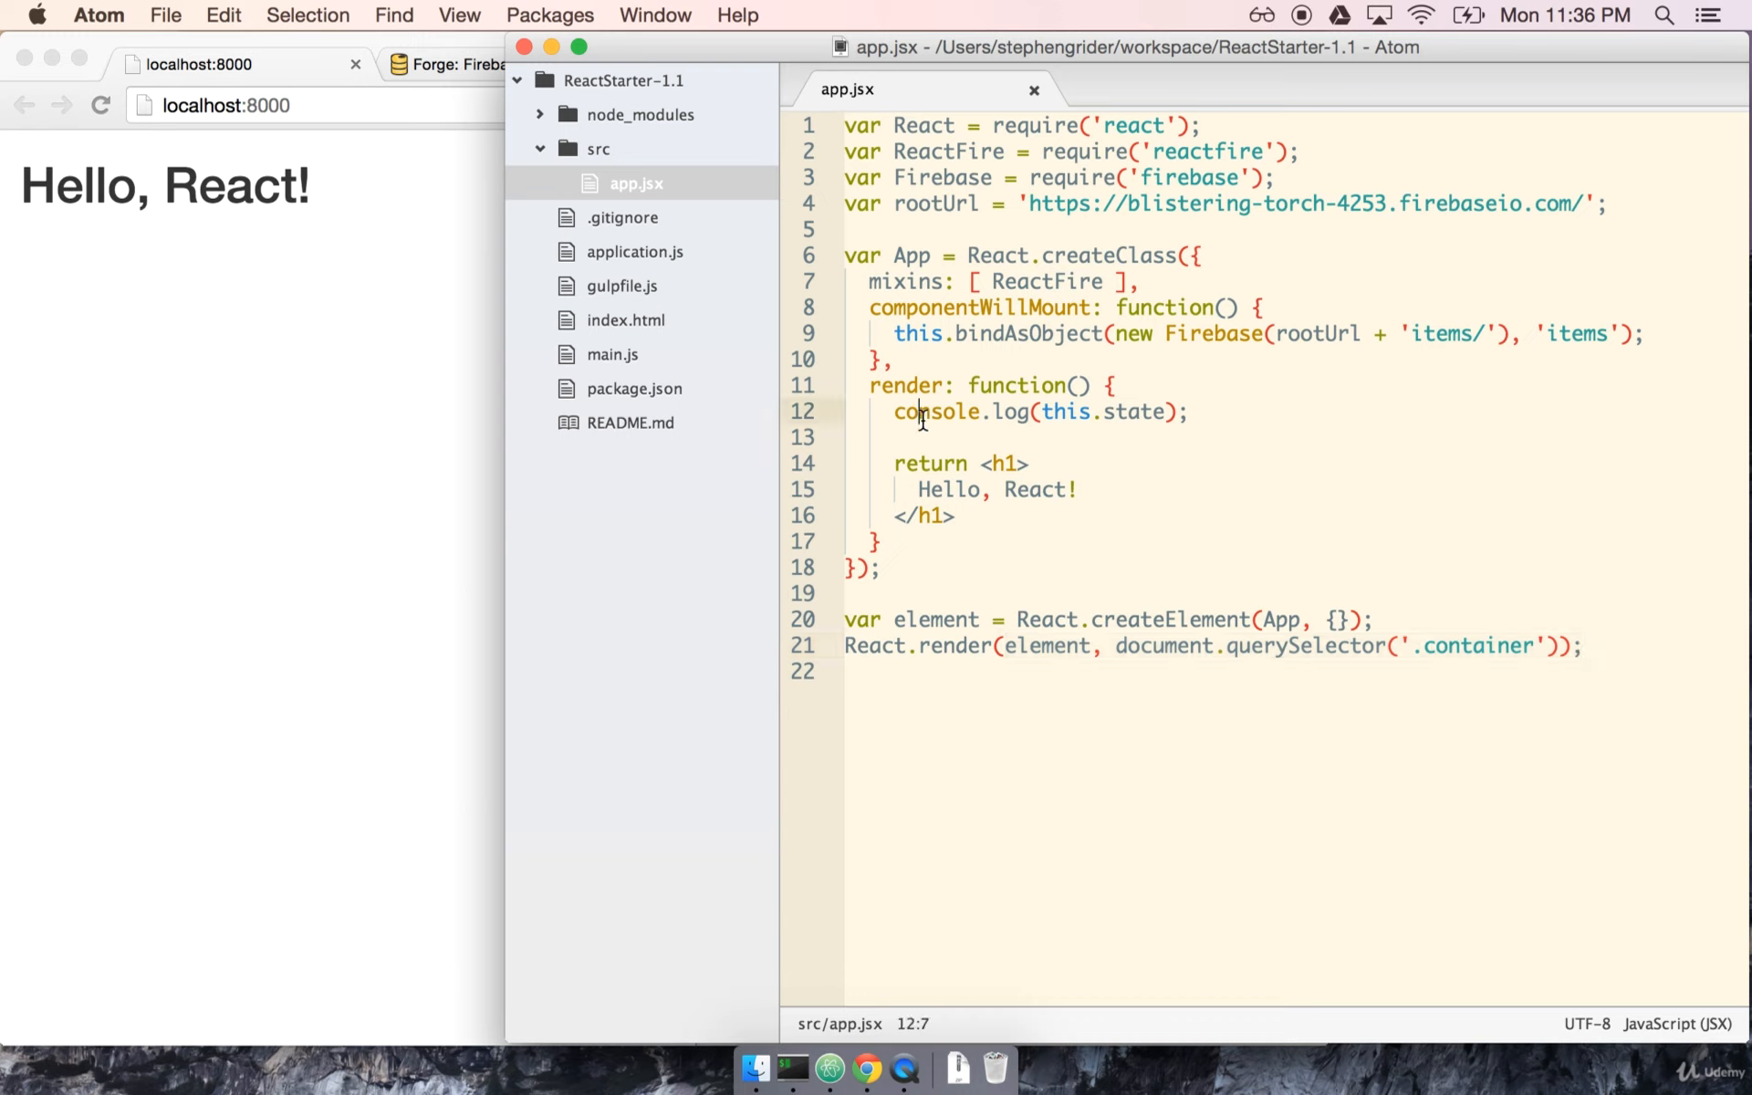
pyautogui.moveTo(1034, 345)
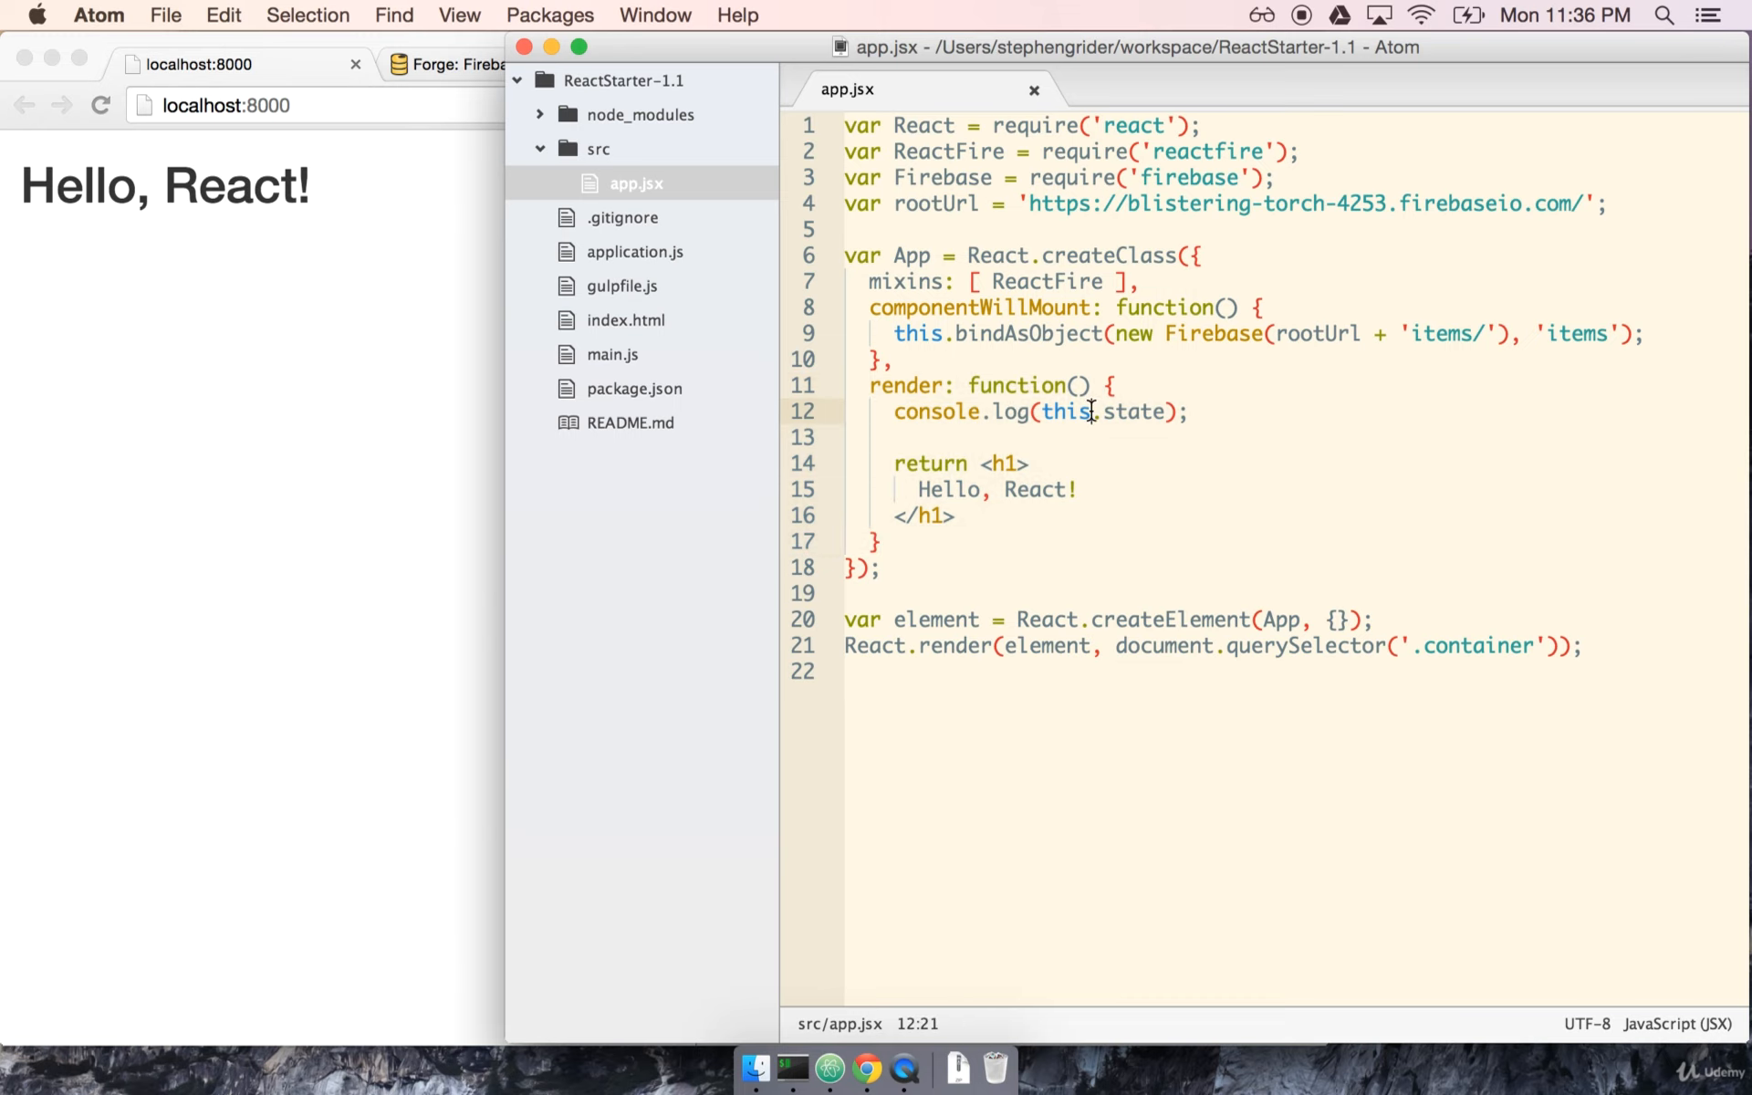
pyautogui.moveTo(525, 436)
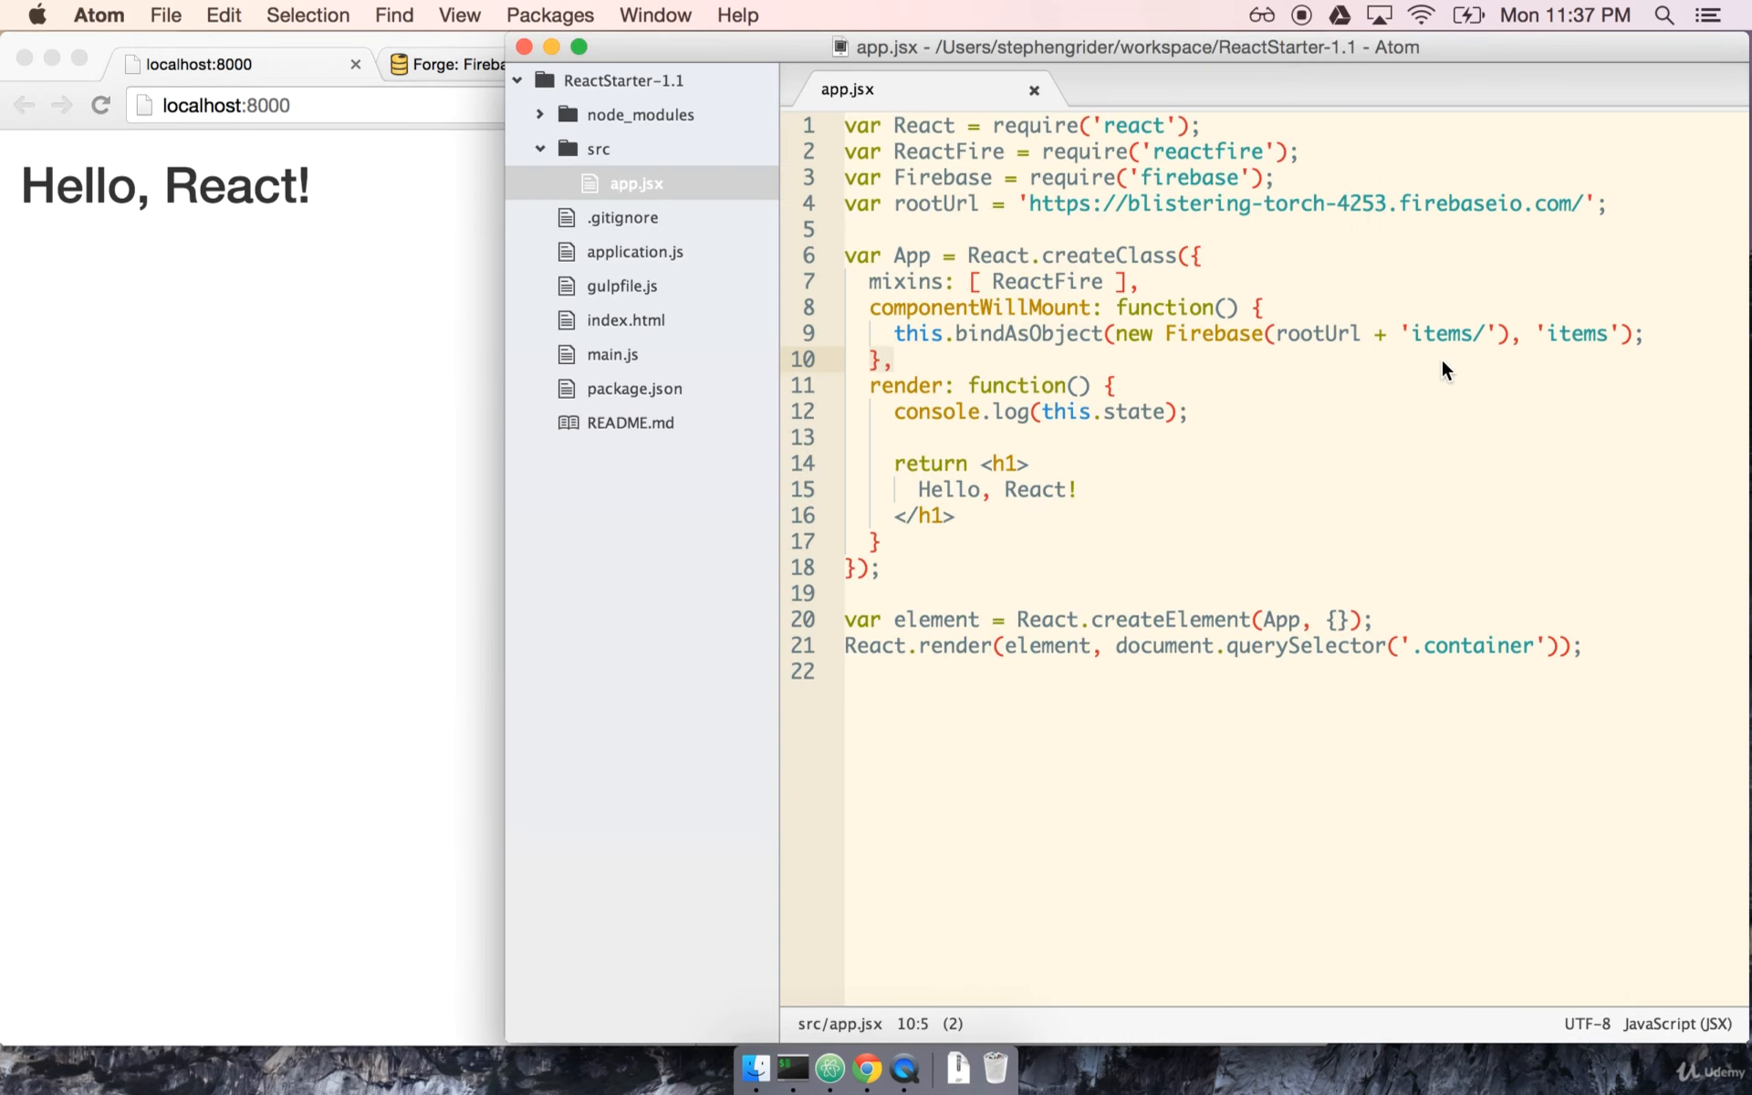
pyautogui.moveTo(1176, 324)
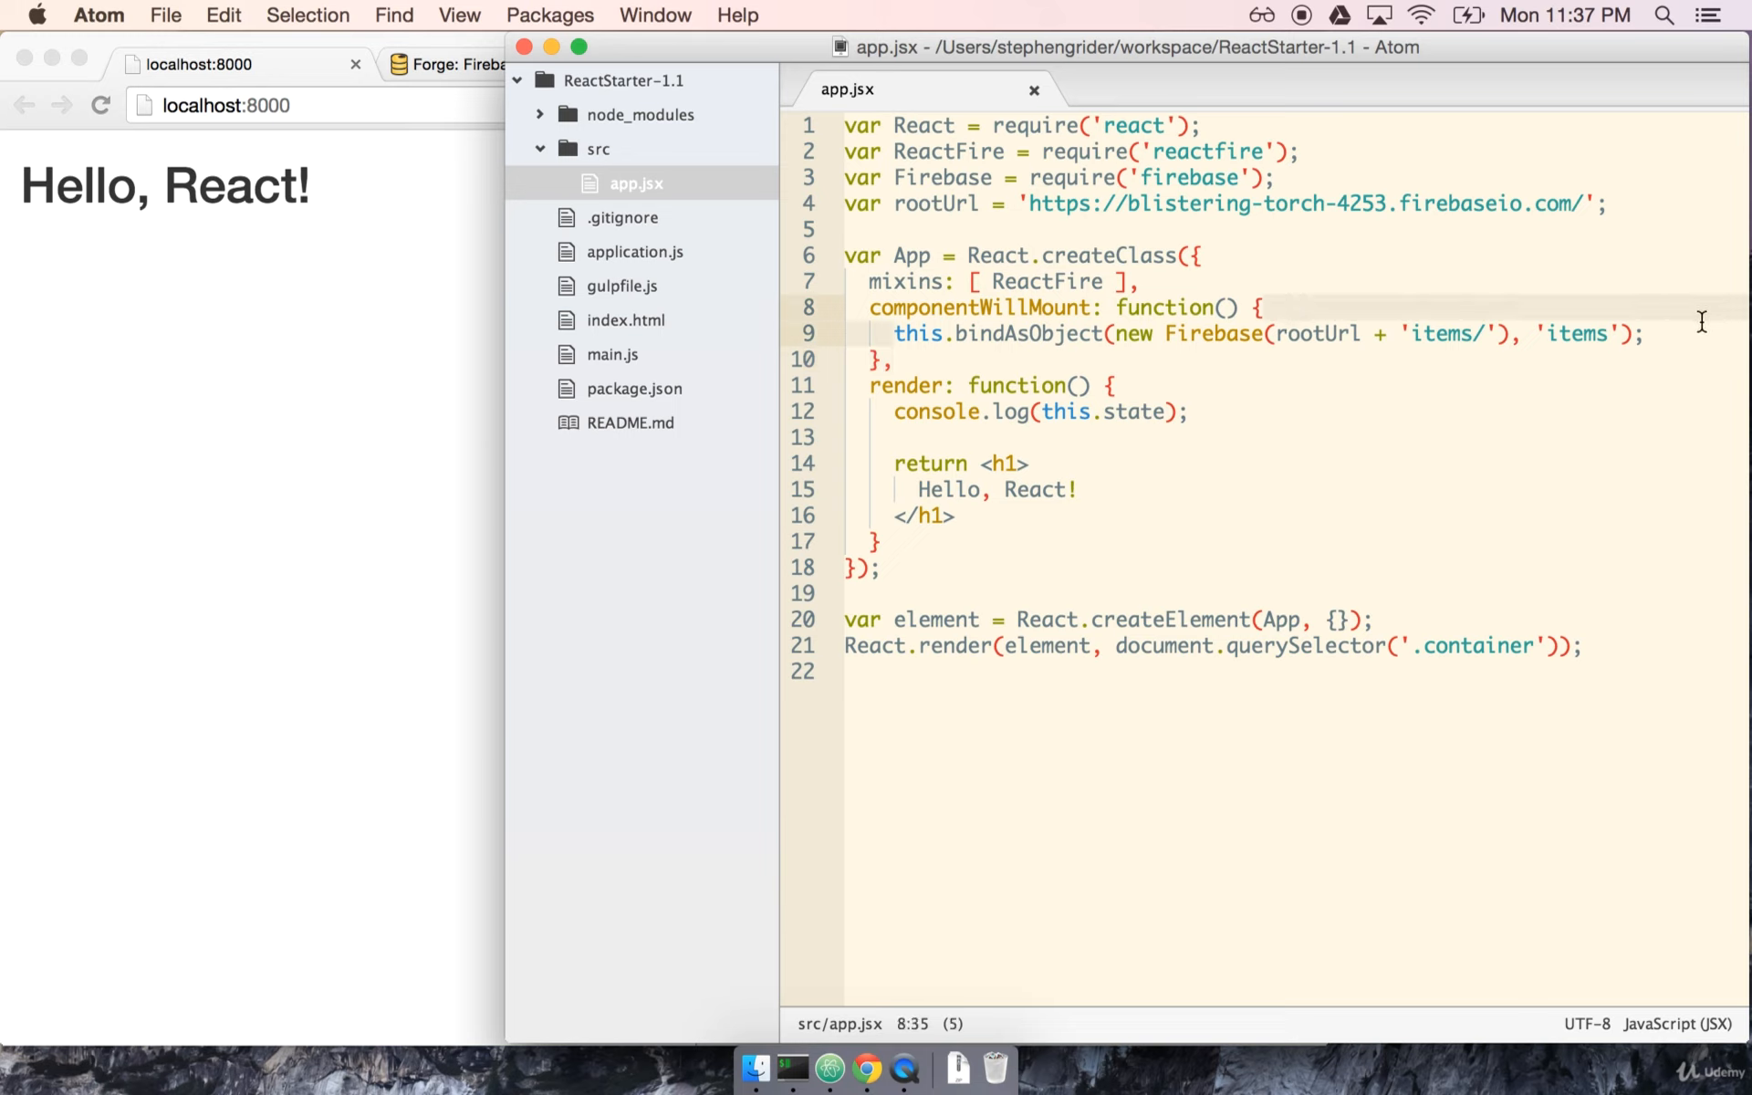
pyautogui.click(1129, 411)
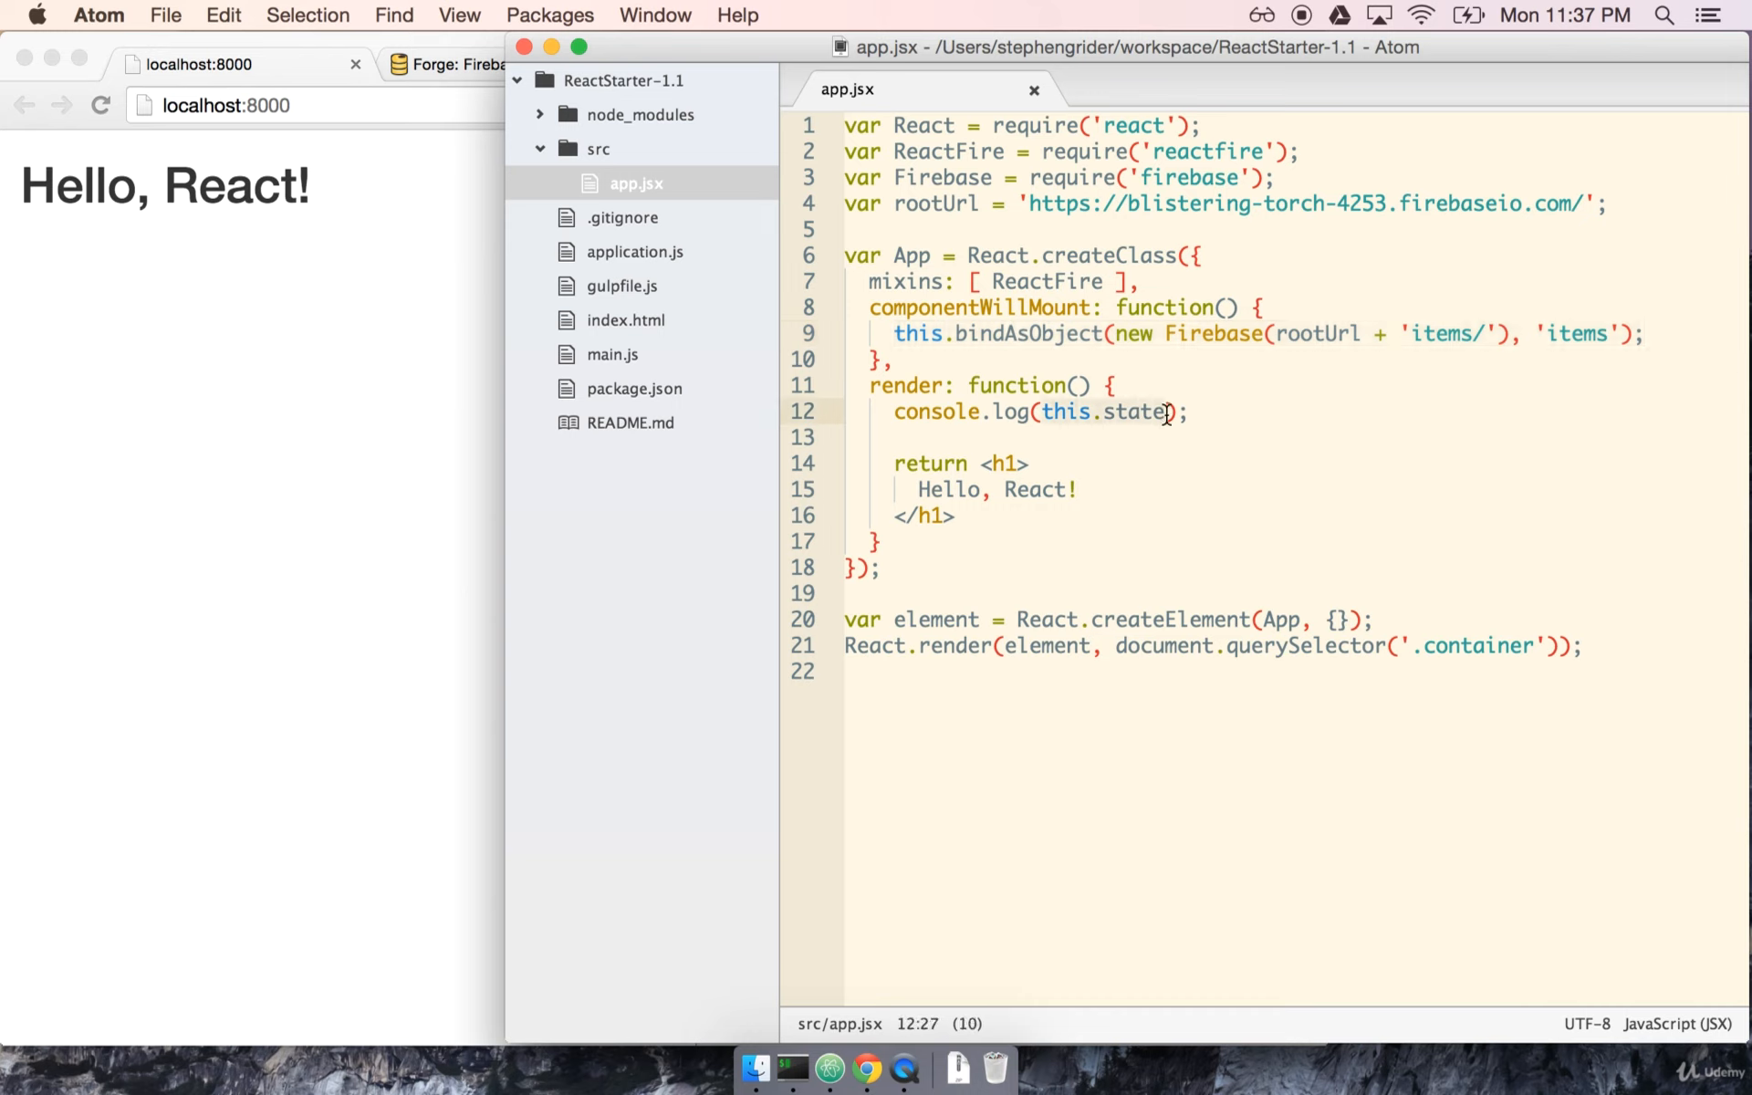
pyautogui.click(905, 490)
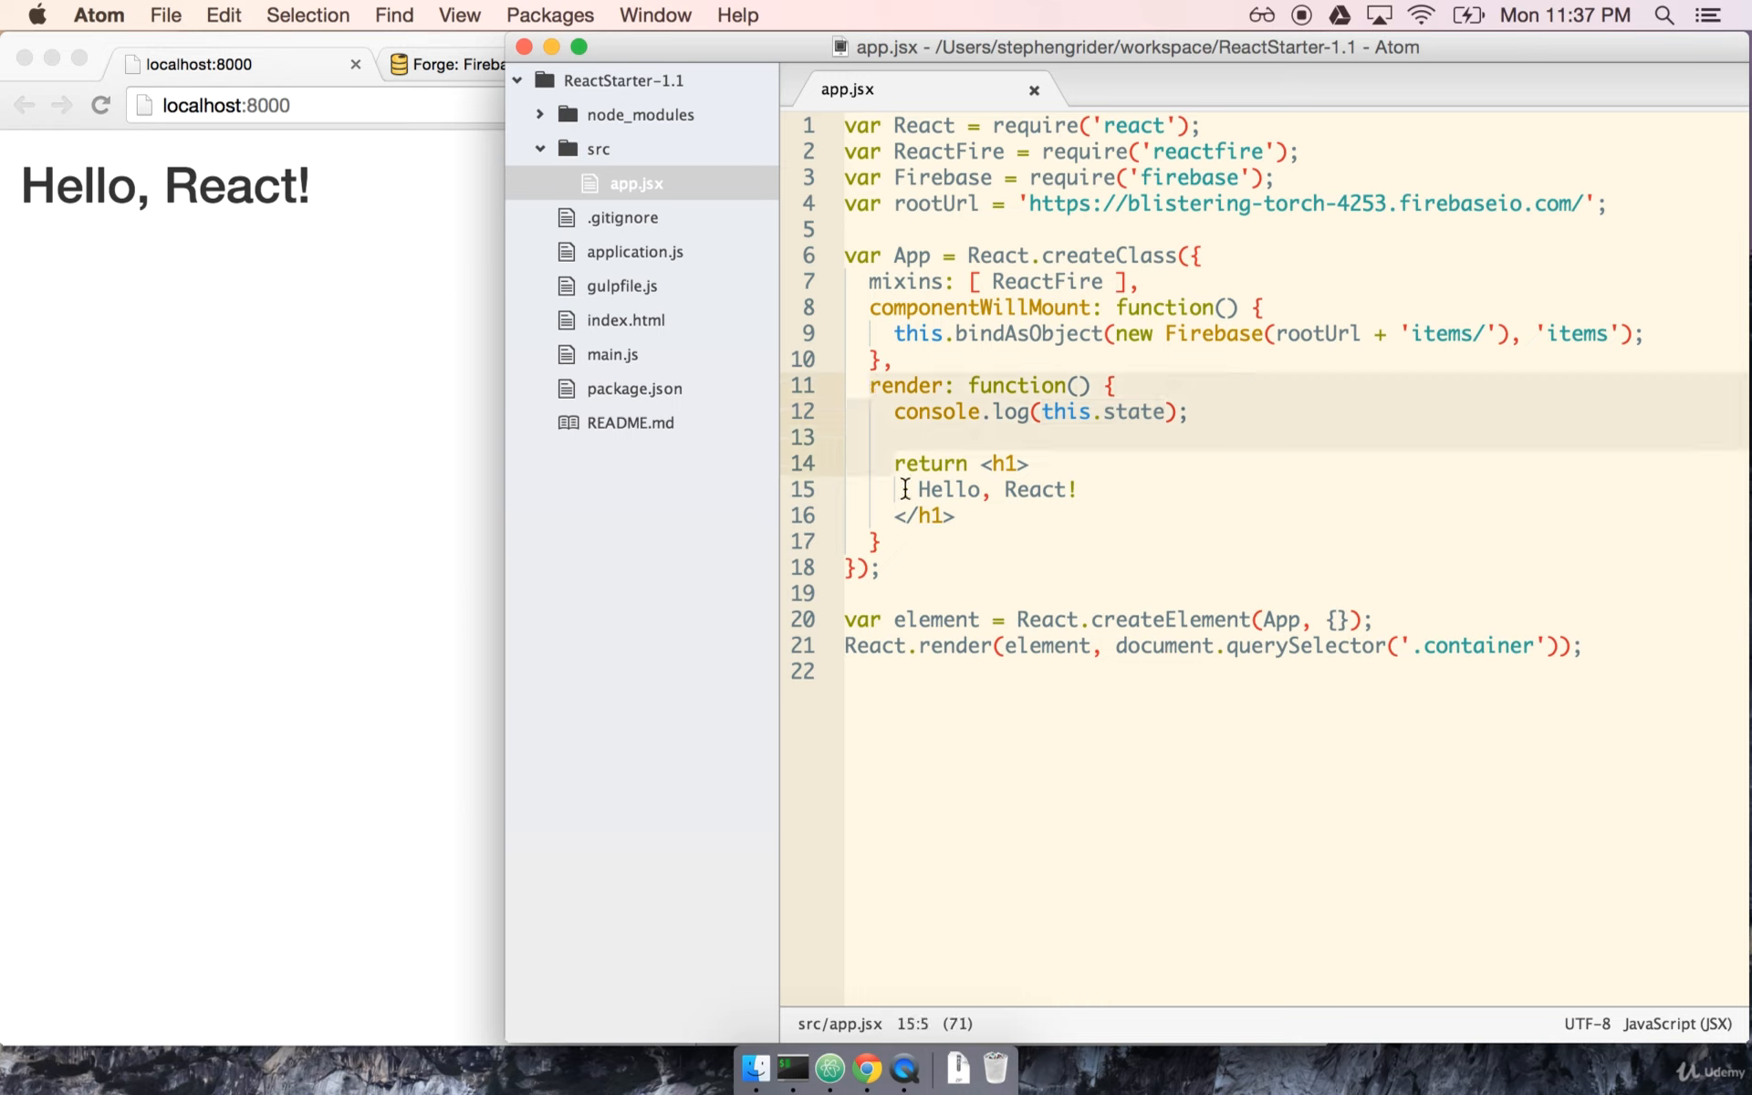